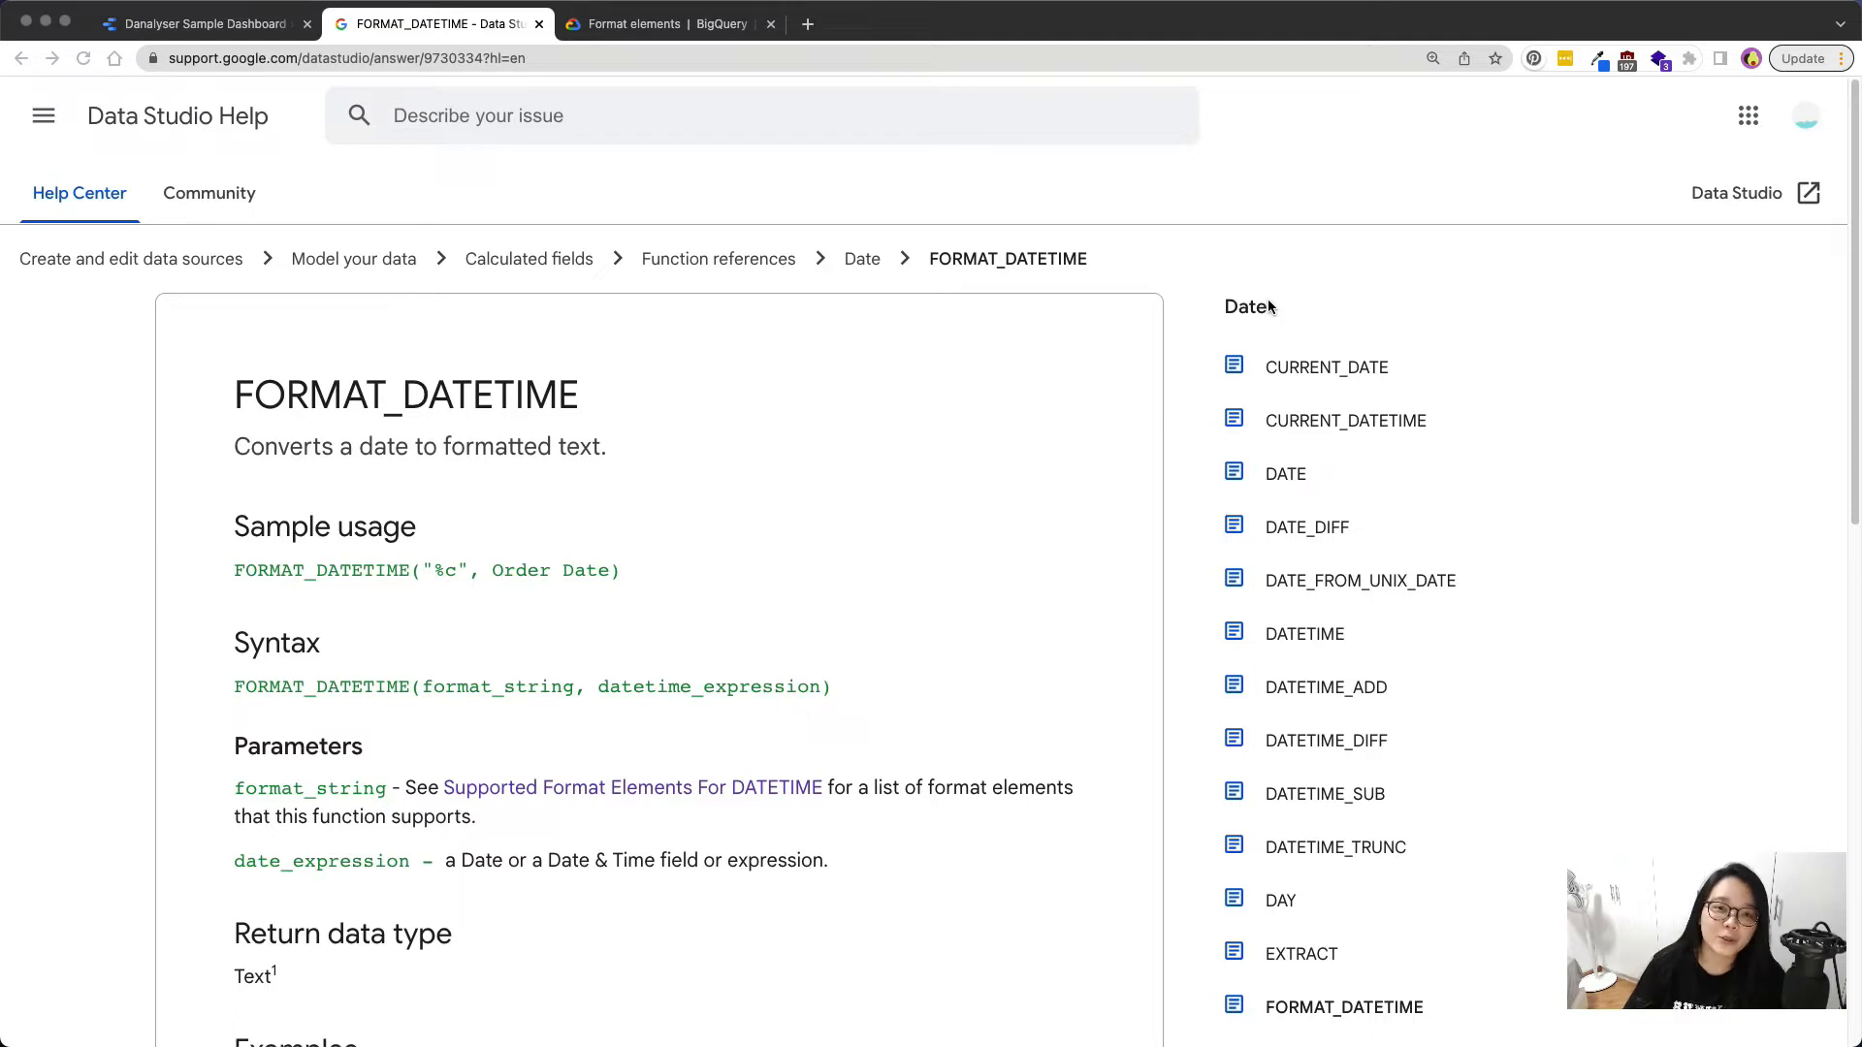
pyautogui.moveTo(351, 496)
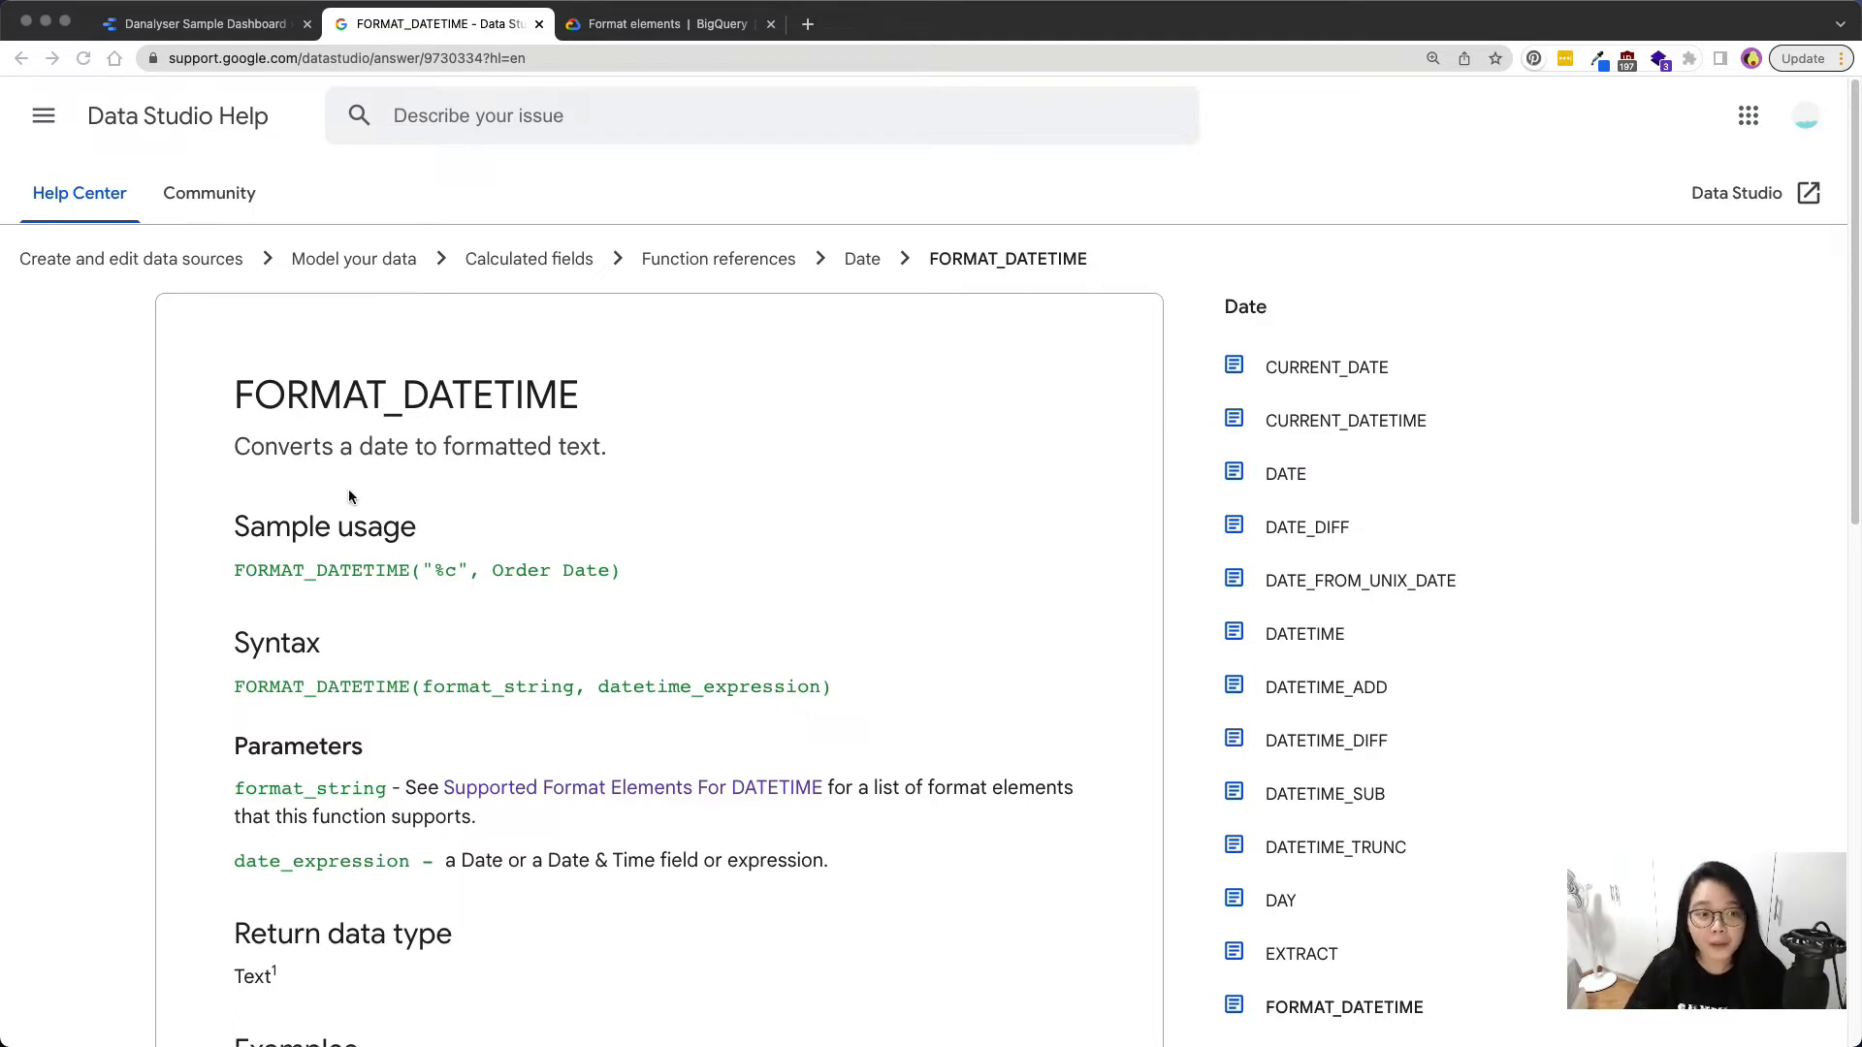
pyautogui.moveTo(597, 415)
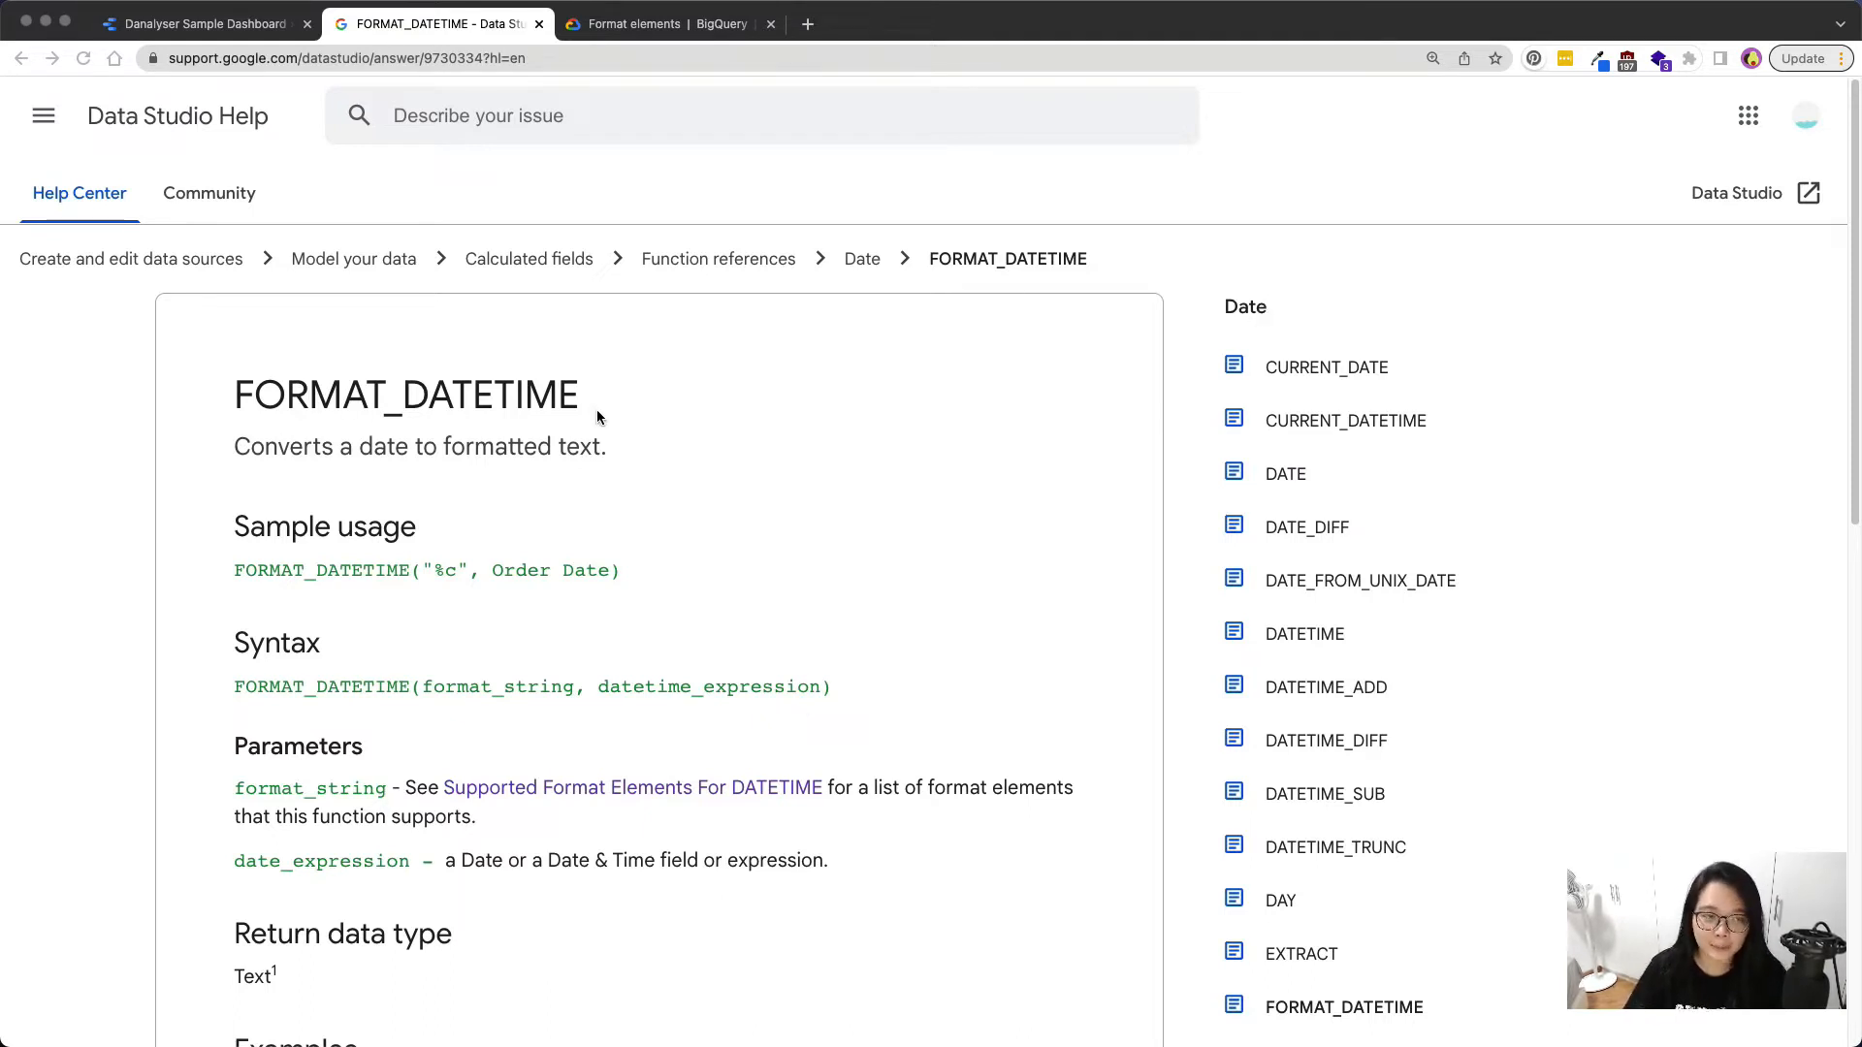
# Bring the Danalyser Sample Dashboard's date-formatting page into view, down to the Order Paid table
pyautogui.click(203, 25)
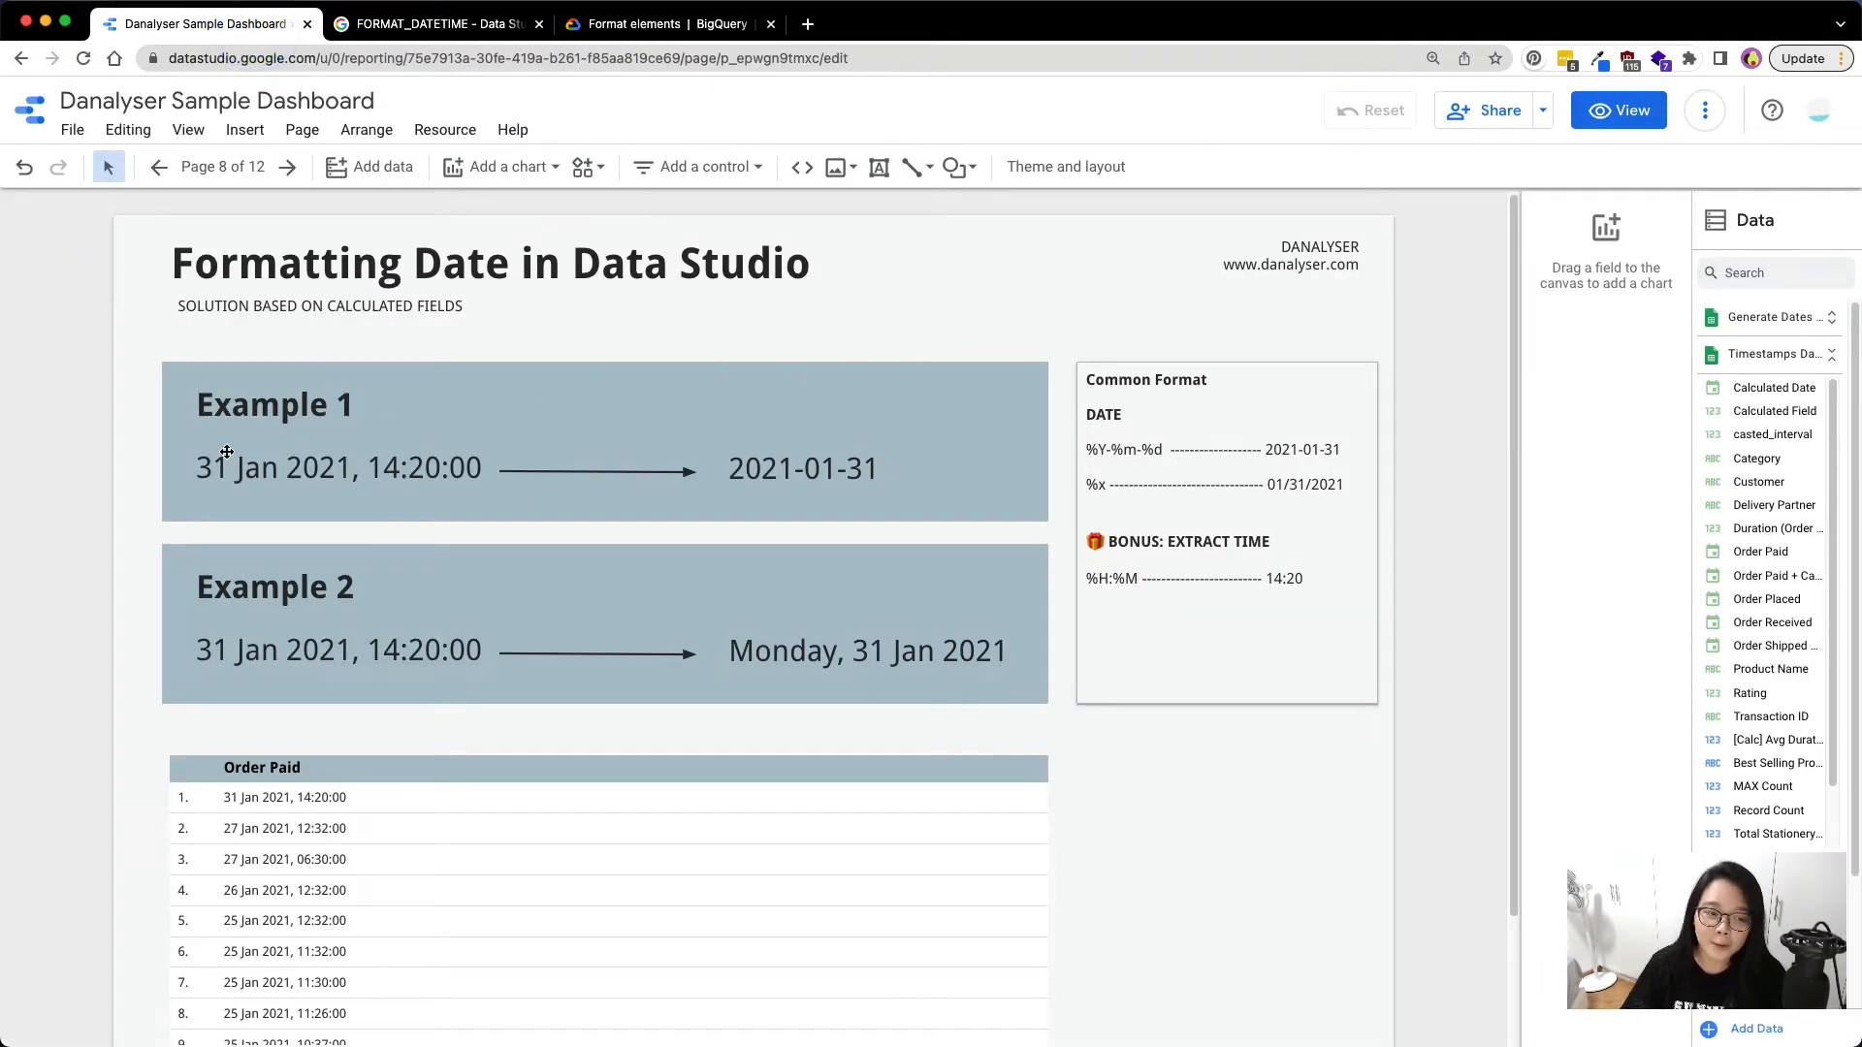
pyautogui.moveTo(729, 533)
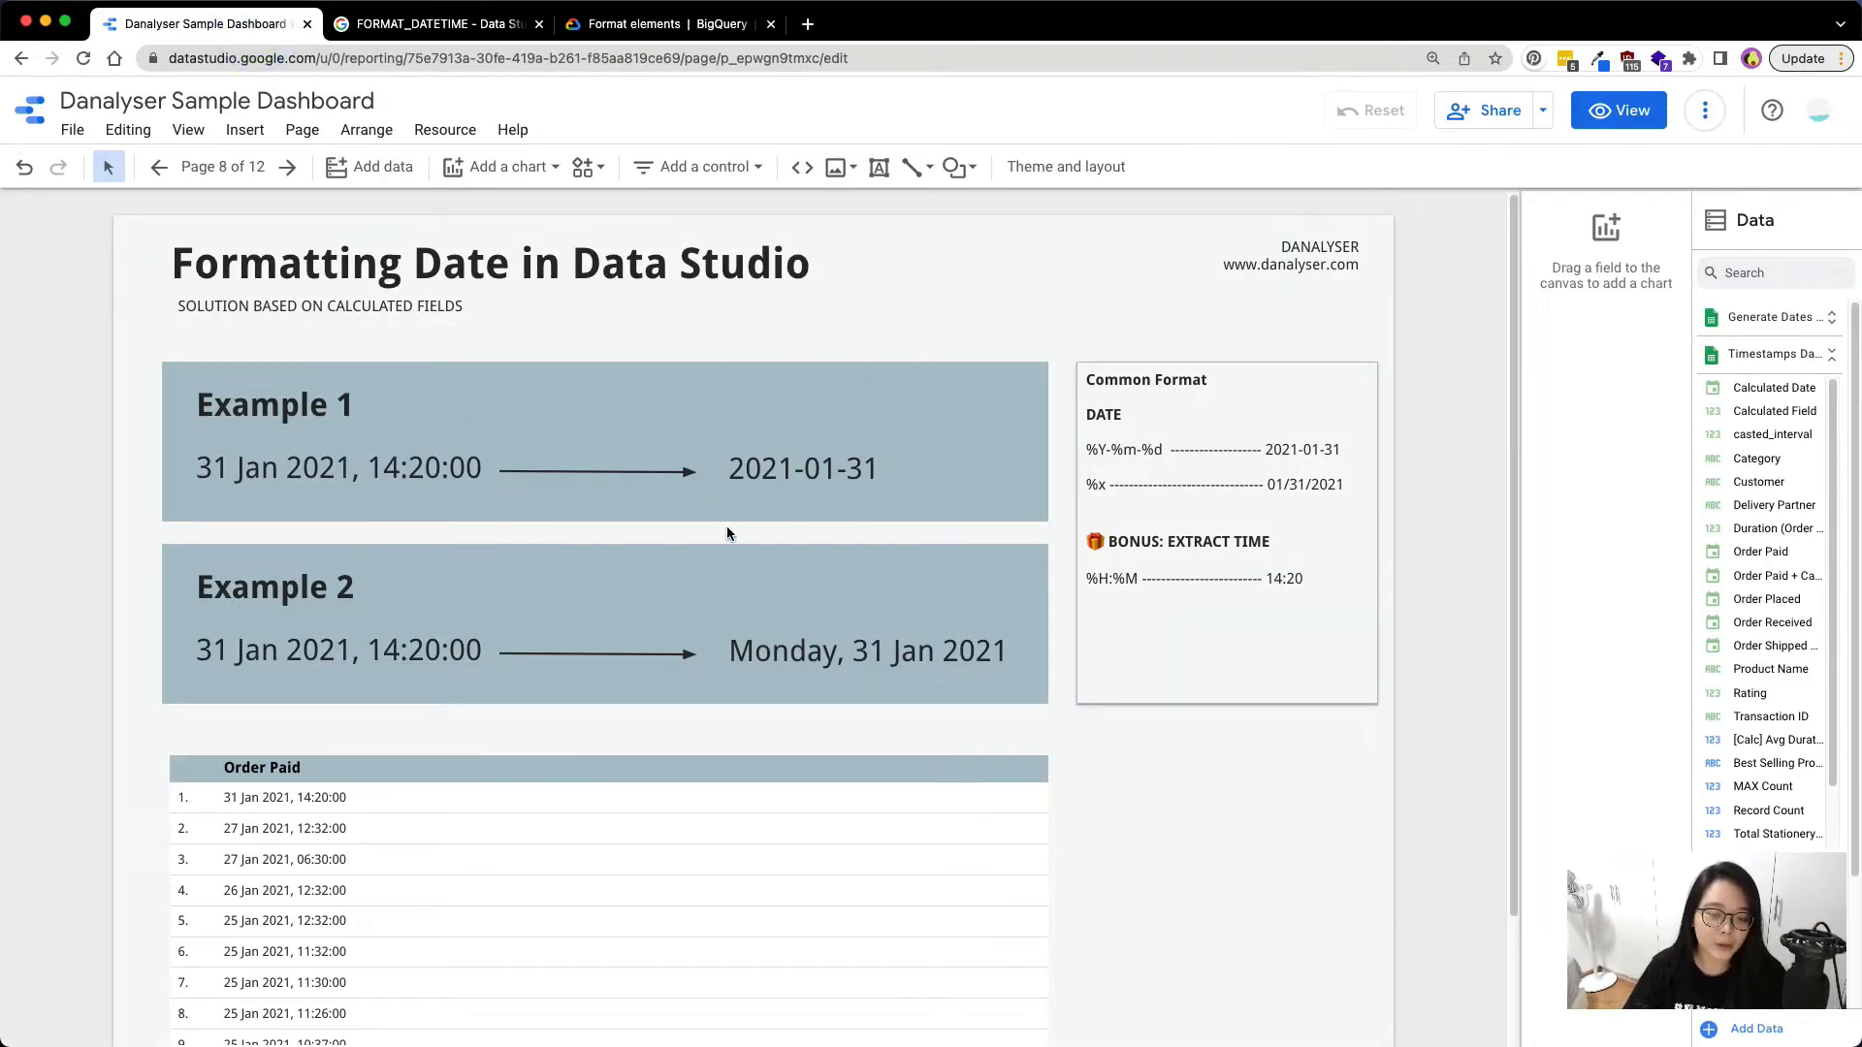
pyautogui.moveTo(764, 486)
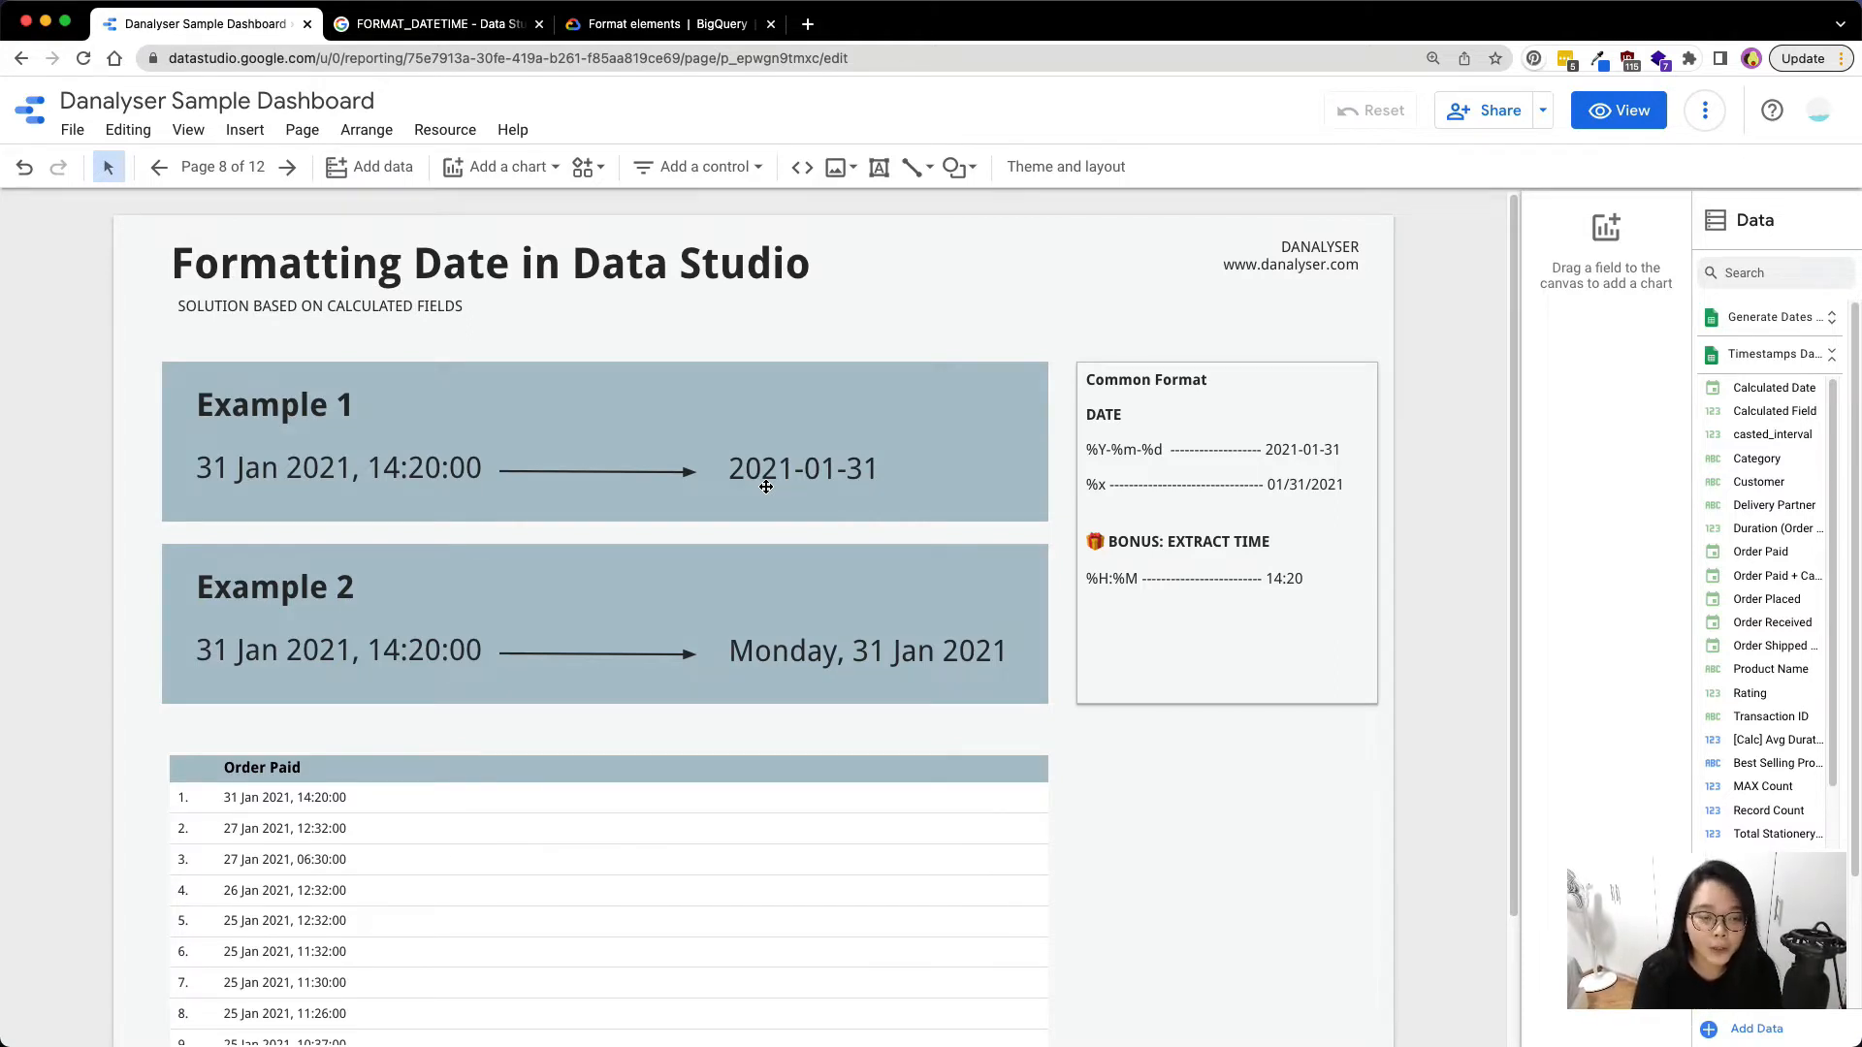
pyautogui.moveTo(440, 526)
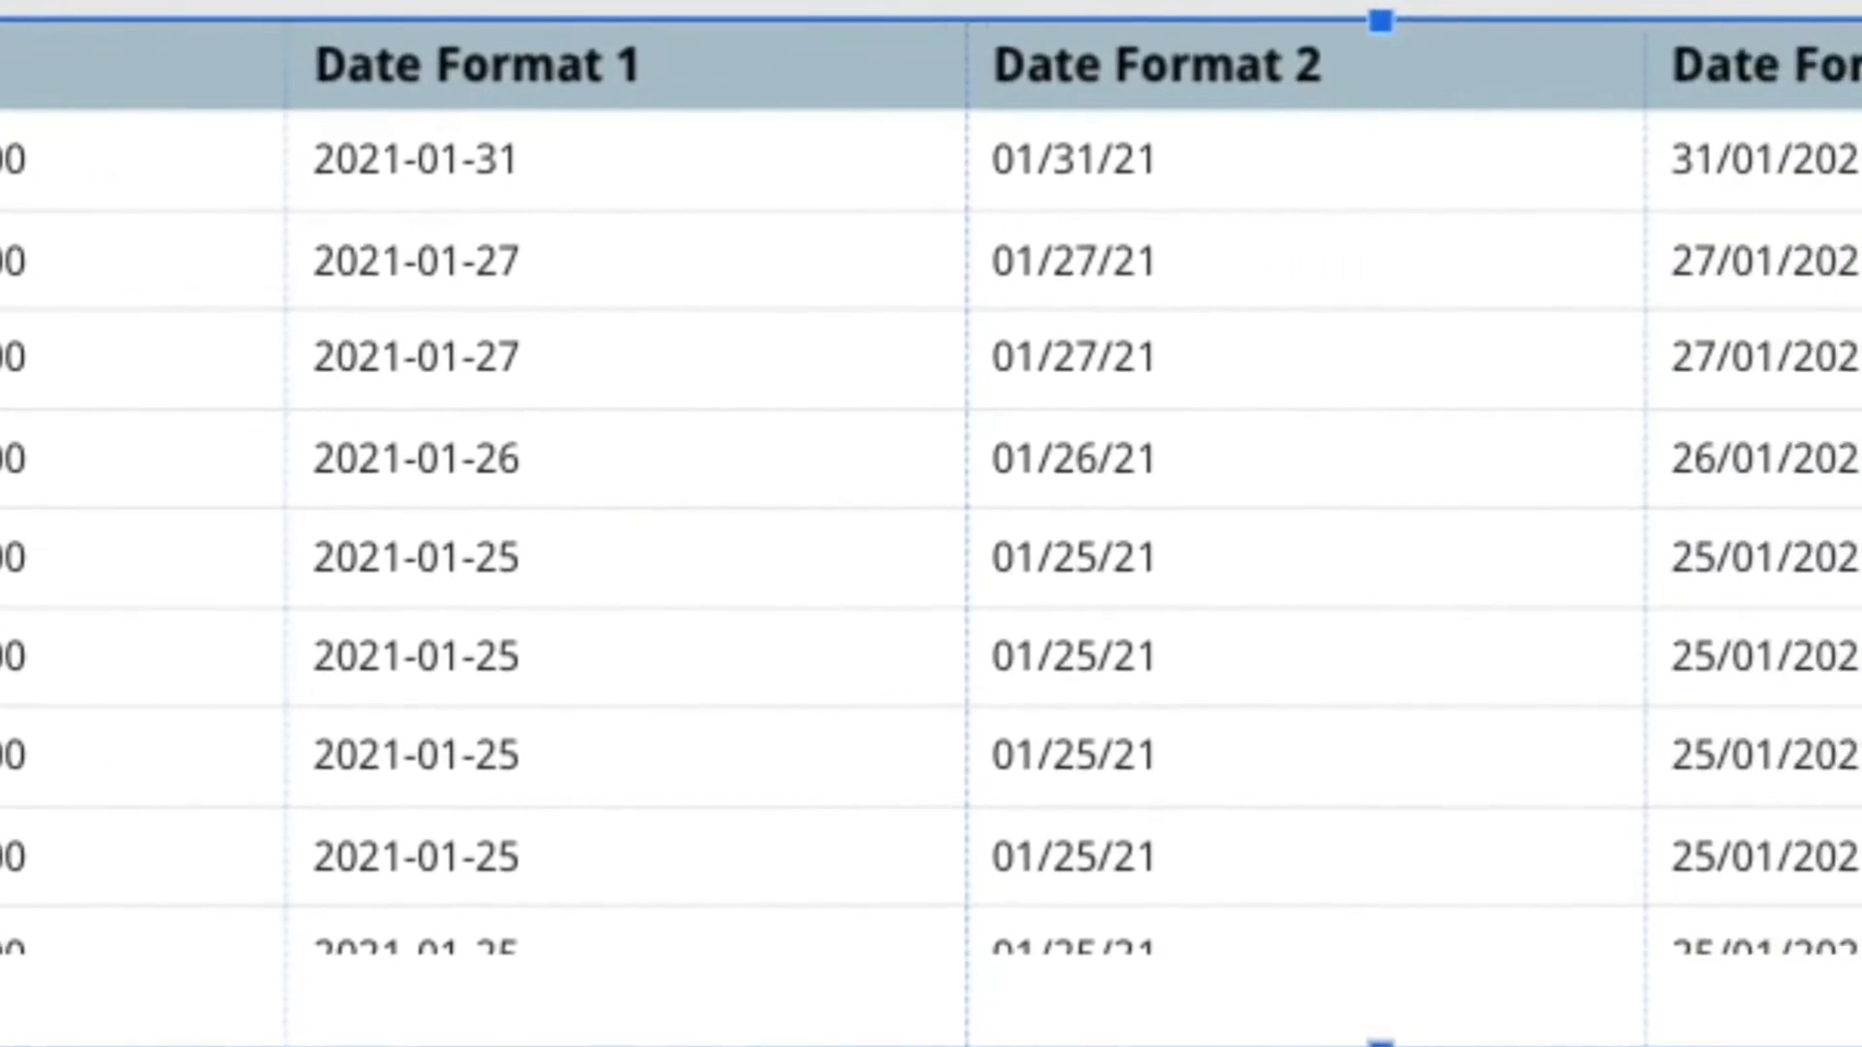
pyautogui.hscroll(3)
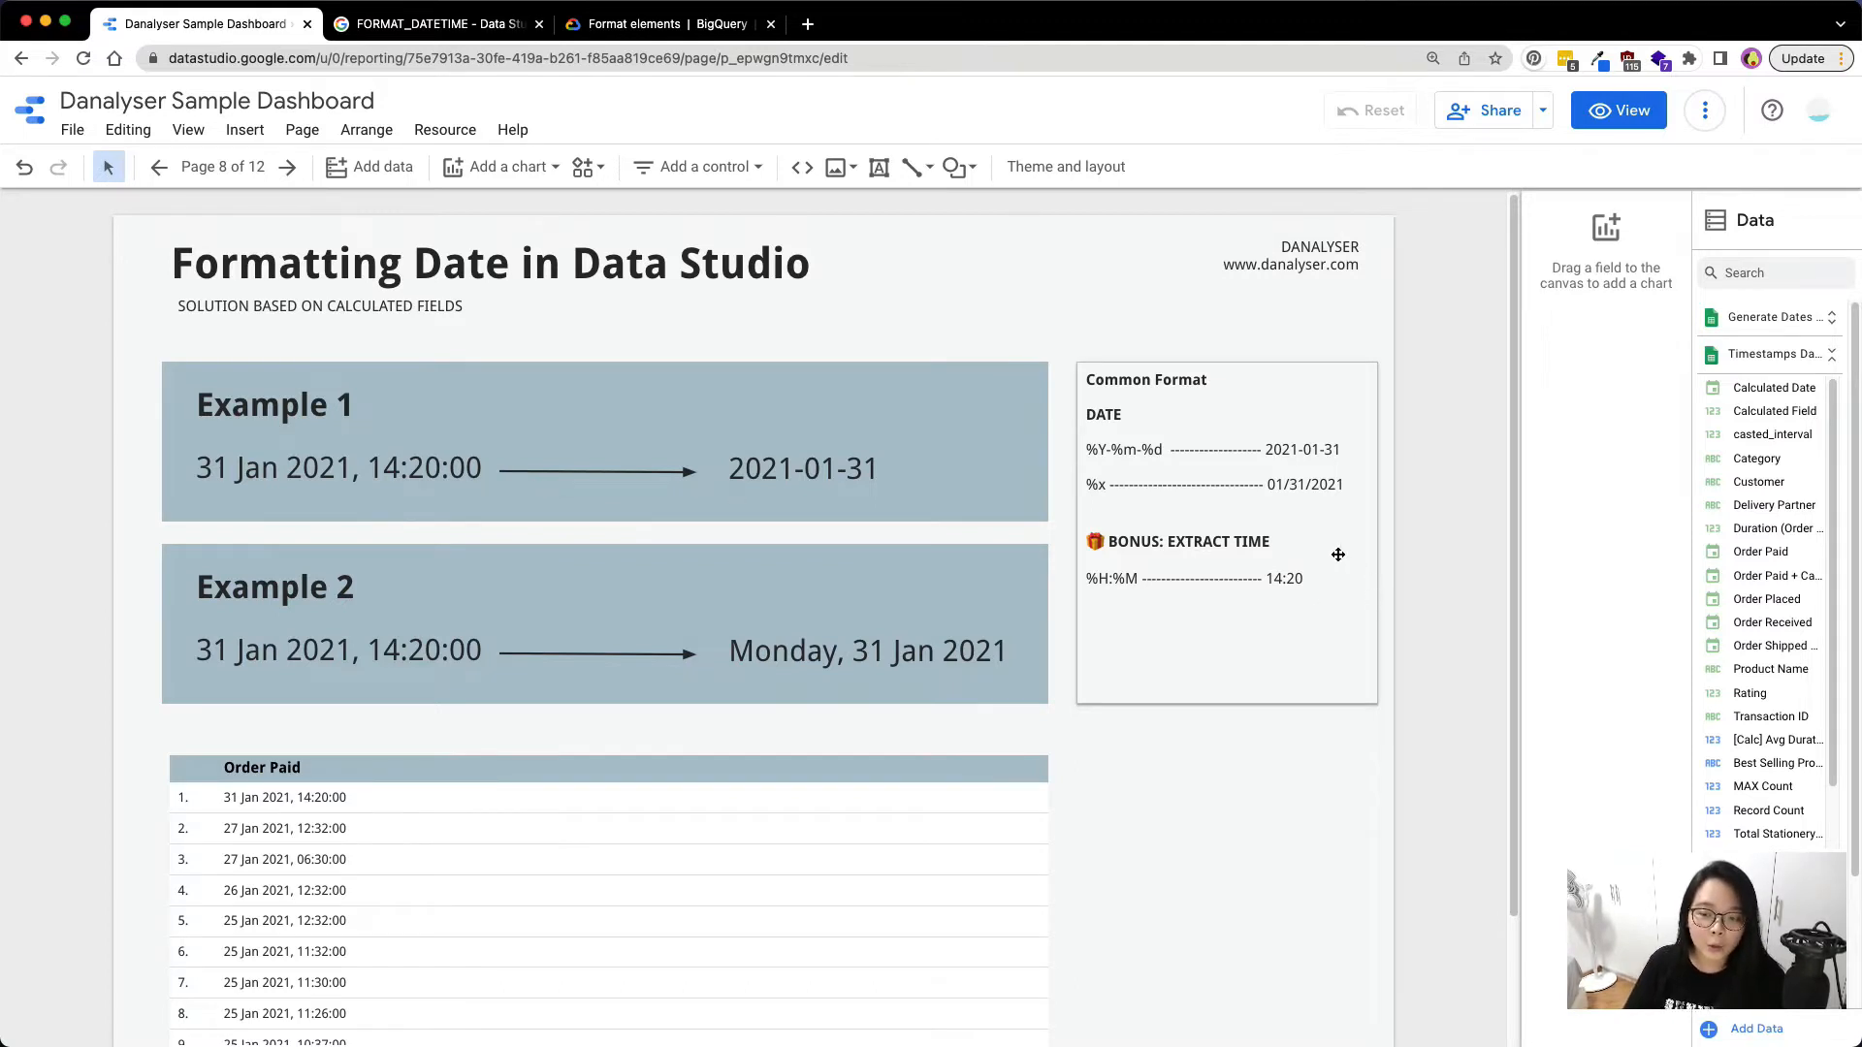
pyautogui.moveTo(473, 570)
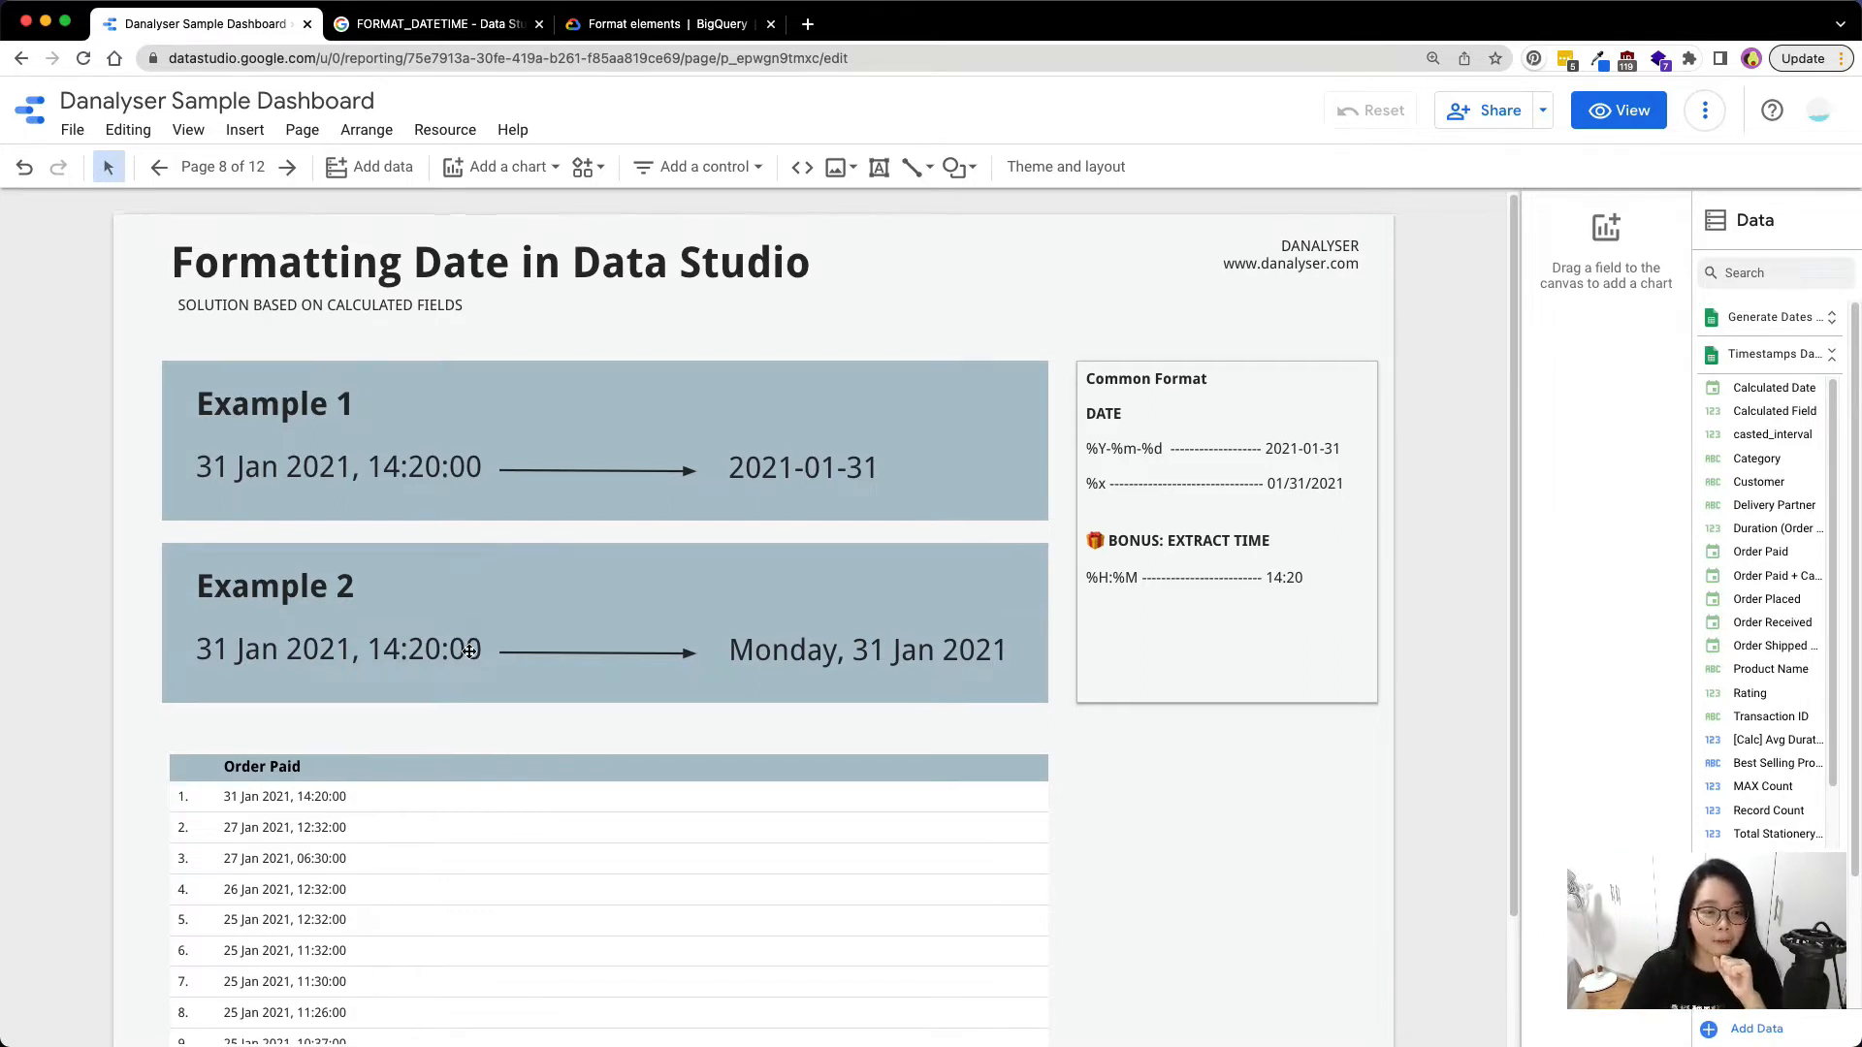
pyautogui.scroll(-3)
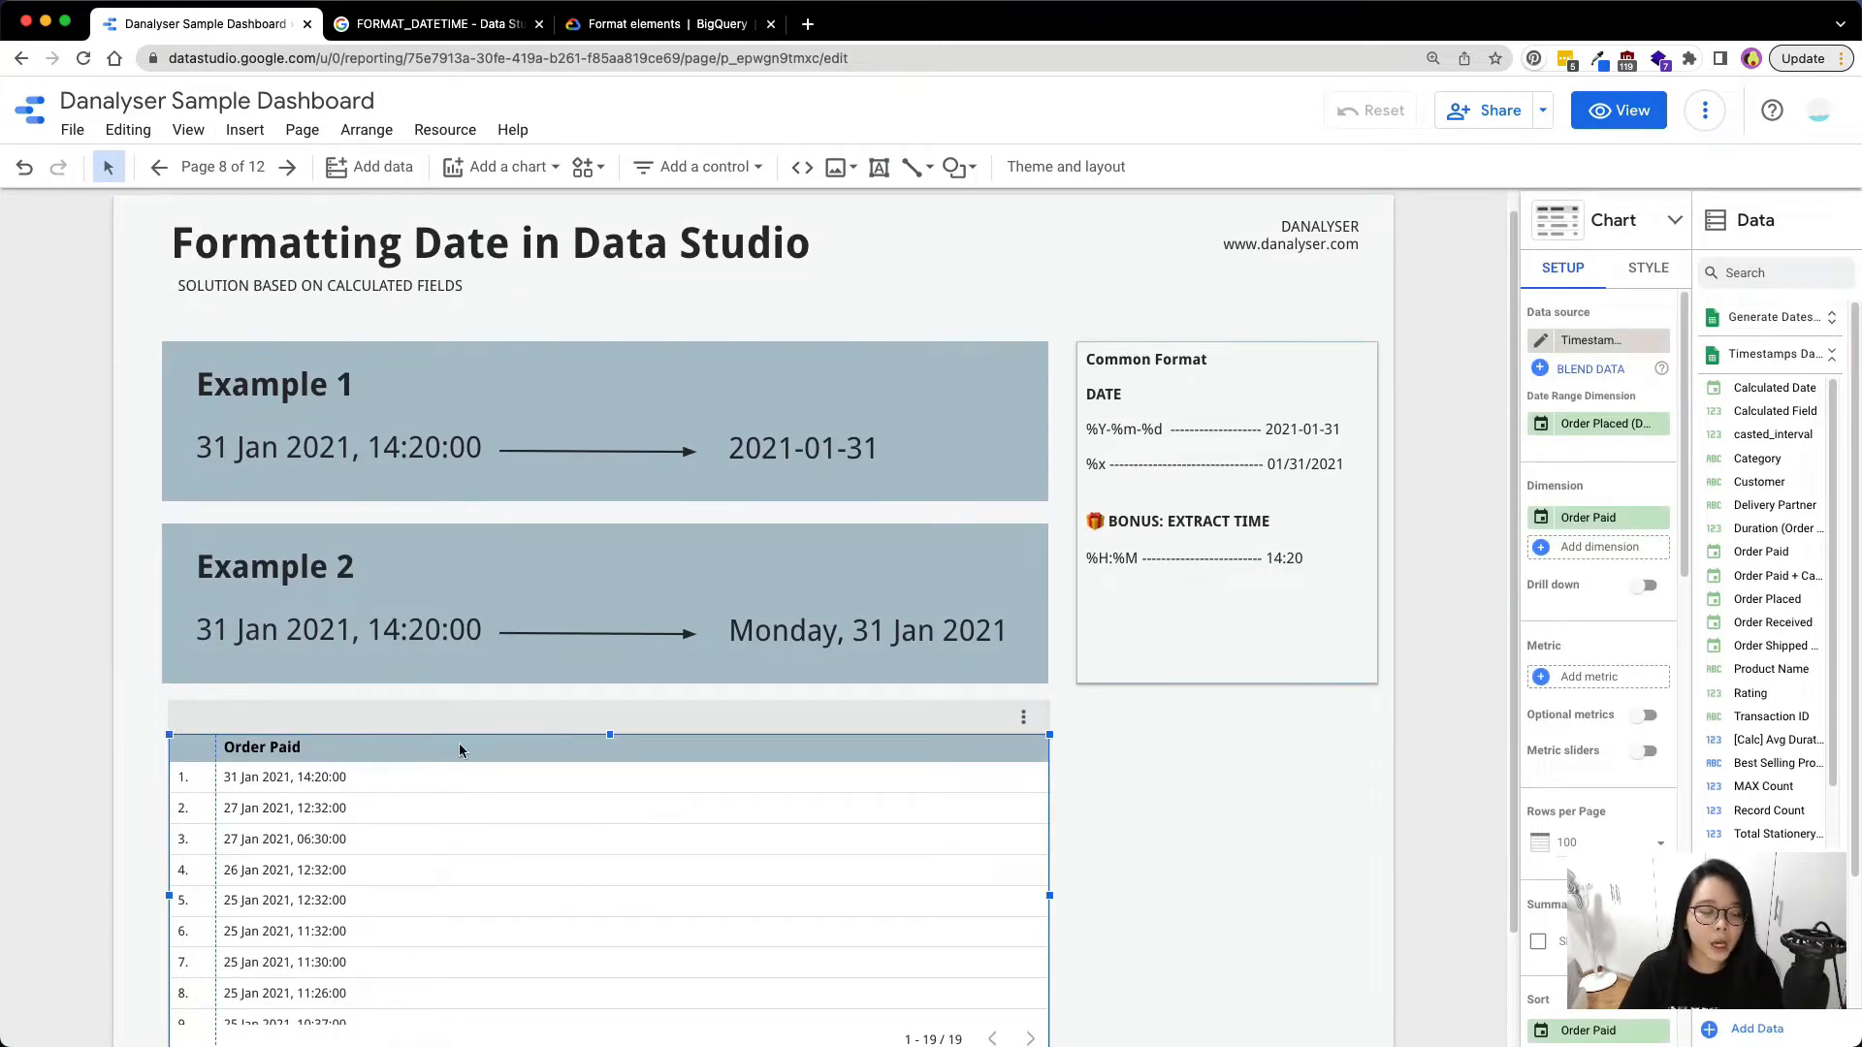
pyautogui.scroll(-3)
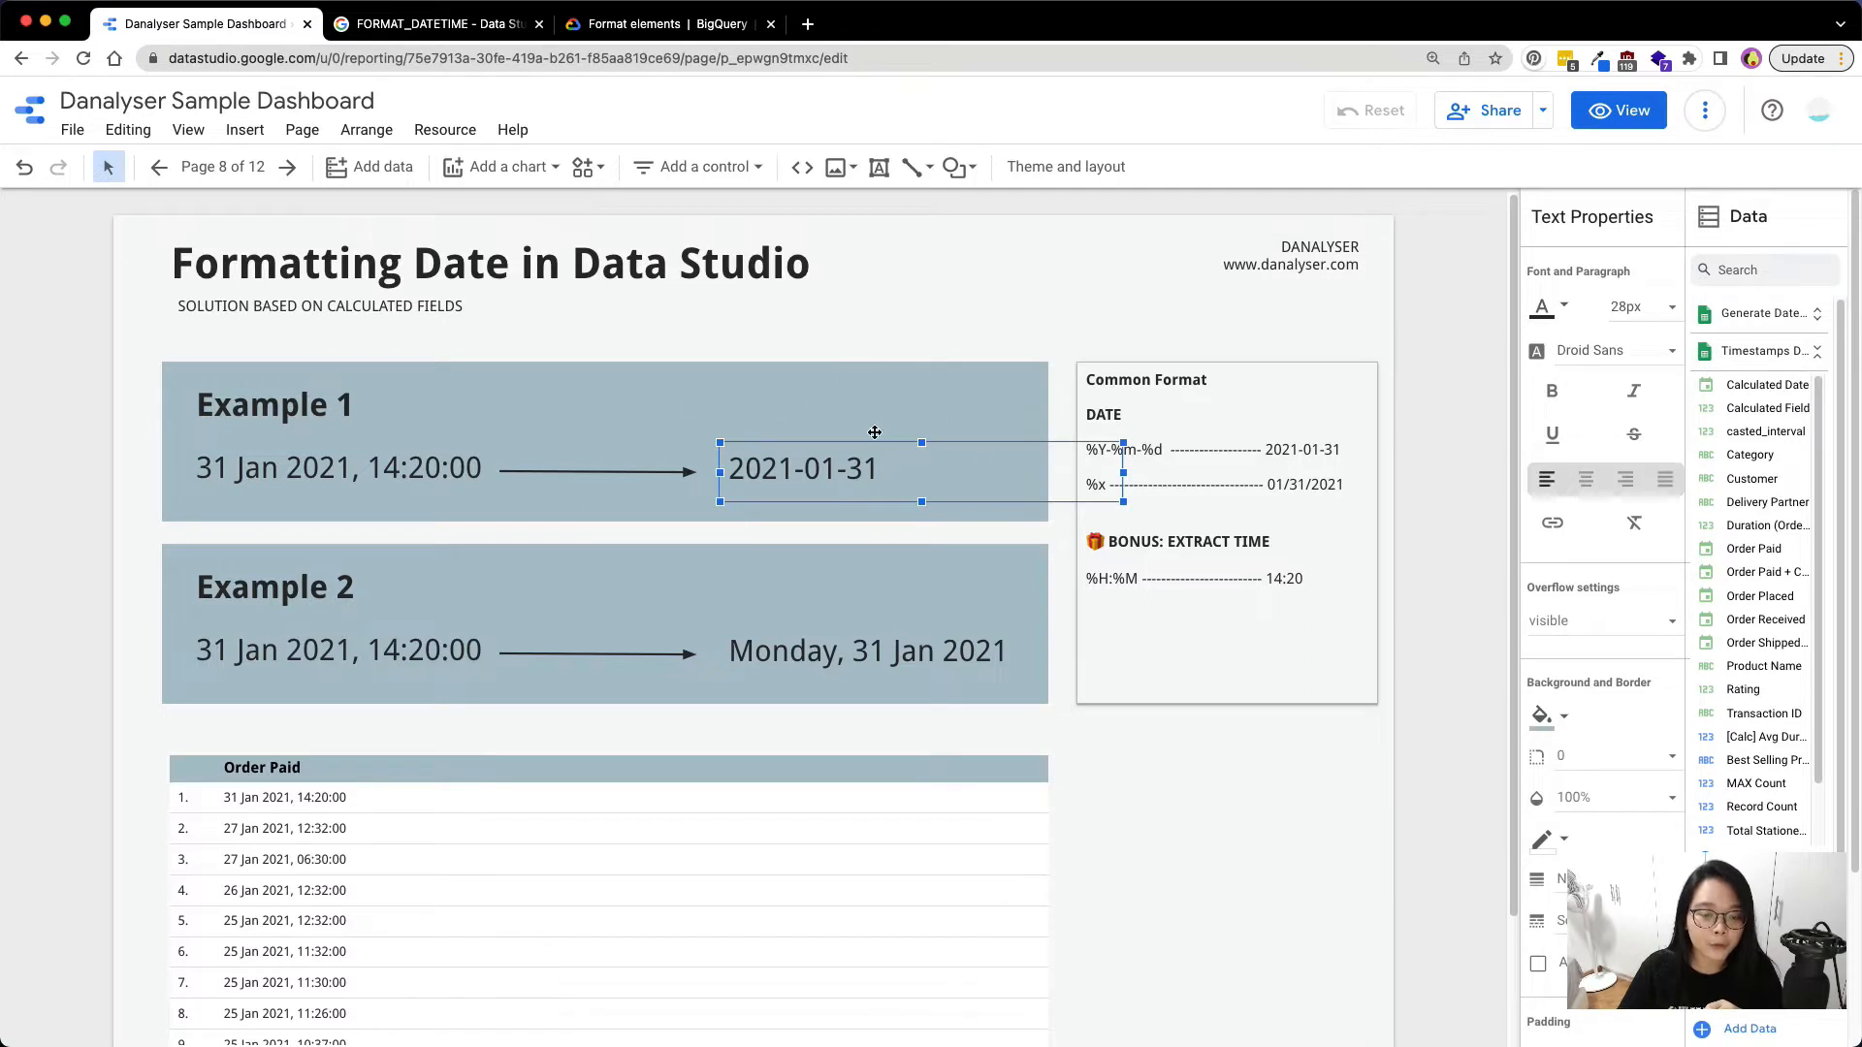
pyautogui.moveTo(862, 585)
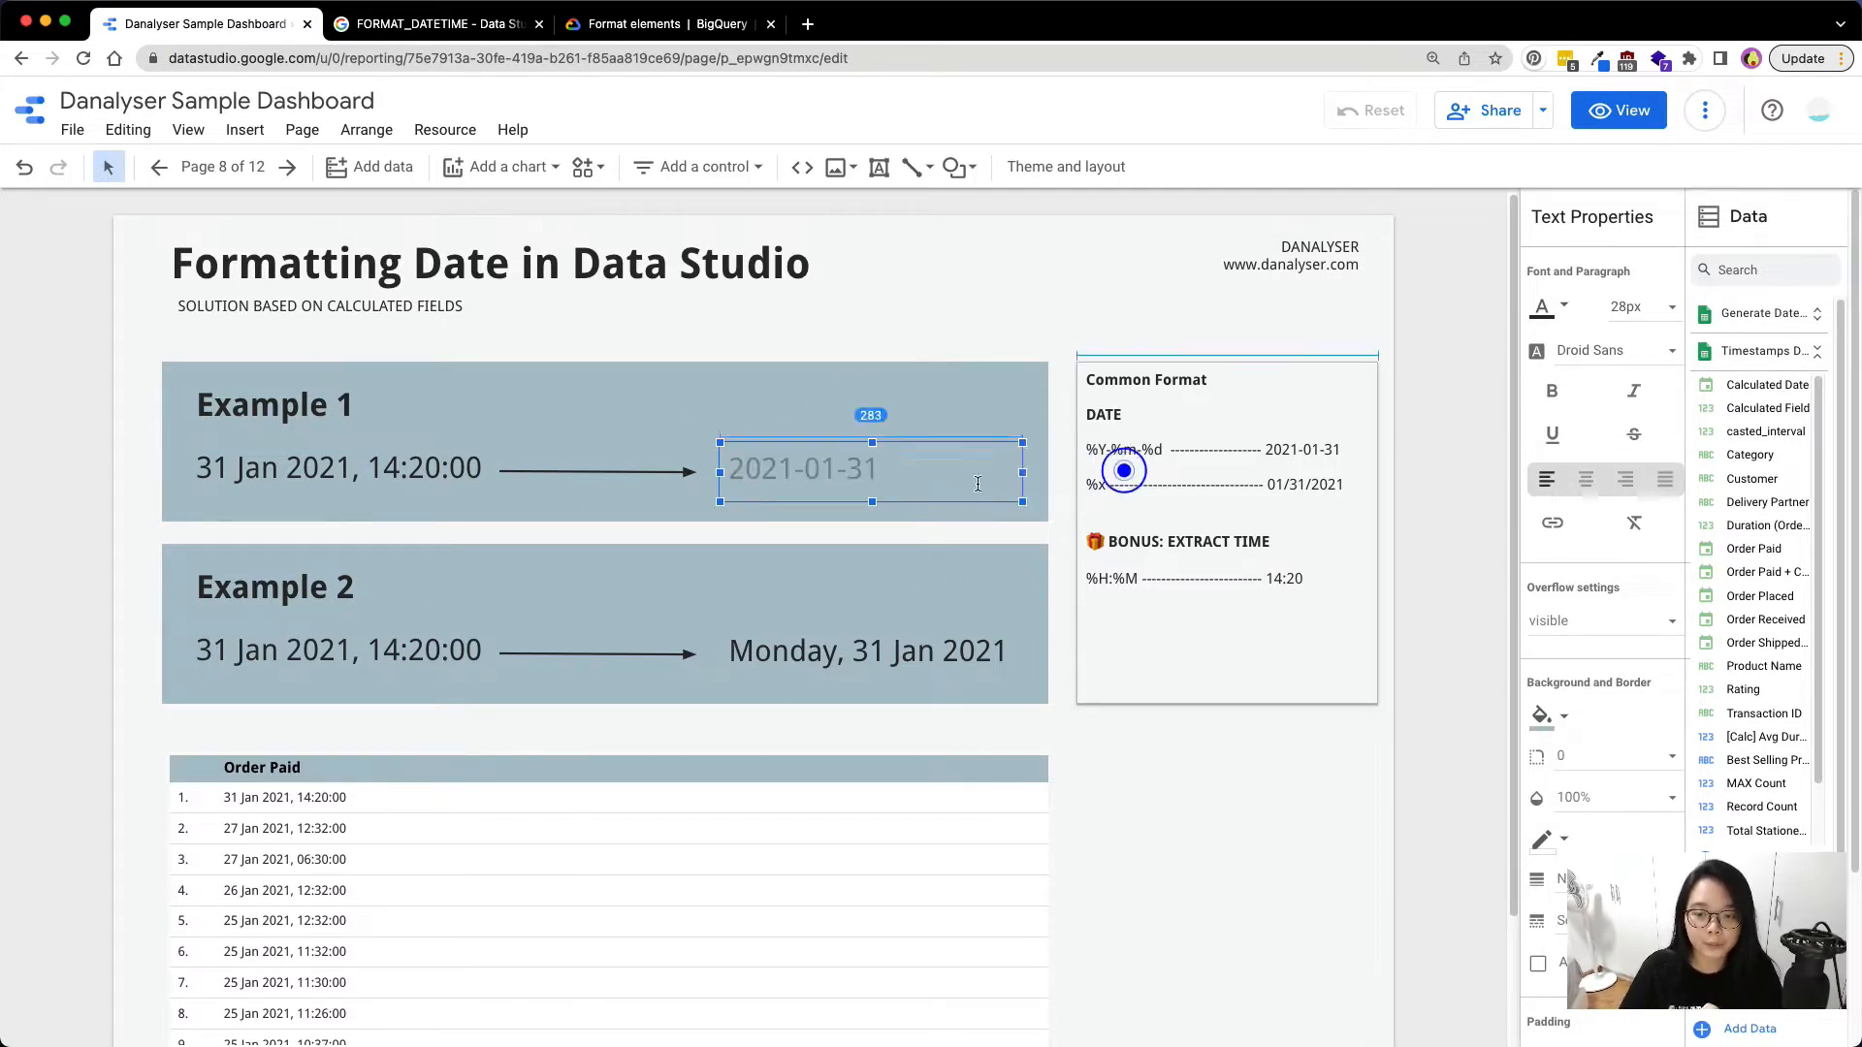
pyautogui.scroll(-3)
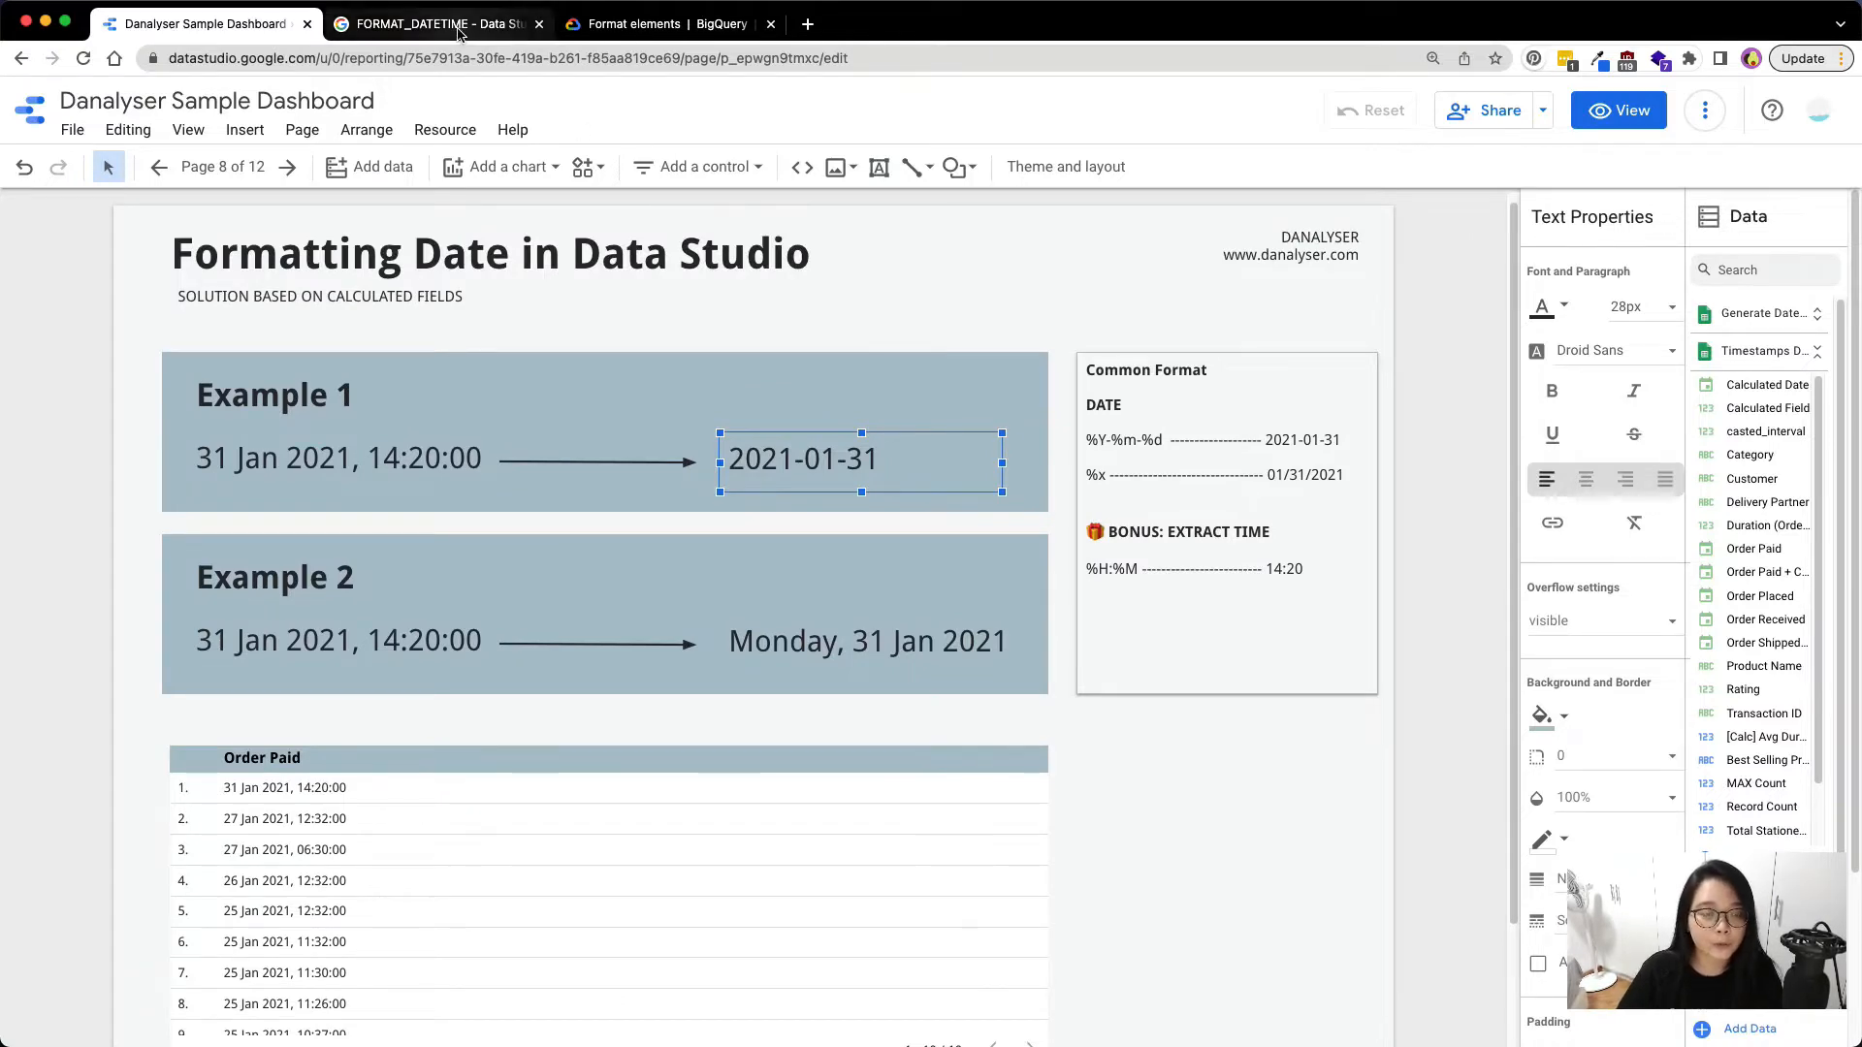
# Review FORMAT_DATETIME's syntax in Data Studio Help, highlighting the format_string parameter
pyautogui.click(440, 23)
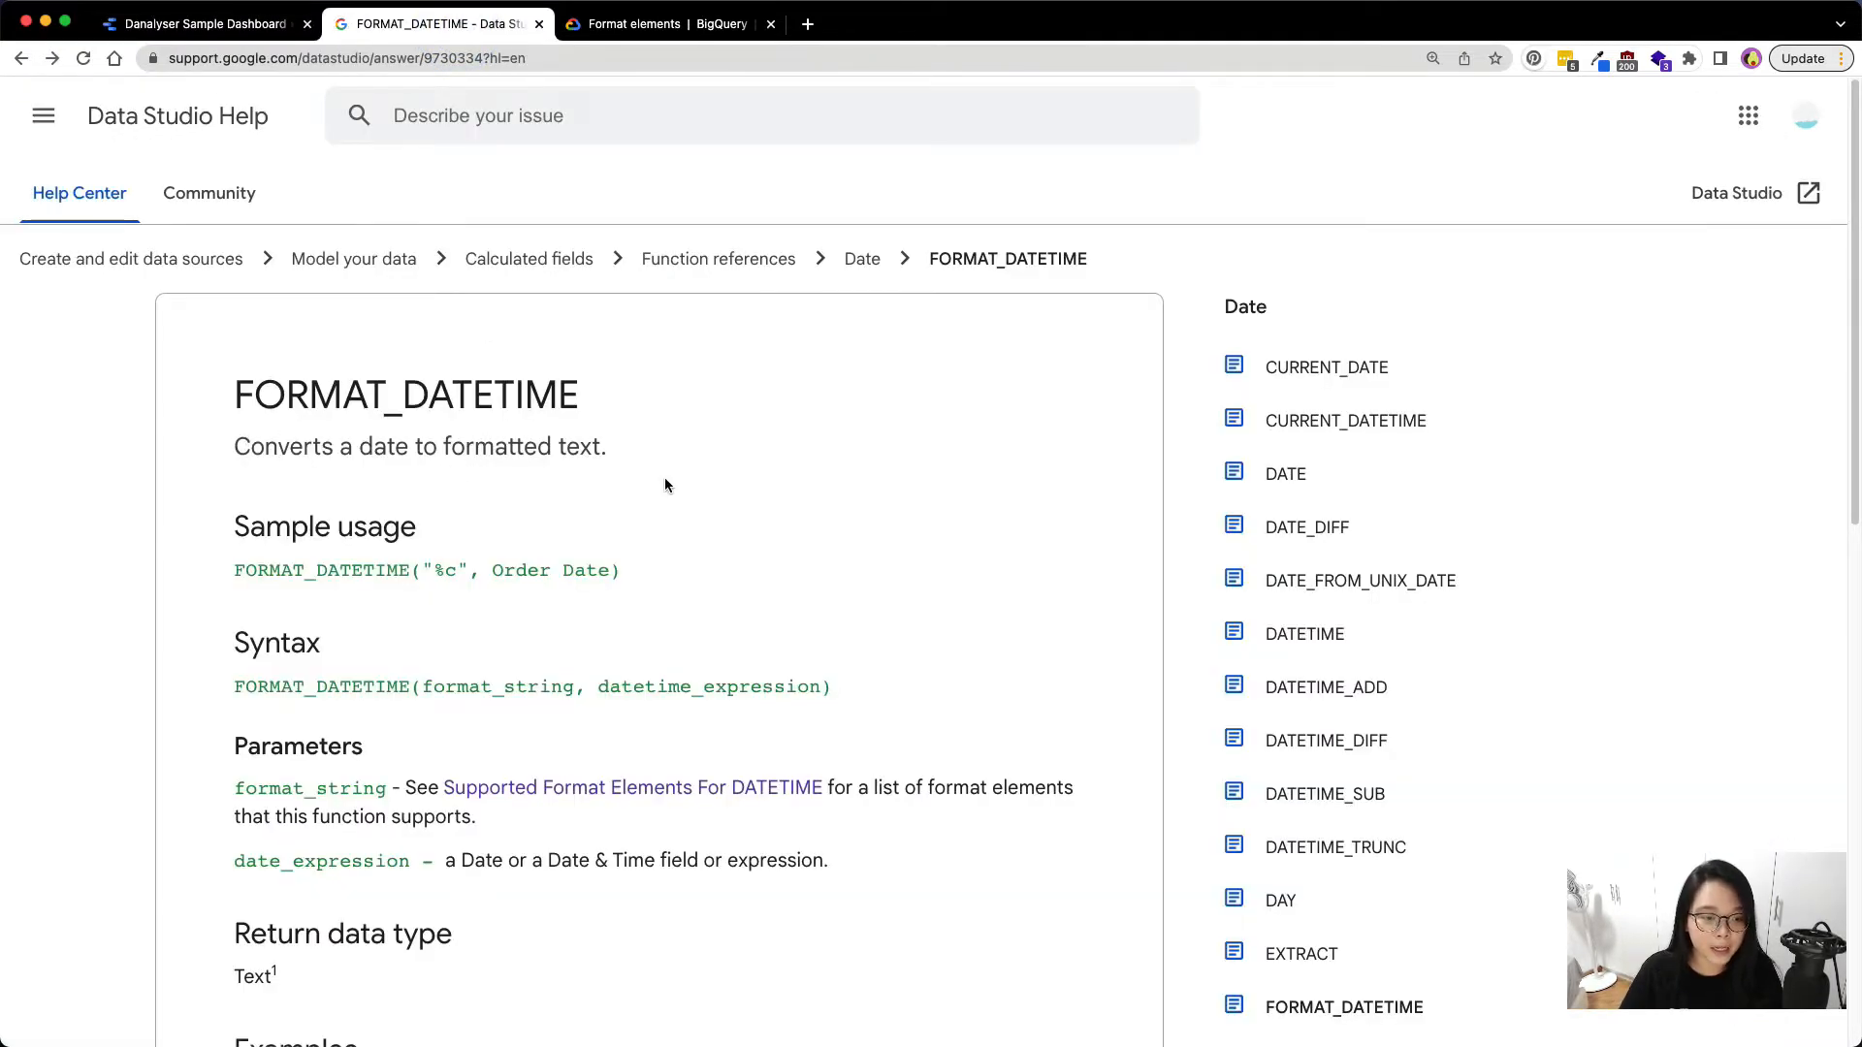
pyautogui.scroll(-3)
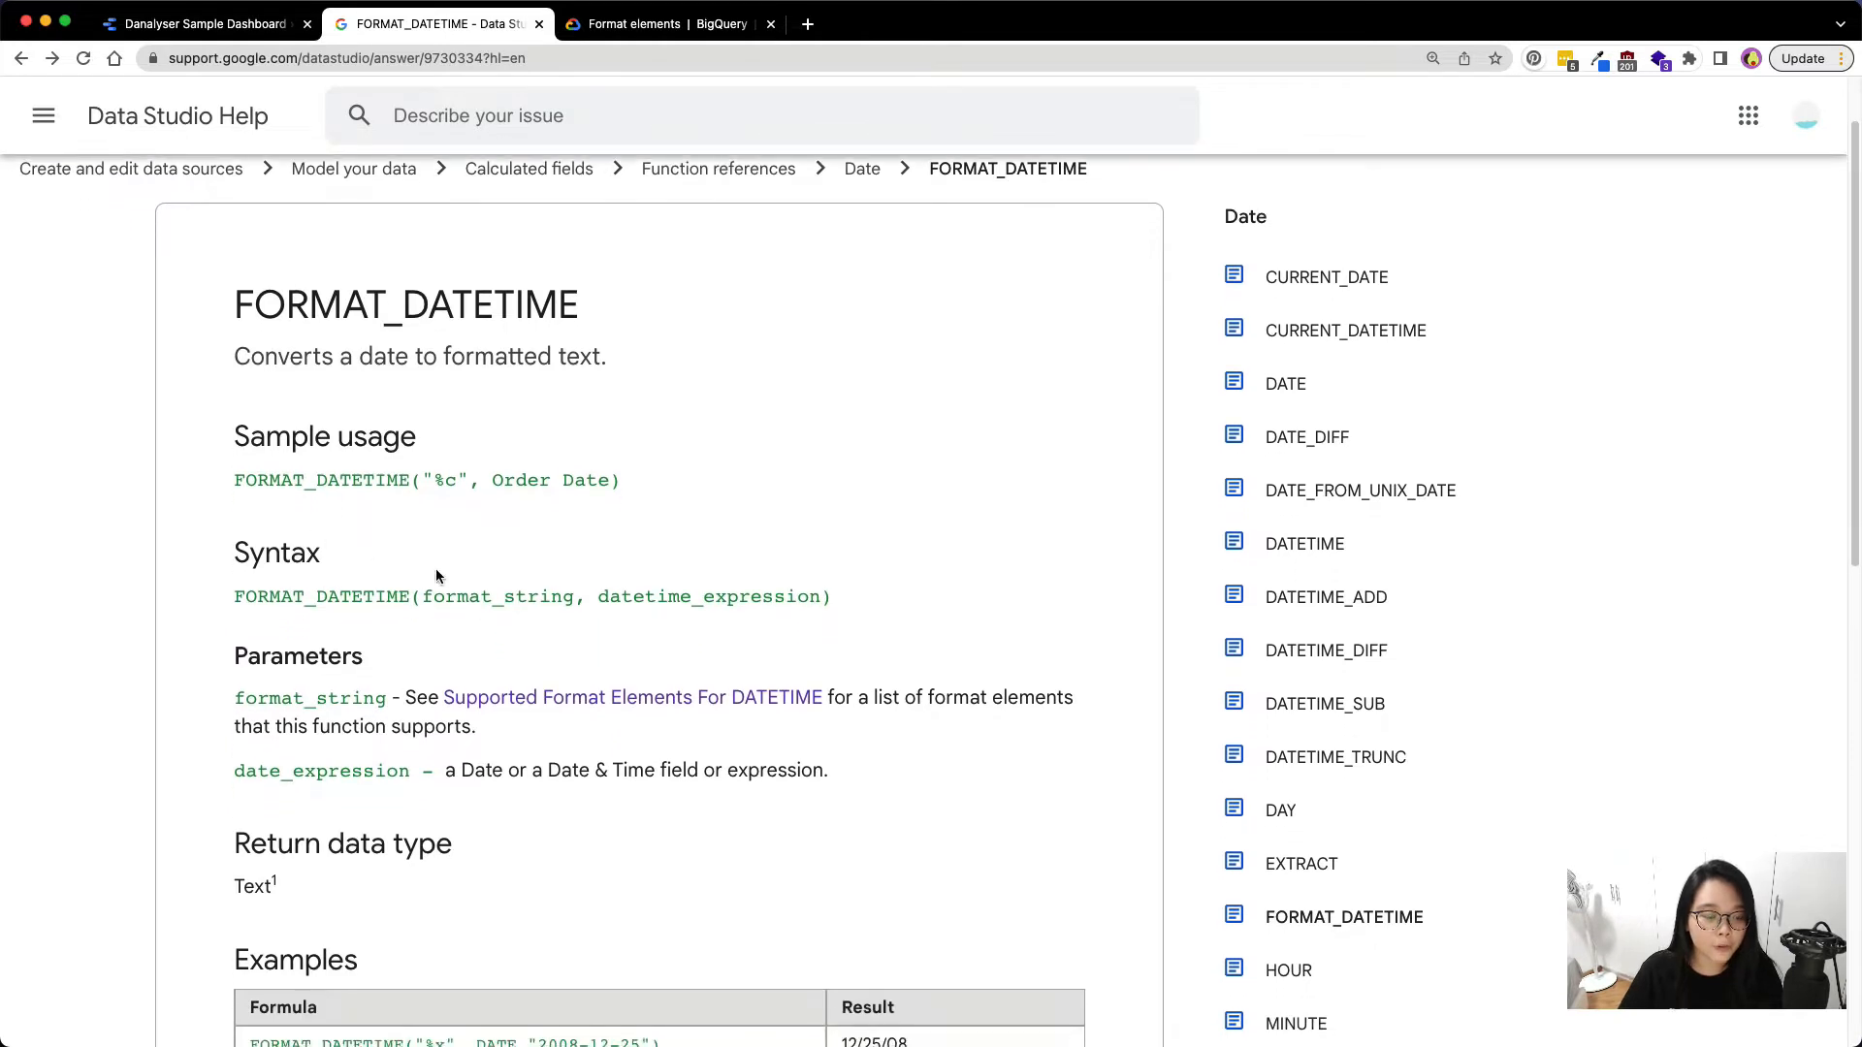
pyautogui.scroll(-3)
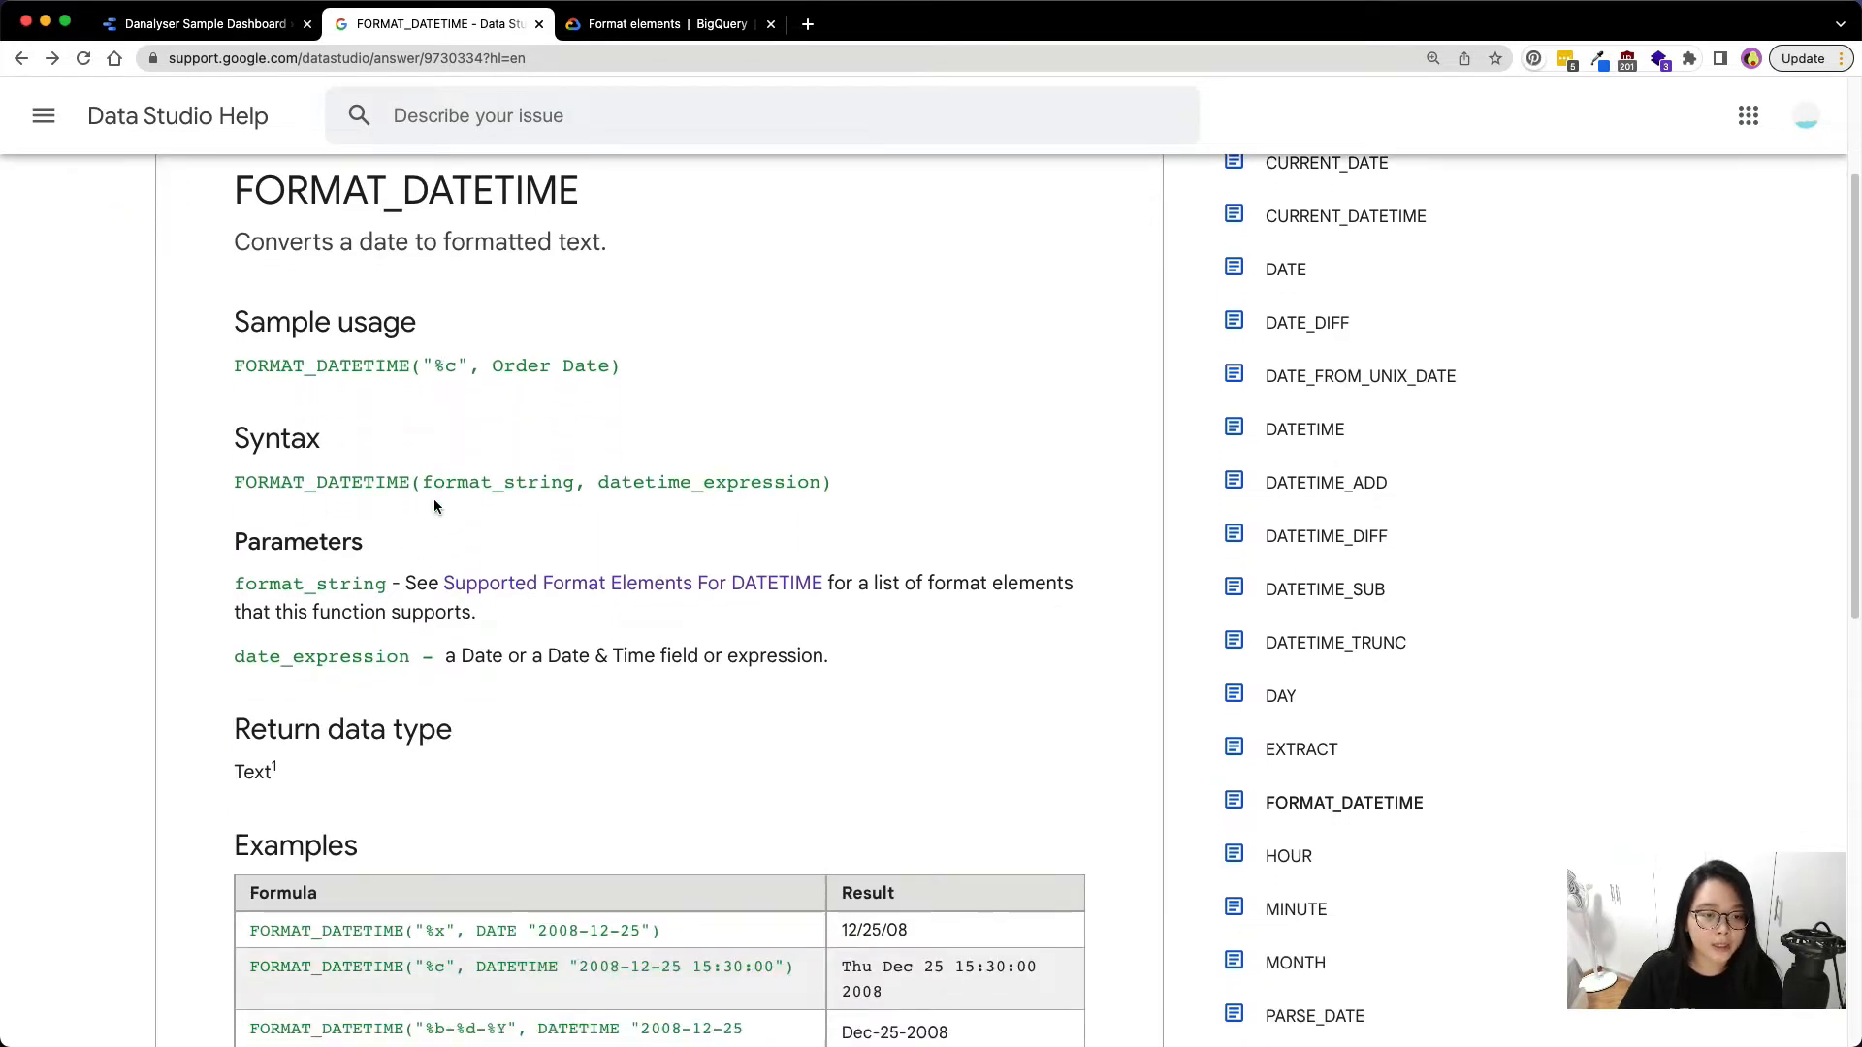
pyautogui.click(578, 488)
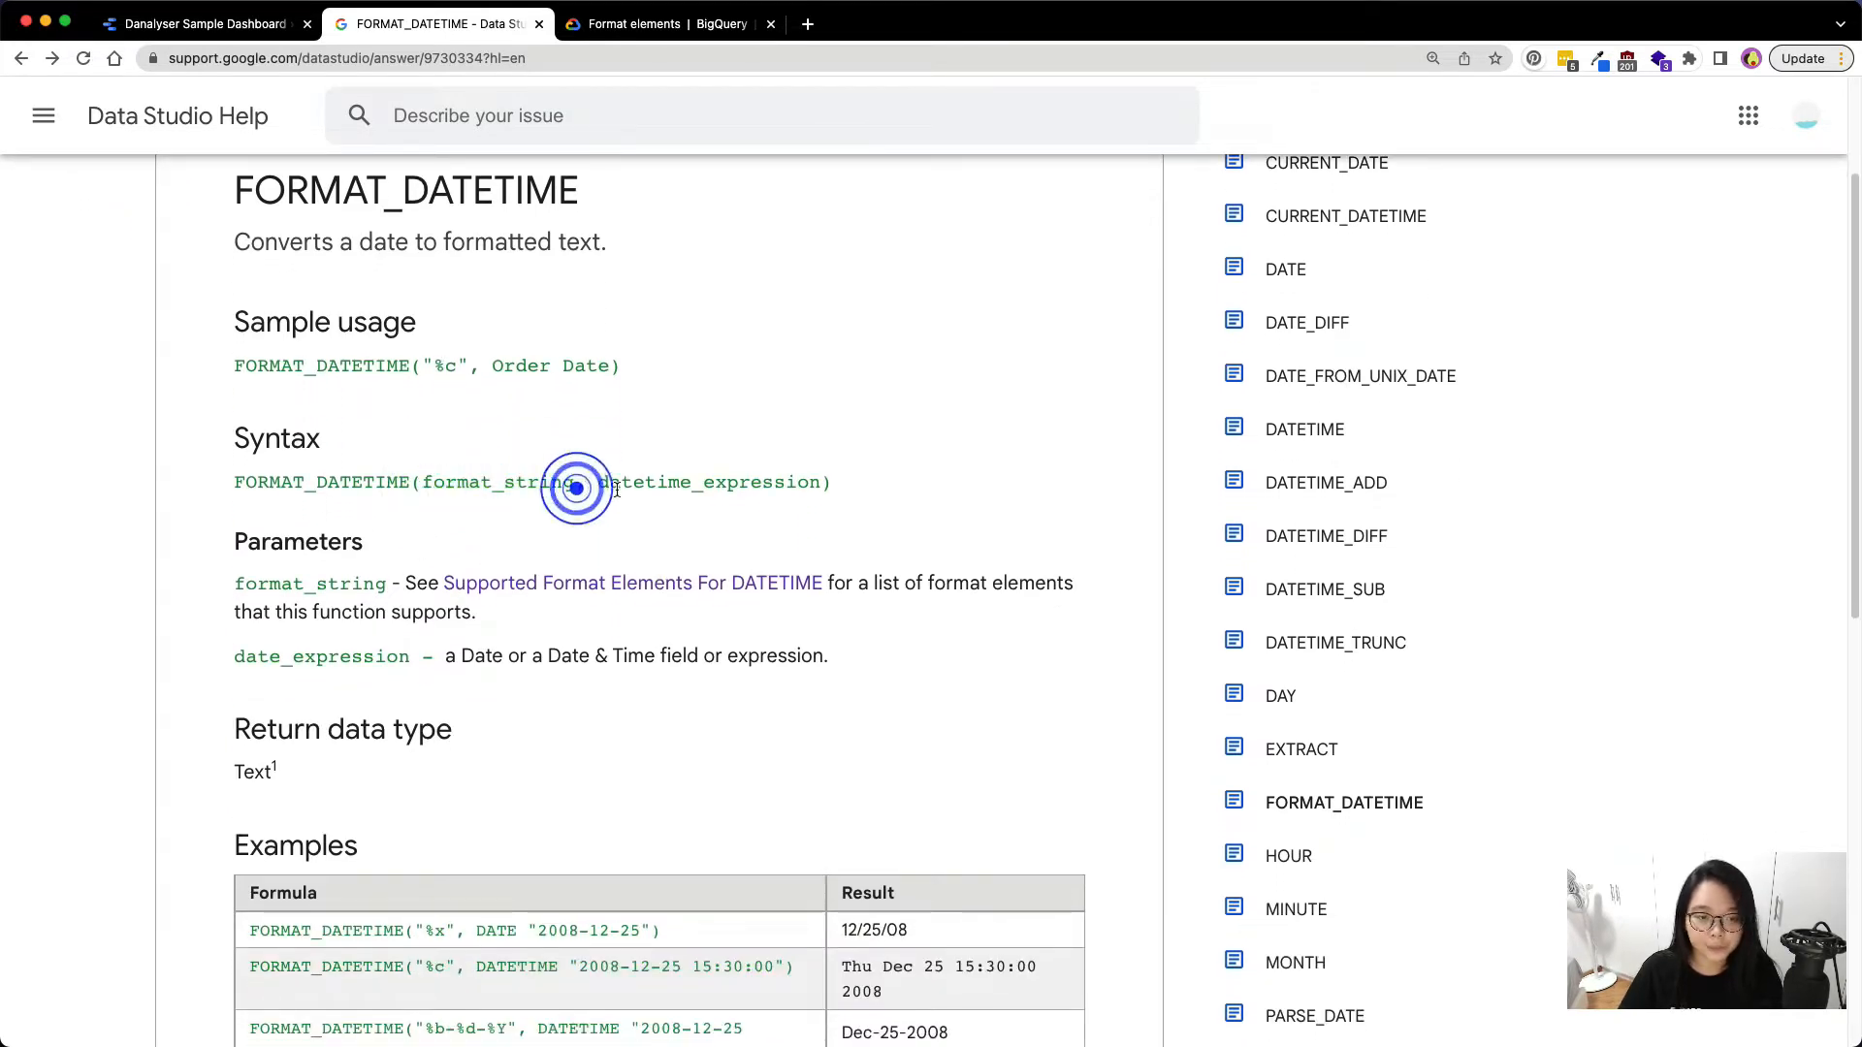
pyautogui.doubleClick(704, 481)
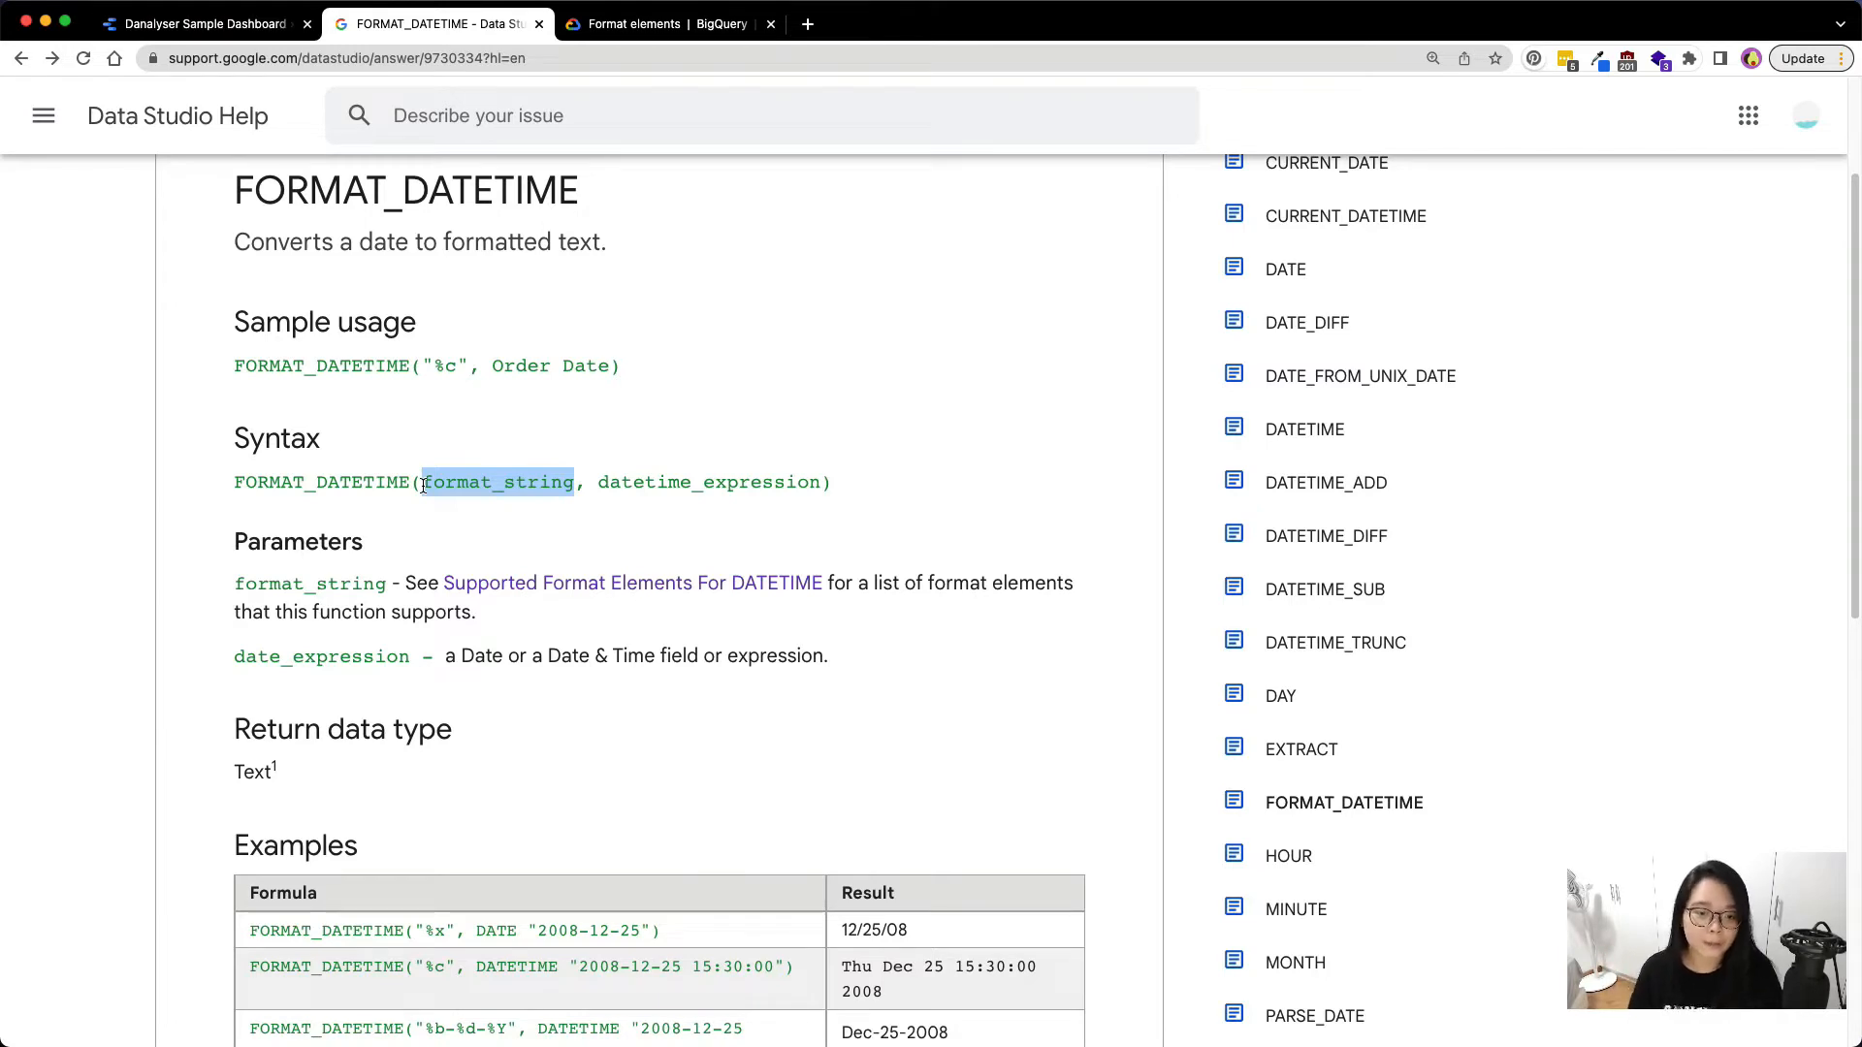
# Review the Examples table, highlighting the %x format that yields 12/25/08
pyautogui.scroll(-3)
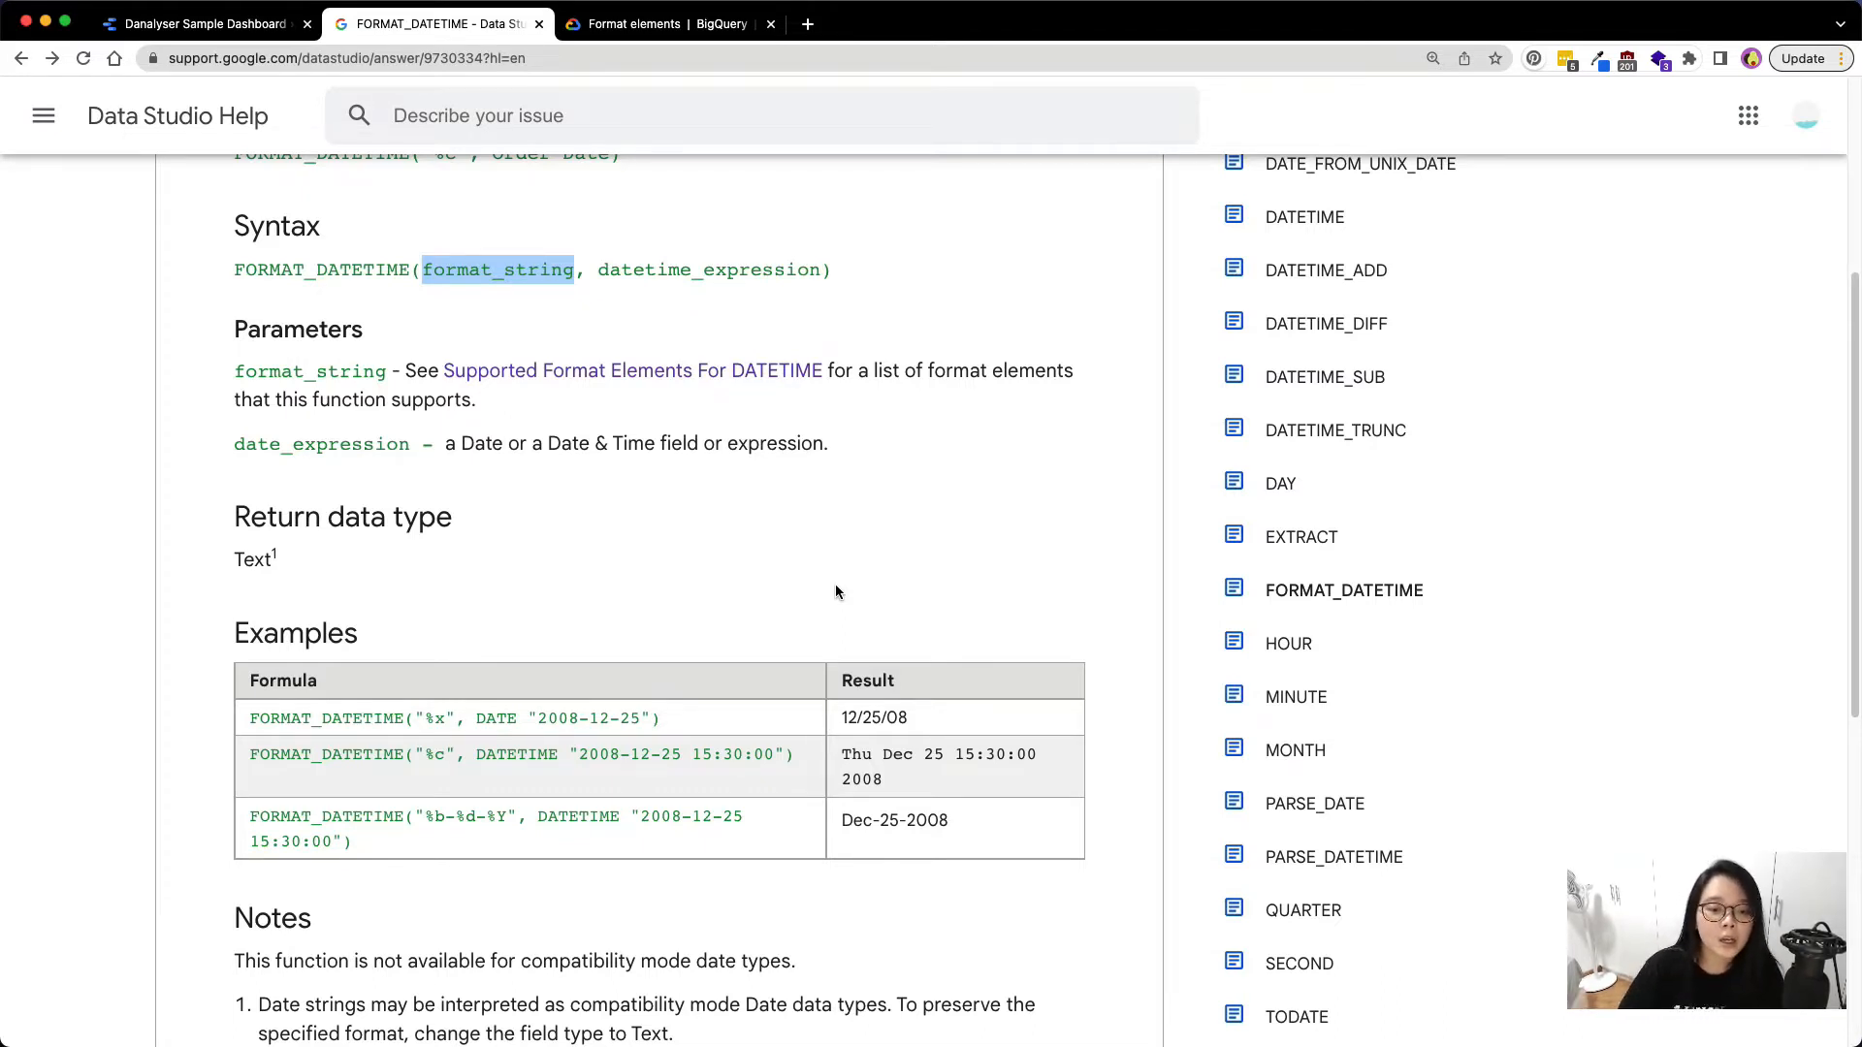
pyautogui.scroll(-3)
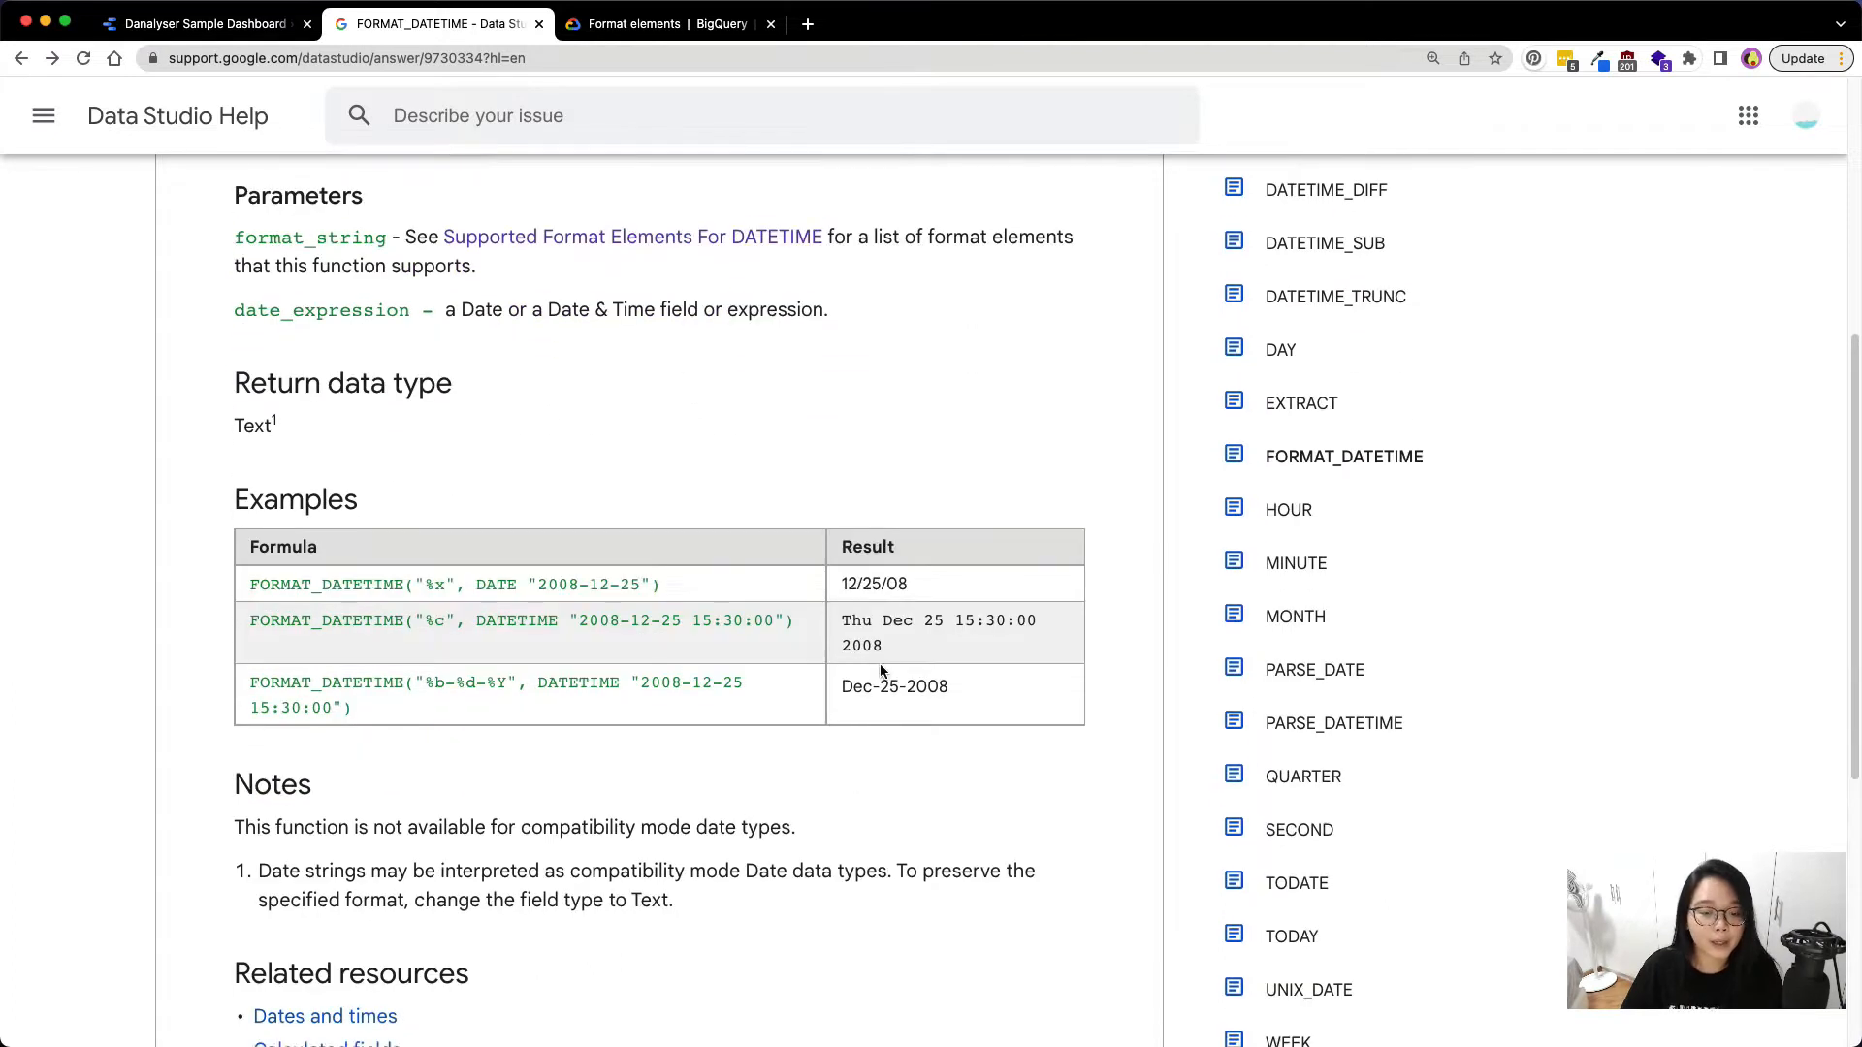
pyautogui.doubleClick(844, 583)
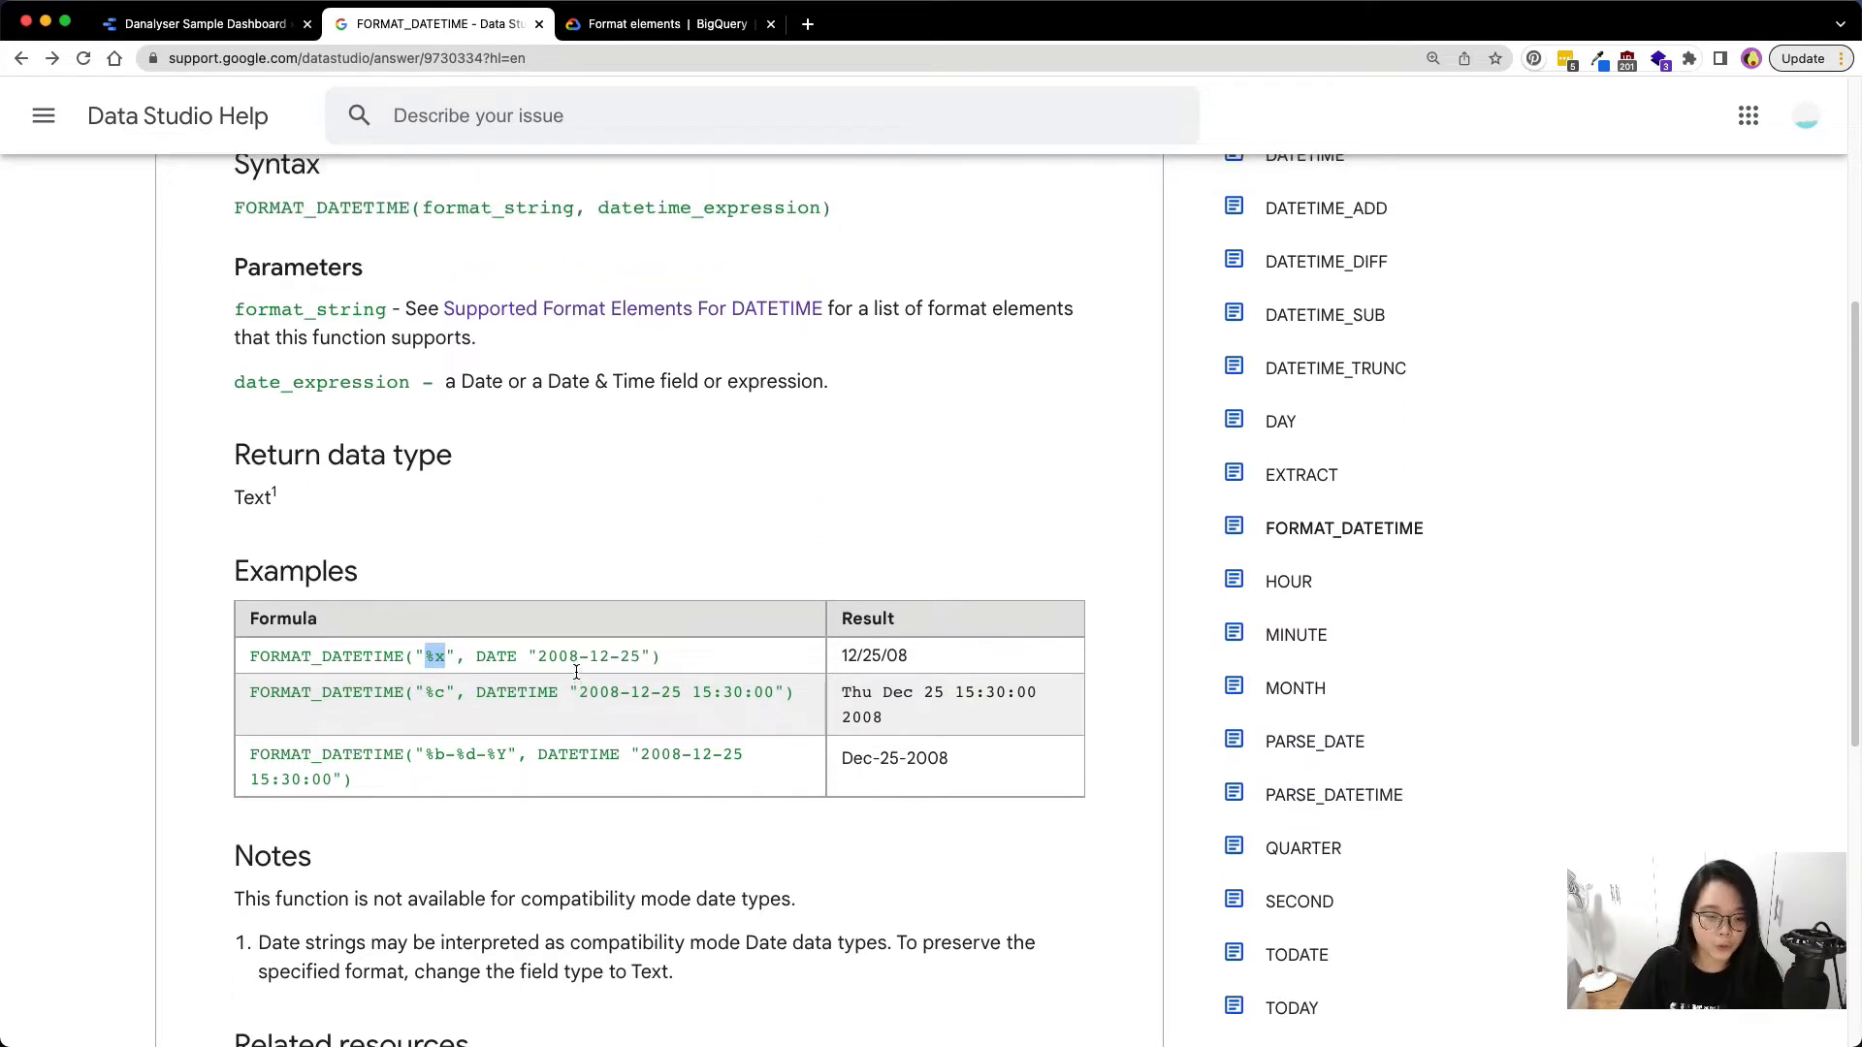
pyautogui.scroll(-3)
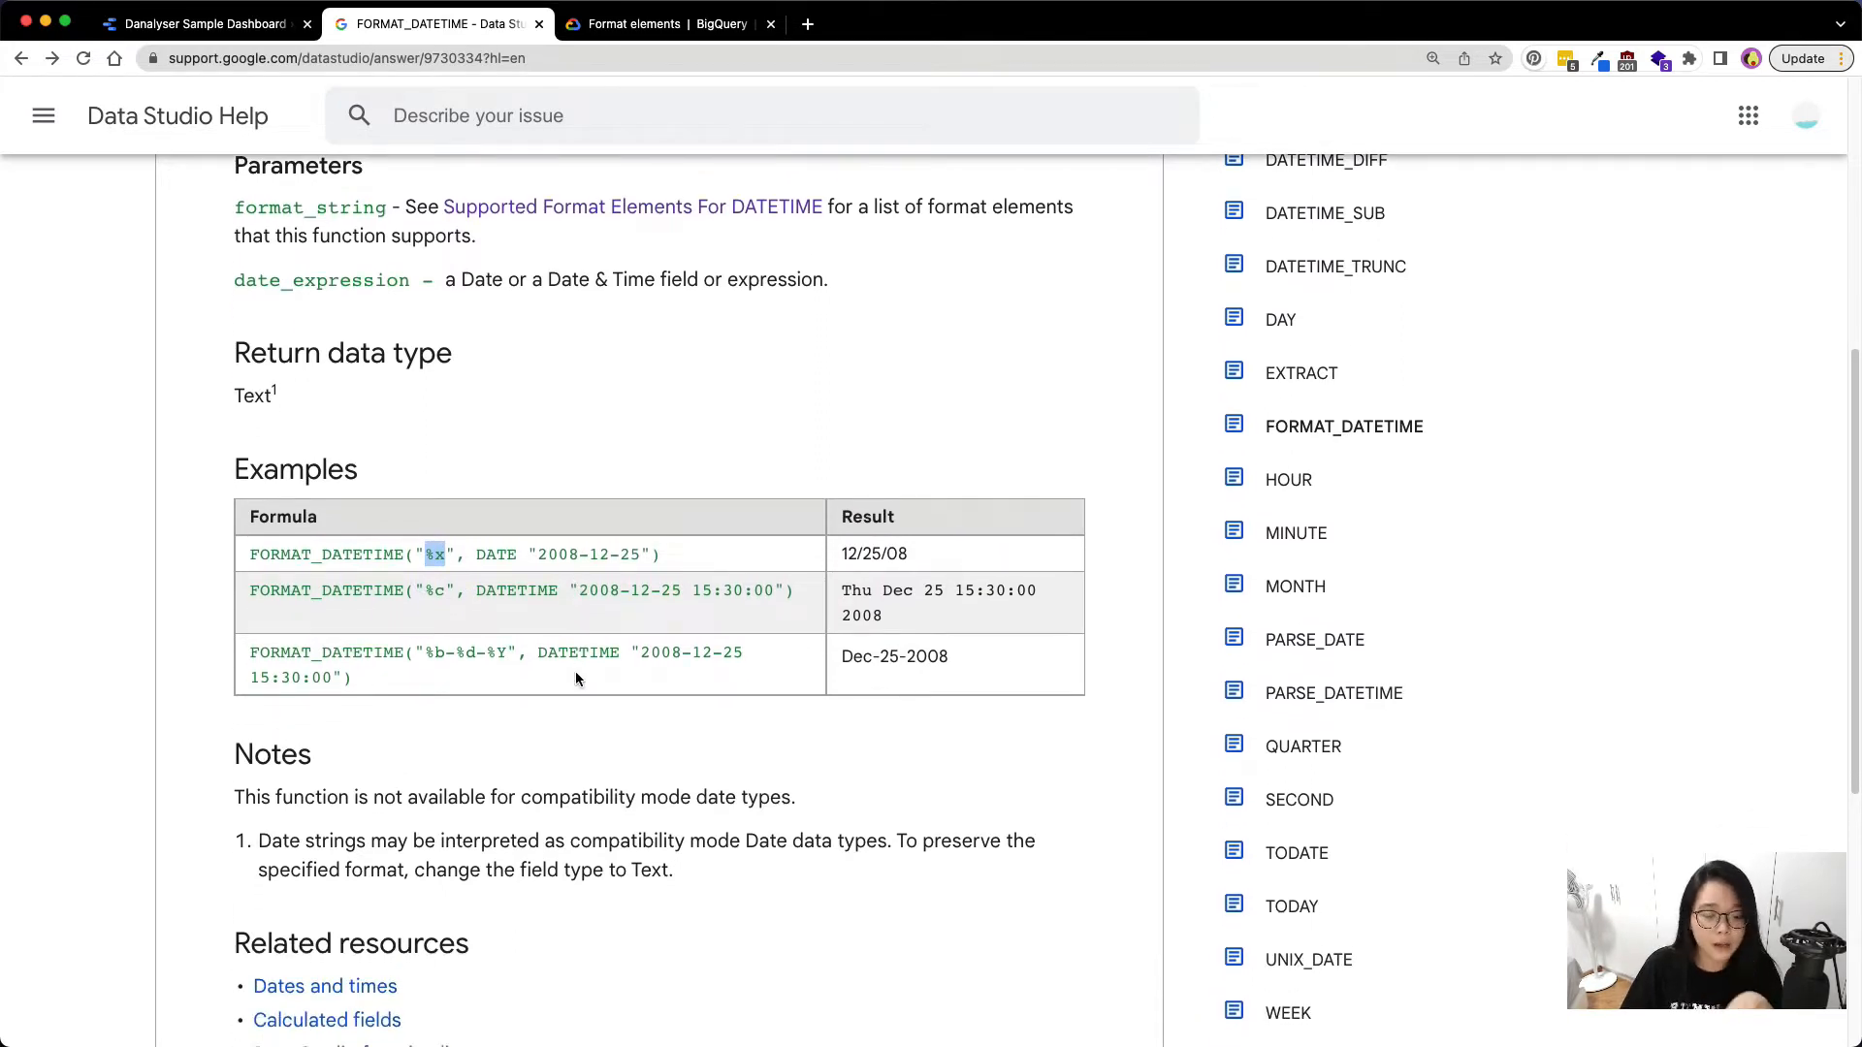
pyautogui.moveTo(558, 646)
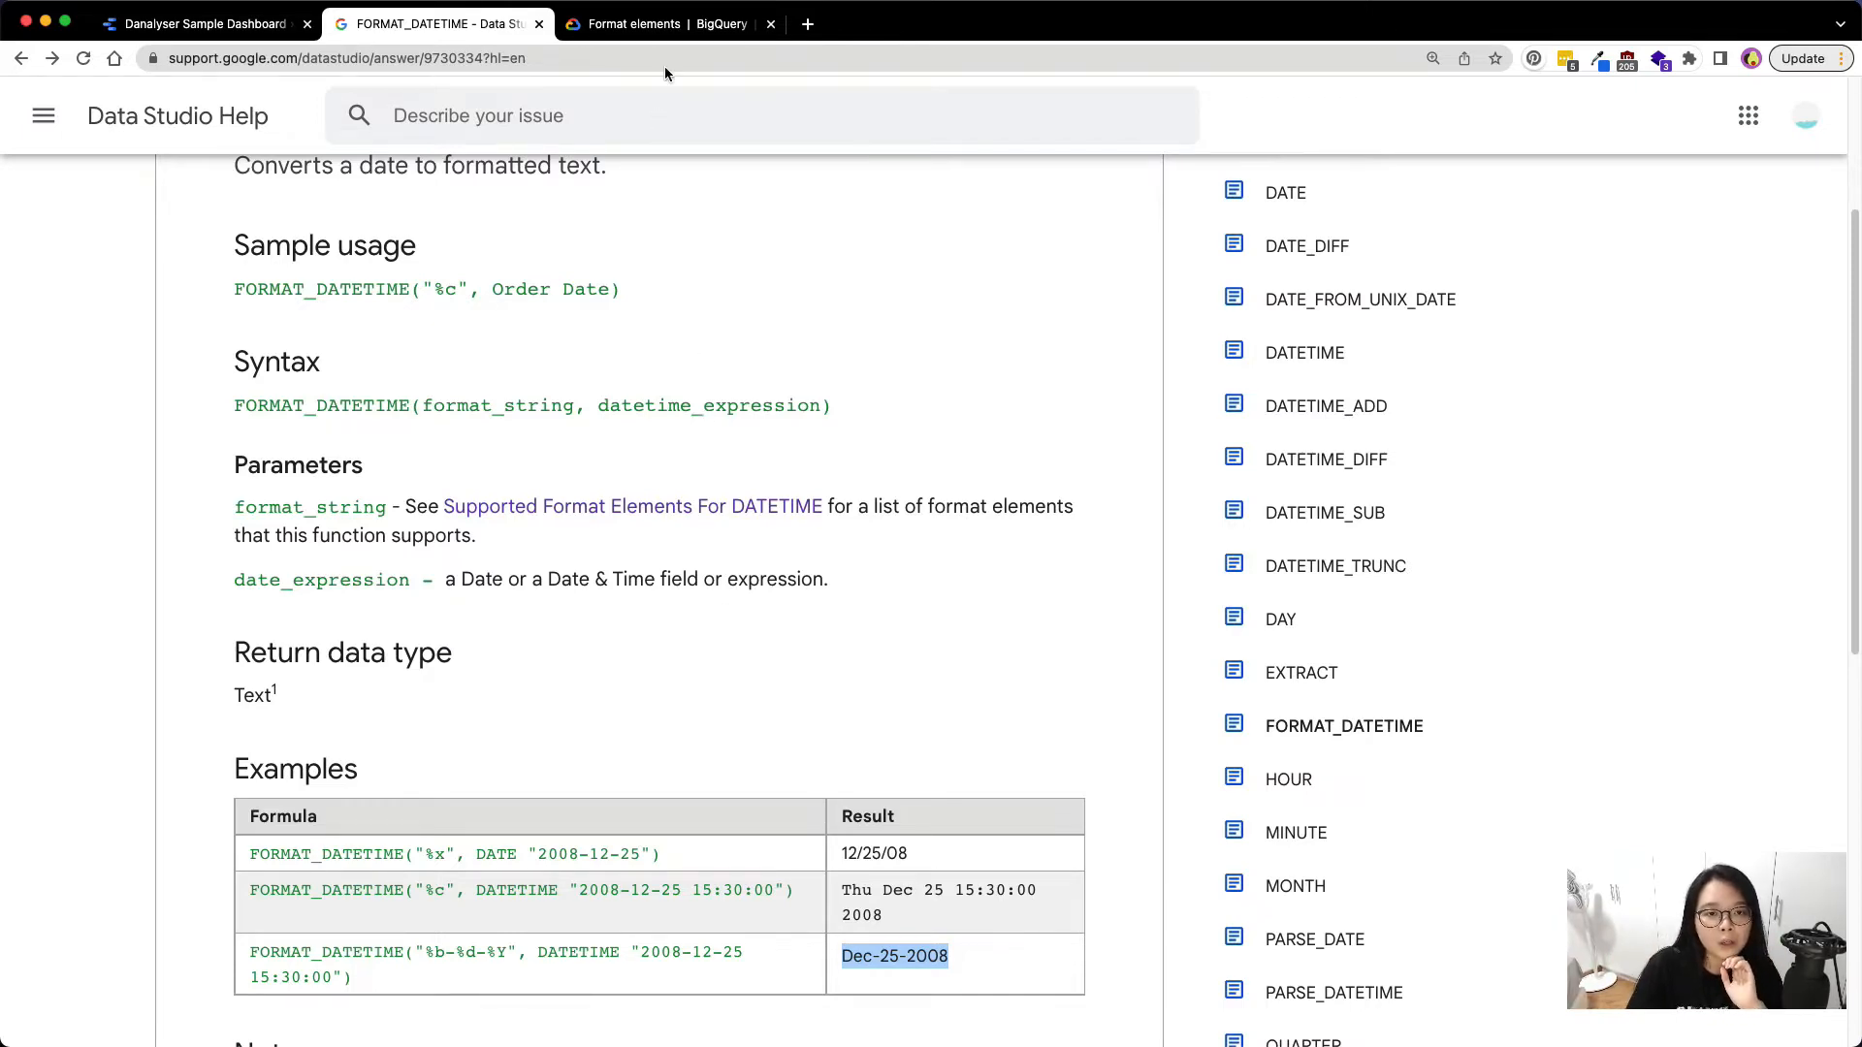
# Review the BigQuery format elements, highlighting %A with its Wednesday and Wed examples
pyautogui.click(669, 23)
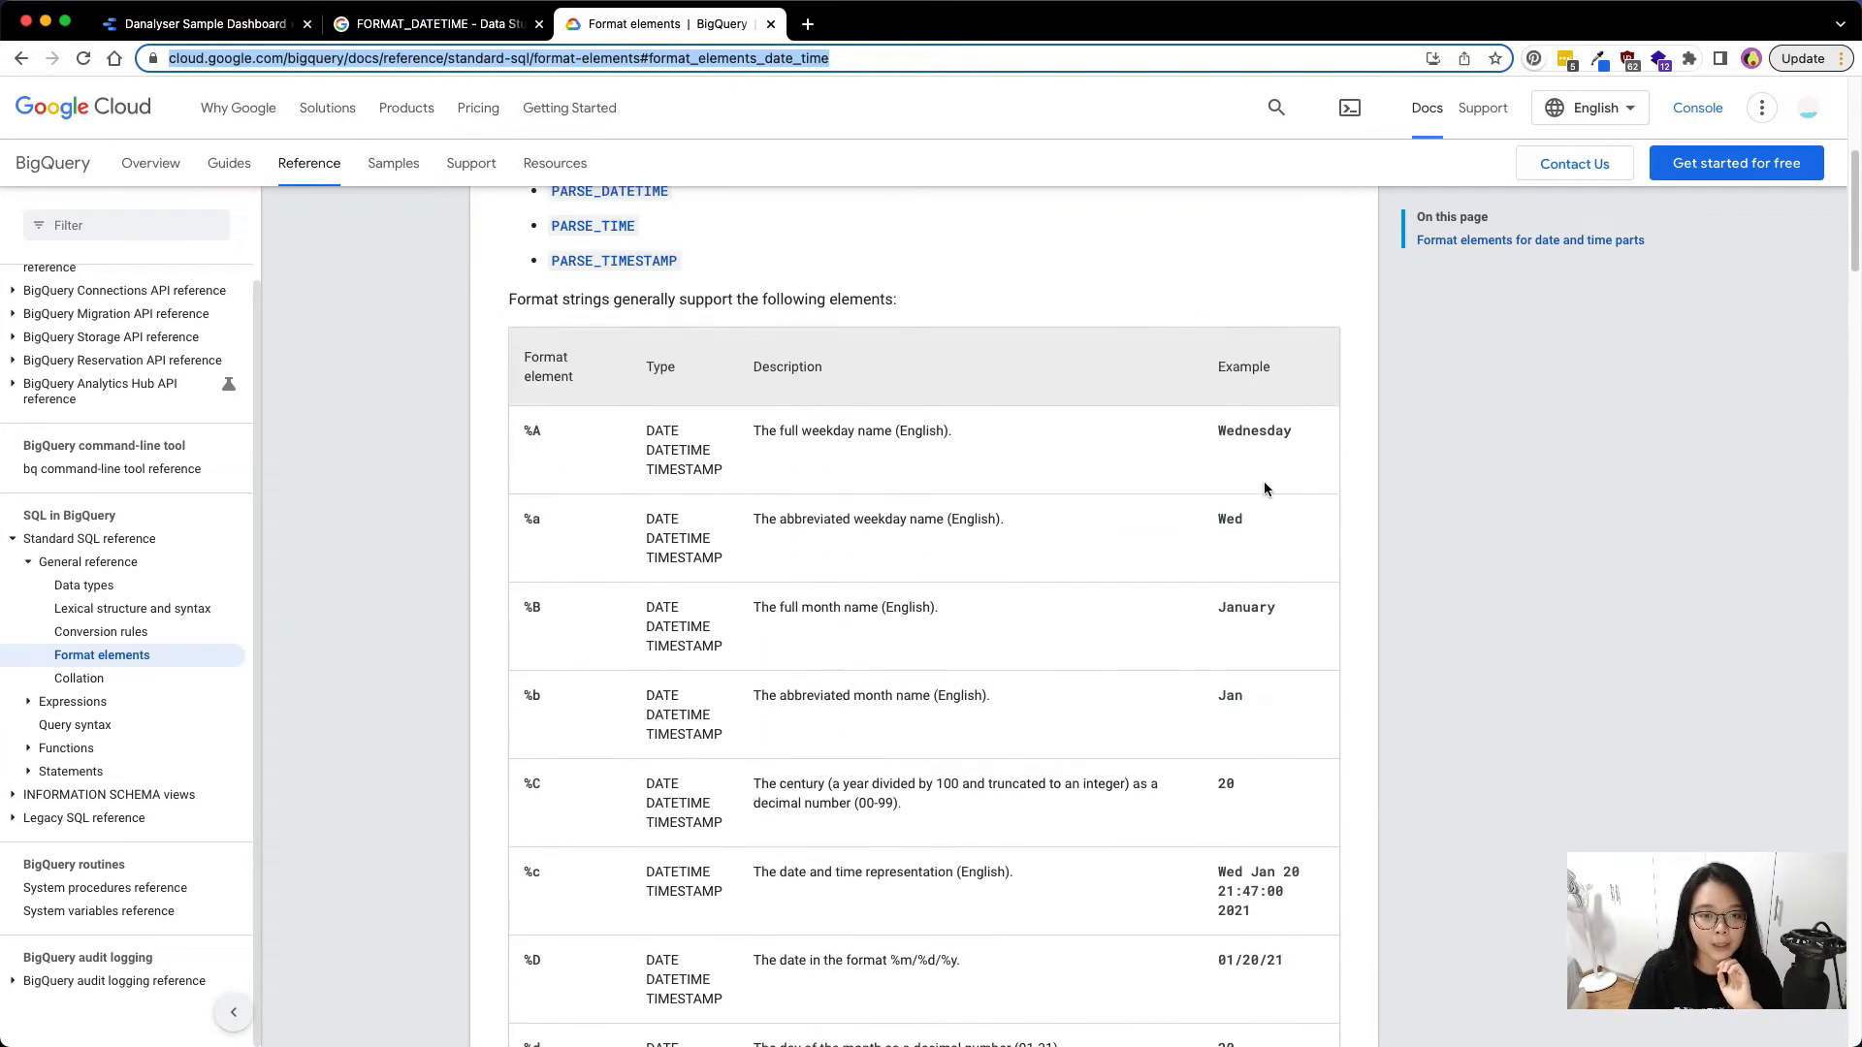
pyautogui.scroll(3)
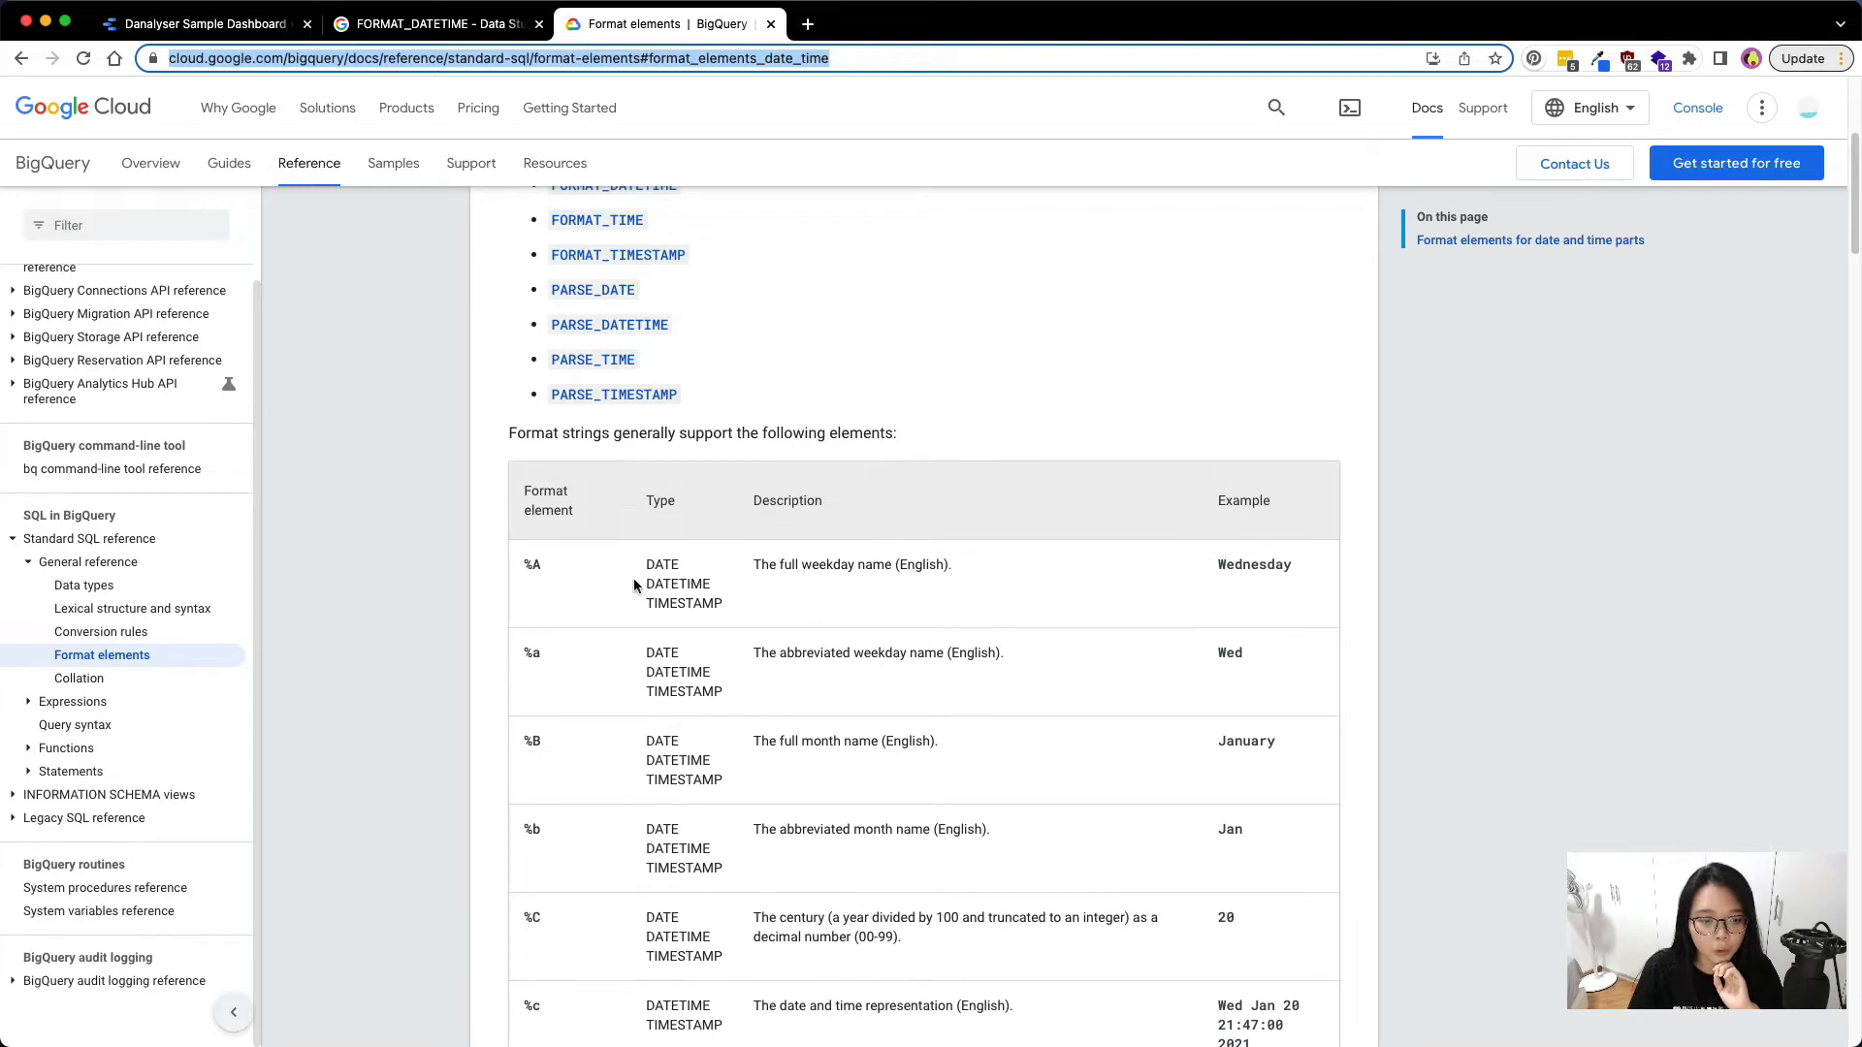
pyautogui.doubleClick(530, 564)
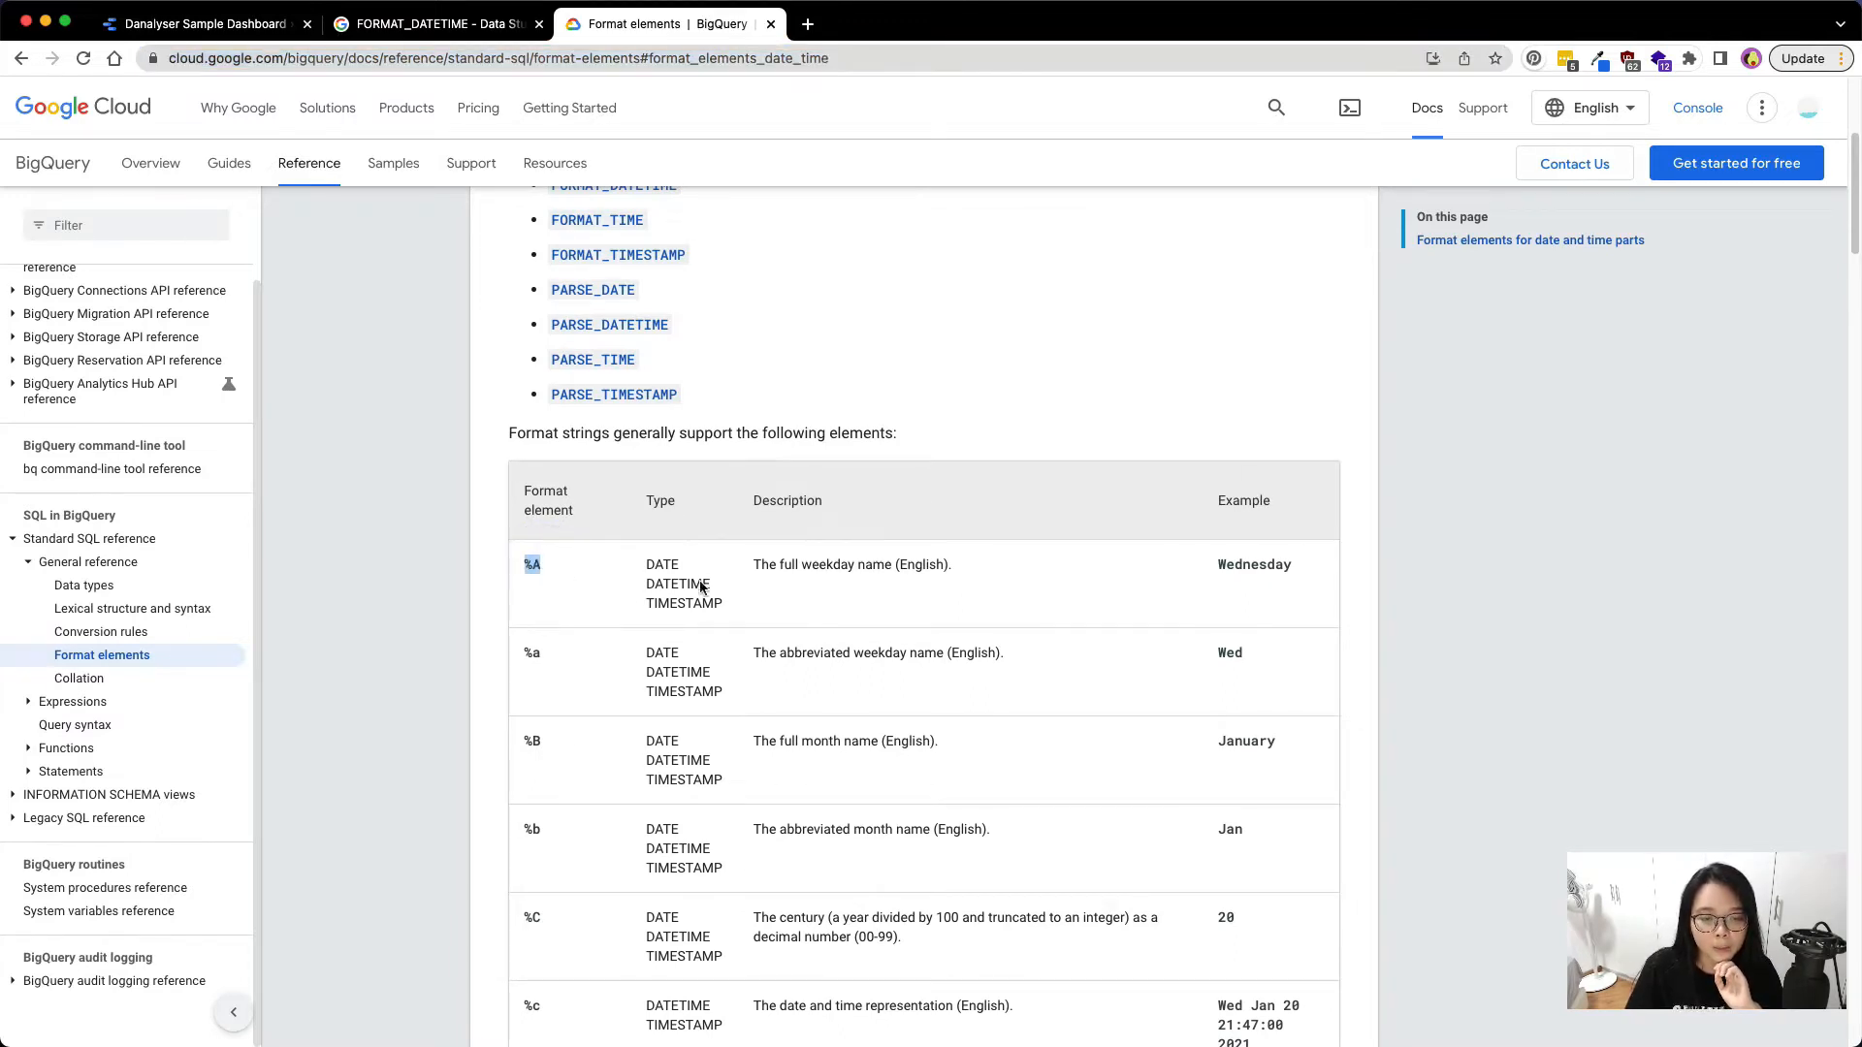
pyautogui.doubleClick(1218, 565)
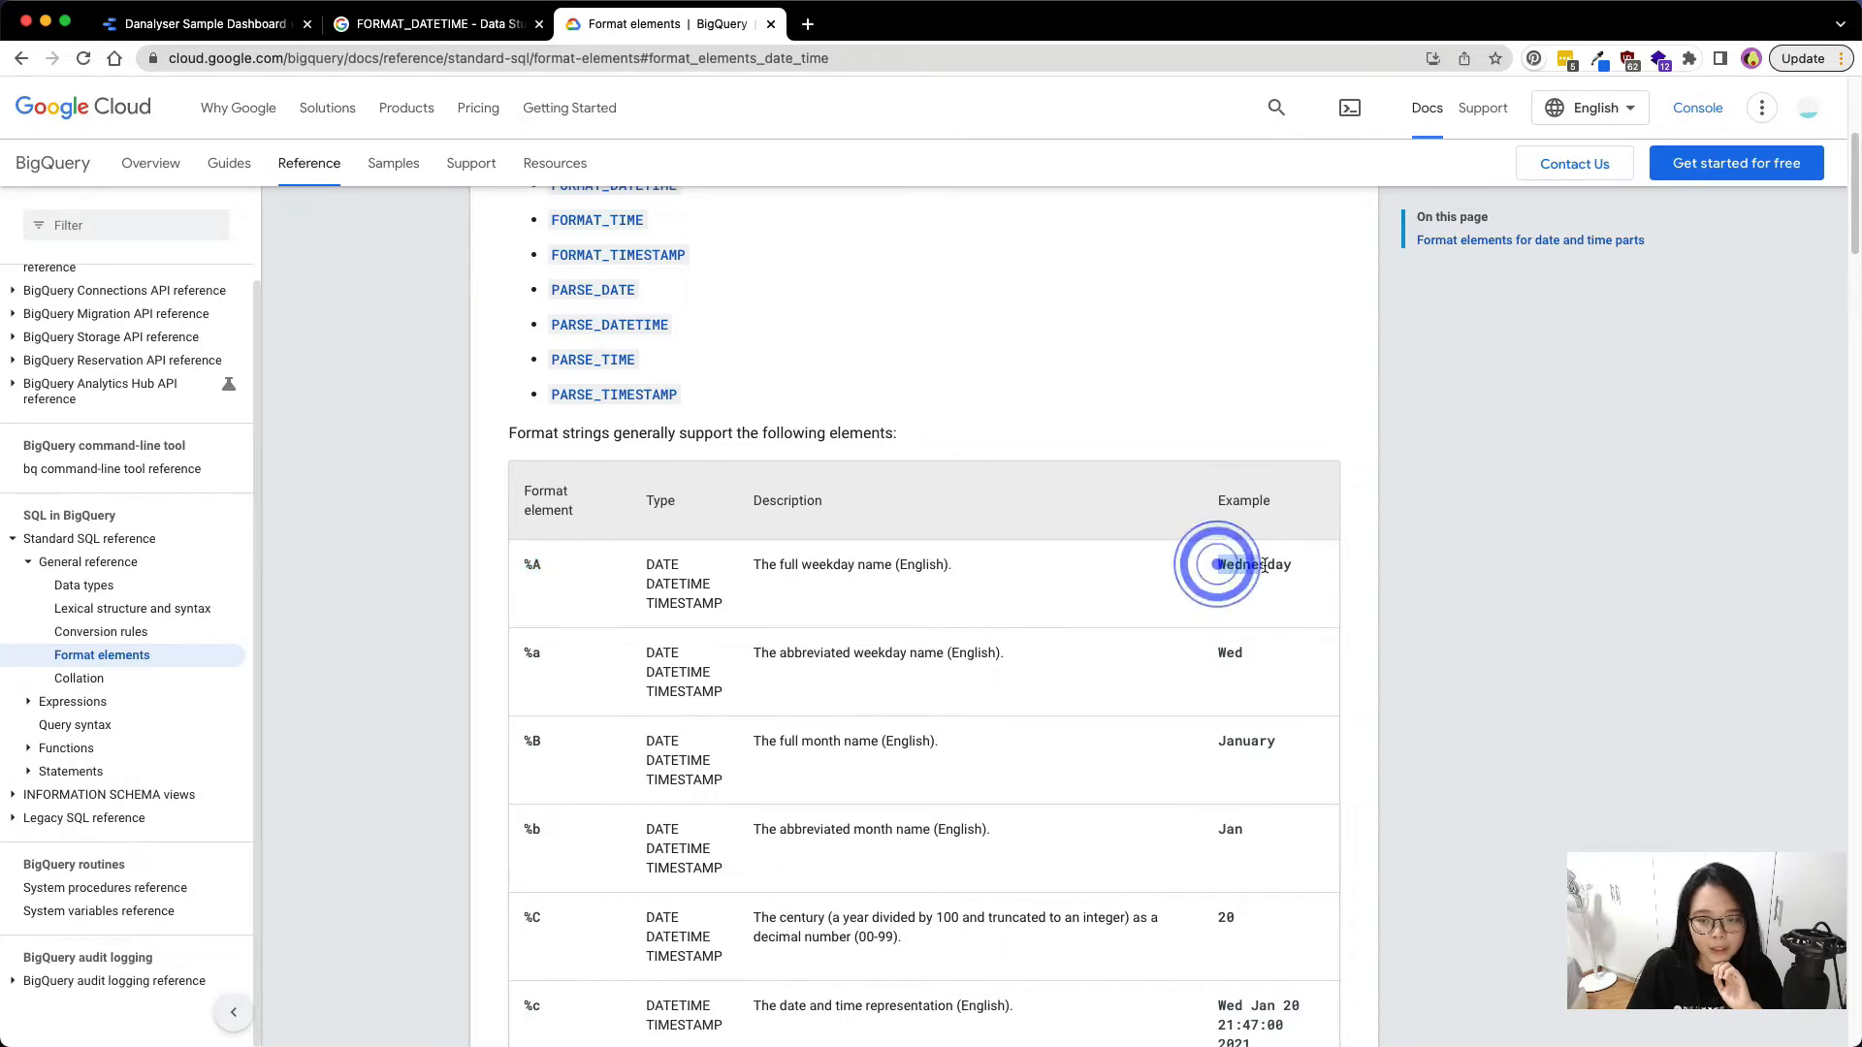
pyautogui.doubleClick(1253, 564)
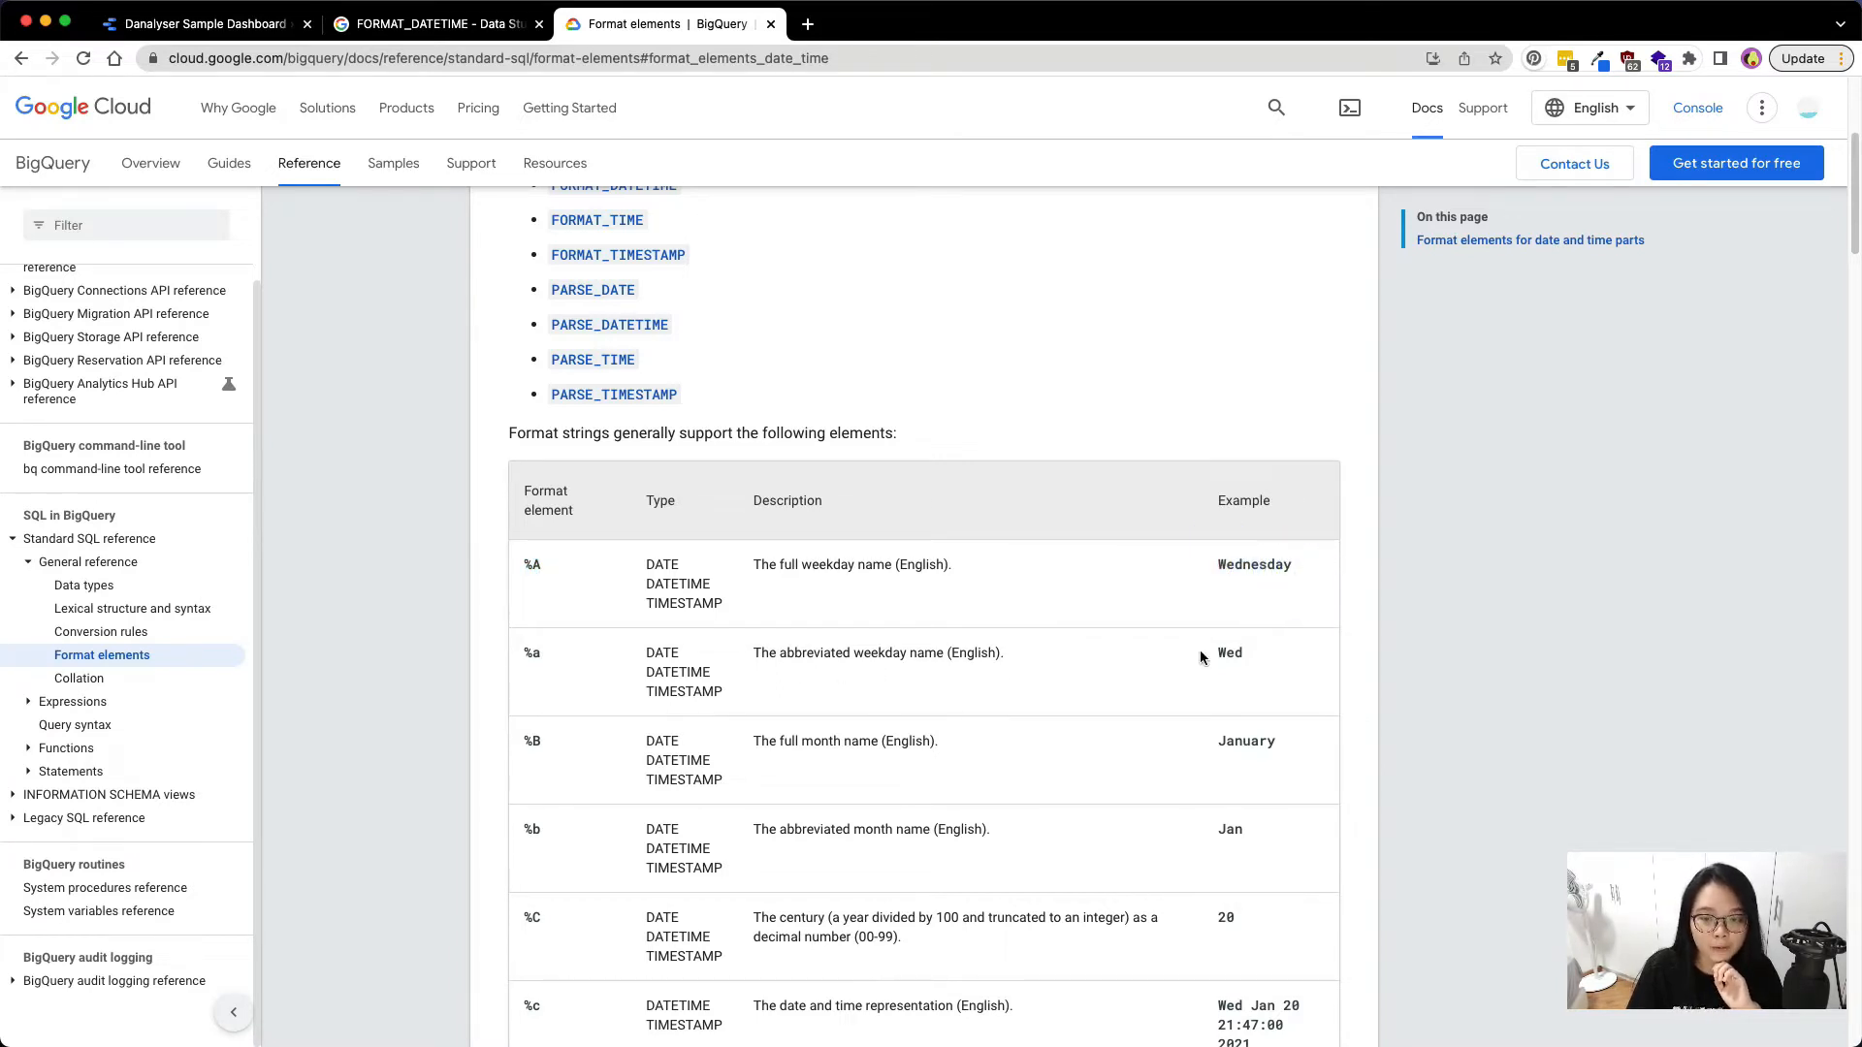
pyautogui.doubleClick(1230, 651)
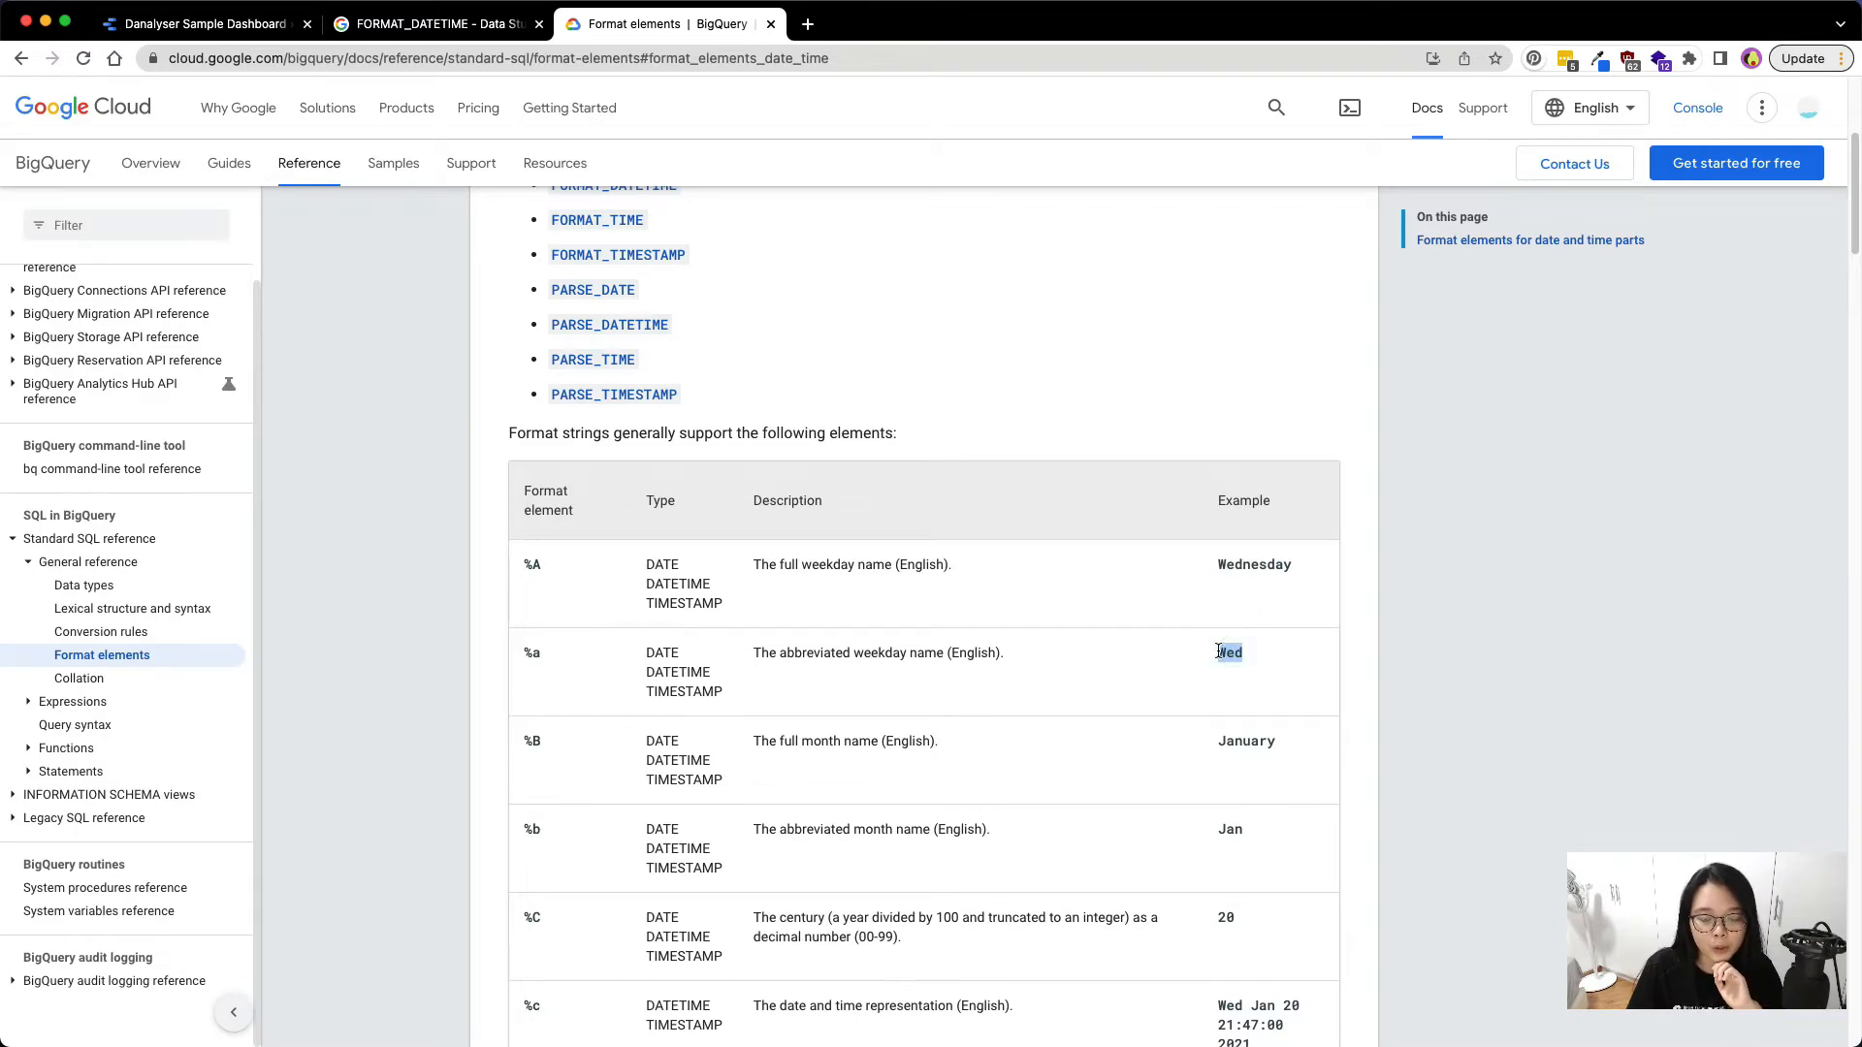
# Continue down the table, selecting the %B full-month element and reading on to %j
pyautogui.scroll(-3)
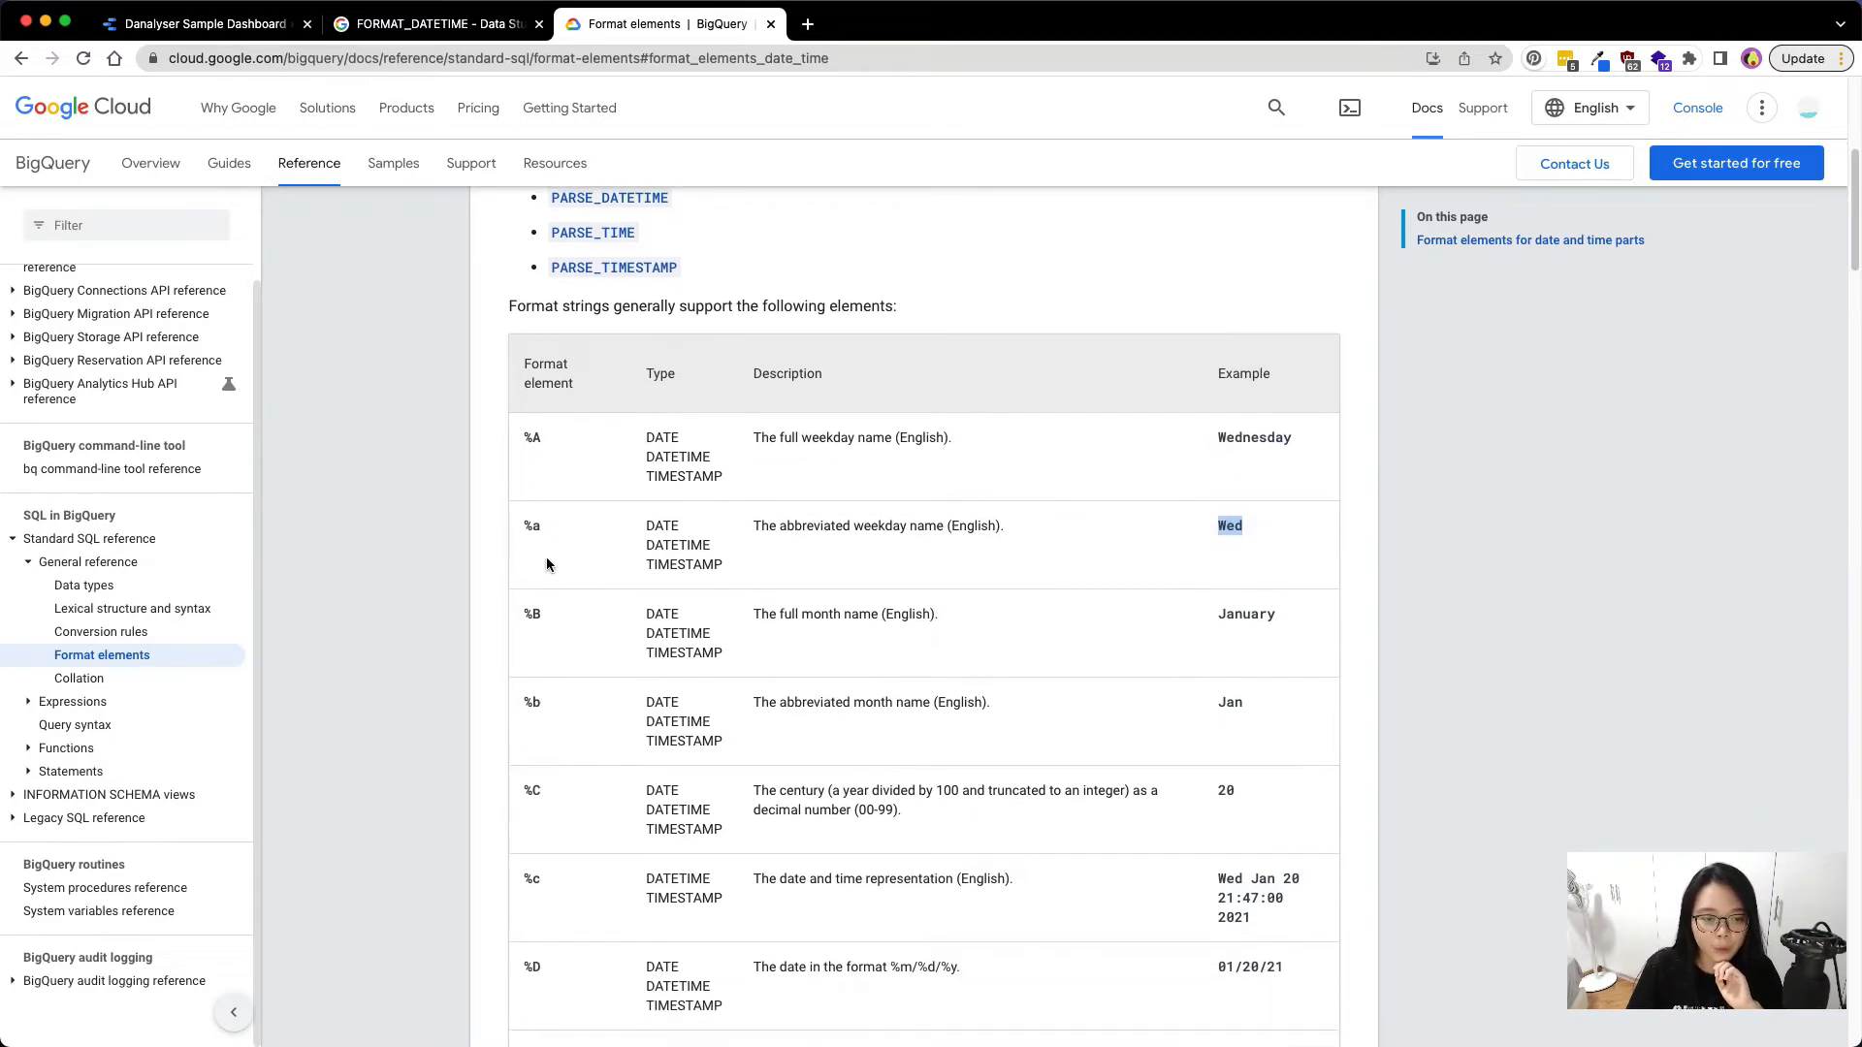
pyautogui.click(543, 525)
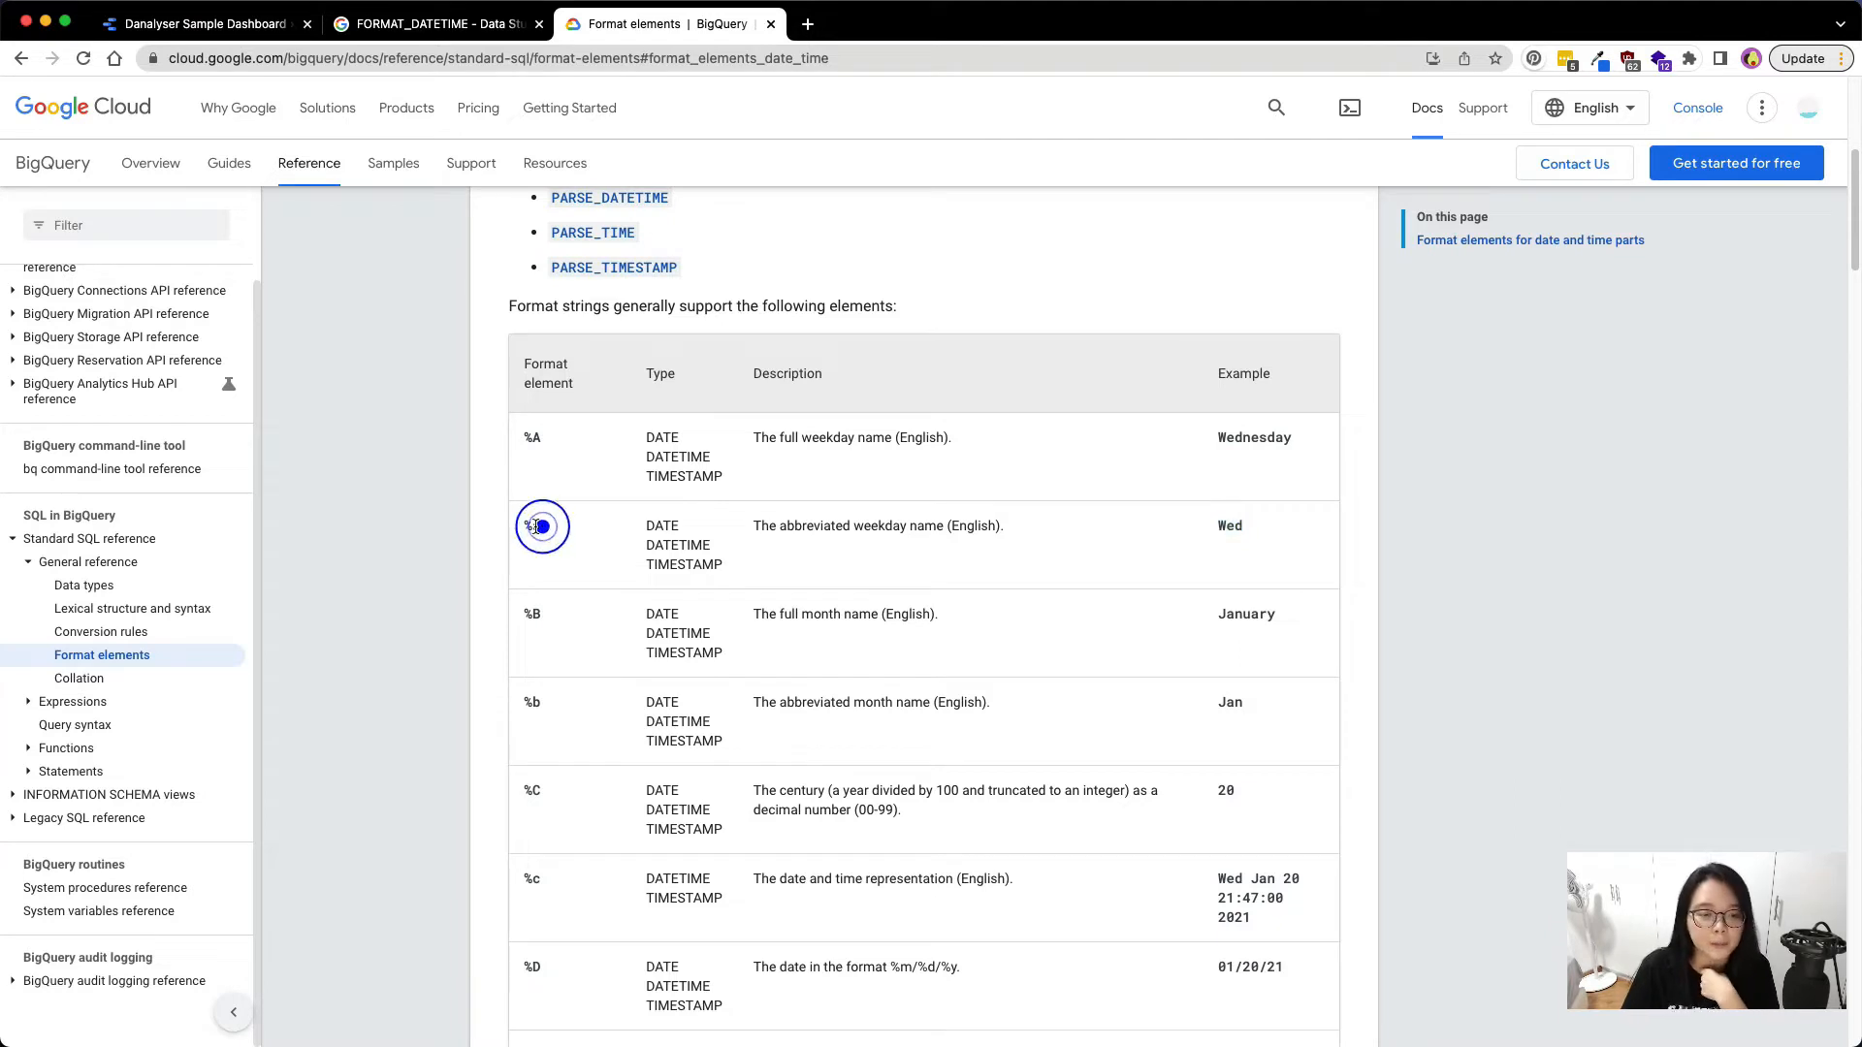
pyautogui.click(551, 543)
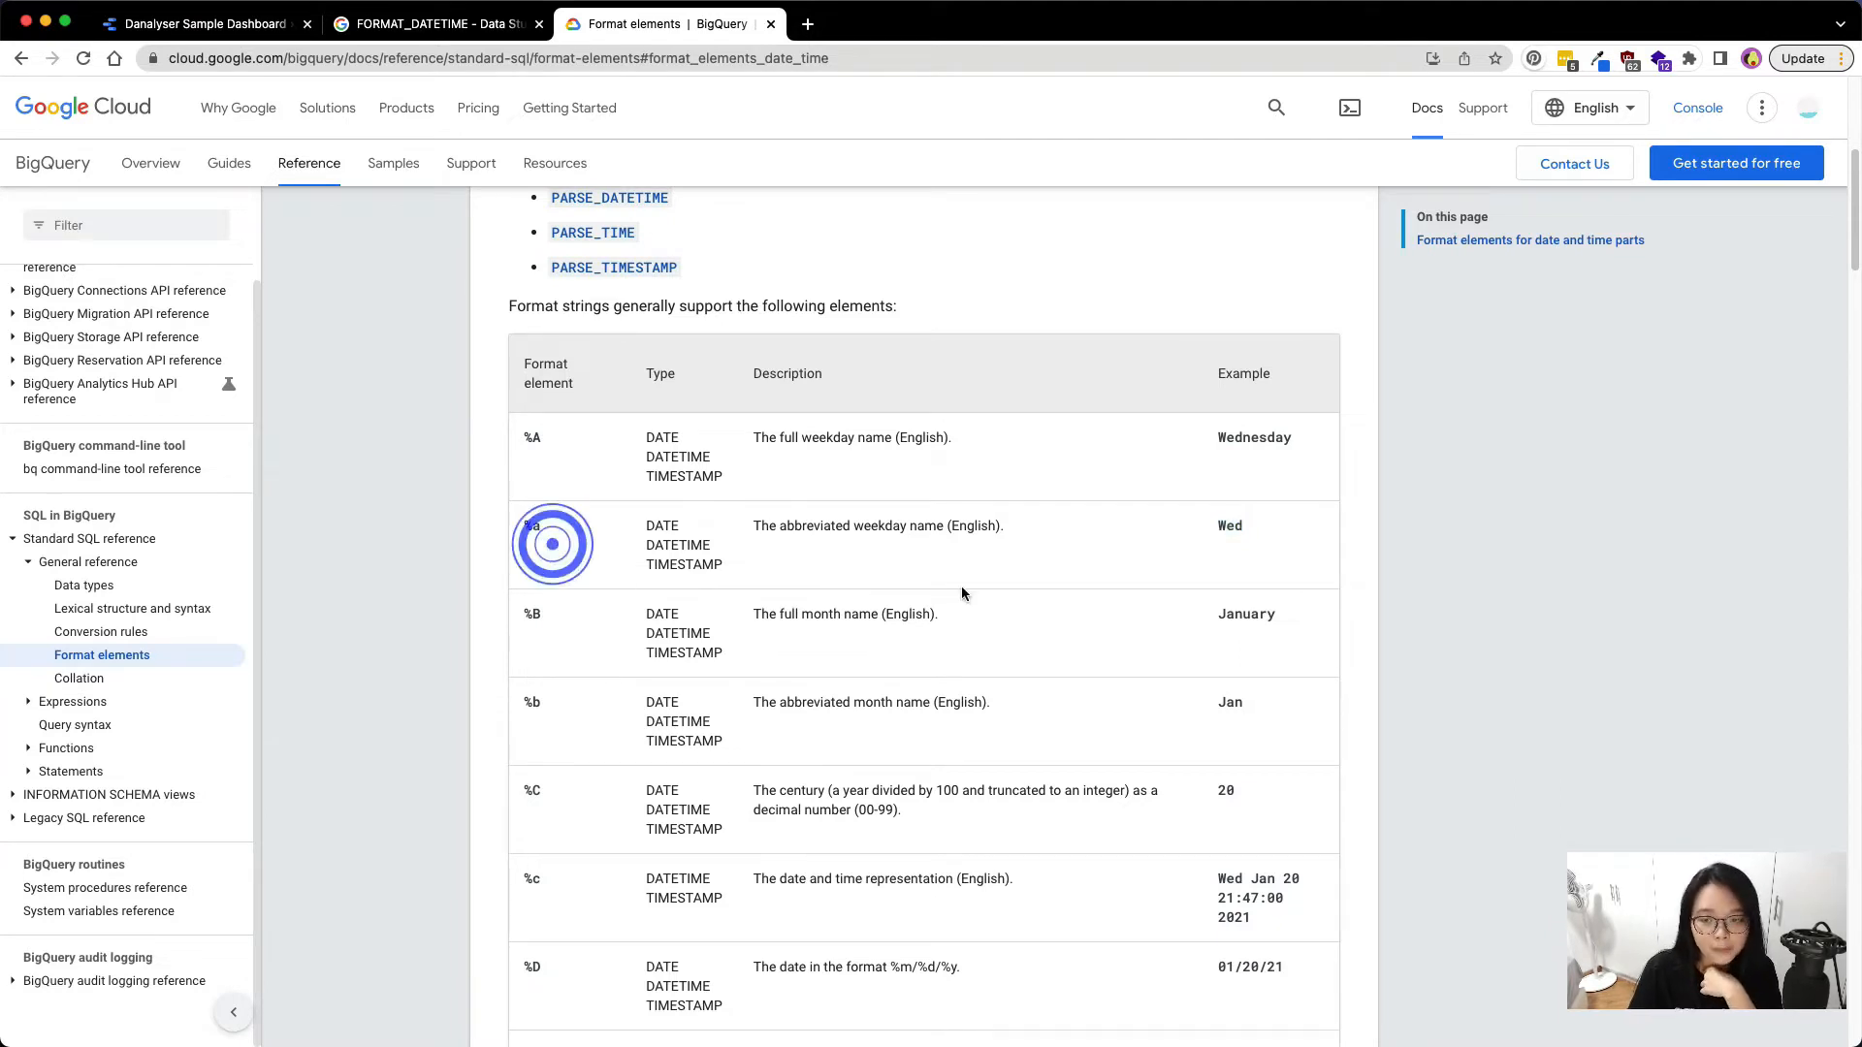
pyautogui.scroll(-3)
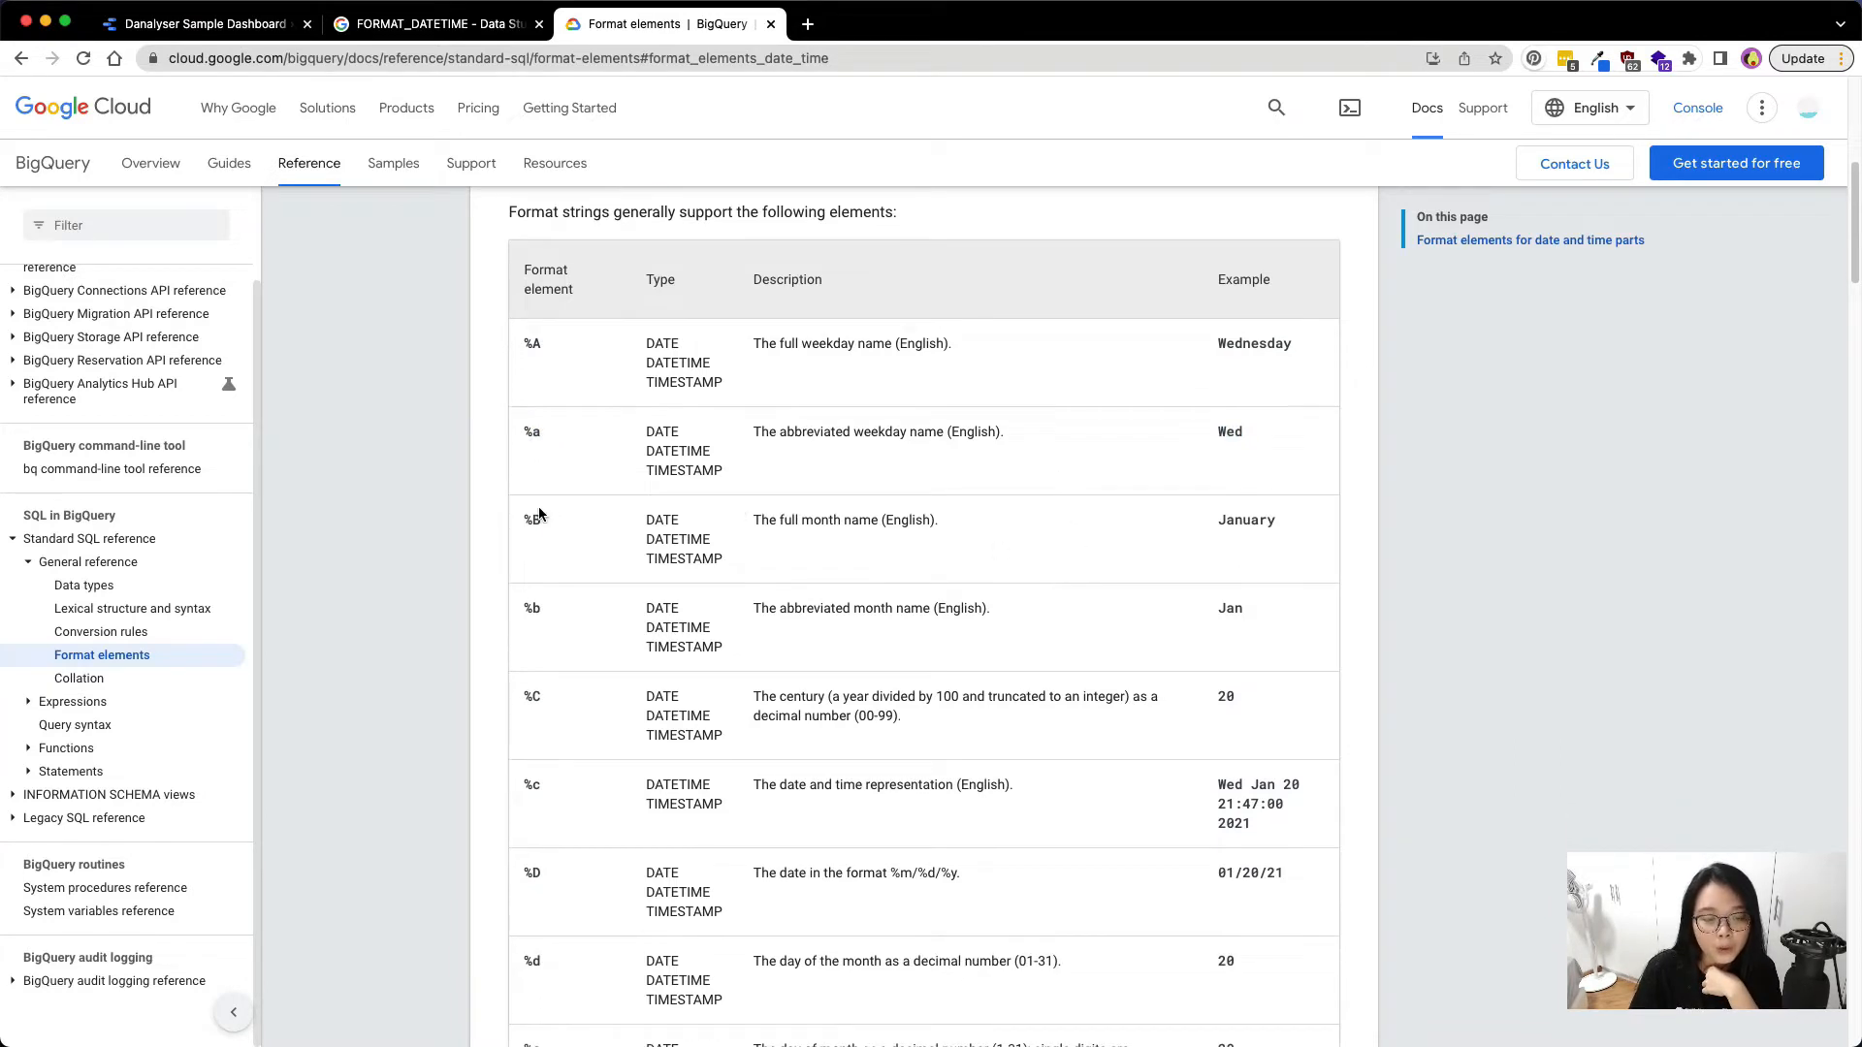
pyautogui.doubleClick(532, 520)
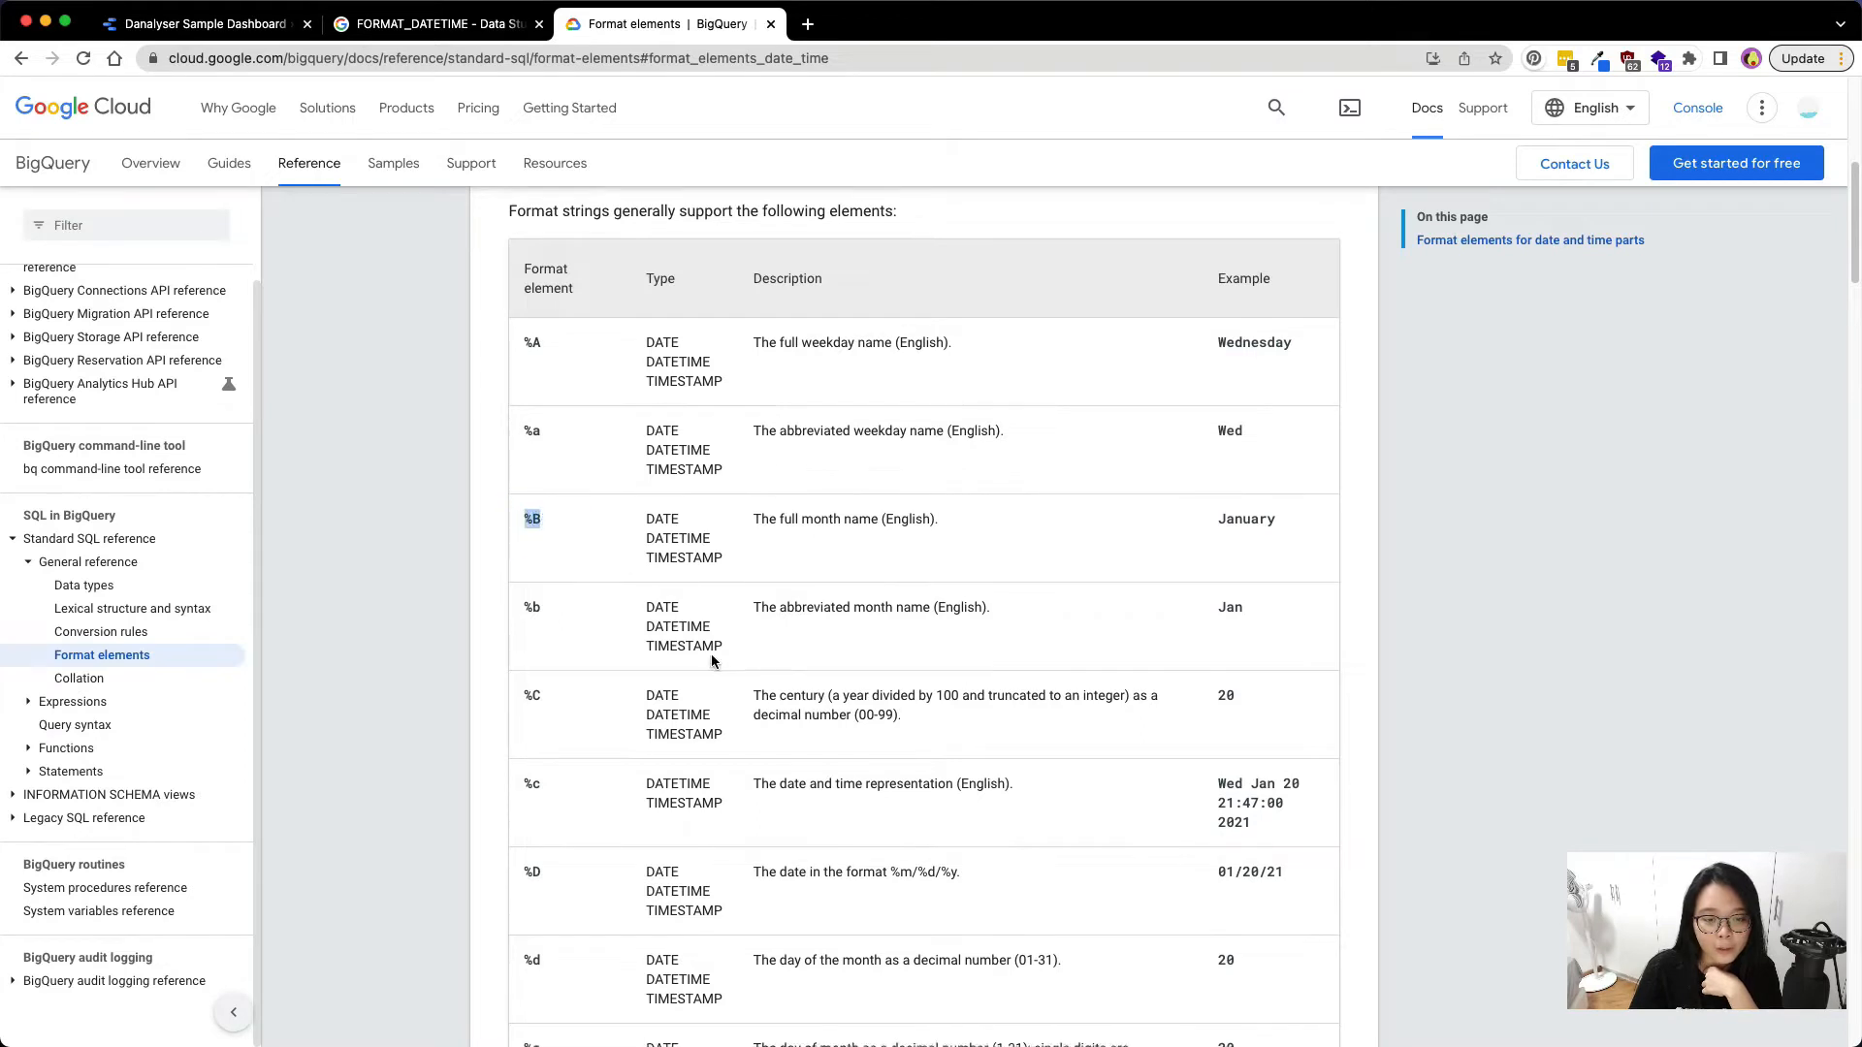
pyautogui.scroll(-3)
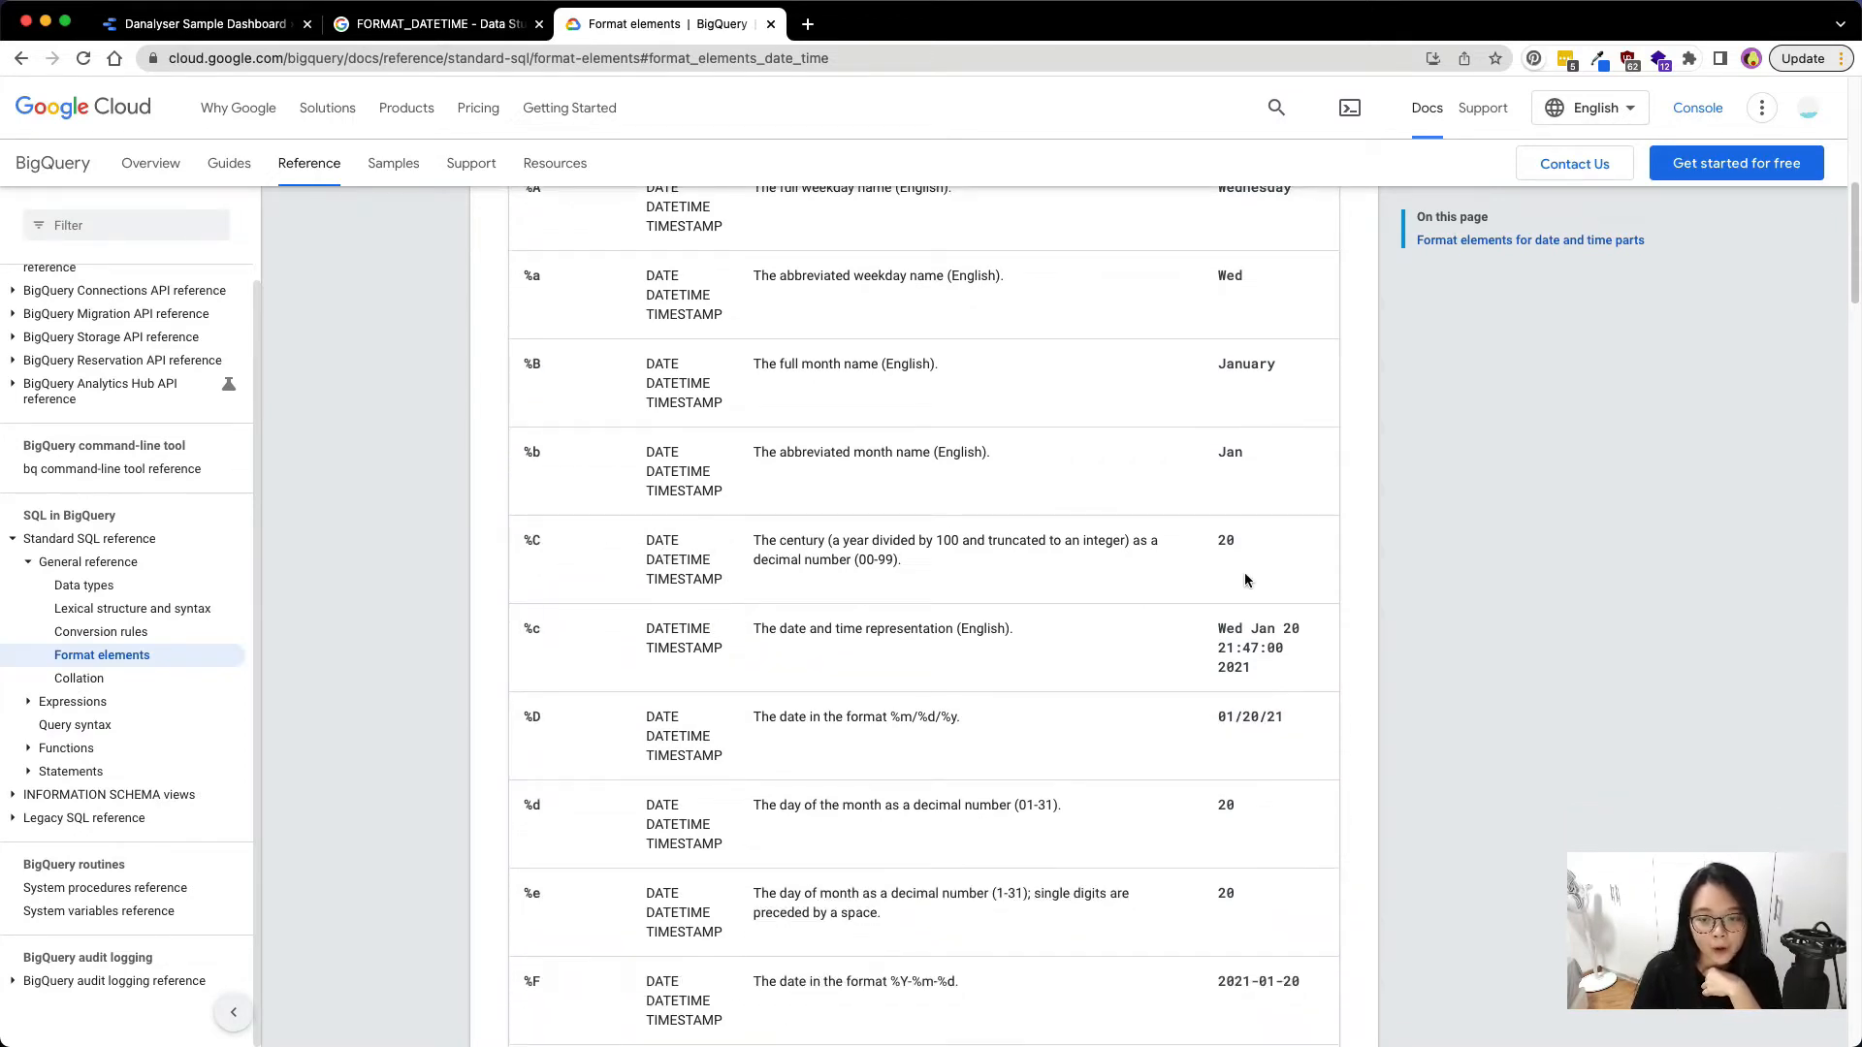
pyautogui.scroll(-3)
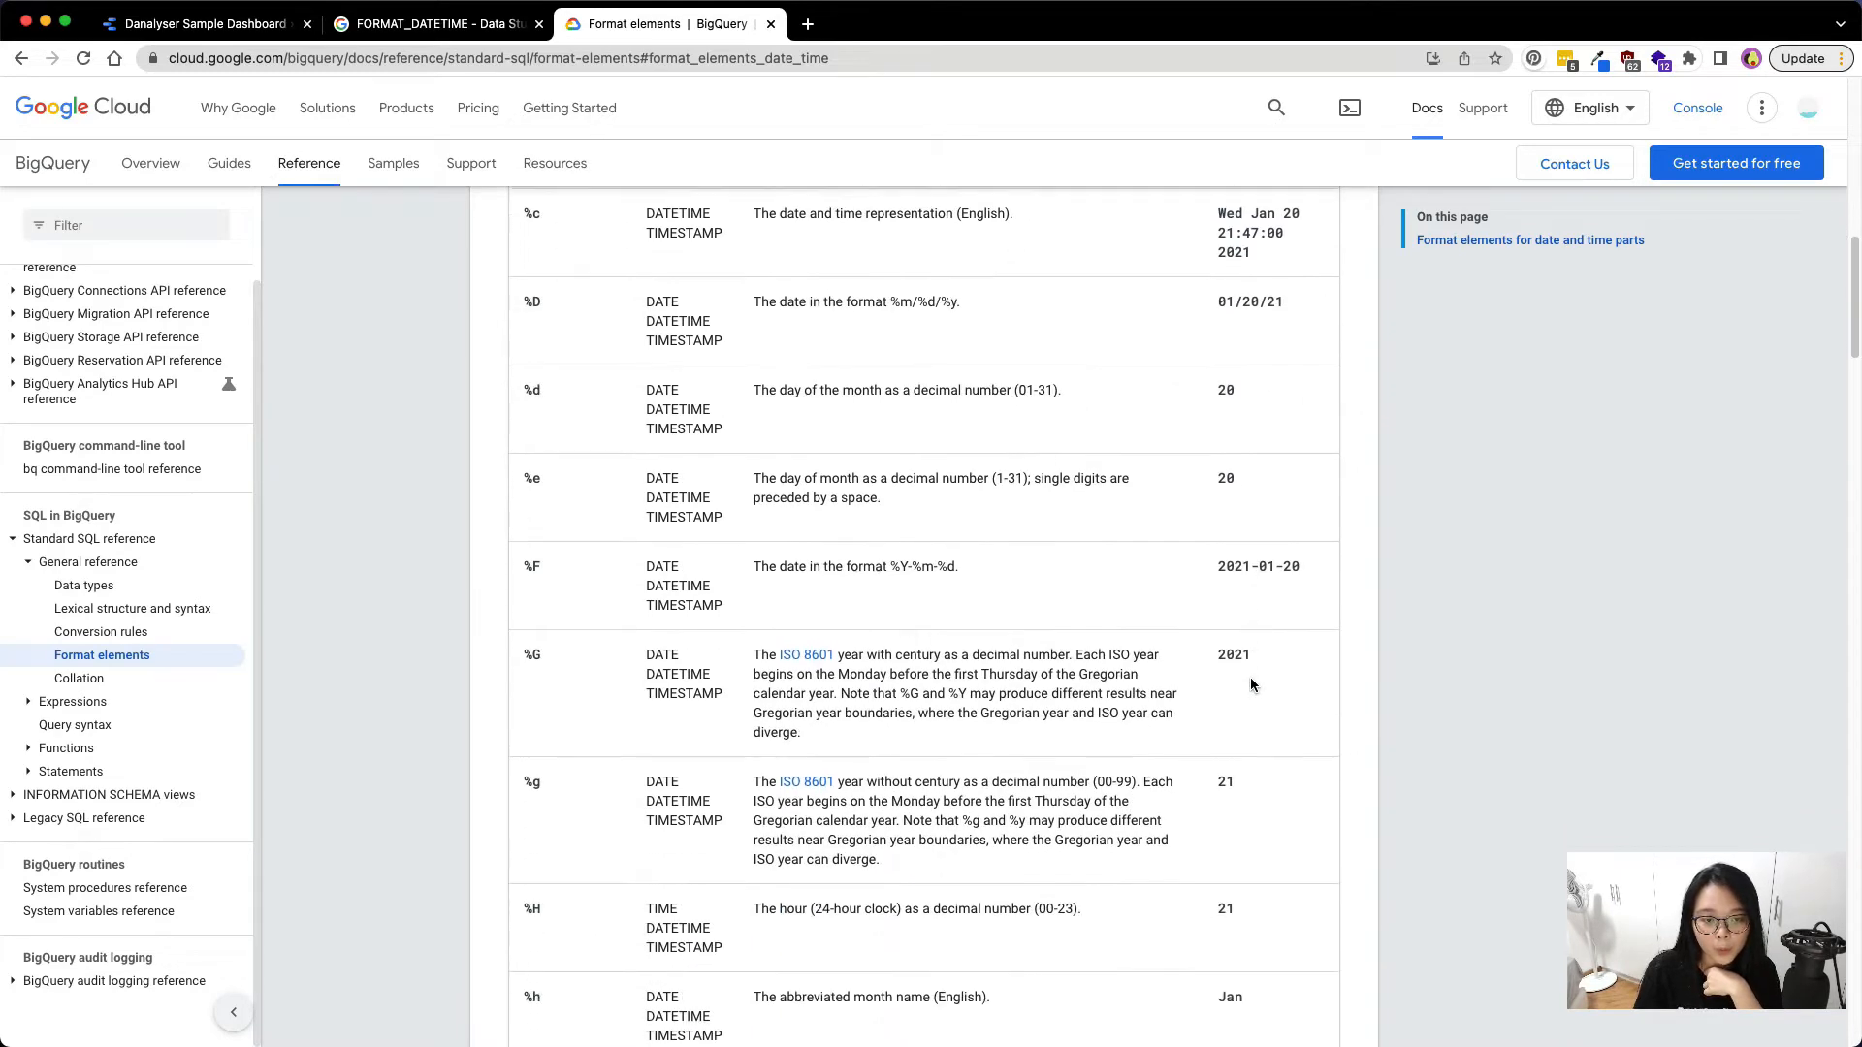
pyautogui.scroll(-3)
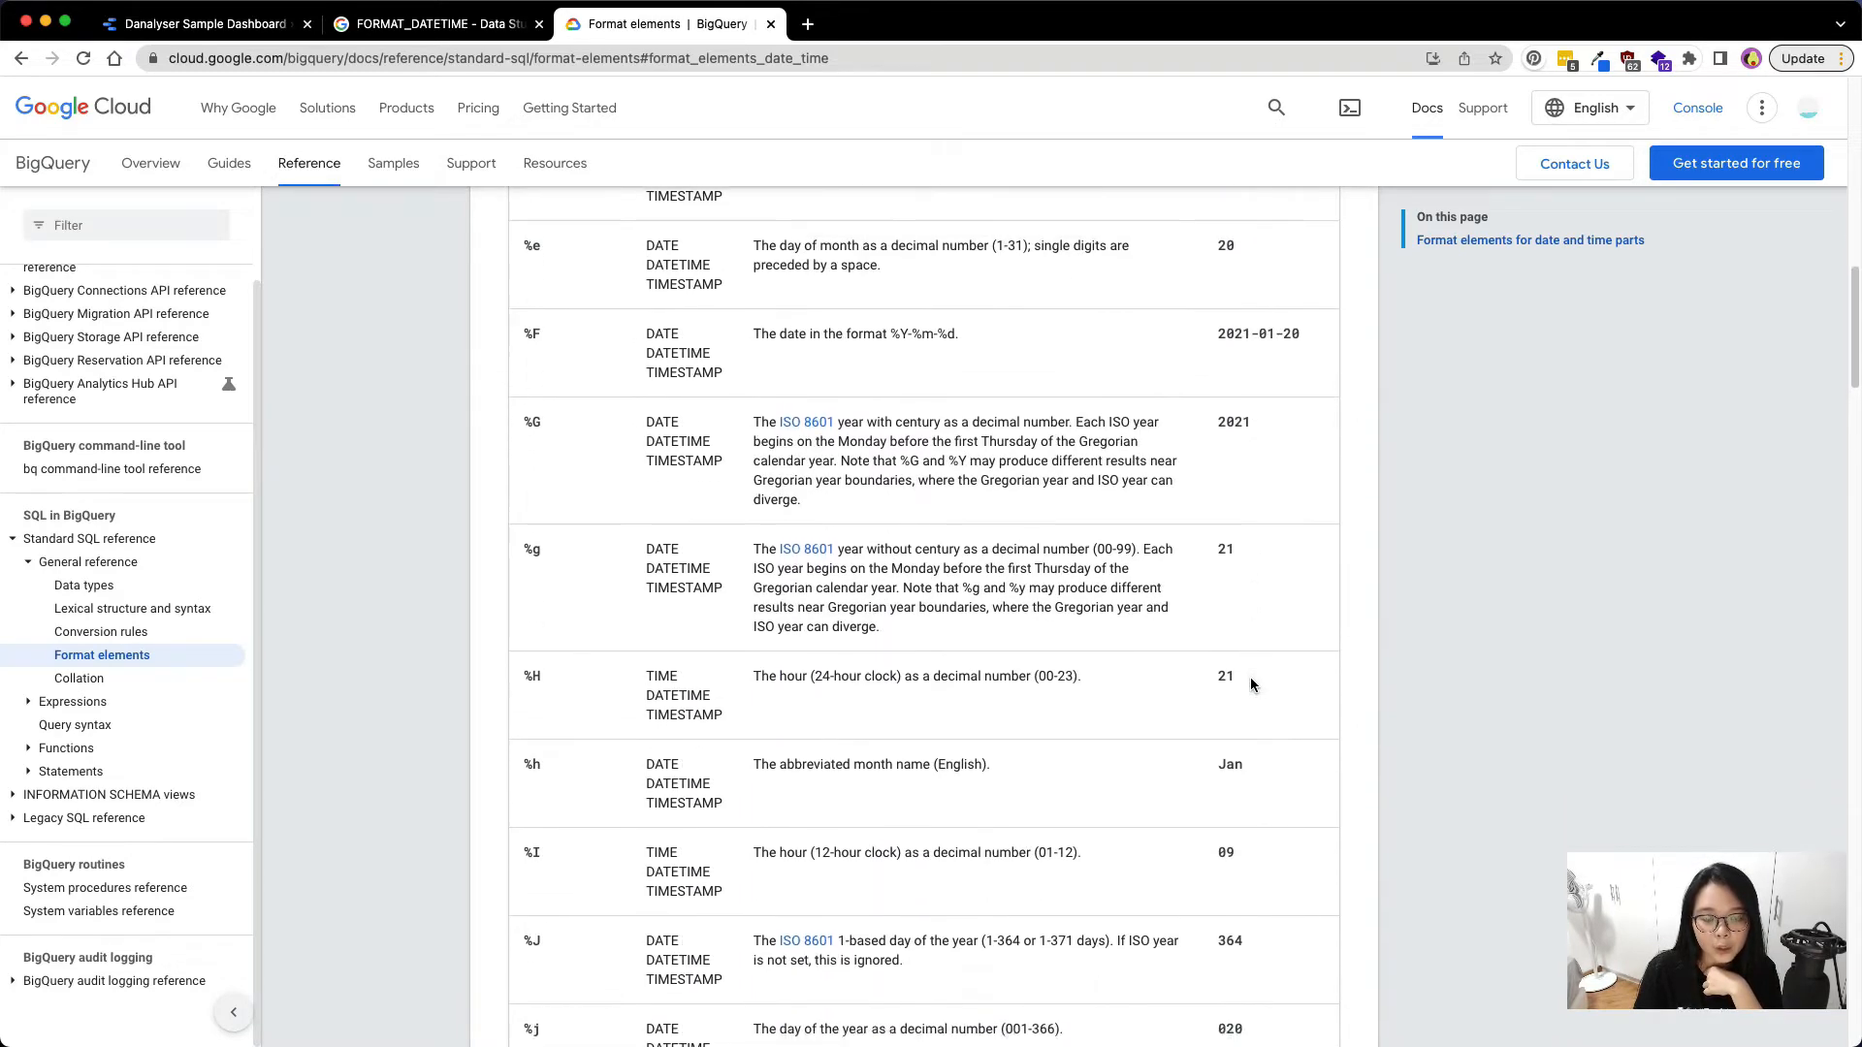
# Back in the report, start a new calculated field on the Timestamps data source
pyautogui.click(200, 24)
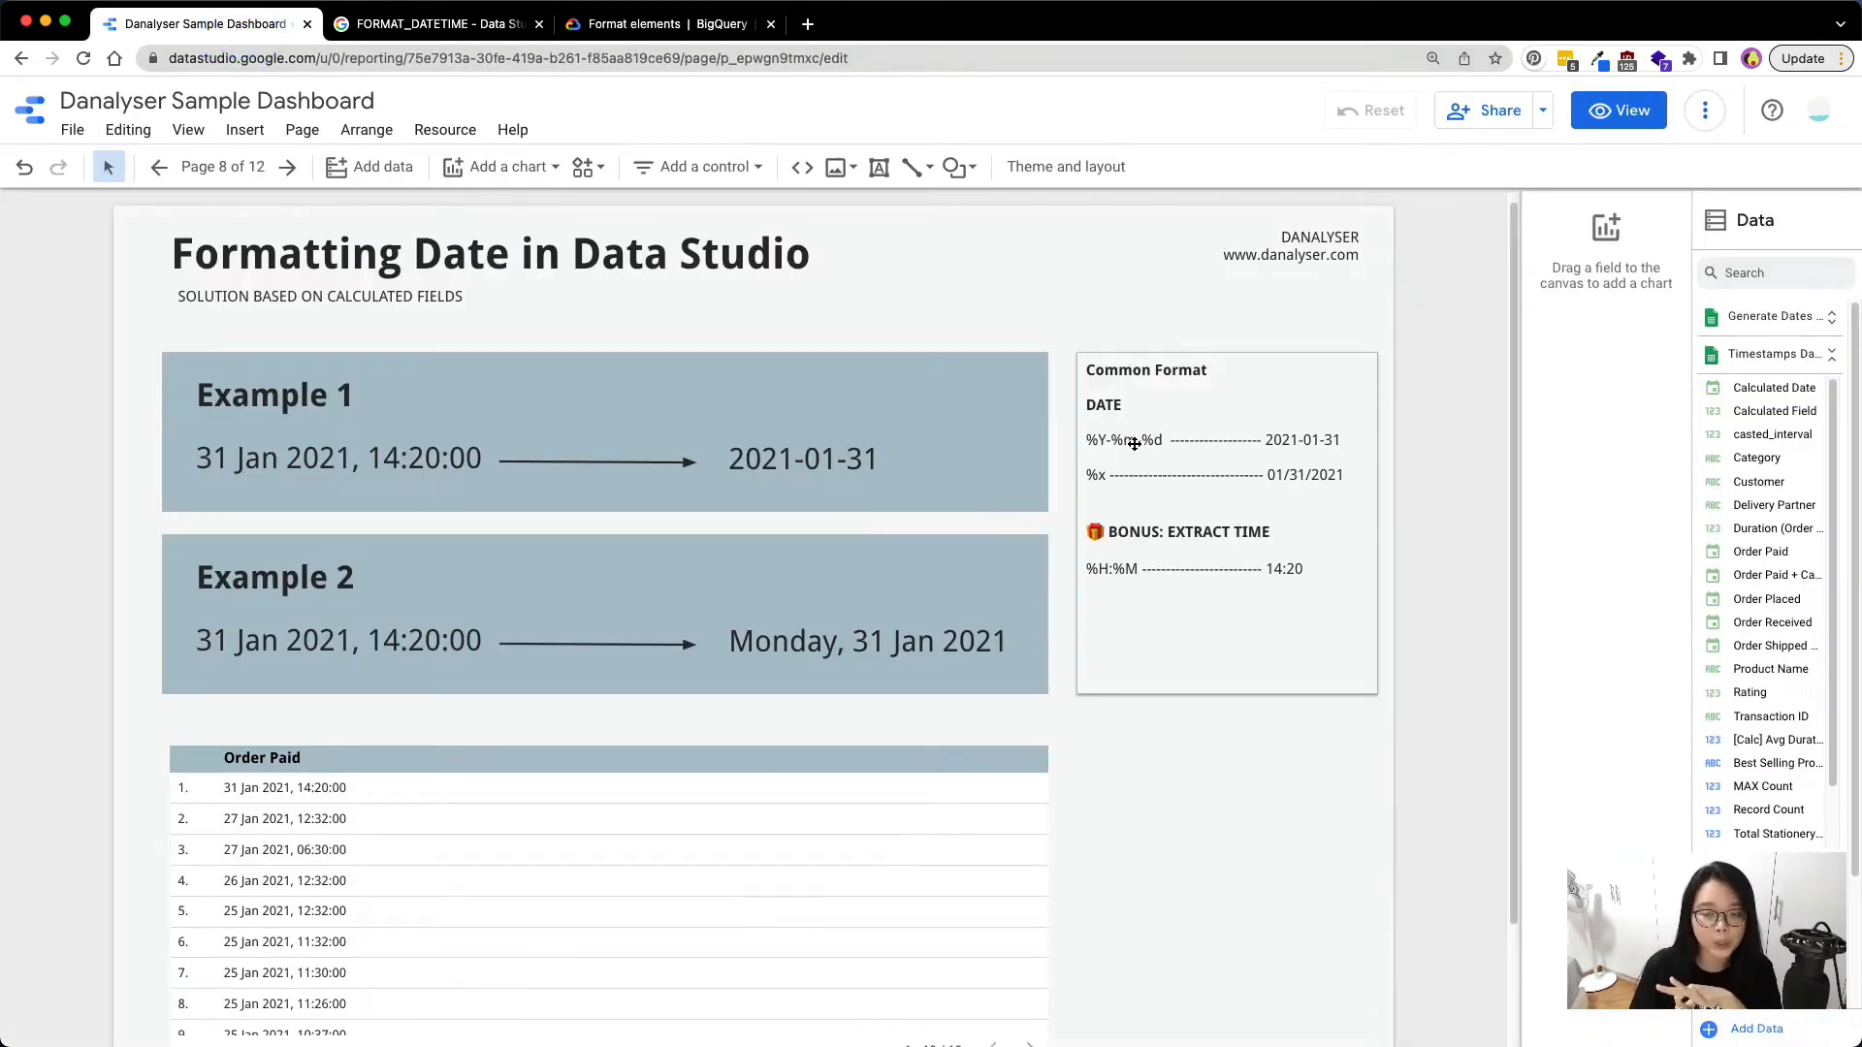
pyautogui.moveTo(1342, 357)
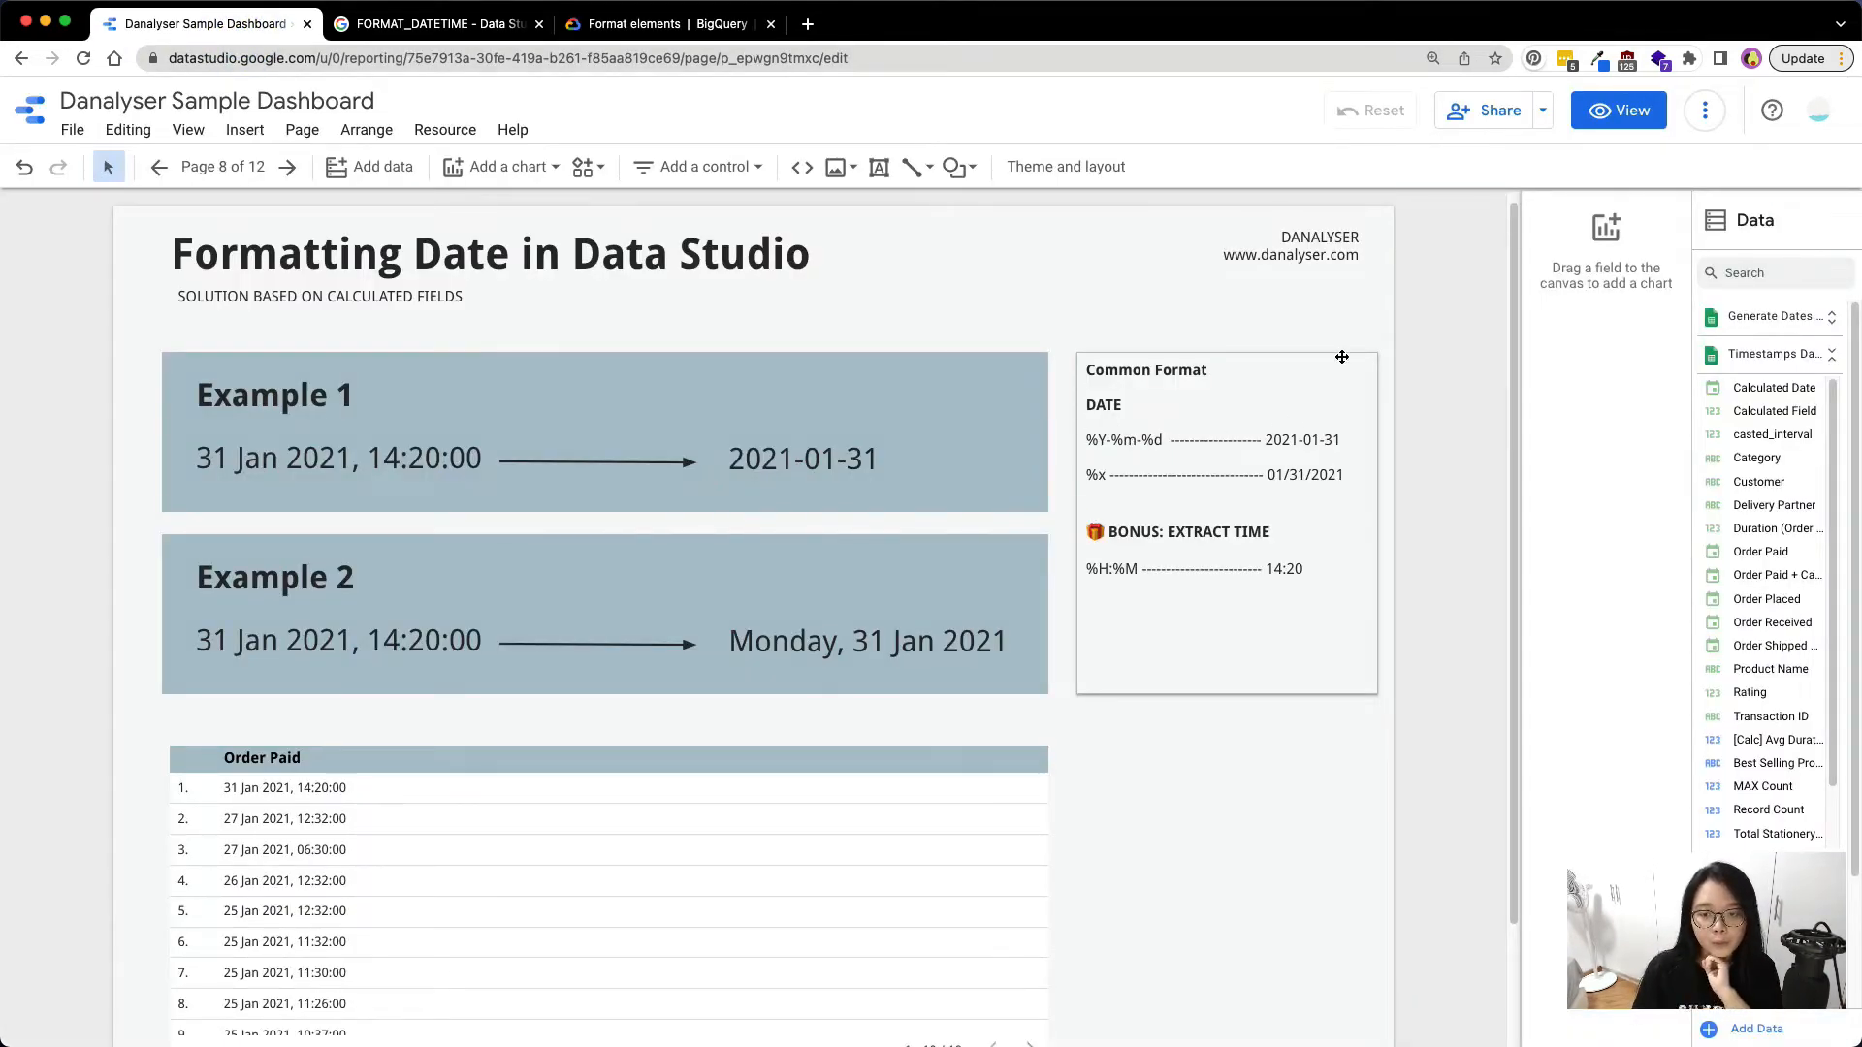
pyautogui.moveTo(1360, 737)
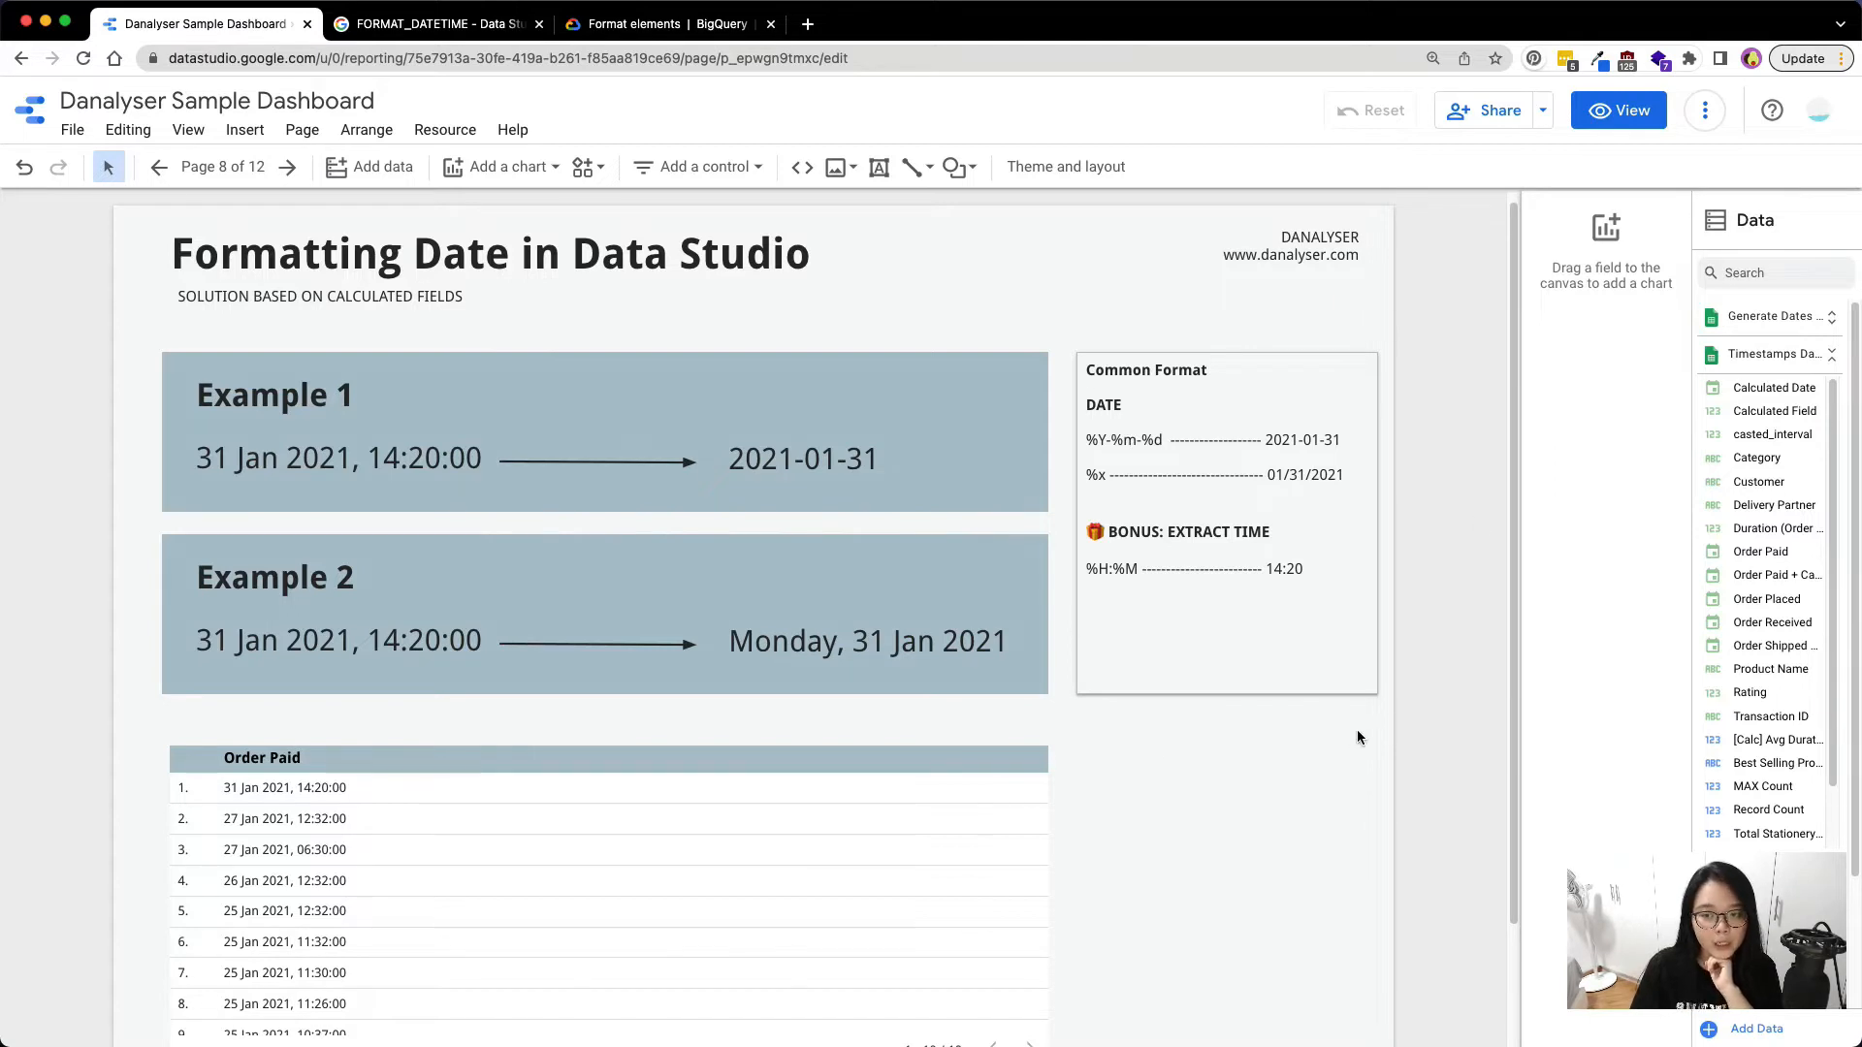
pyautogui.moveTo(1358, 732)
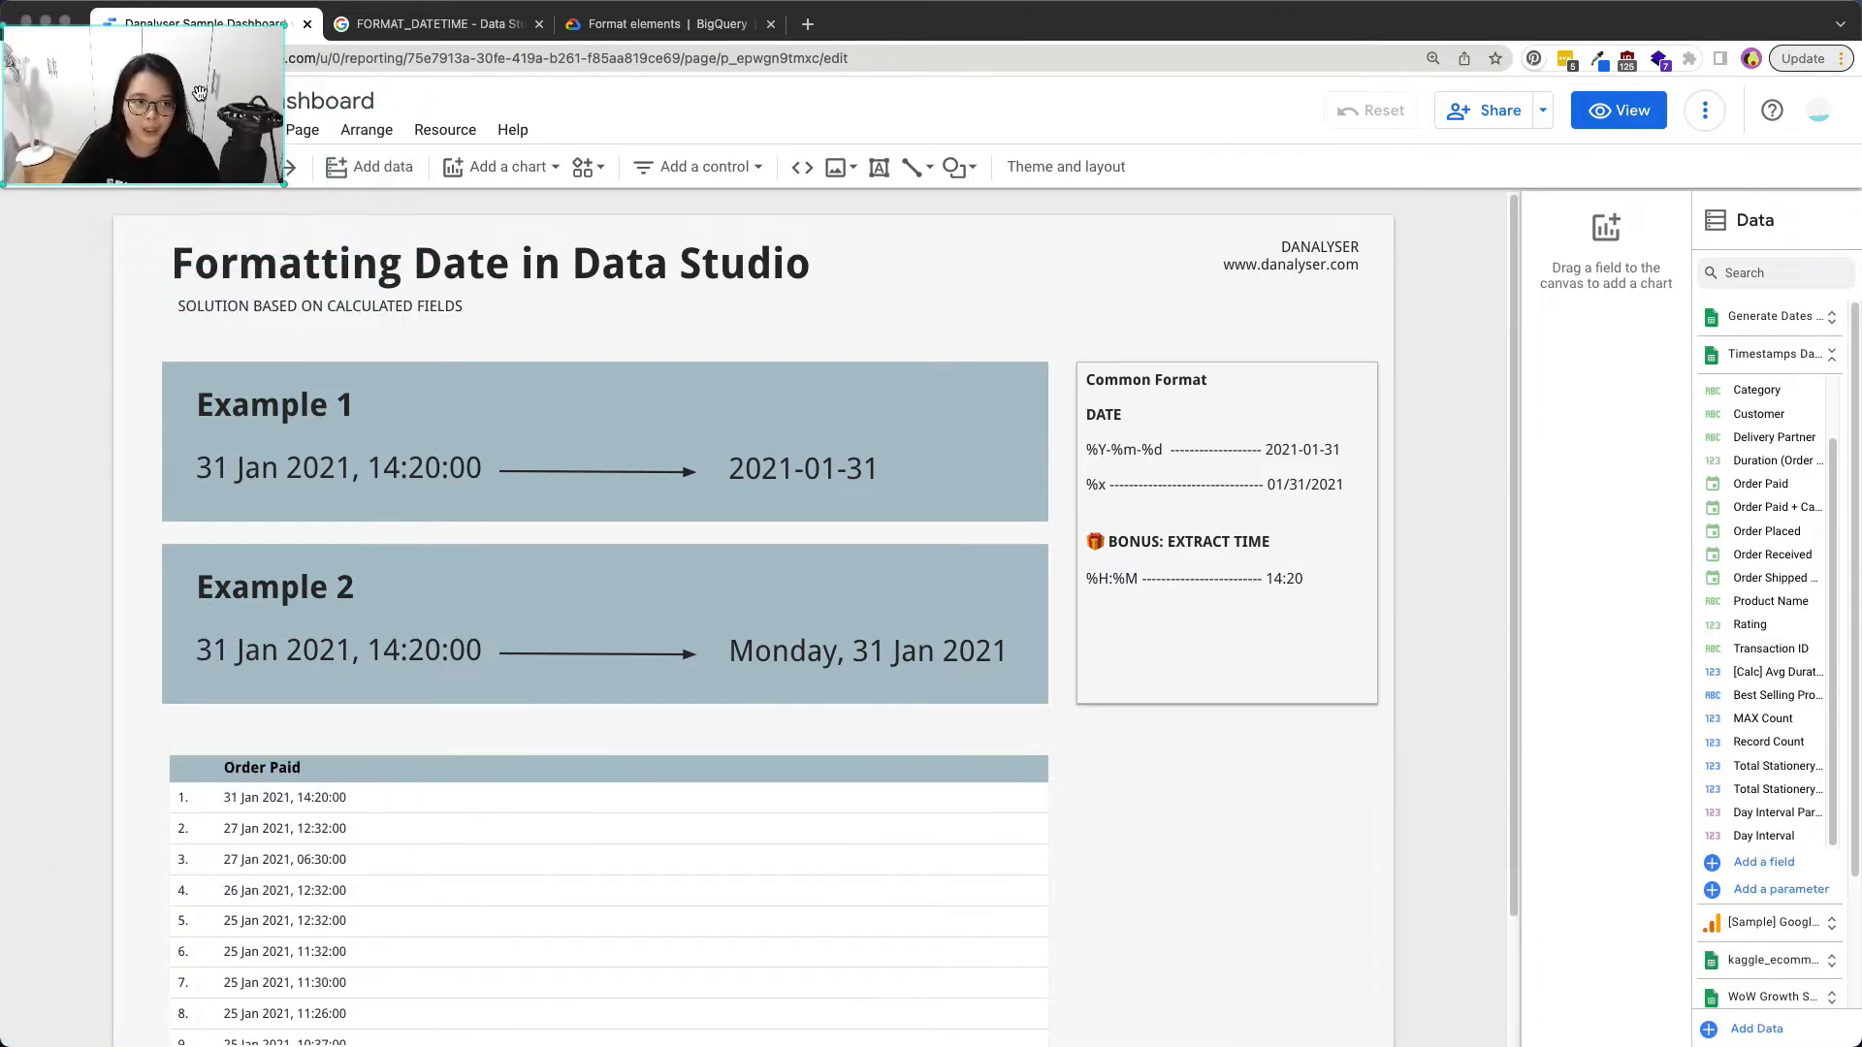
pyautogui.moveTo(1618, 452)
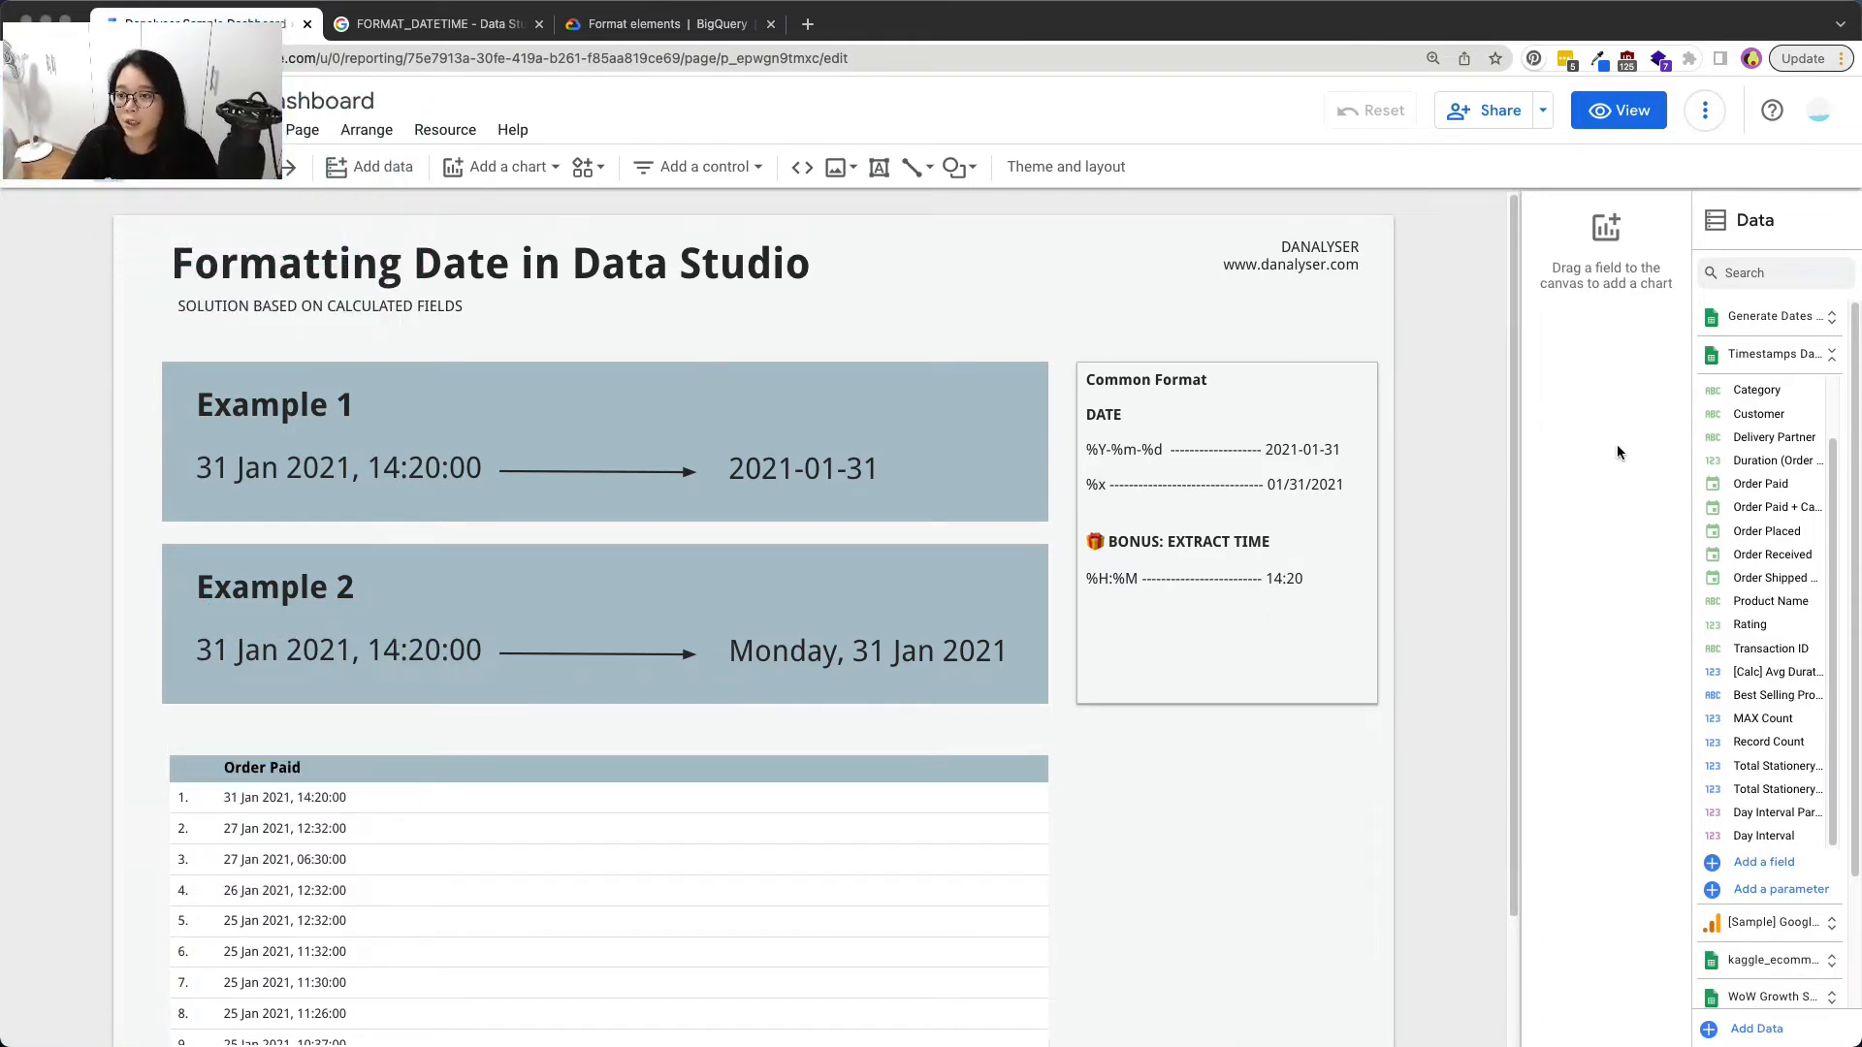
pyautogui.click(1763, 861)
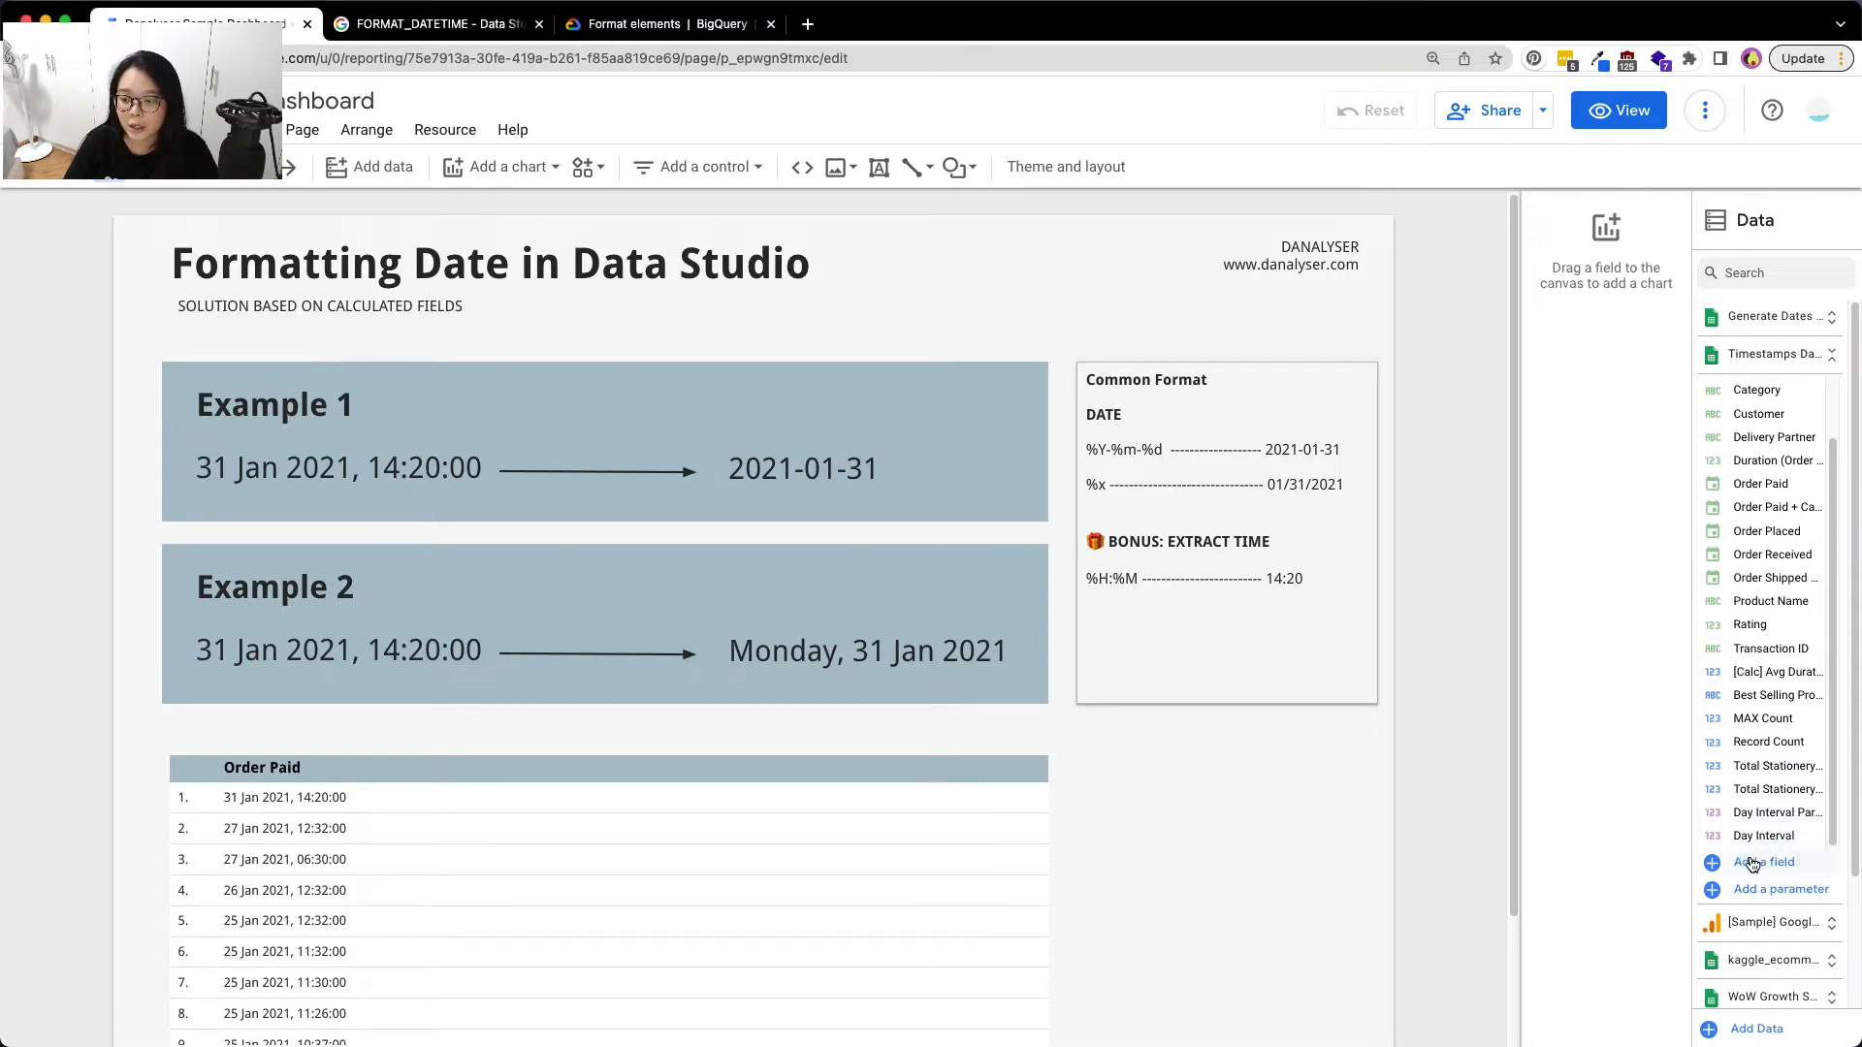
pyautogui.click(1766, 861)
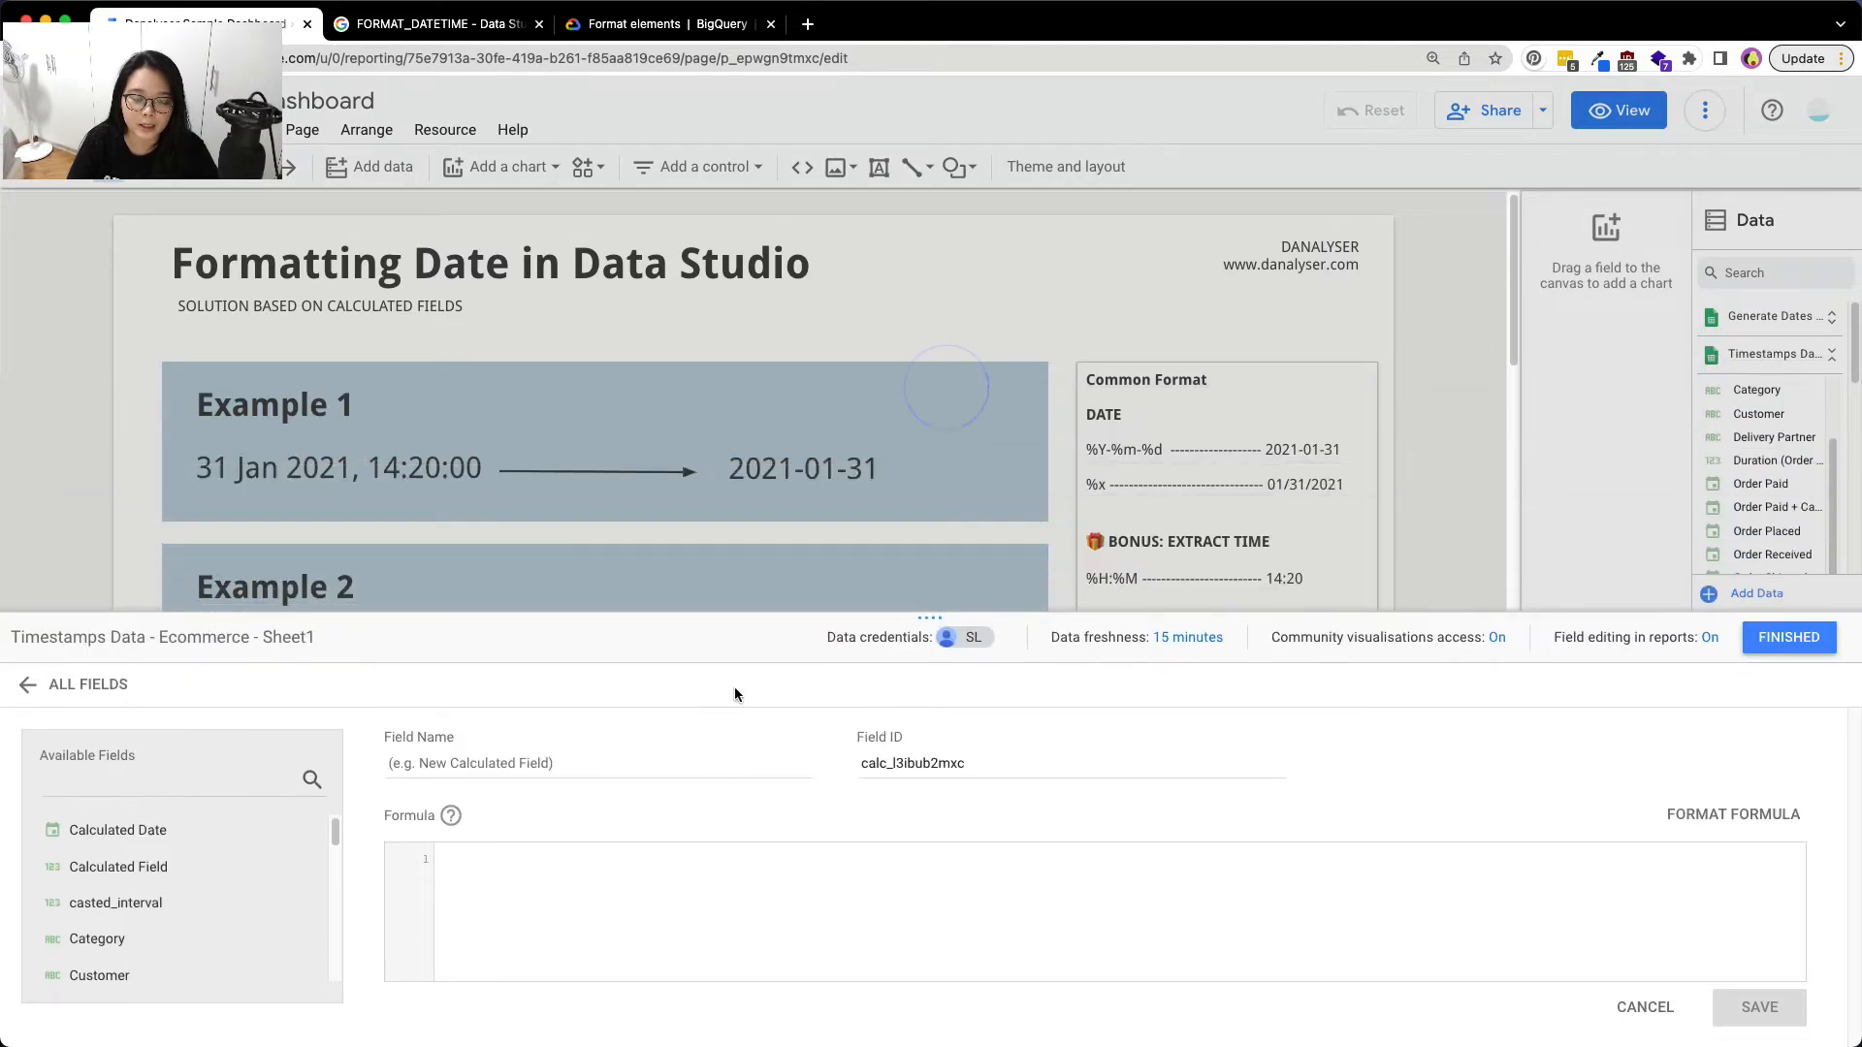
# Name the field Date Format 1 and begin its formula with FORMAT_DATETIME() from autocomplete
pyautogui.write('Date Format 1')
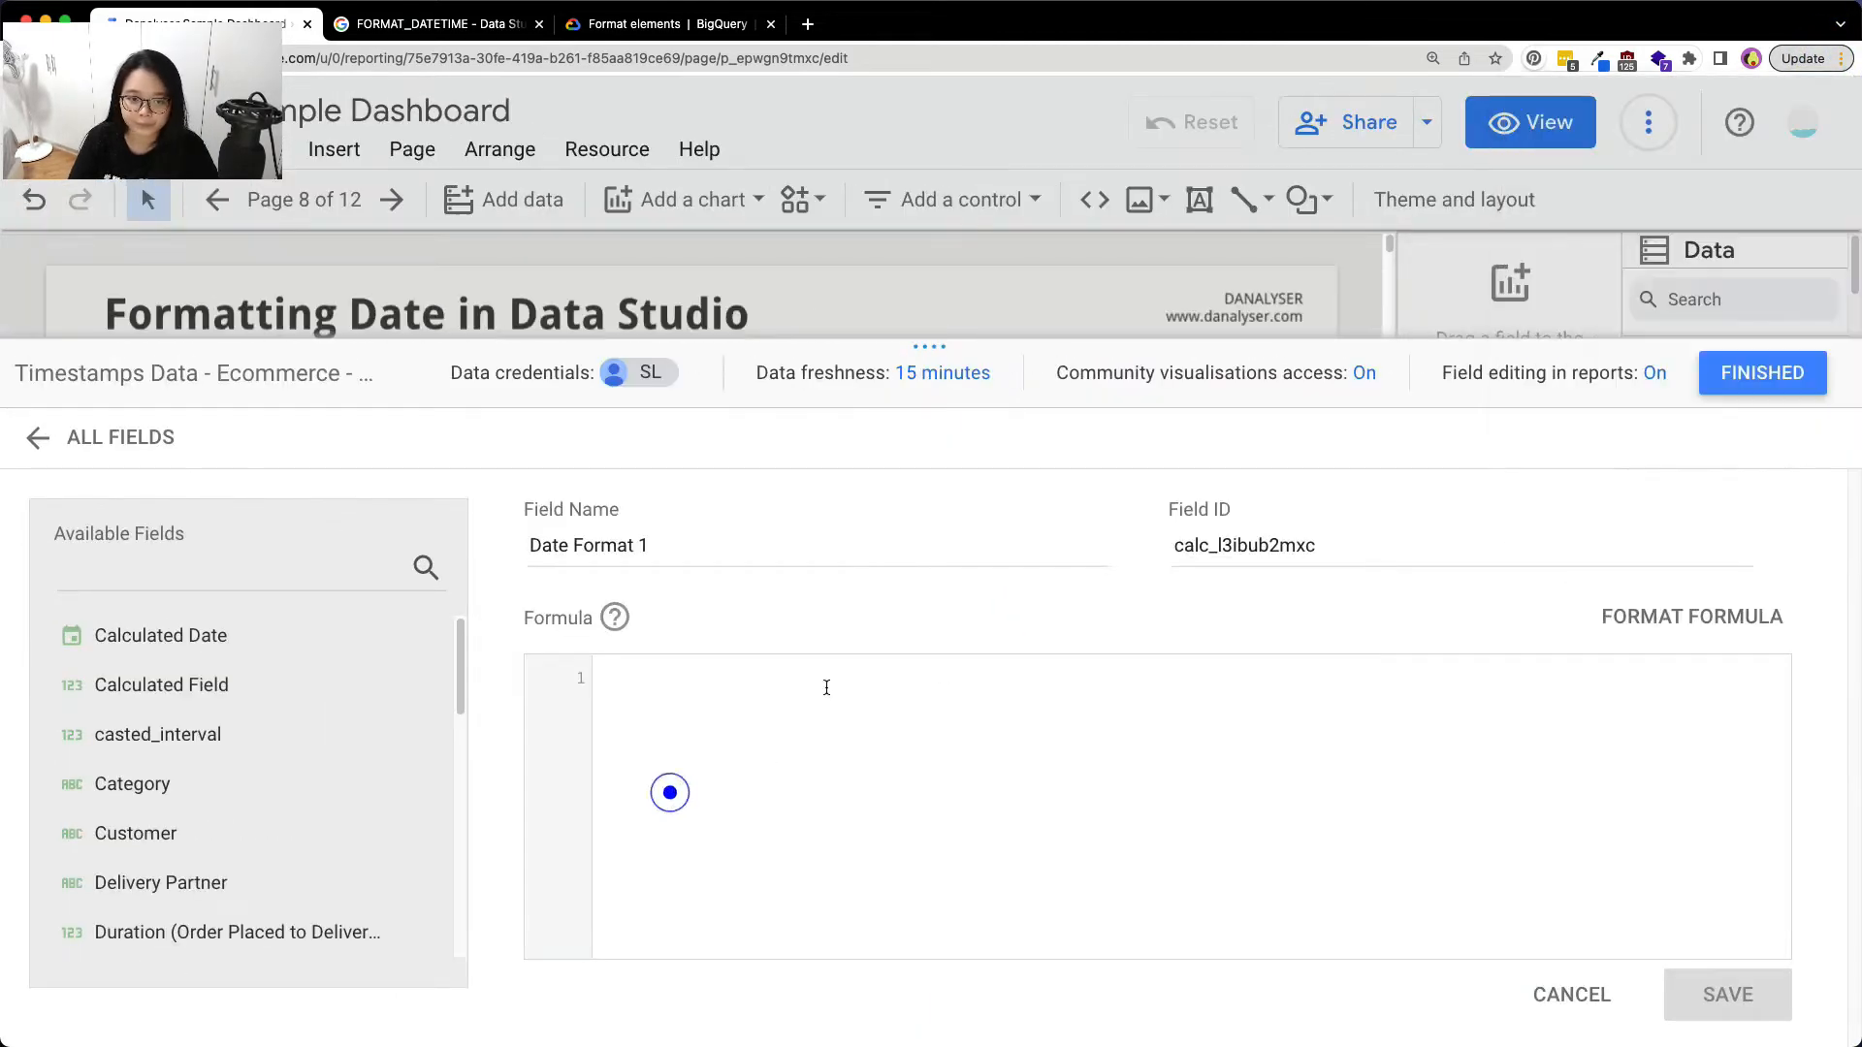
pyautogui.click(826, 692)
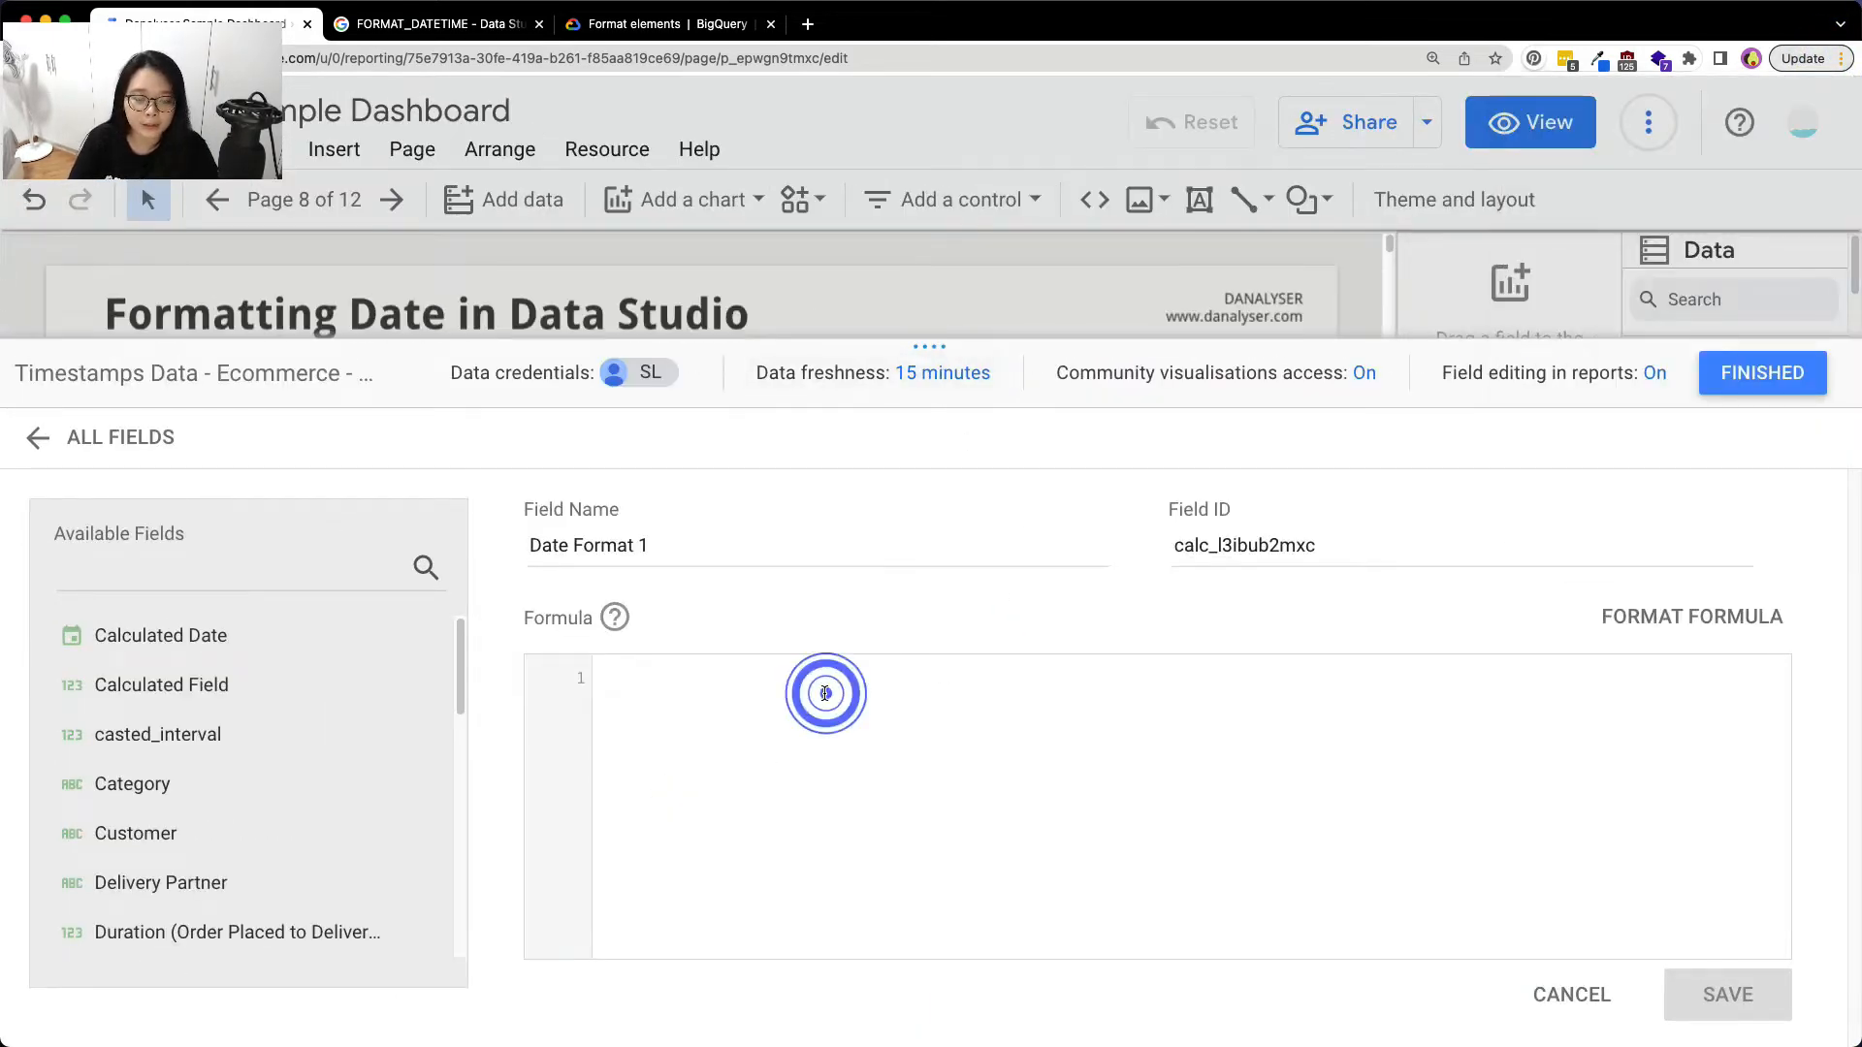
pyautogui.write('F')
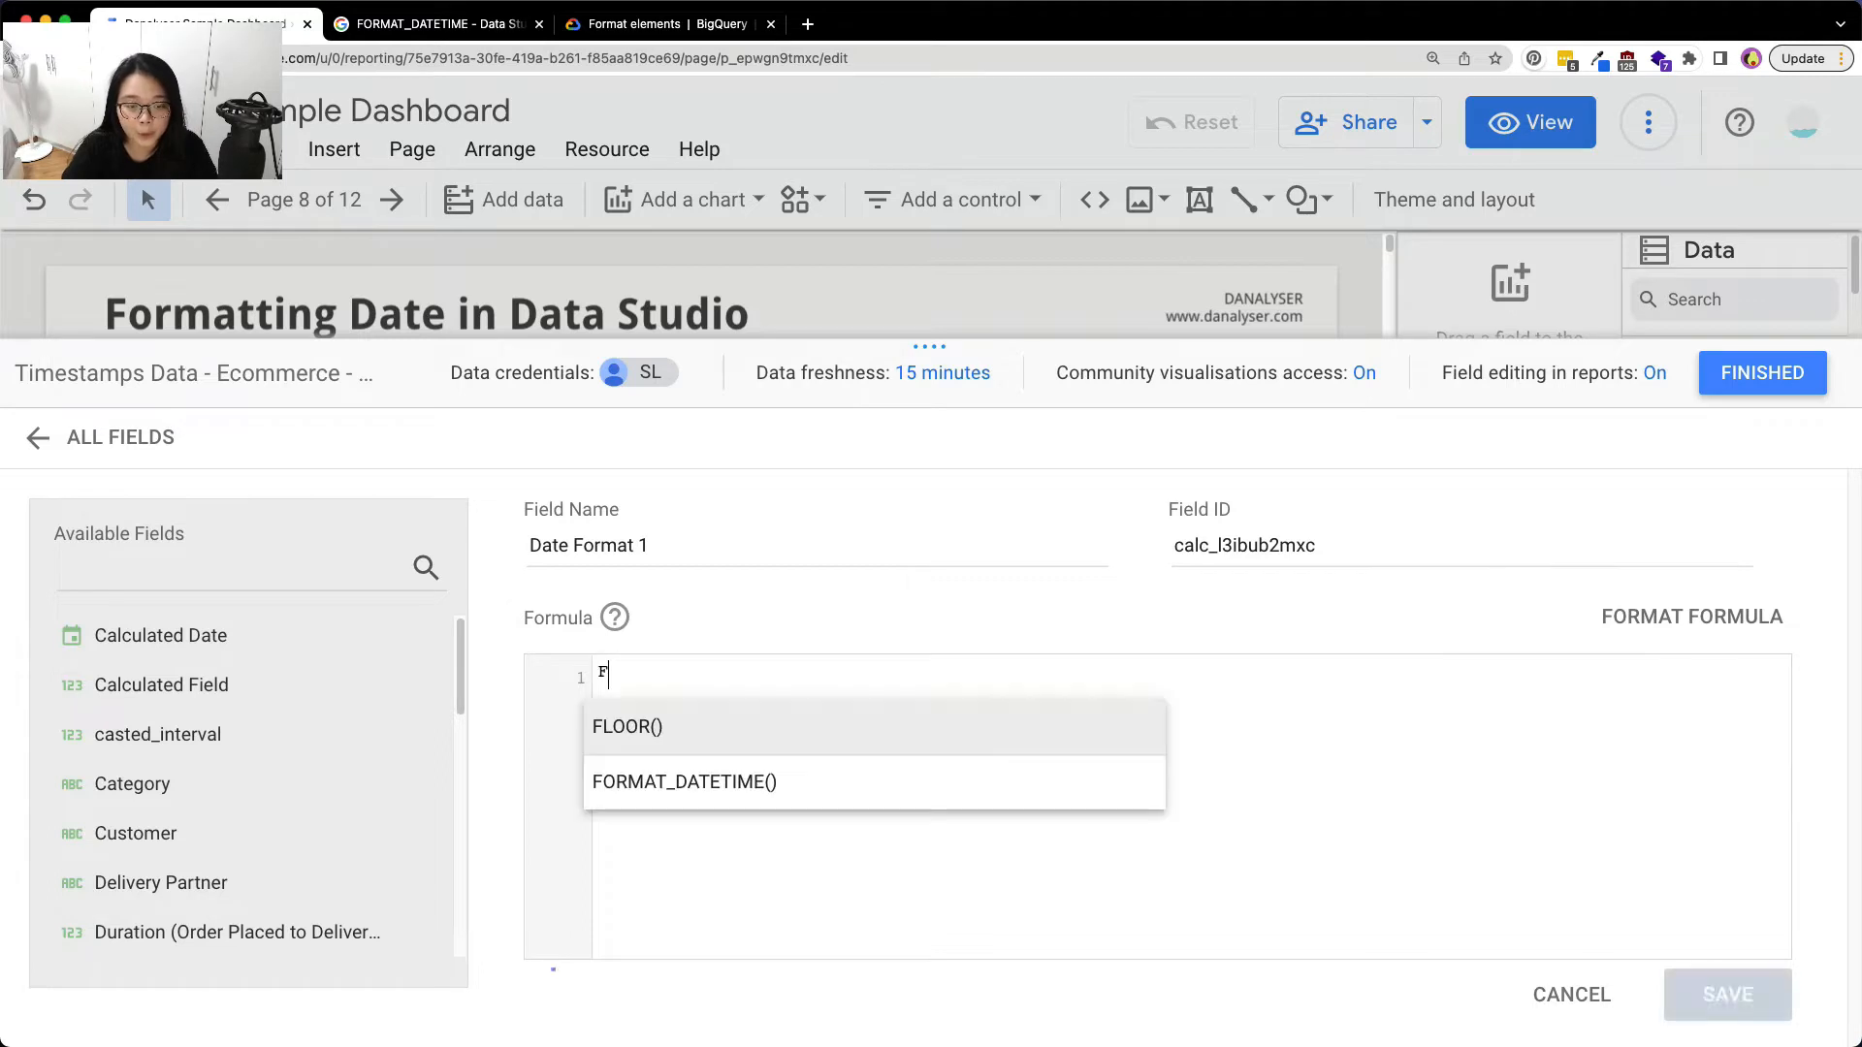
pyautogui.write('DA')
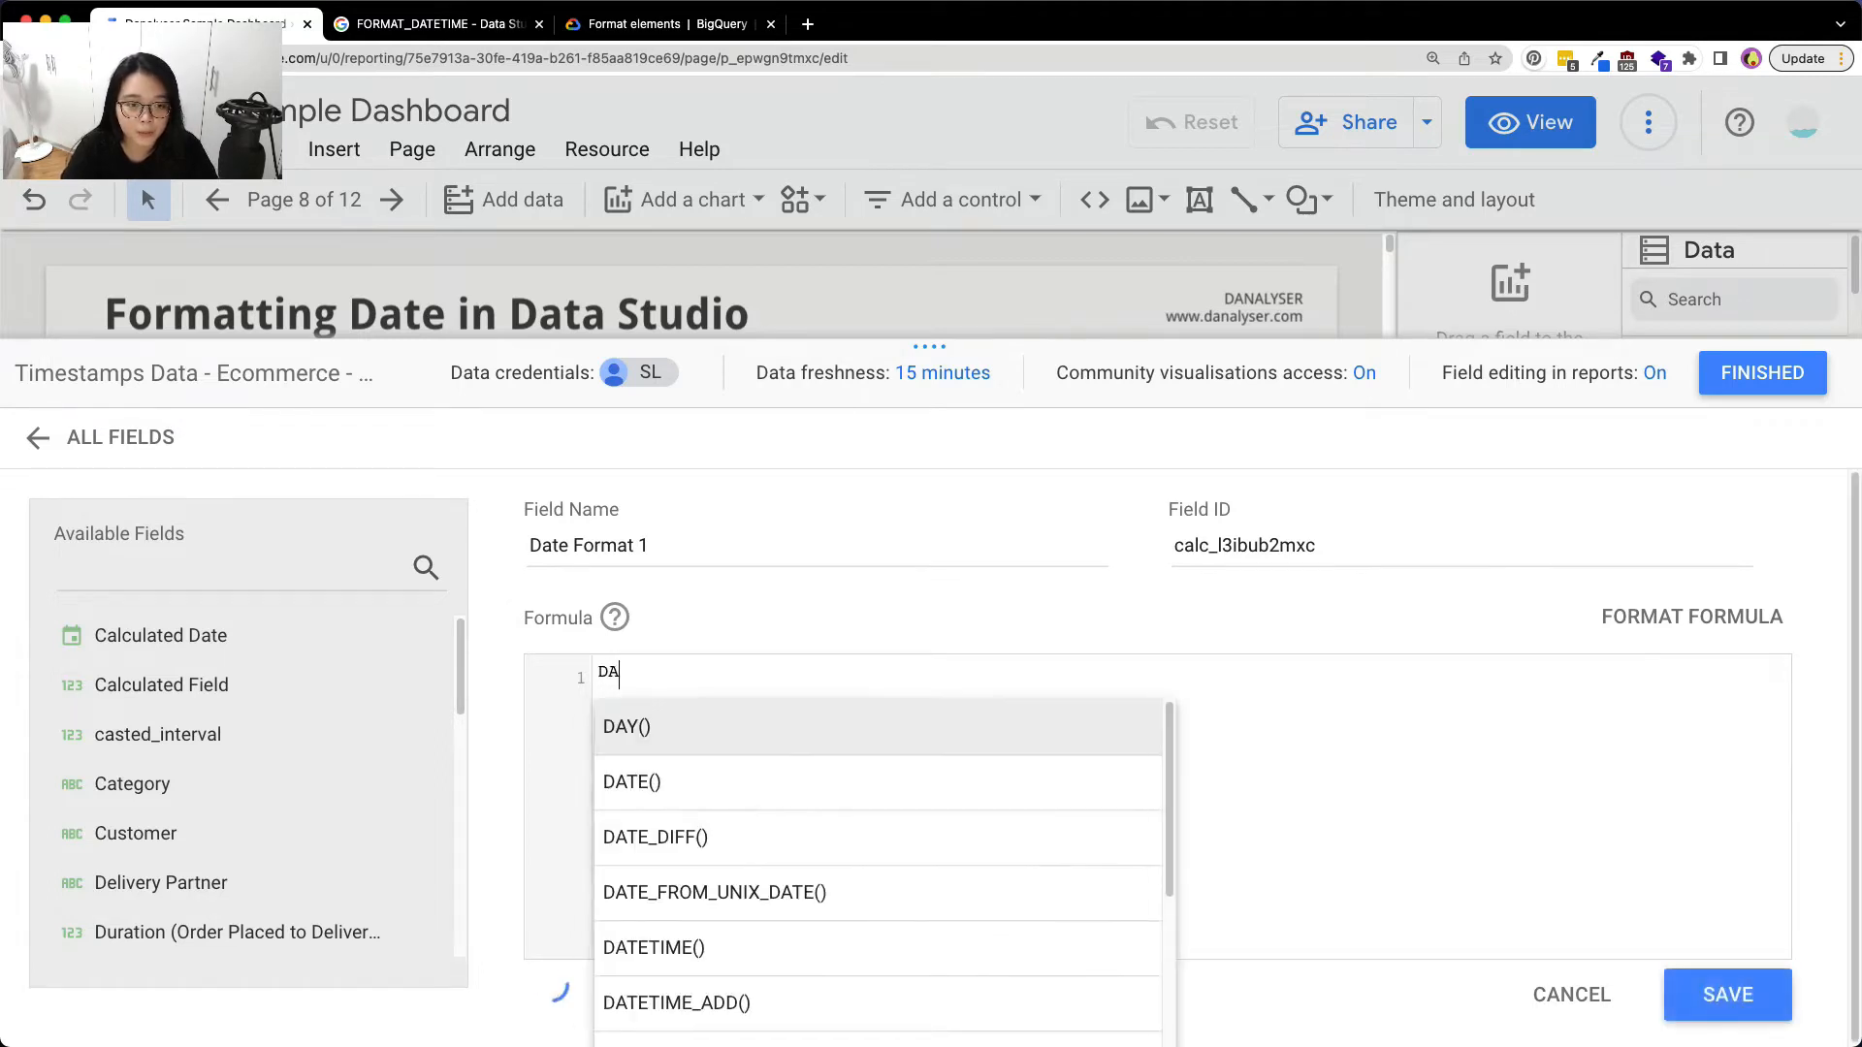
pyautogui.write('FORMAT')
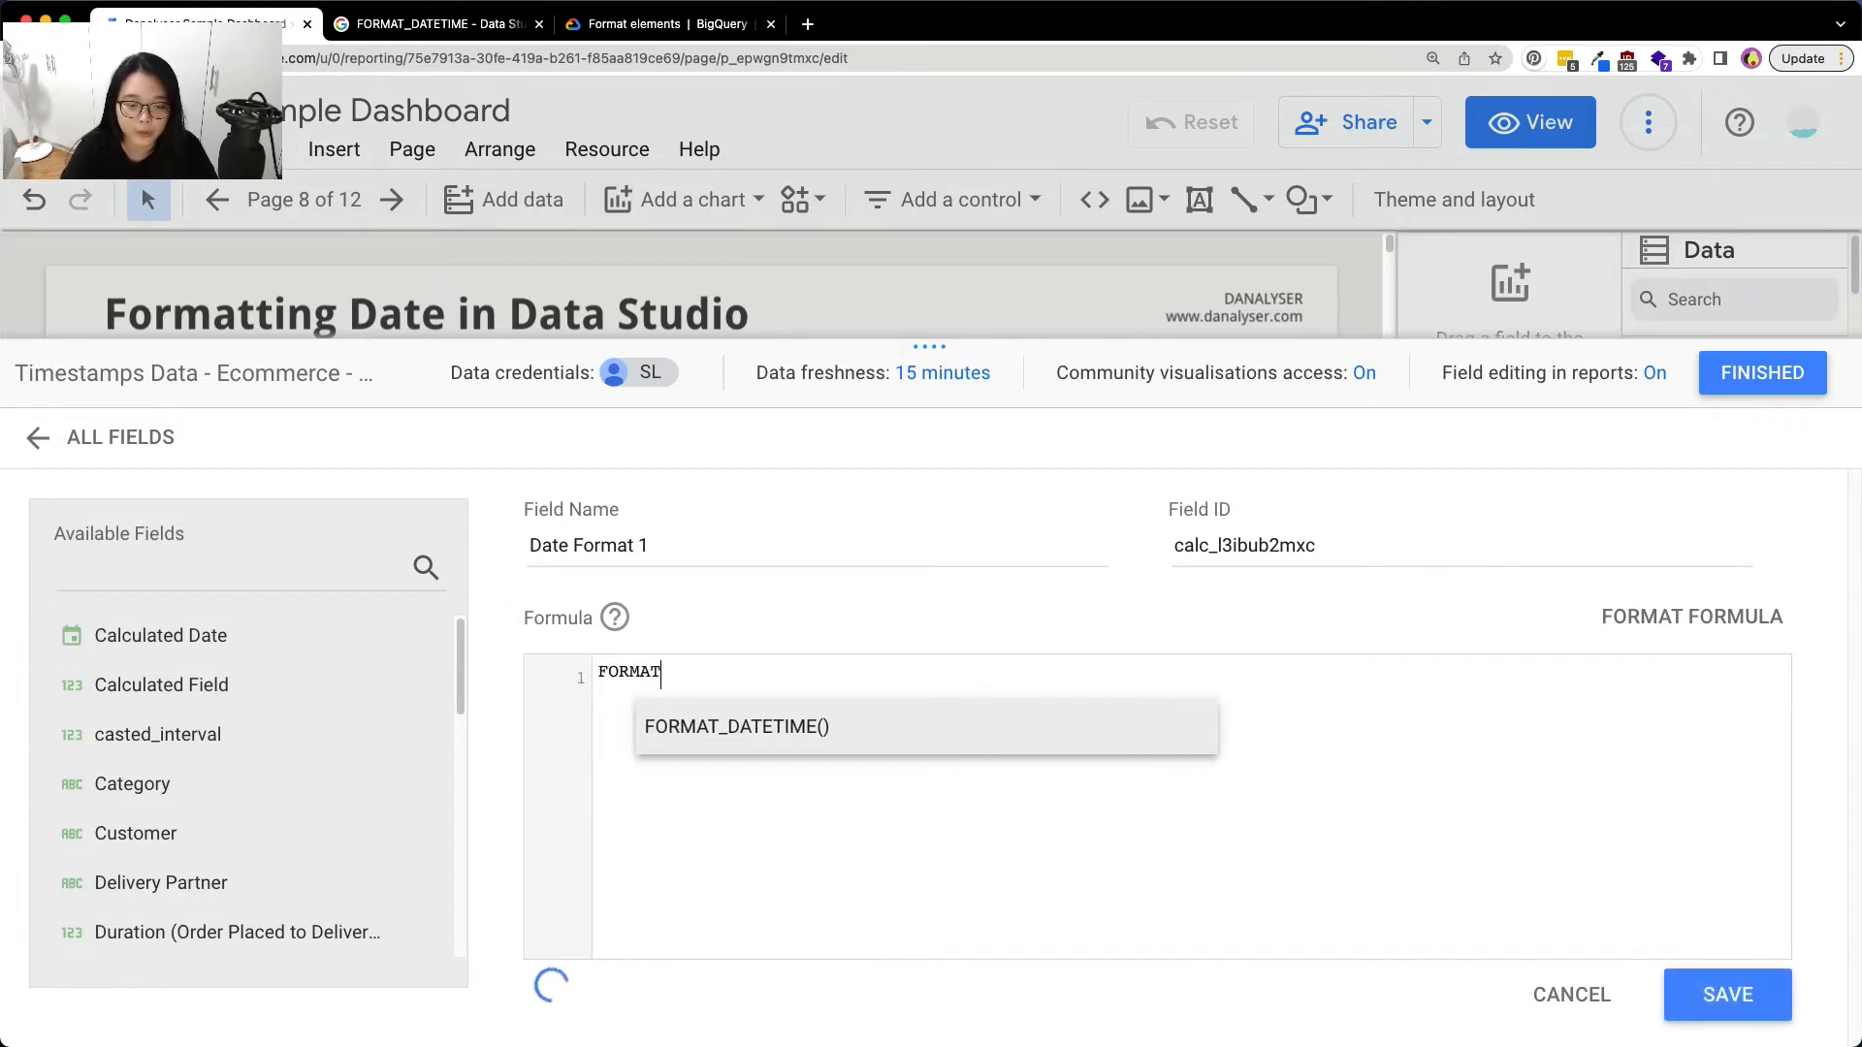
pyautogui.click(737, 726)
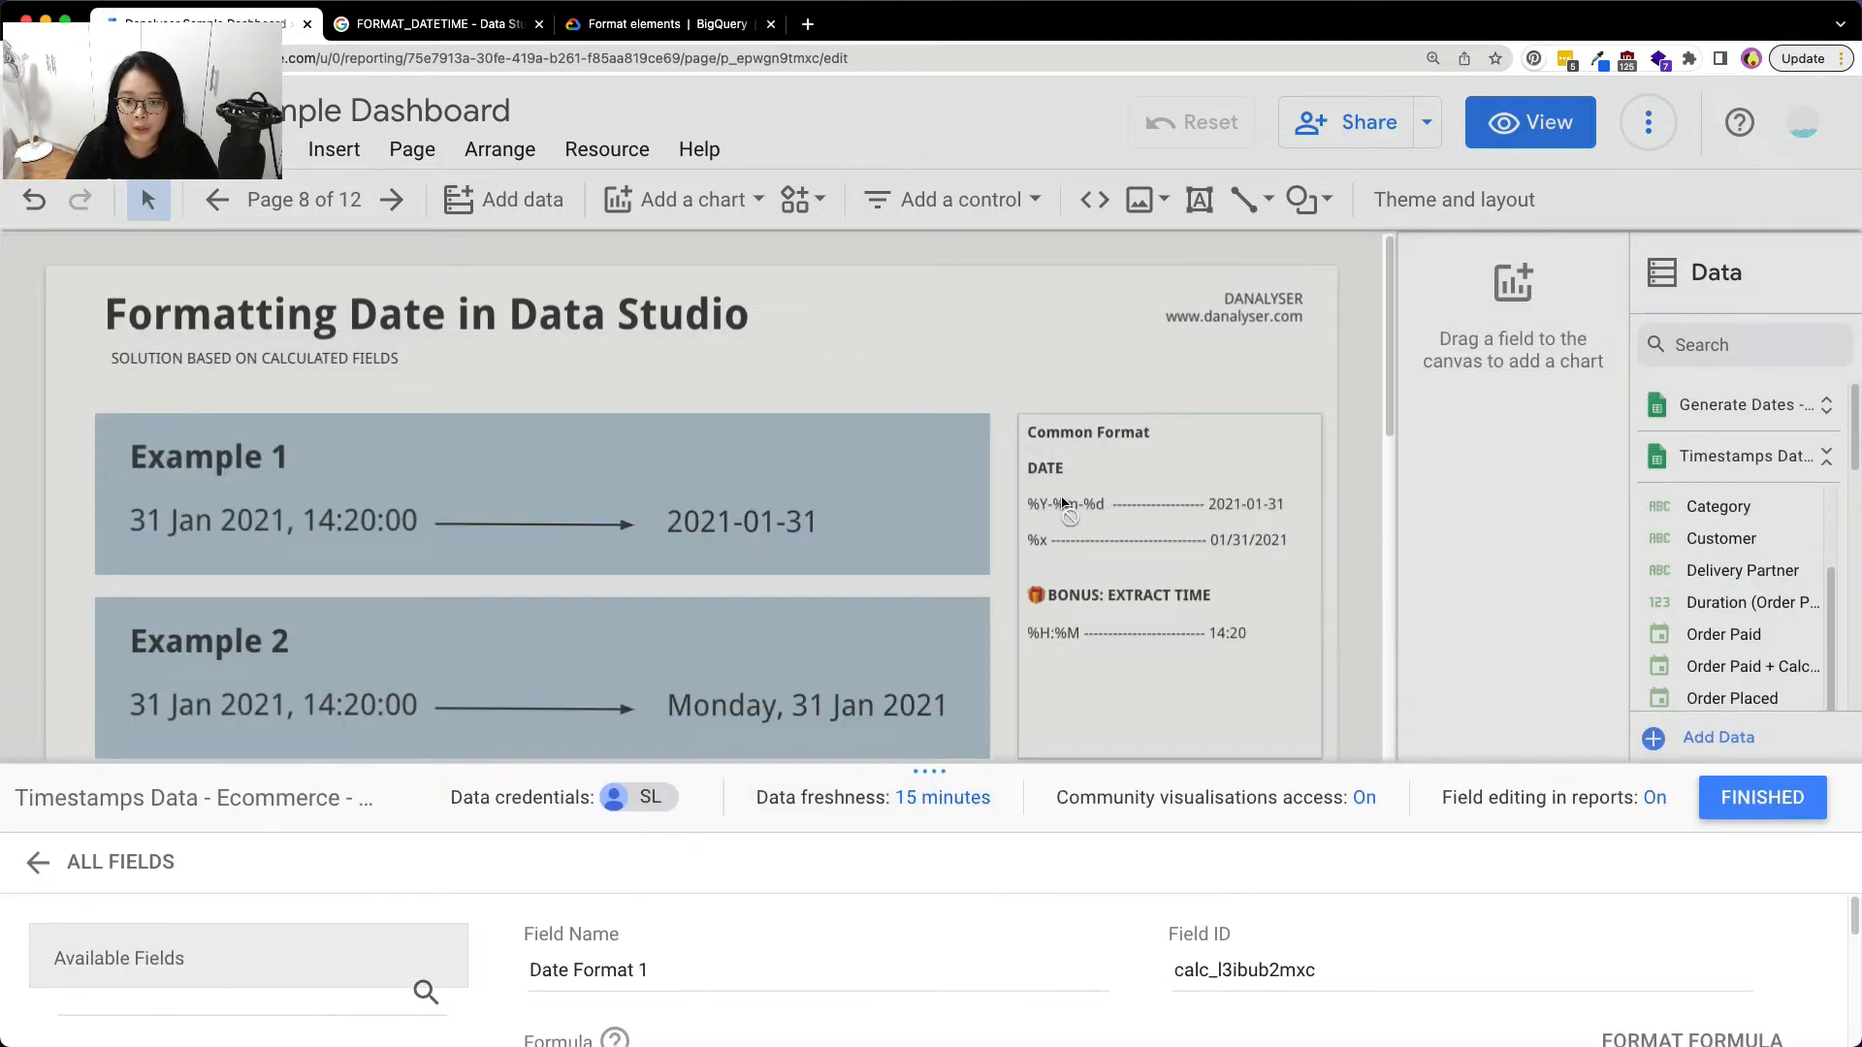
pyautogui.moveTo(730, 458)
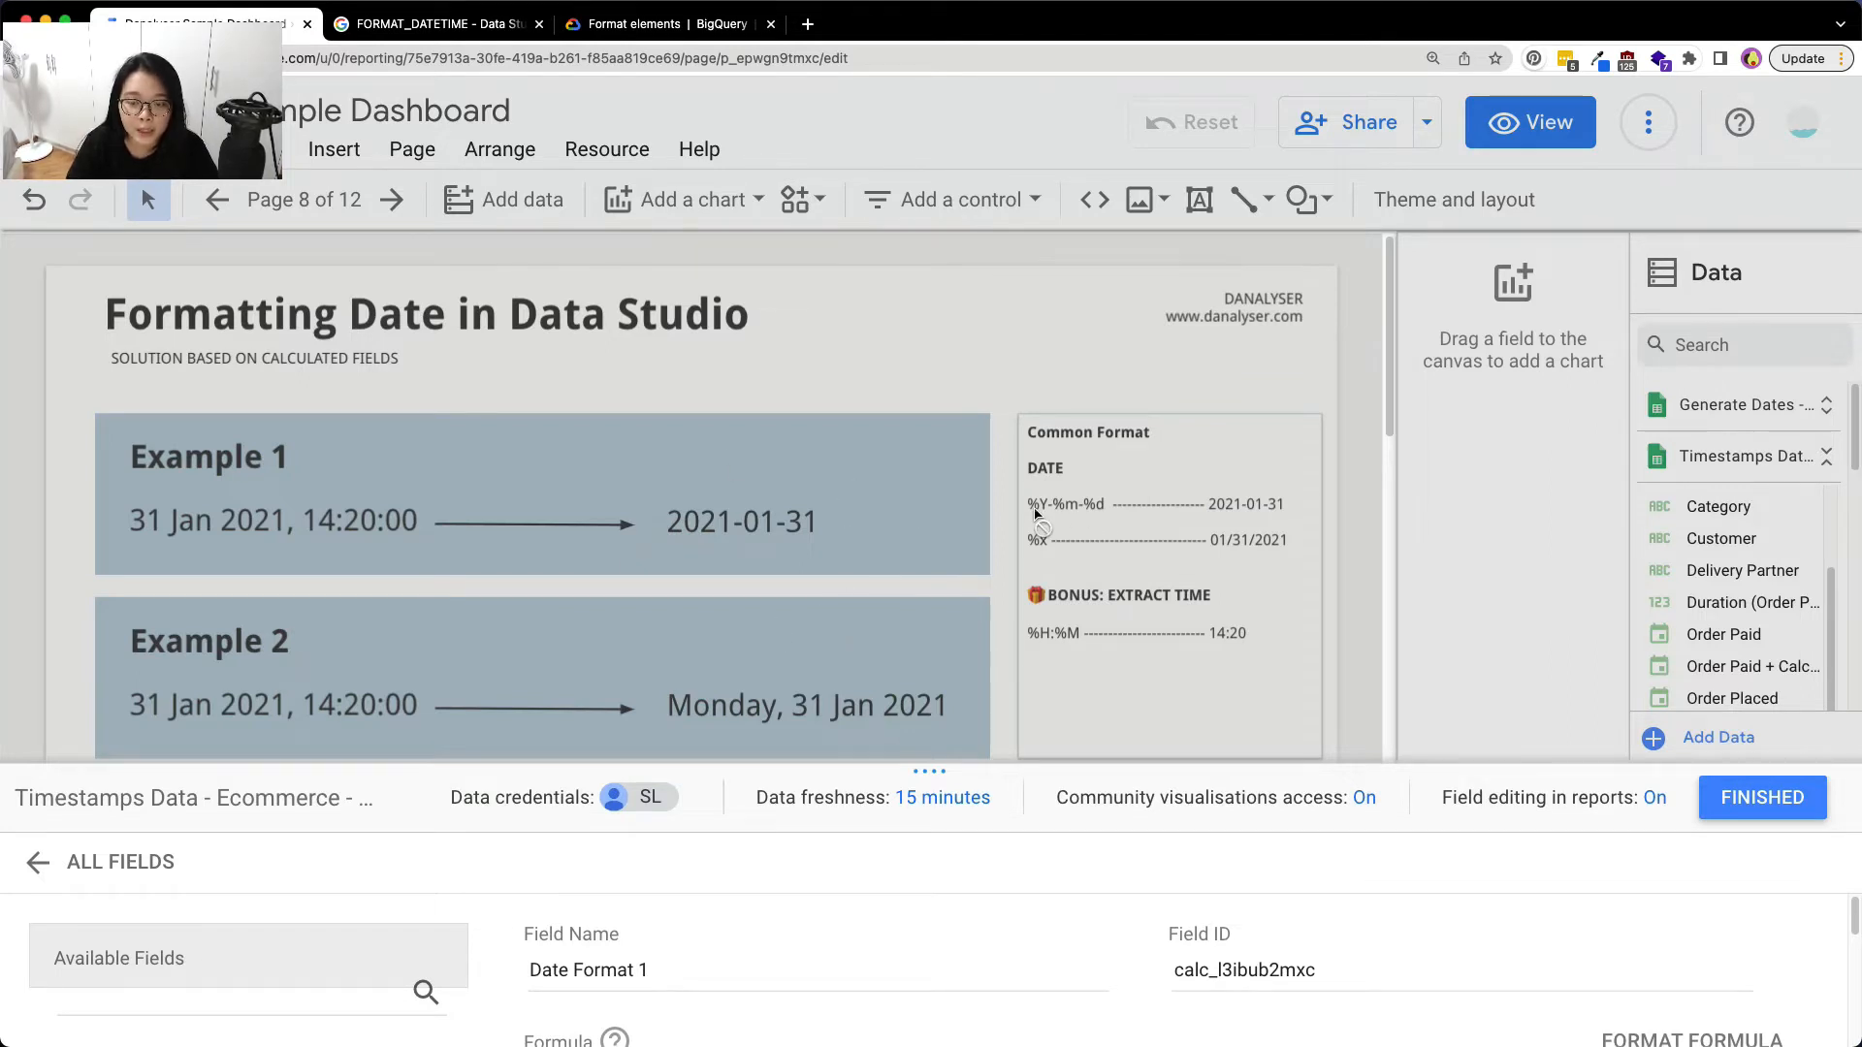
pyautogui.moveTo(1107, 520)
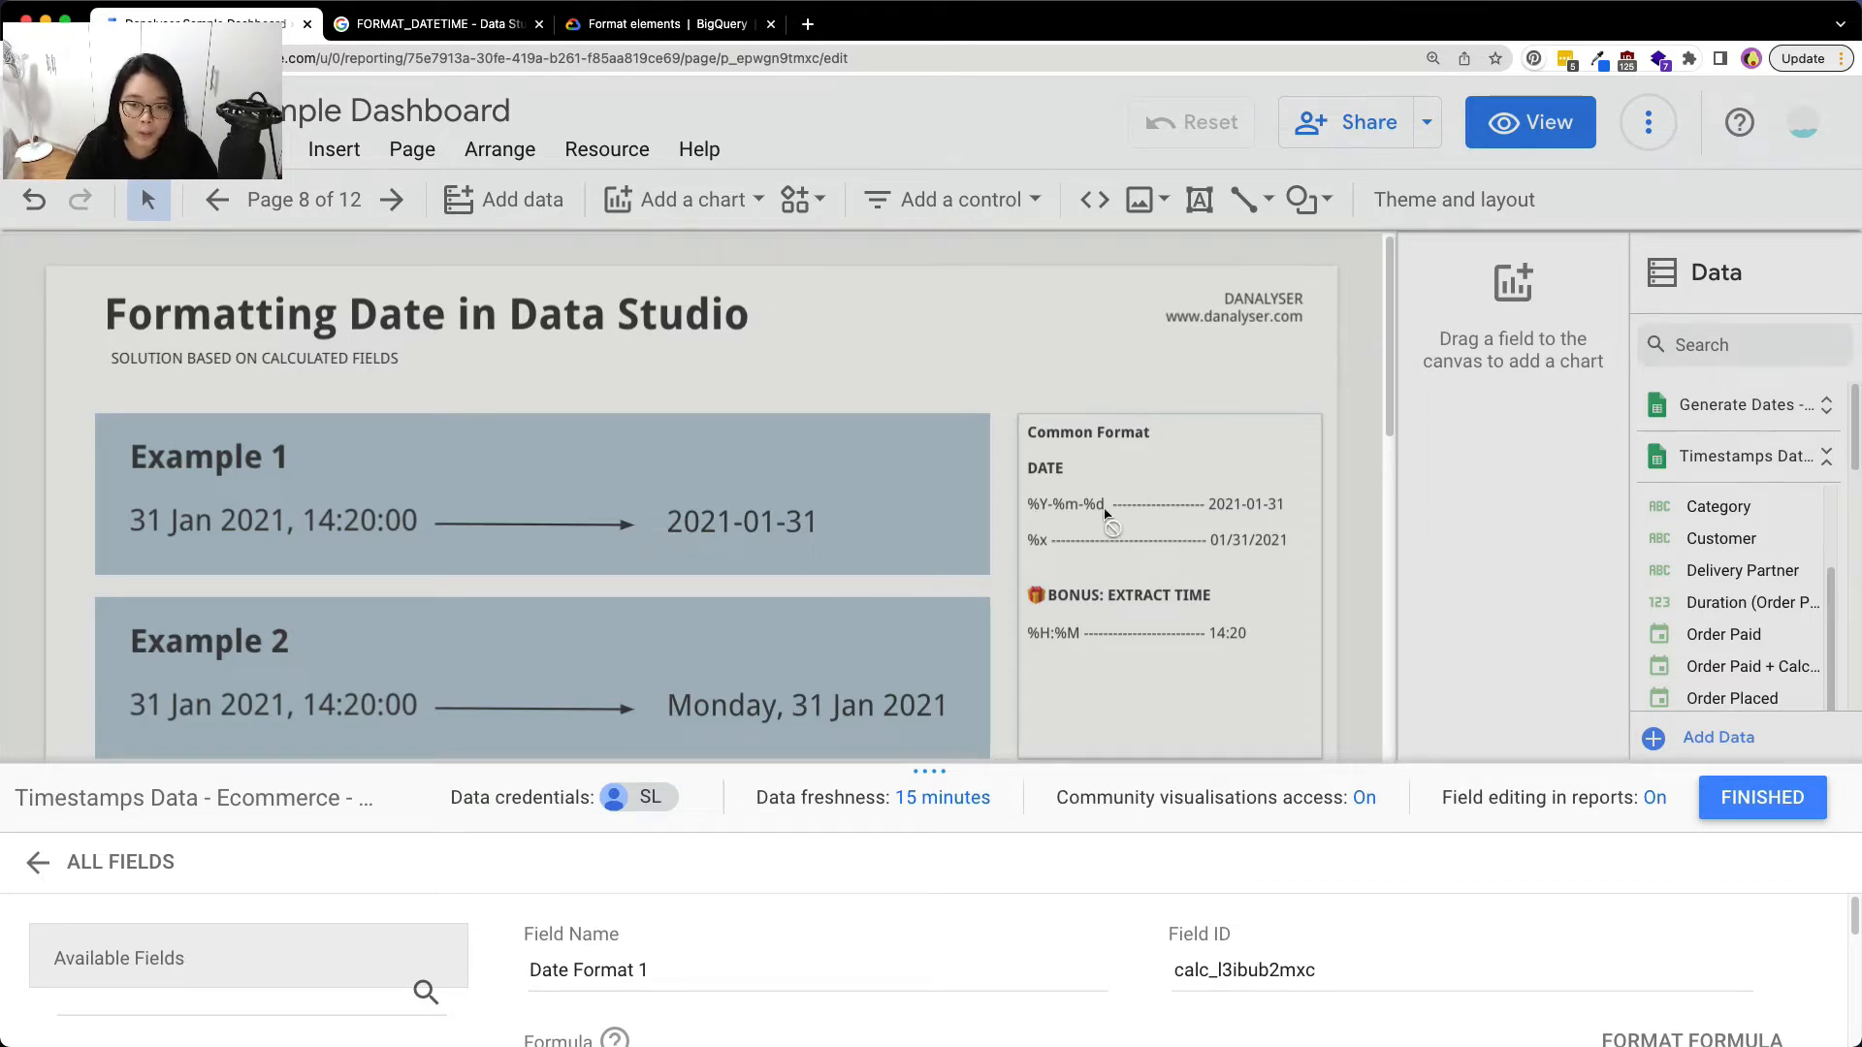
pyautogui.moveTo(1028, 512)
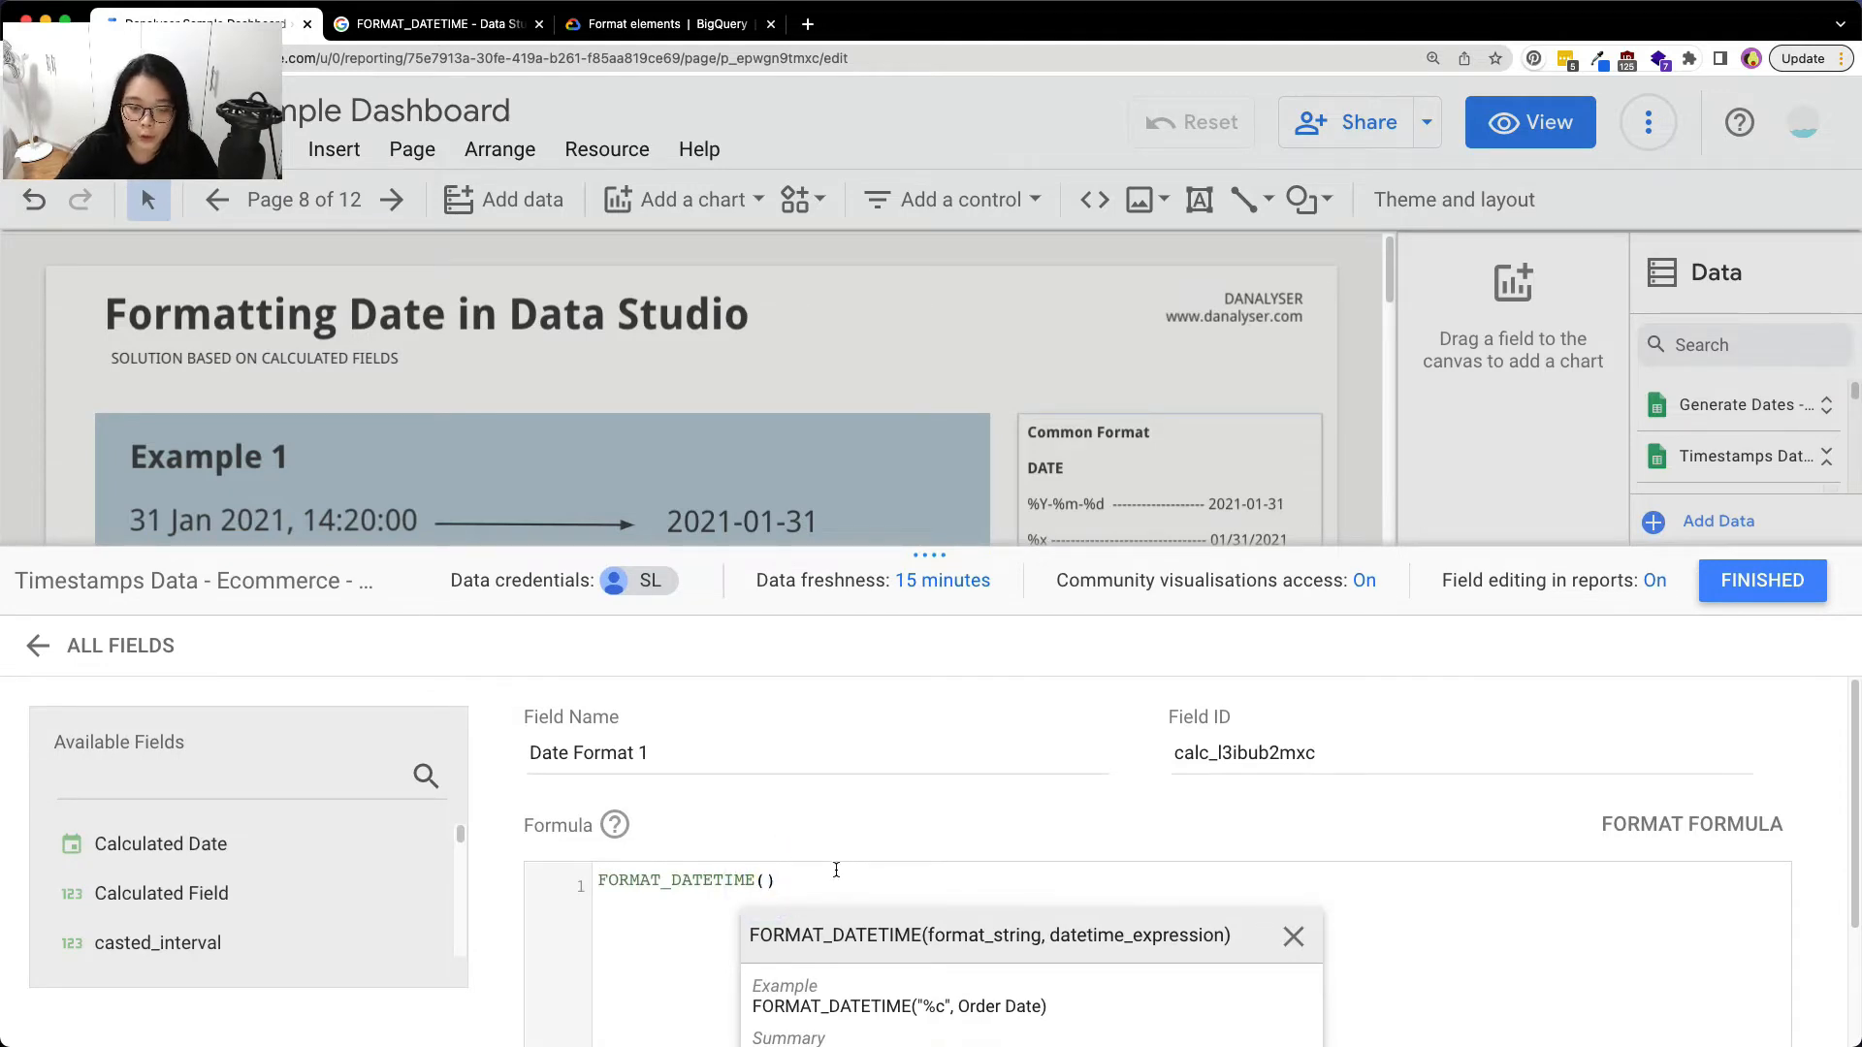
# Complete the formula as FORMAT_DATETIME("%Y-%m-%d", Order Paid)
pyautogui.write('""')
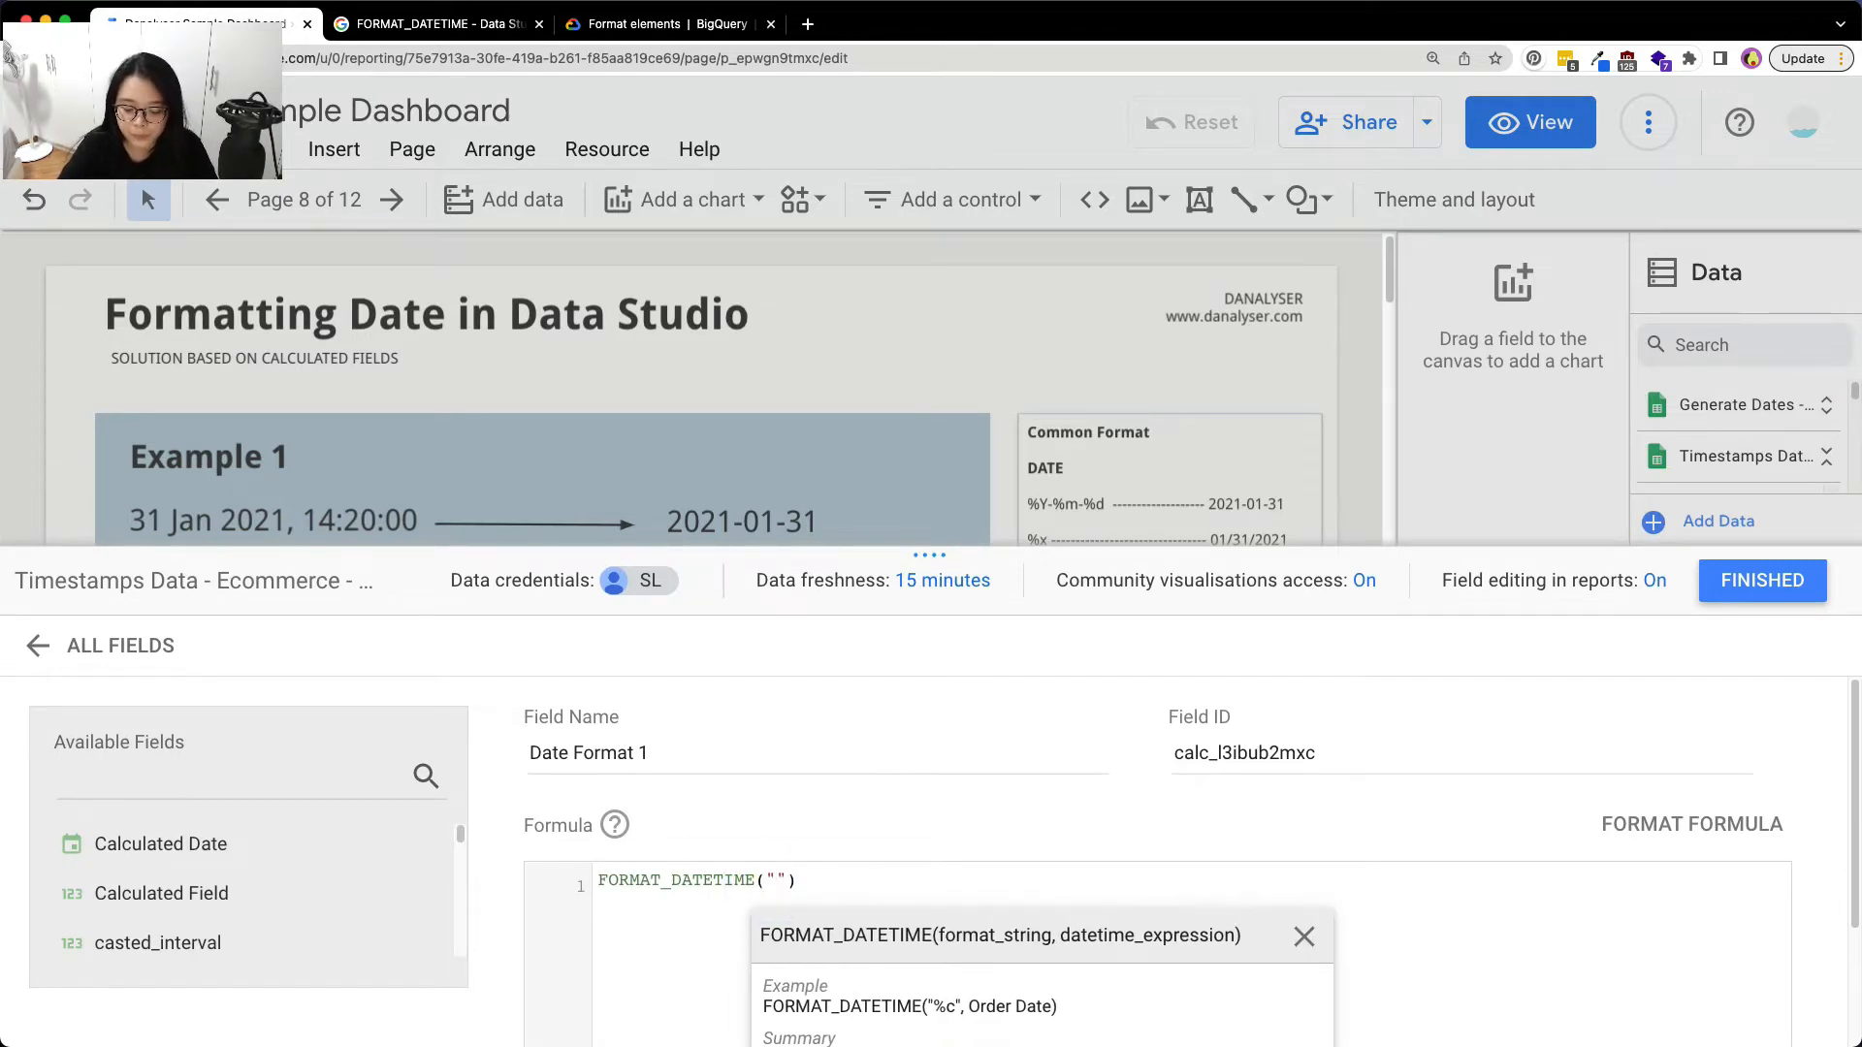
pyautogui.write('%')
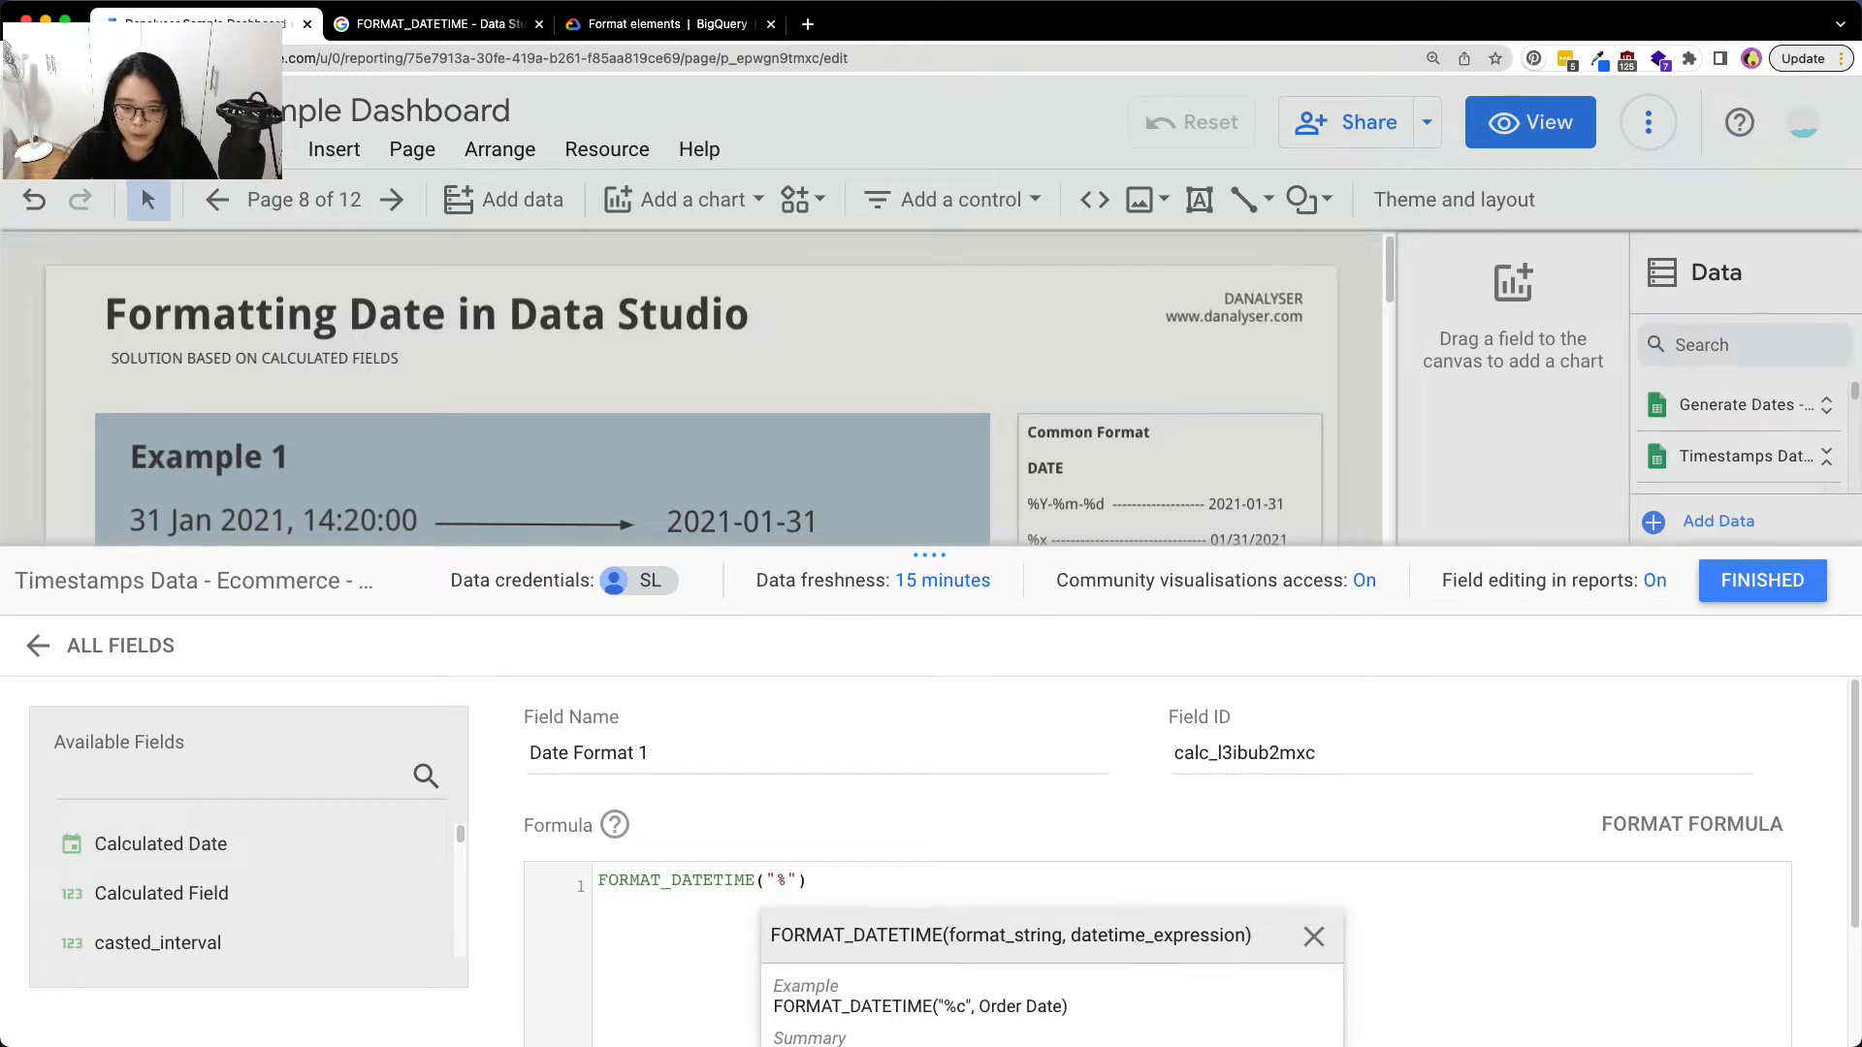
pyautogui.write('Y')
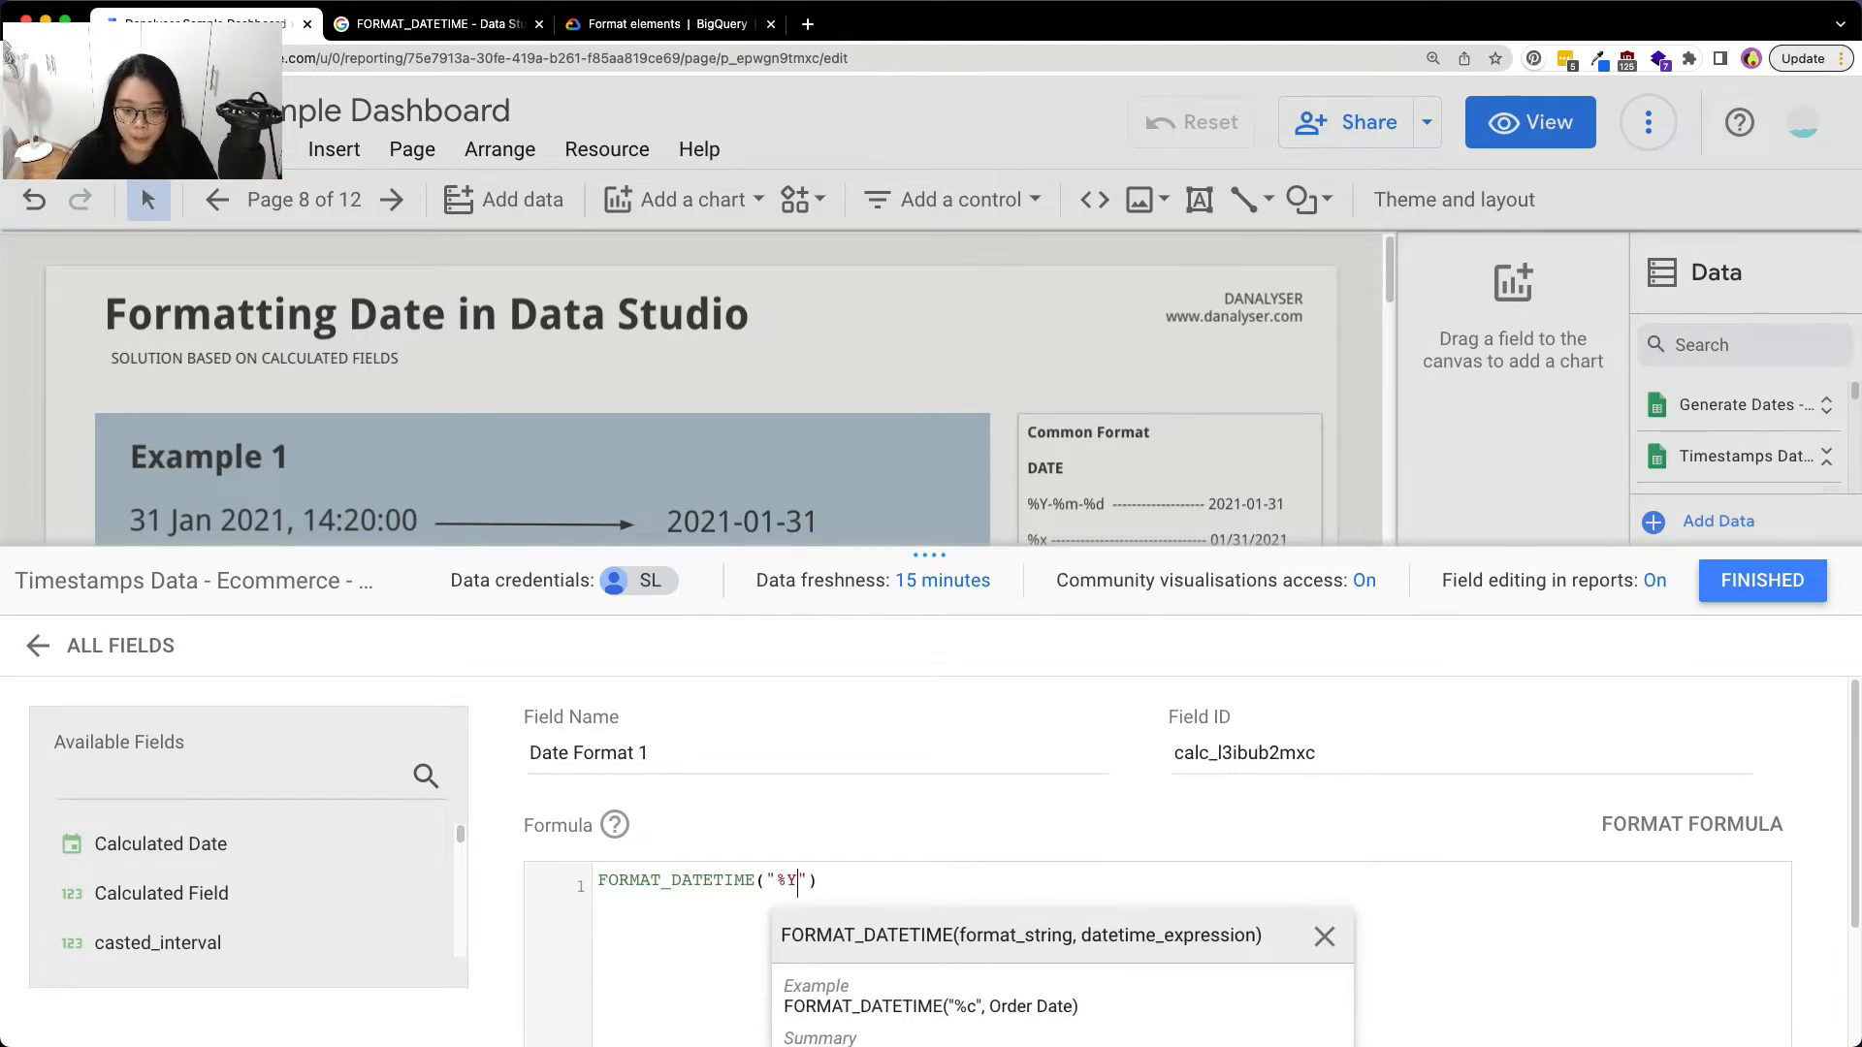
pyautogui.write('-')
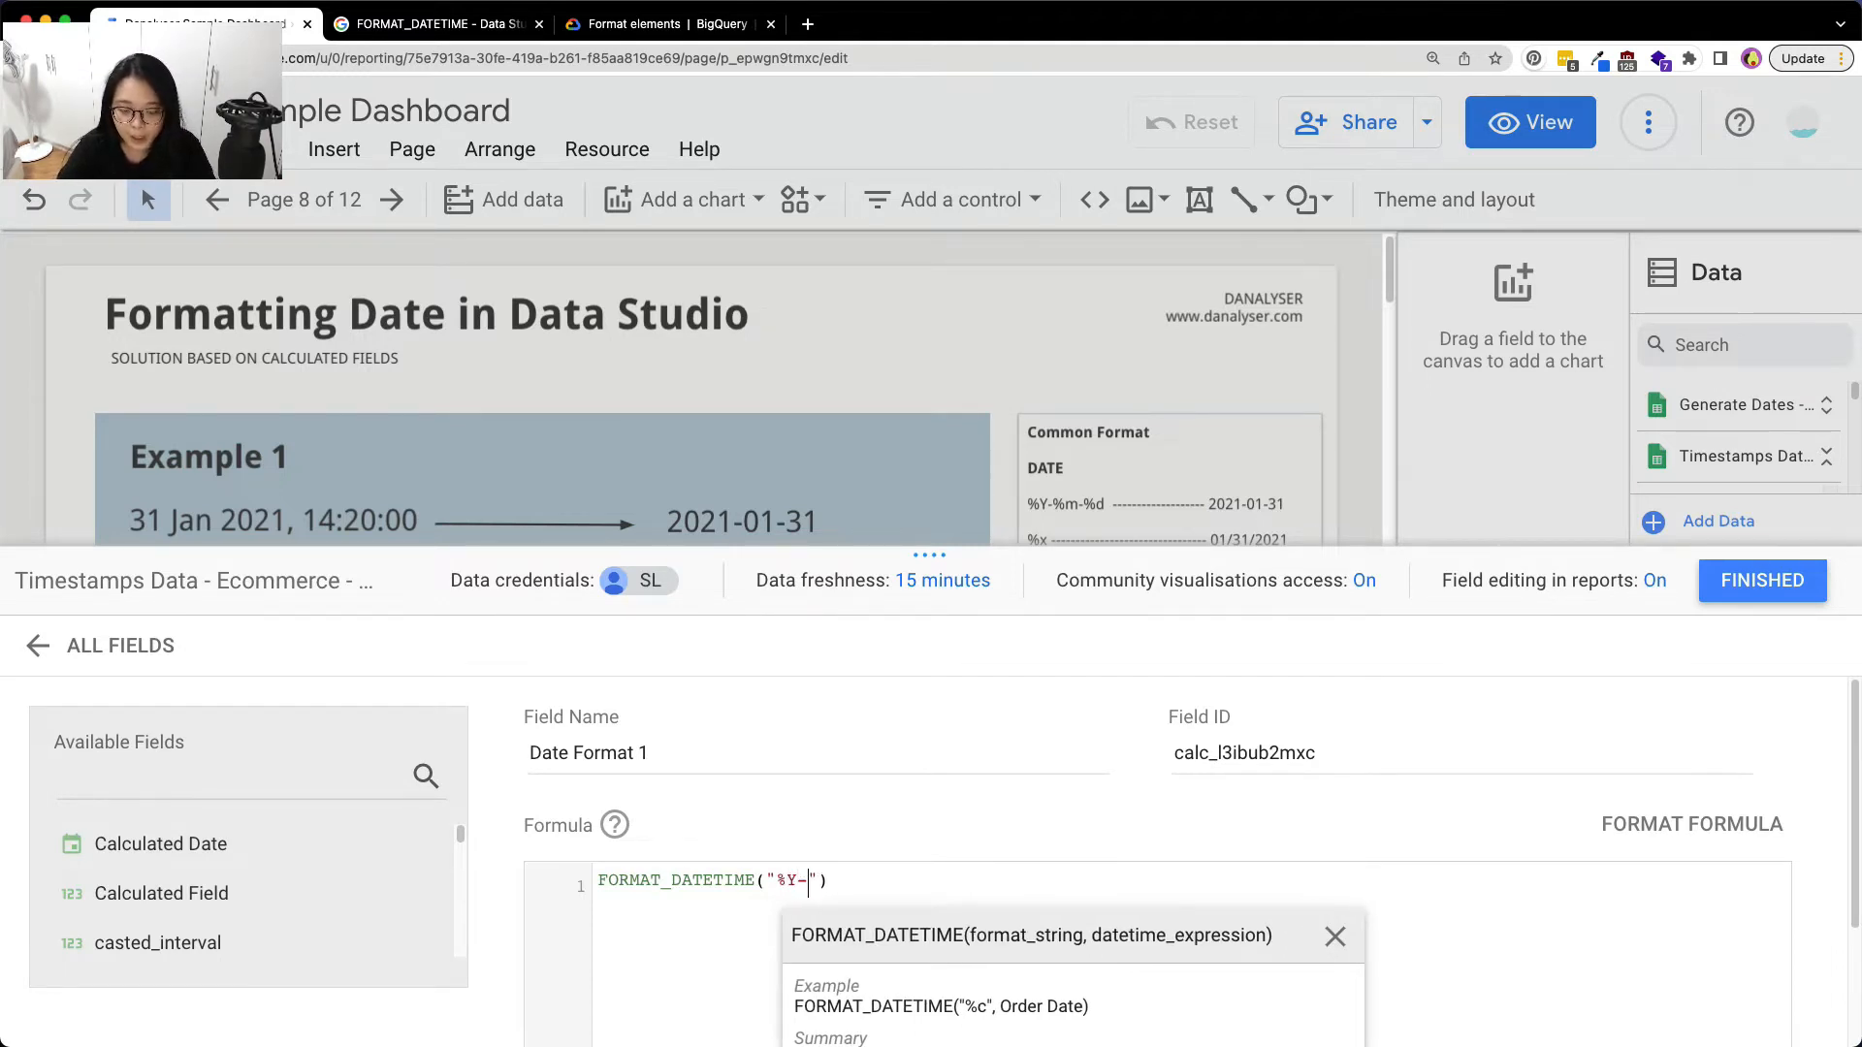
pyautogui.write('%m')
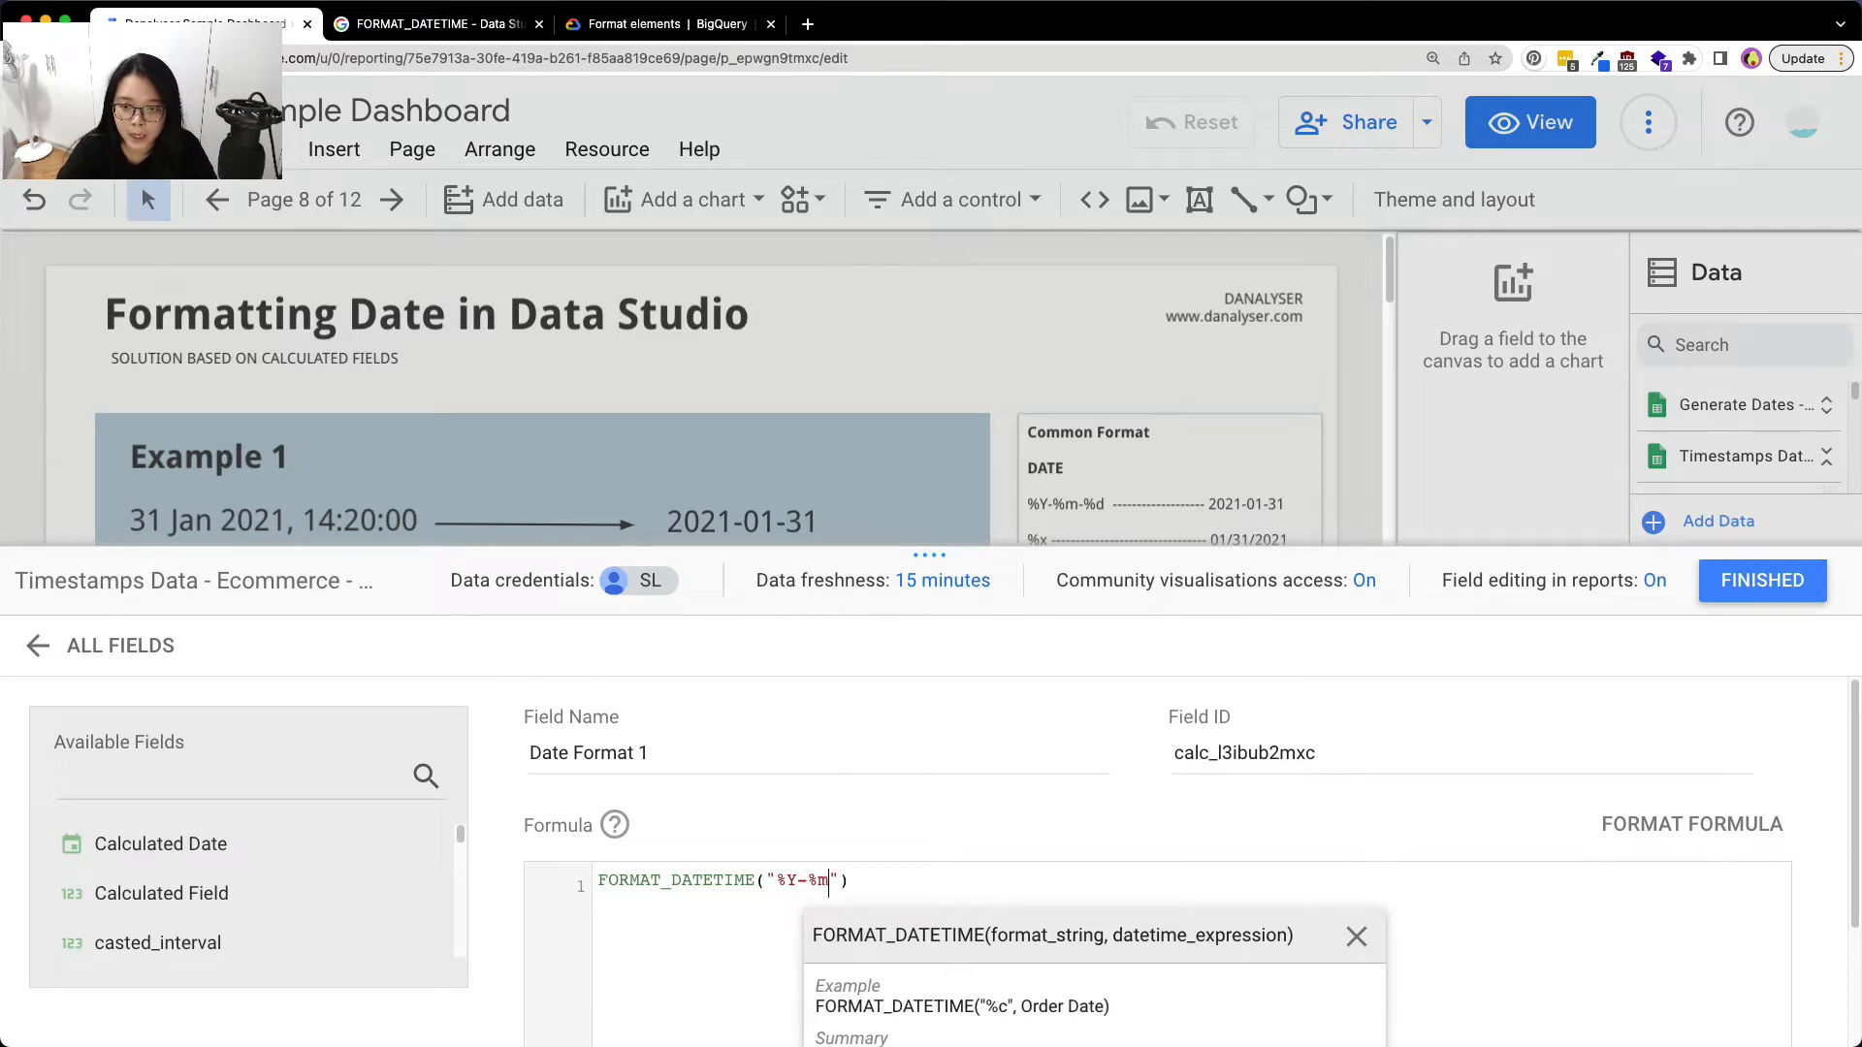
pyautogui.write('-%')
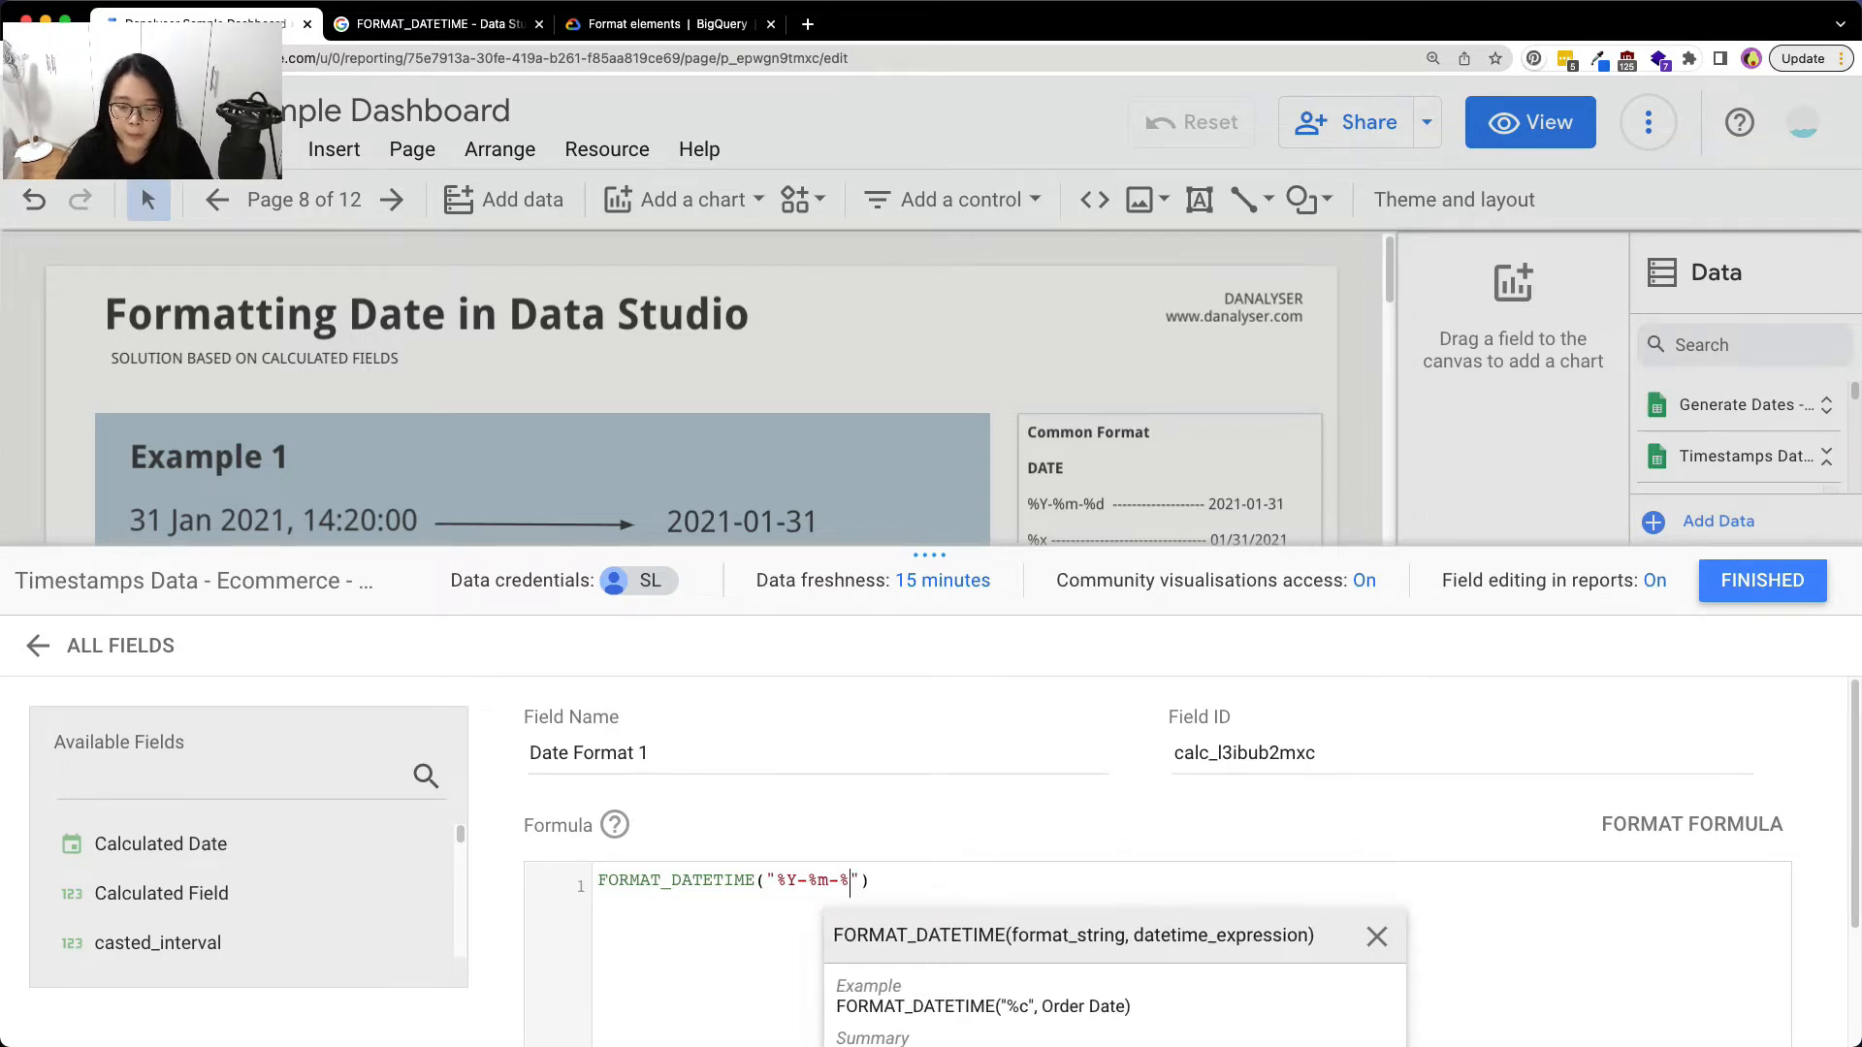
pyautogui.write('d')
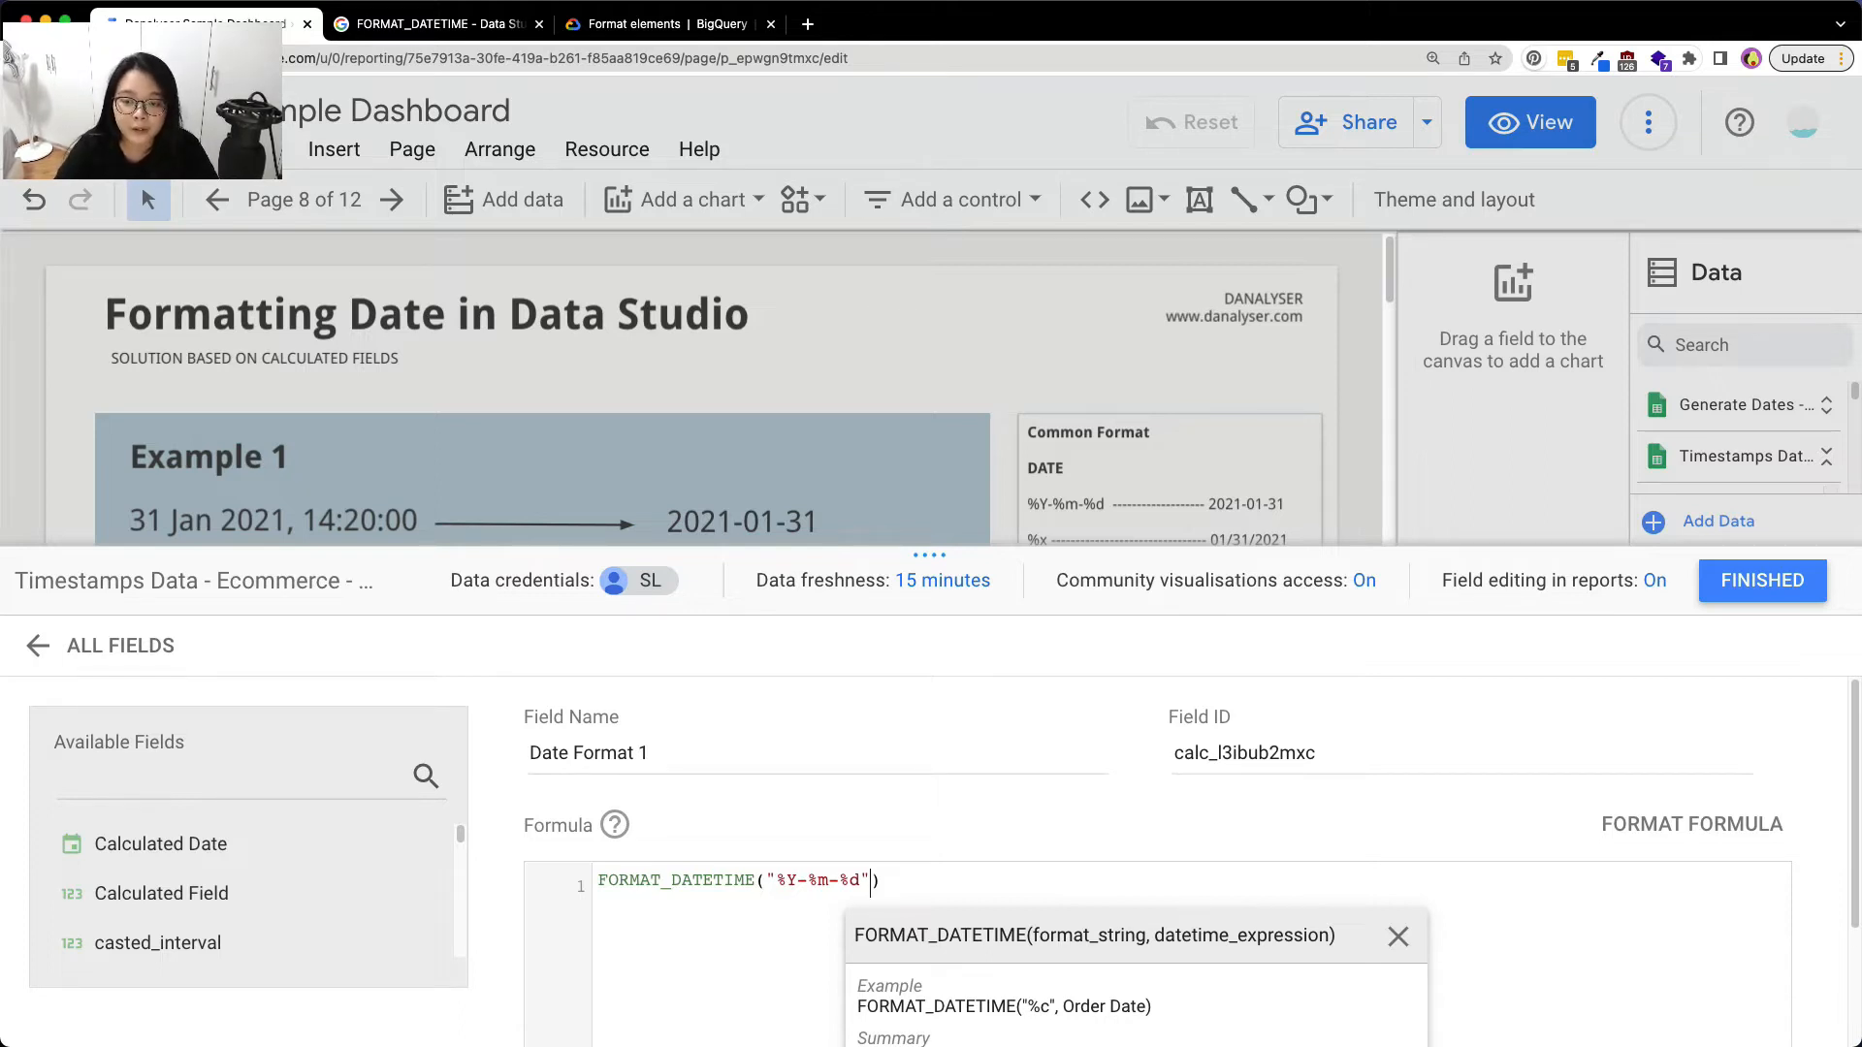
pyautogui.write(',')
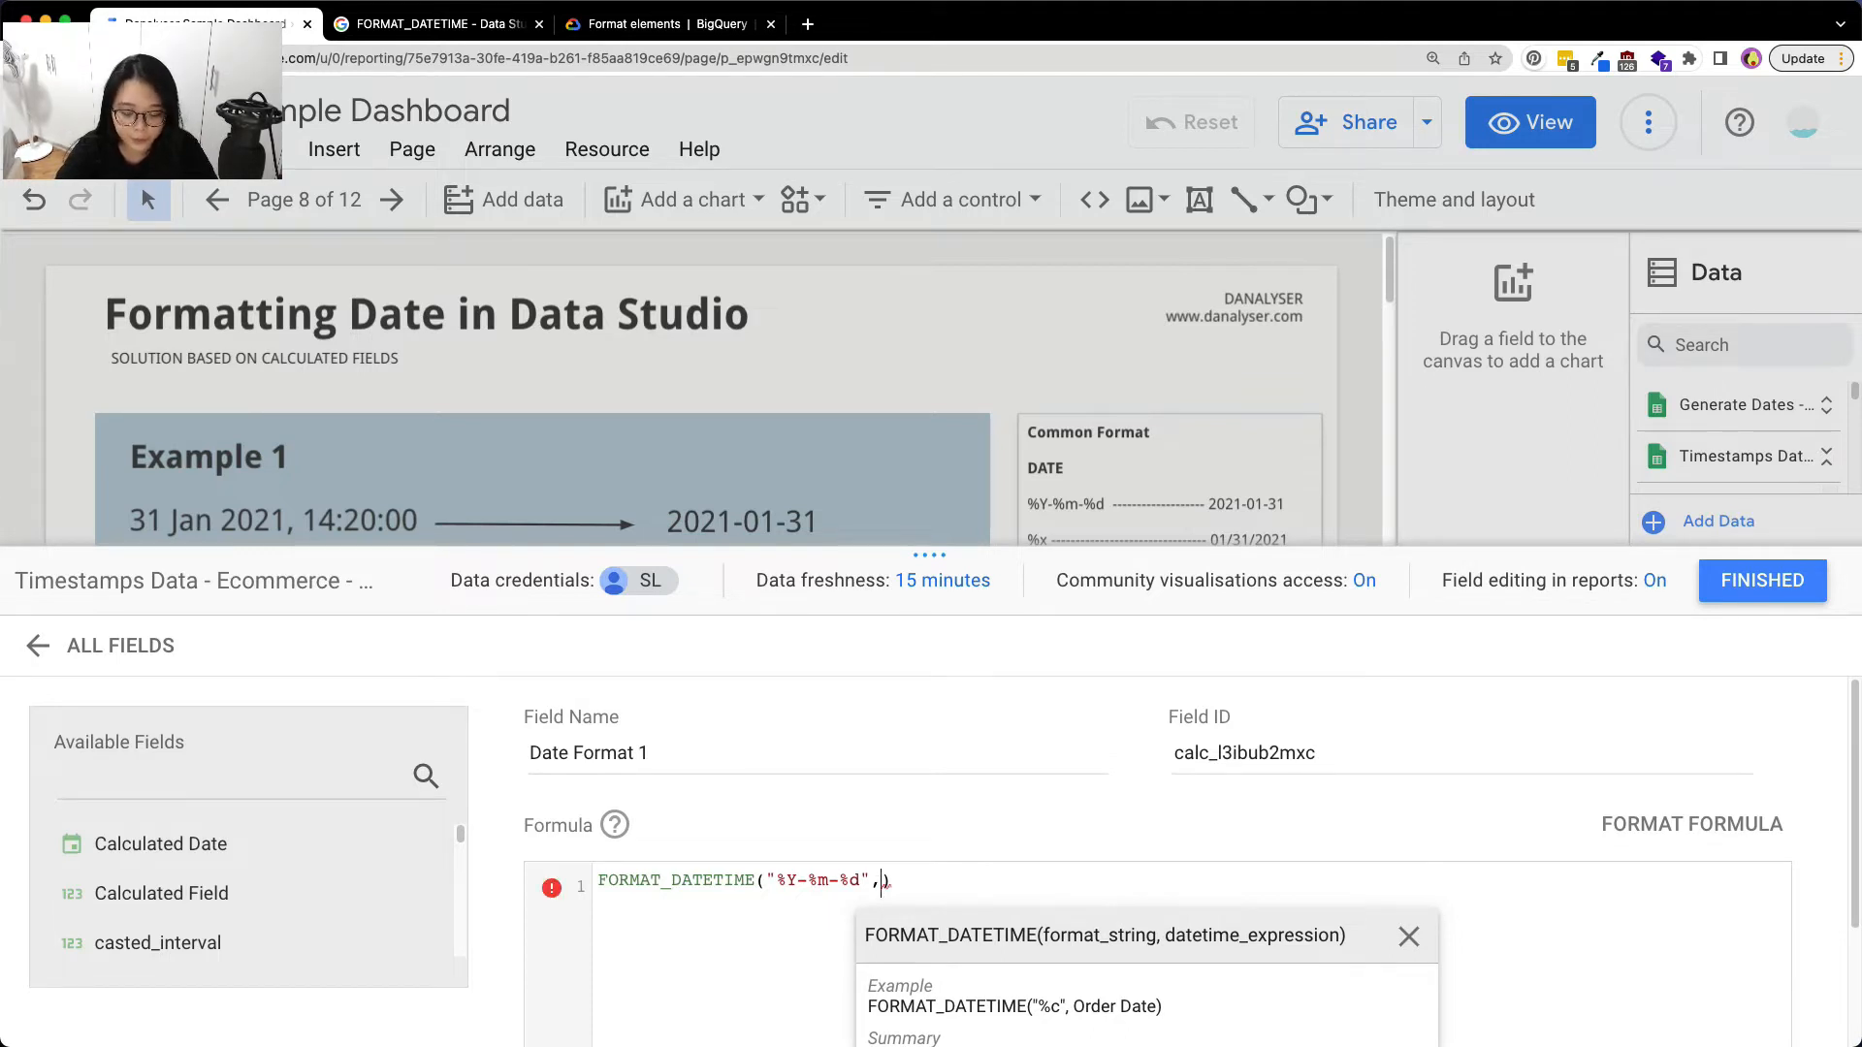
pyautogui.write('orde')
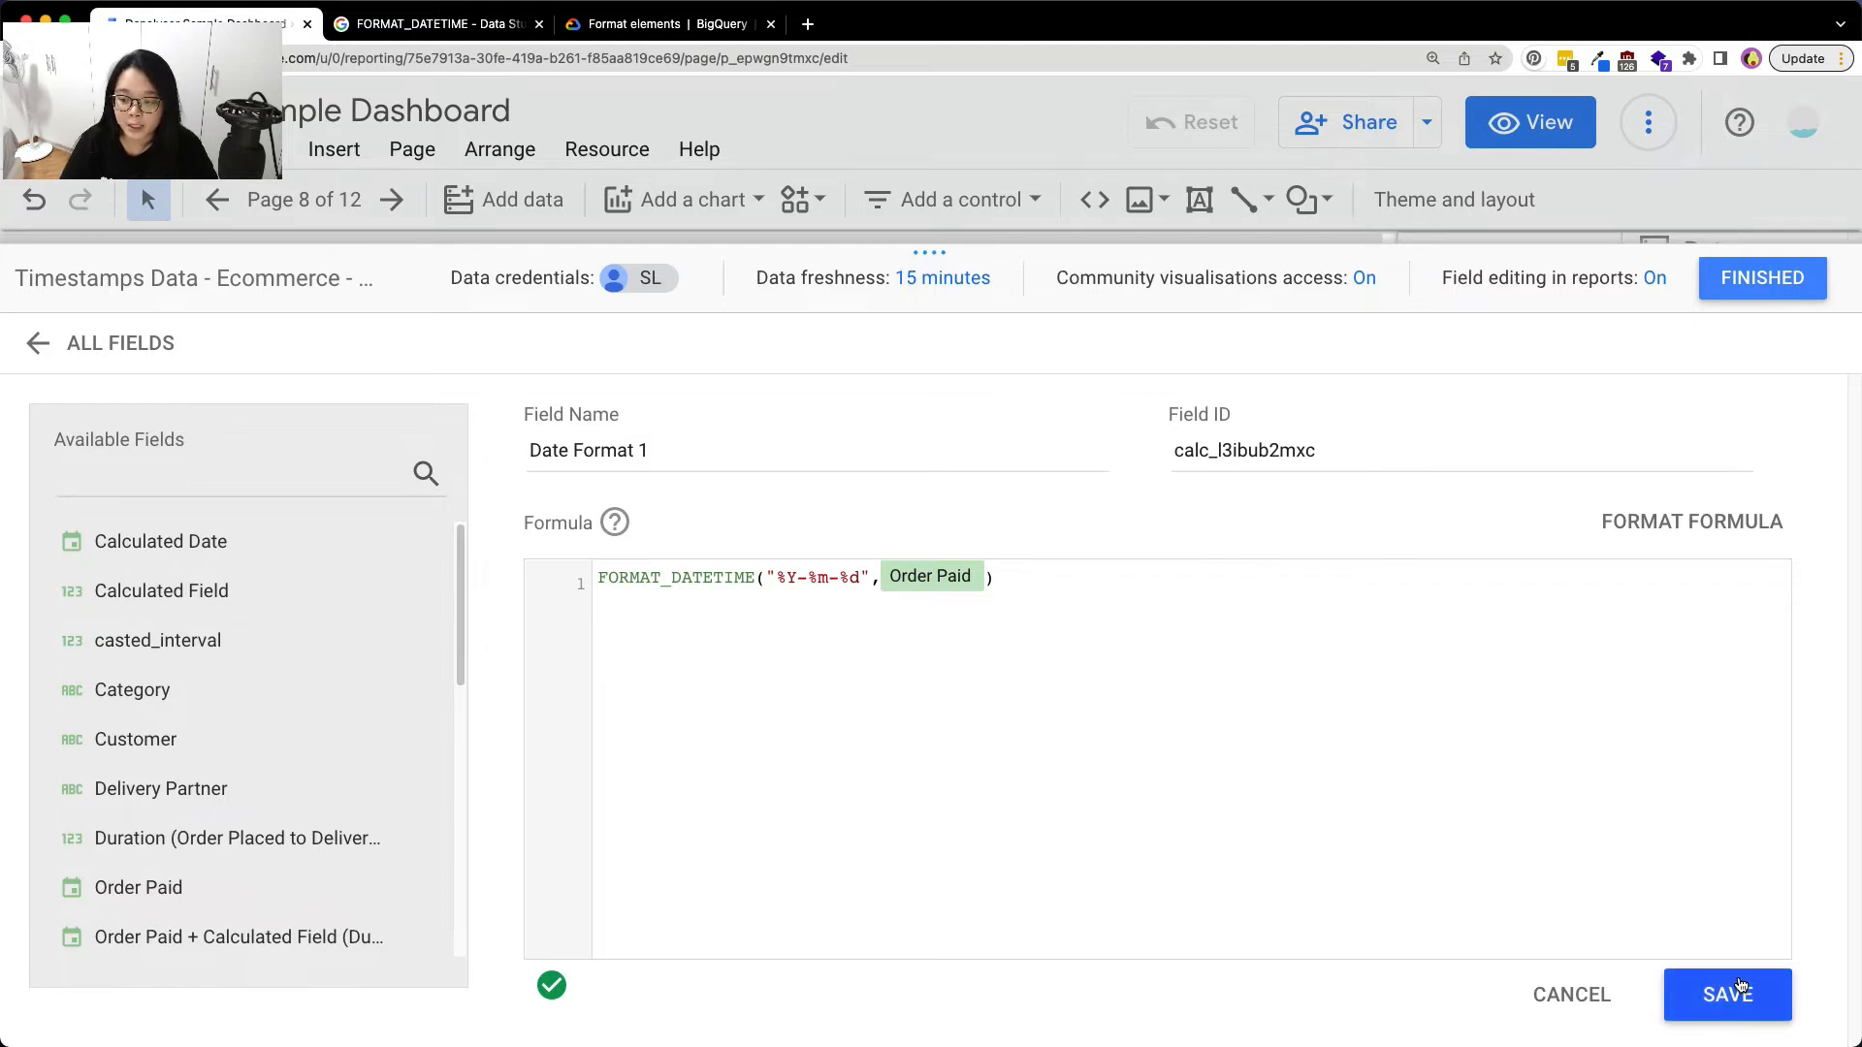
# Save Date Format 1 and close the data source field editor
pyautogui.click(1726, 995)
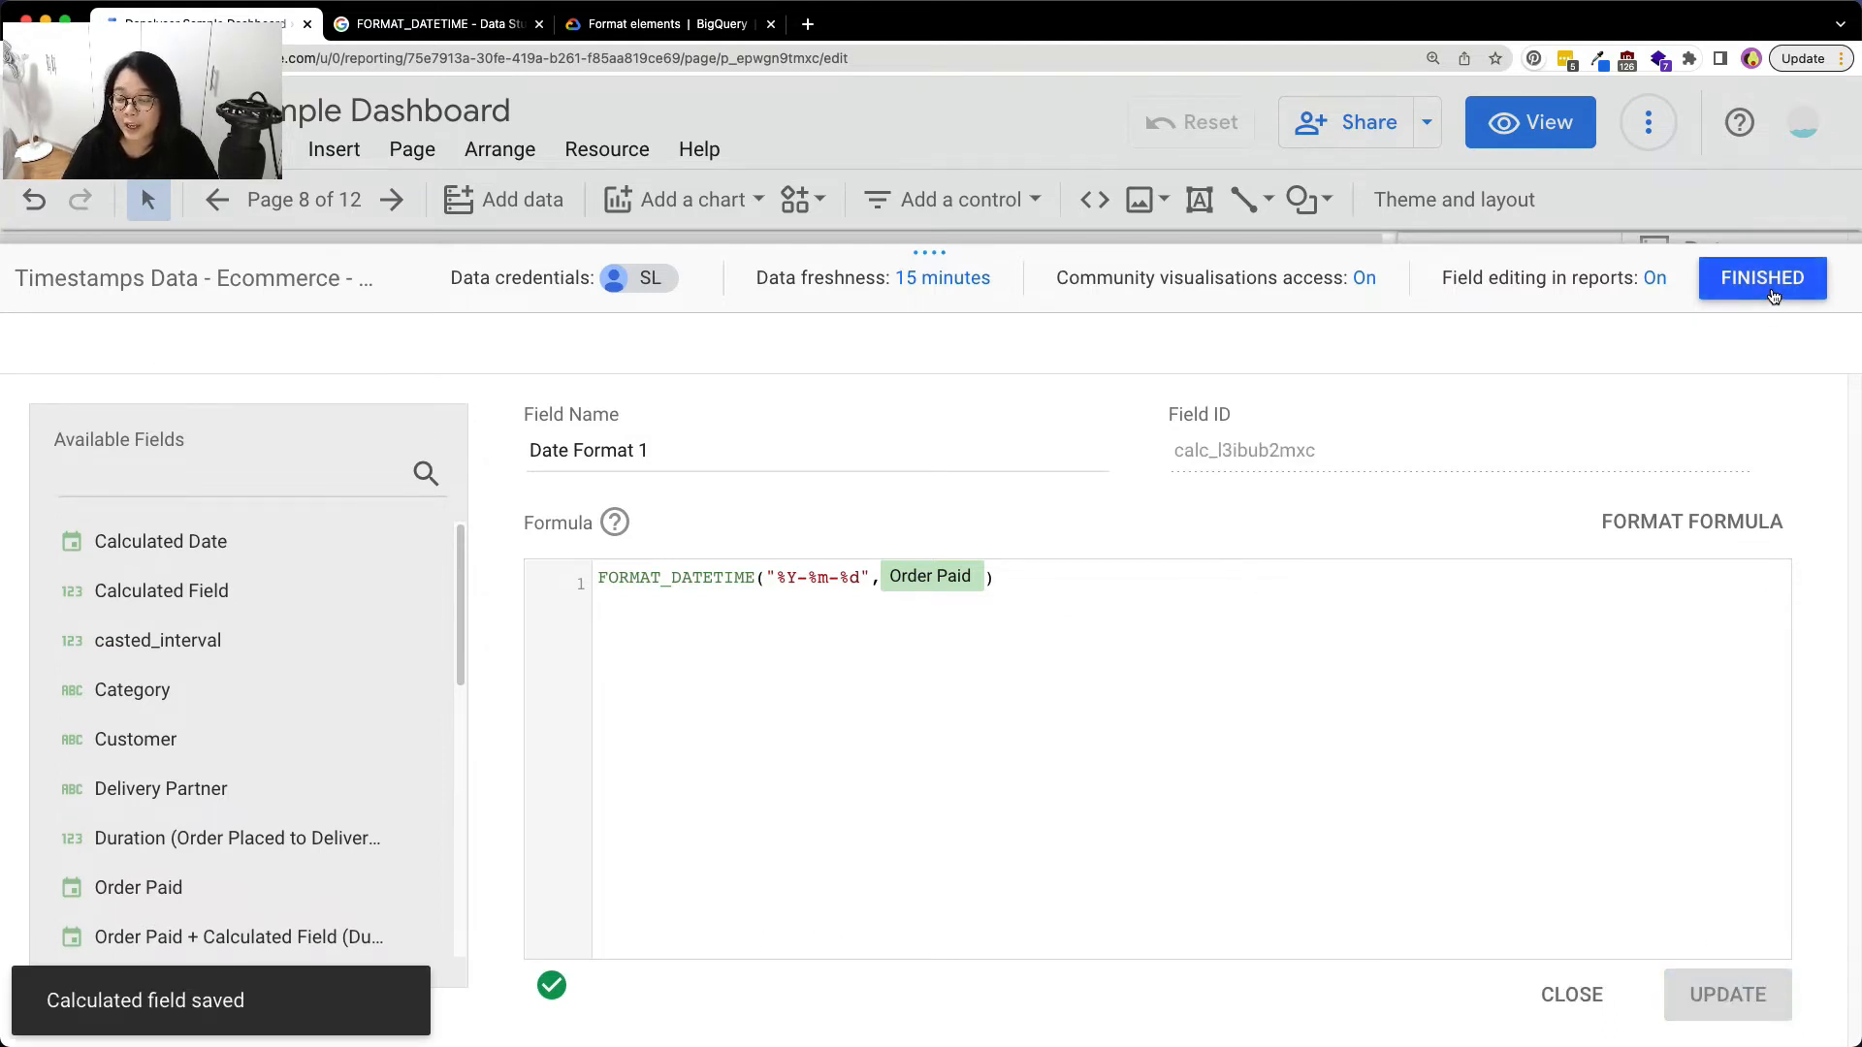
pyautogui.click(1761, 277)
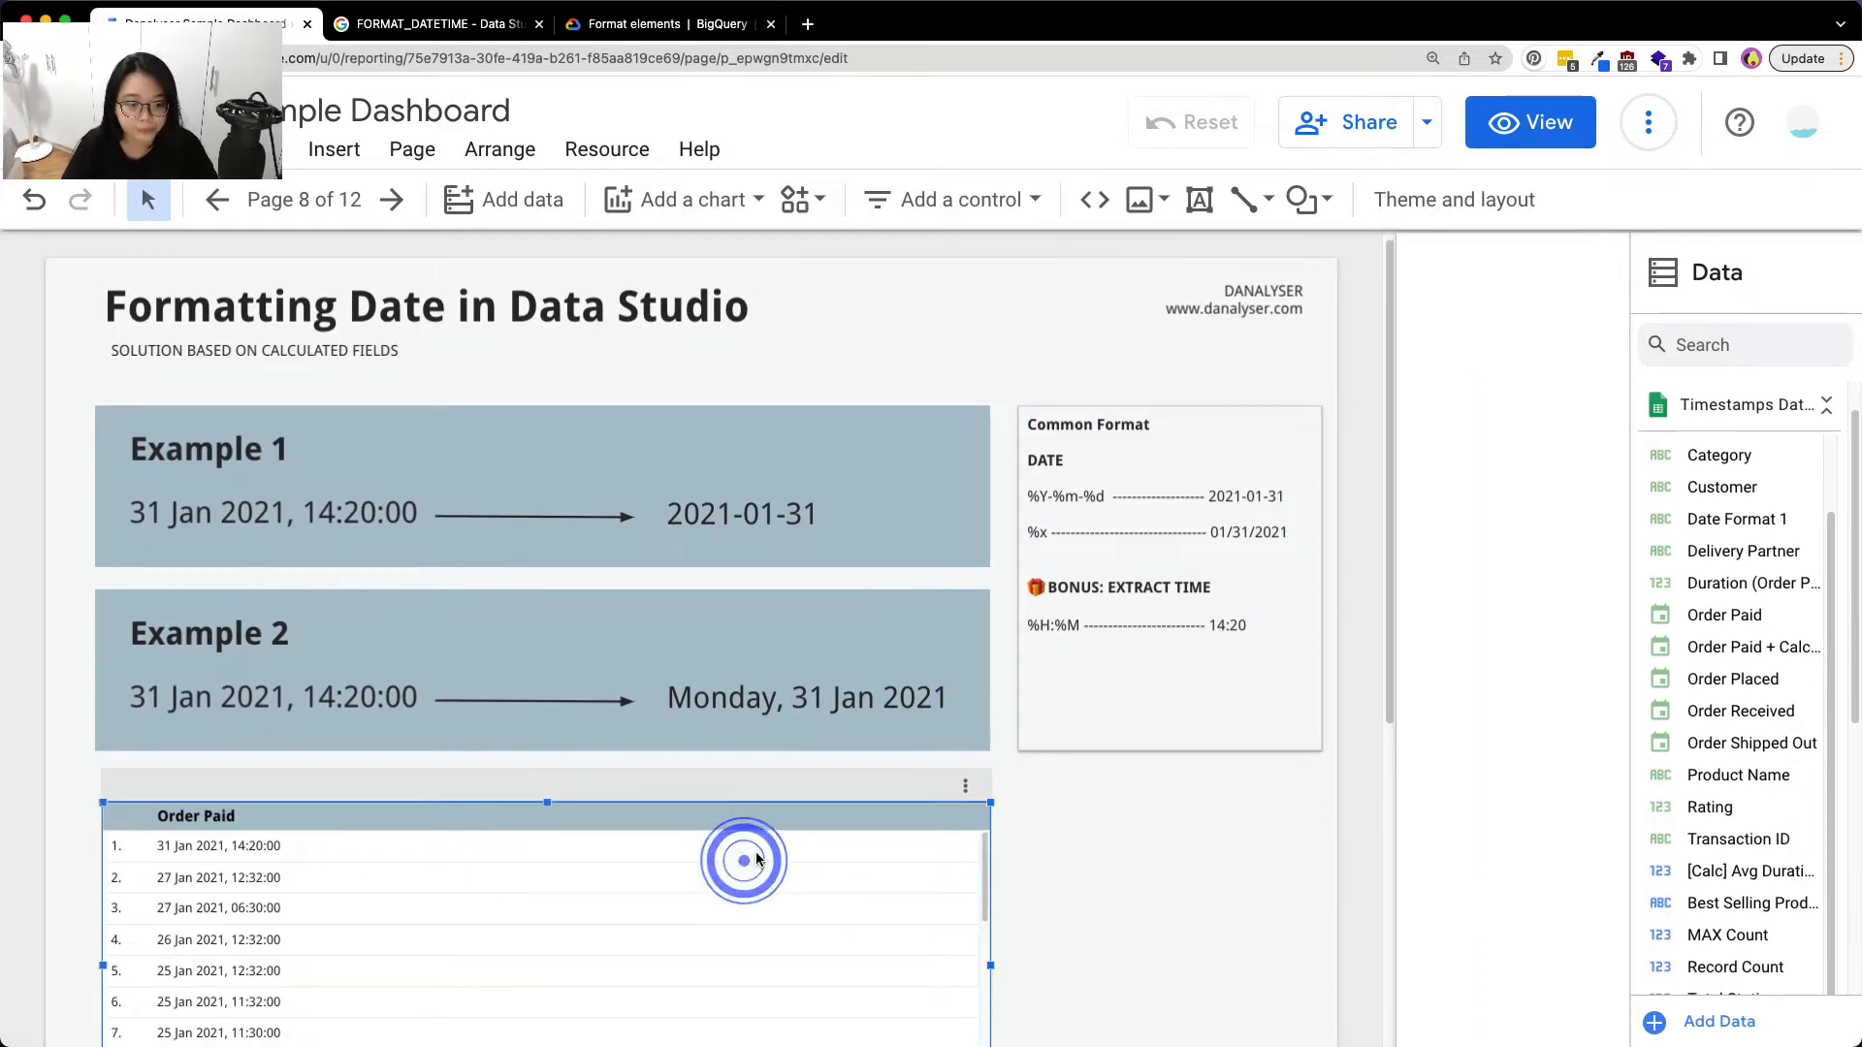
# Add Date Format 1 as a second dimension of the Order Paid table, showing 2021-01-31-style dates
pyautogui.click(741, 861)
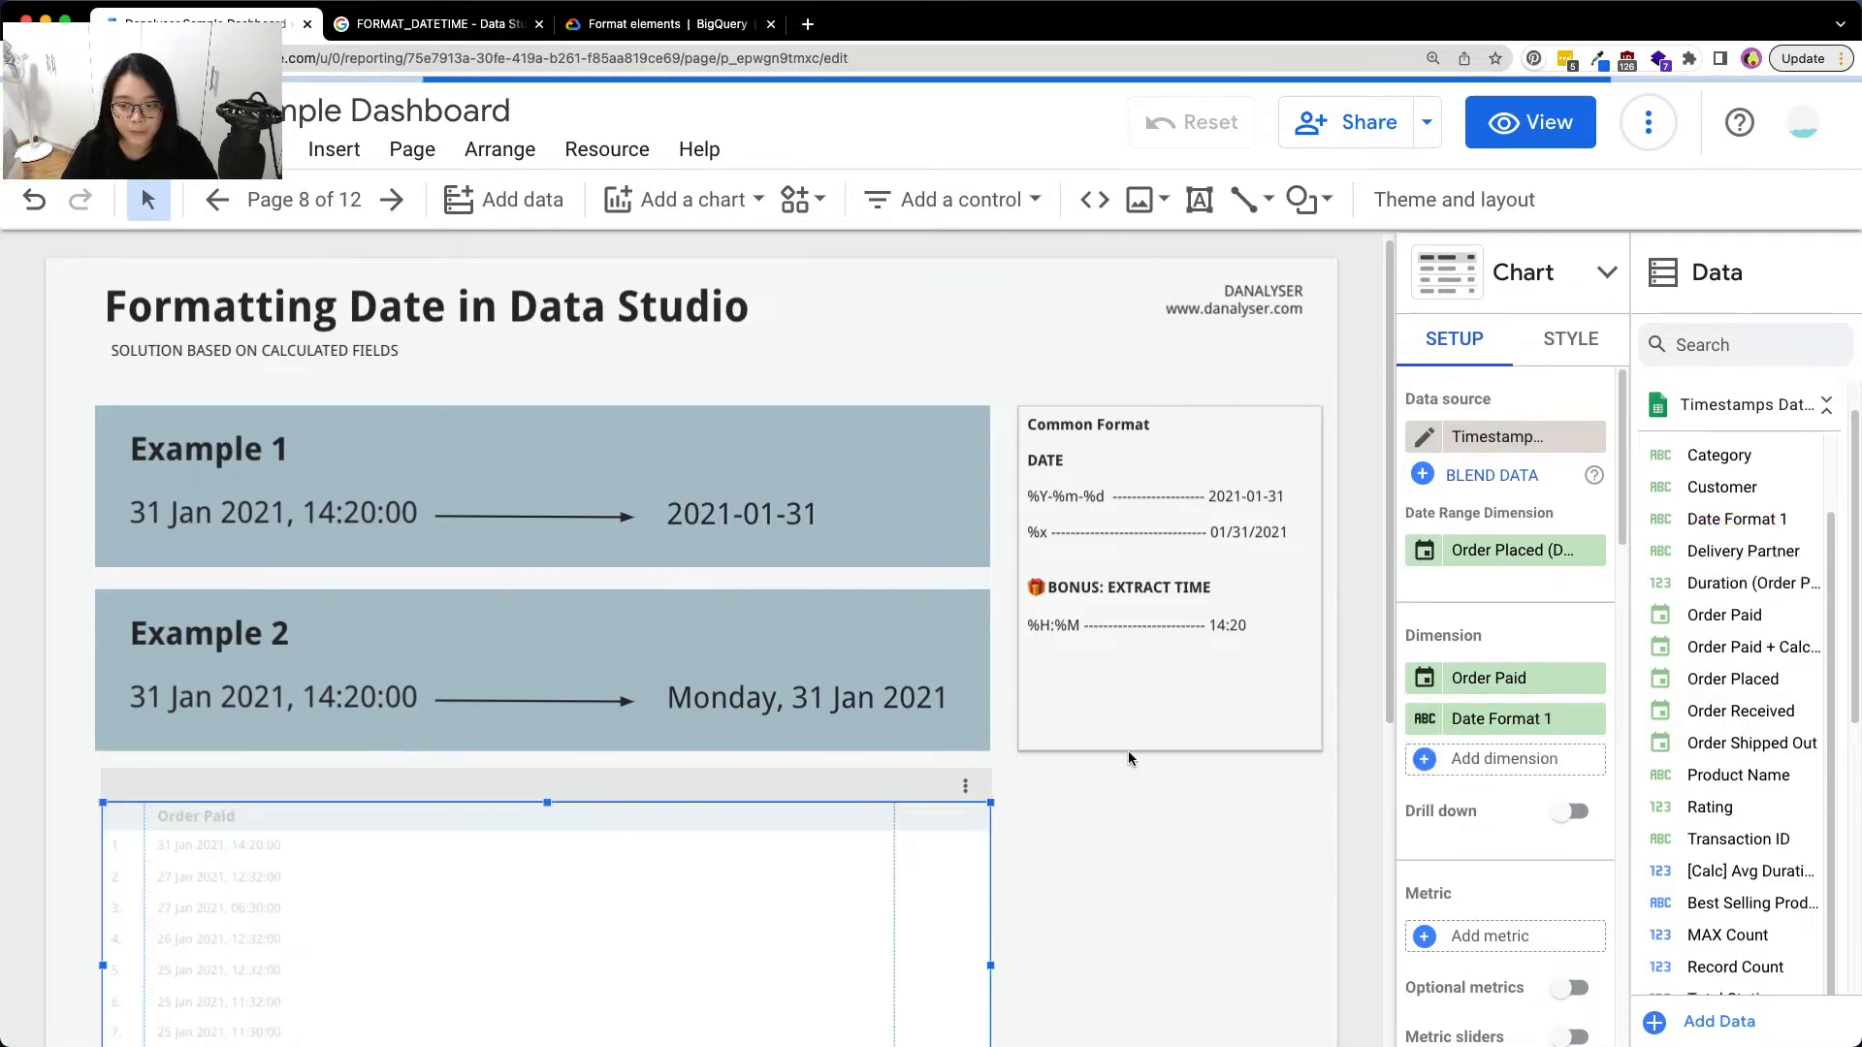
pyautogui.scroll(-3)
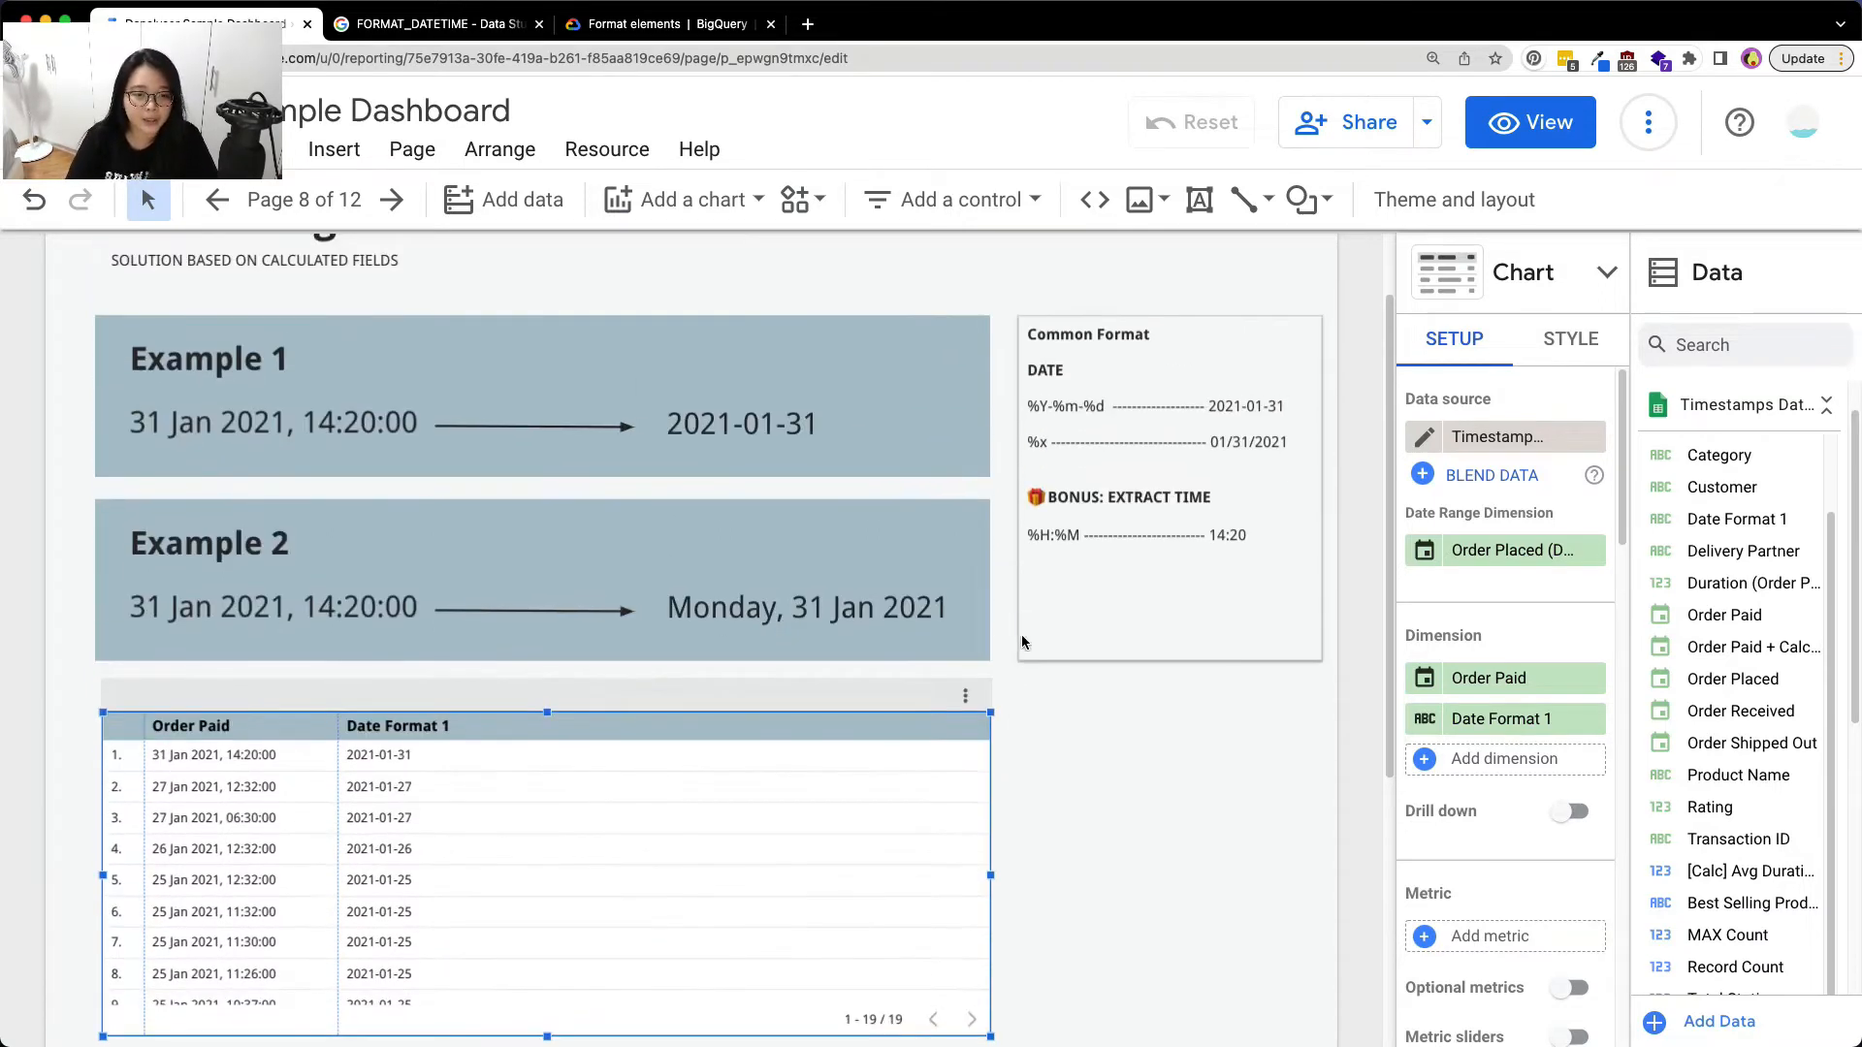
pyautogui.scroll(-3)
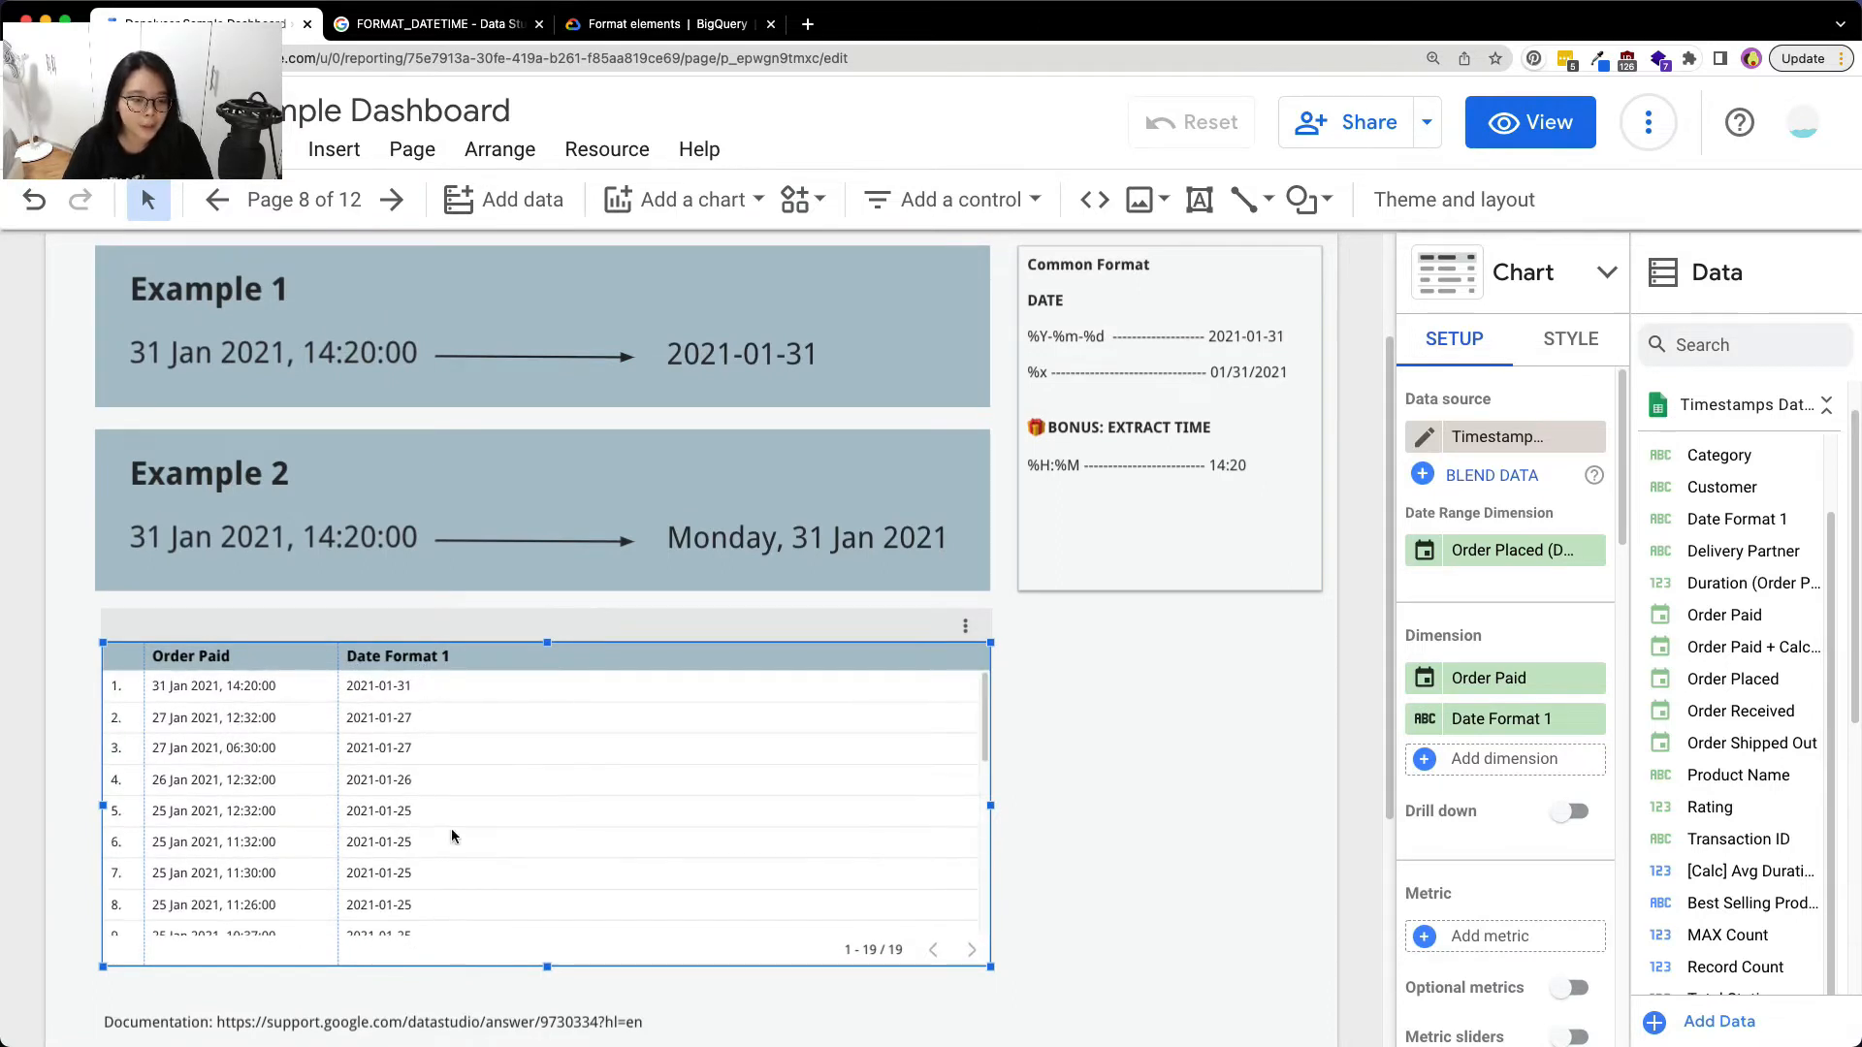
pyautogui.moveTo(415, 768)
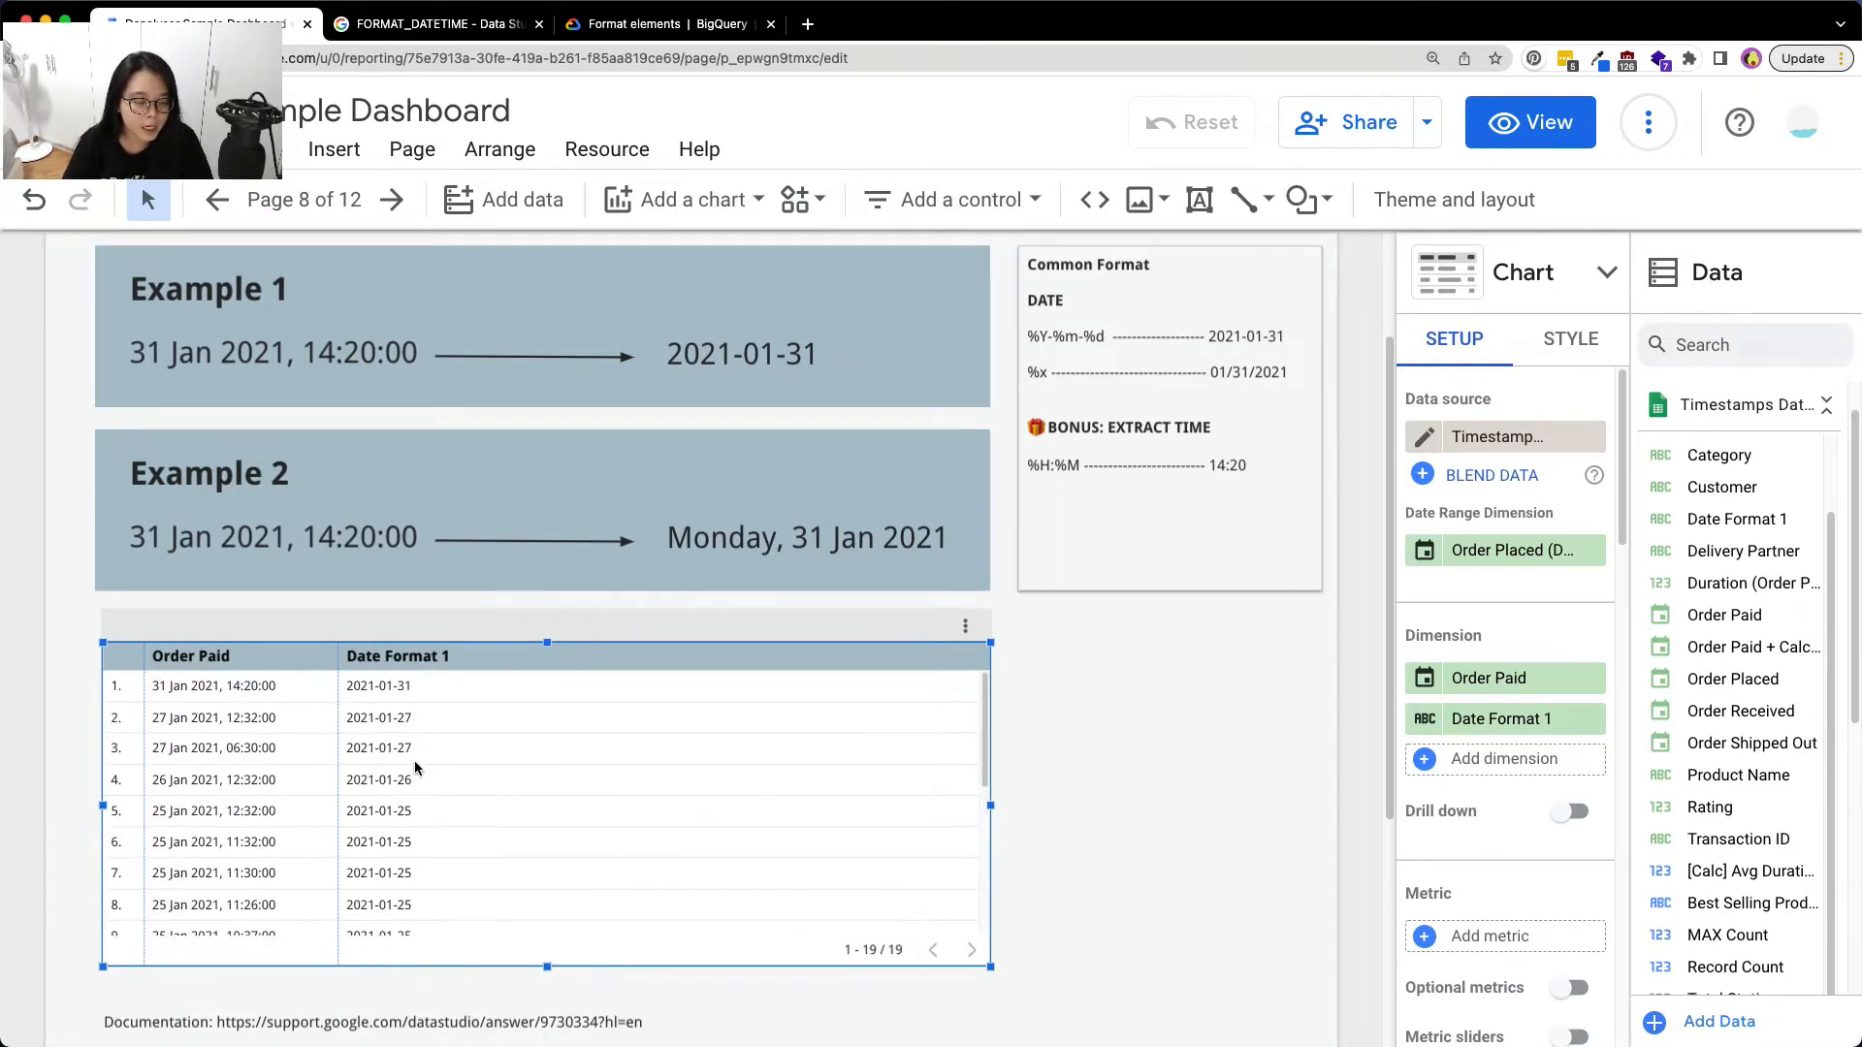
pyautogui.moveTo(400, 702)
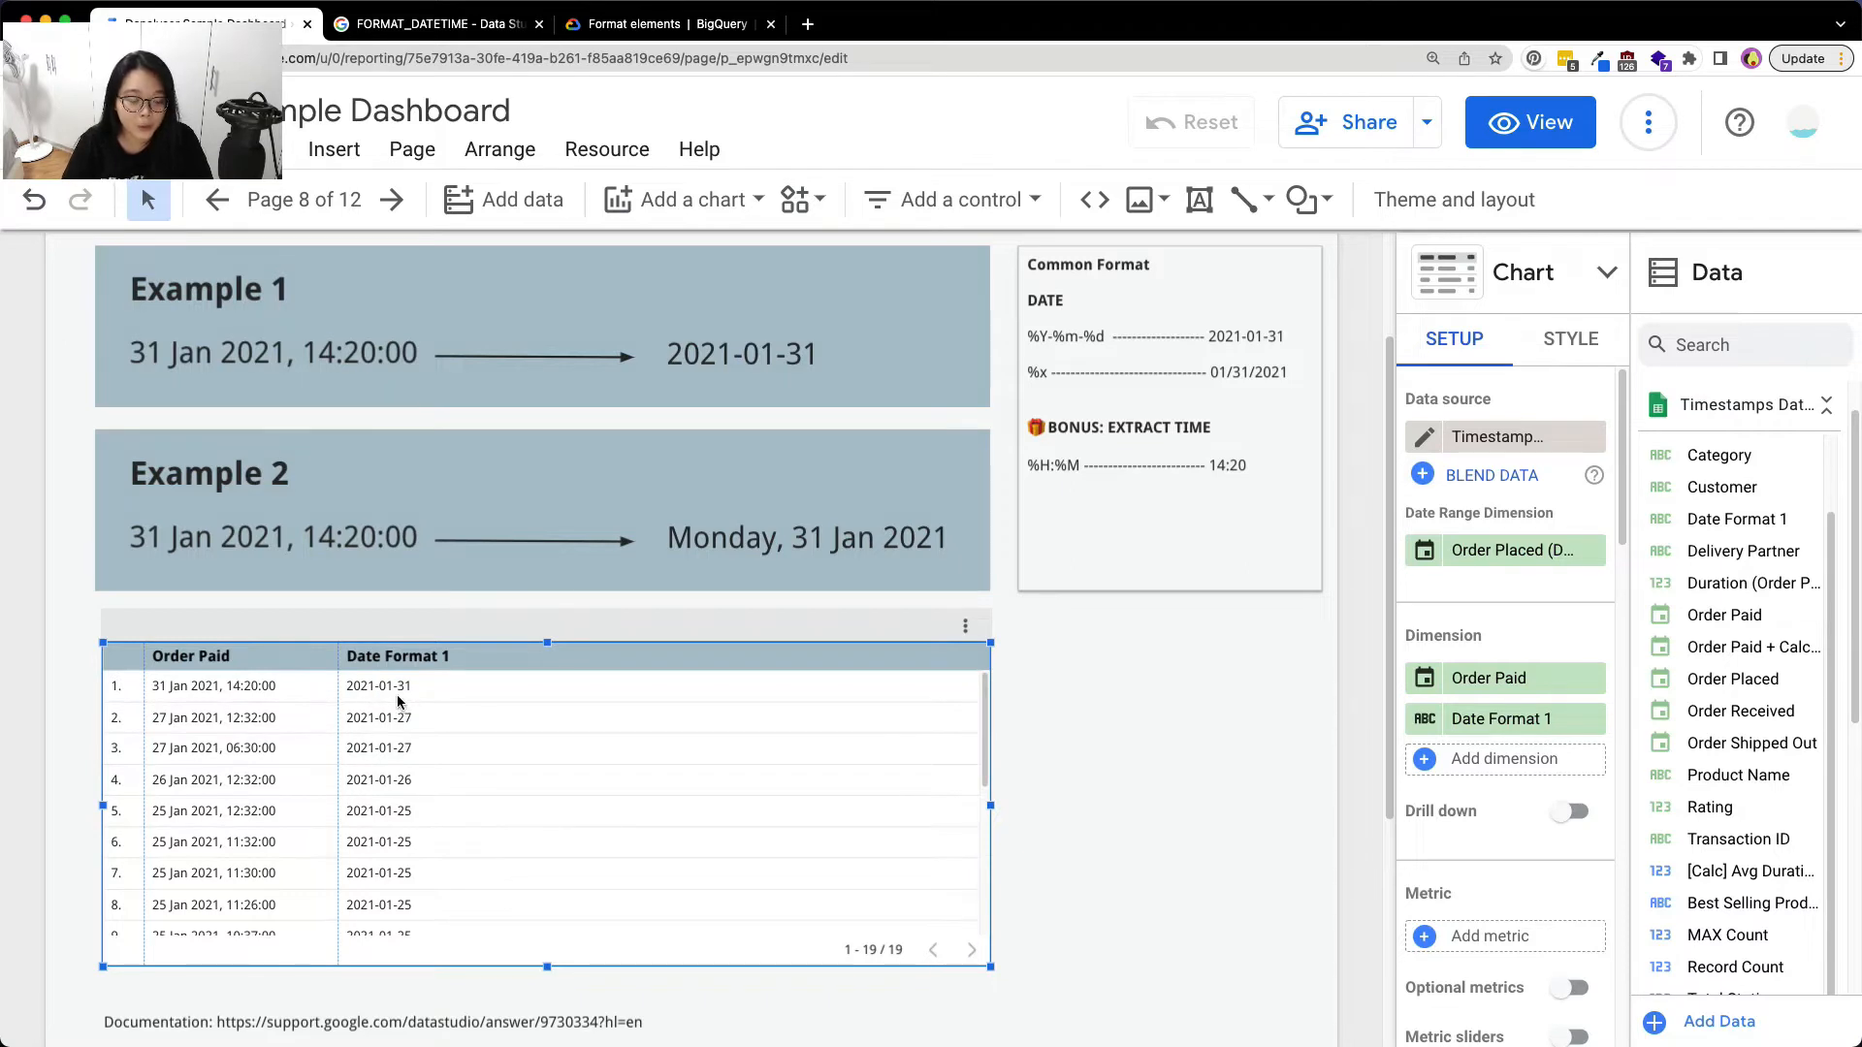
pyautogui.scroll(-3)
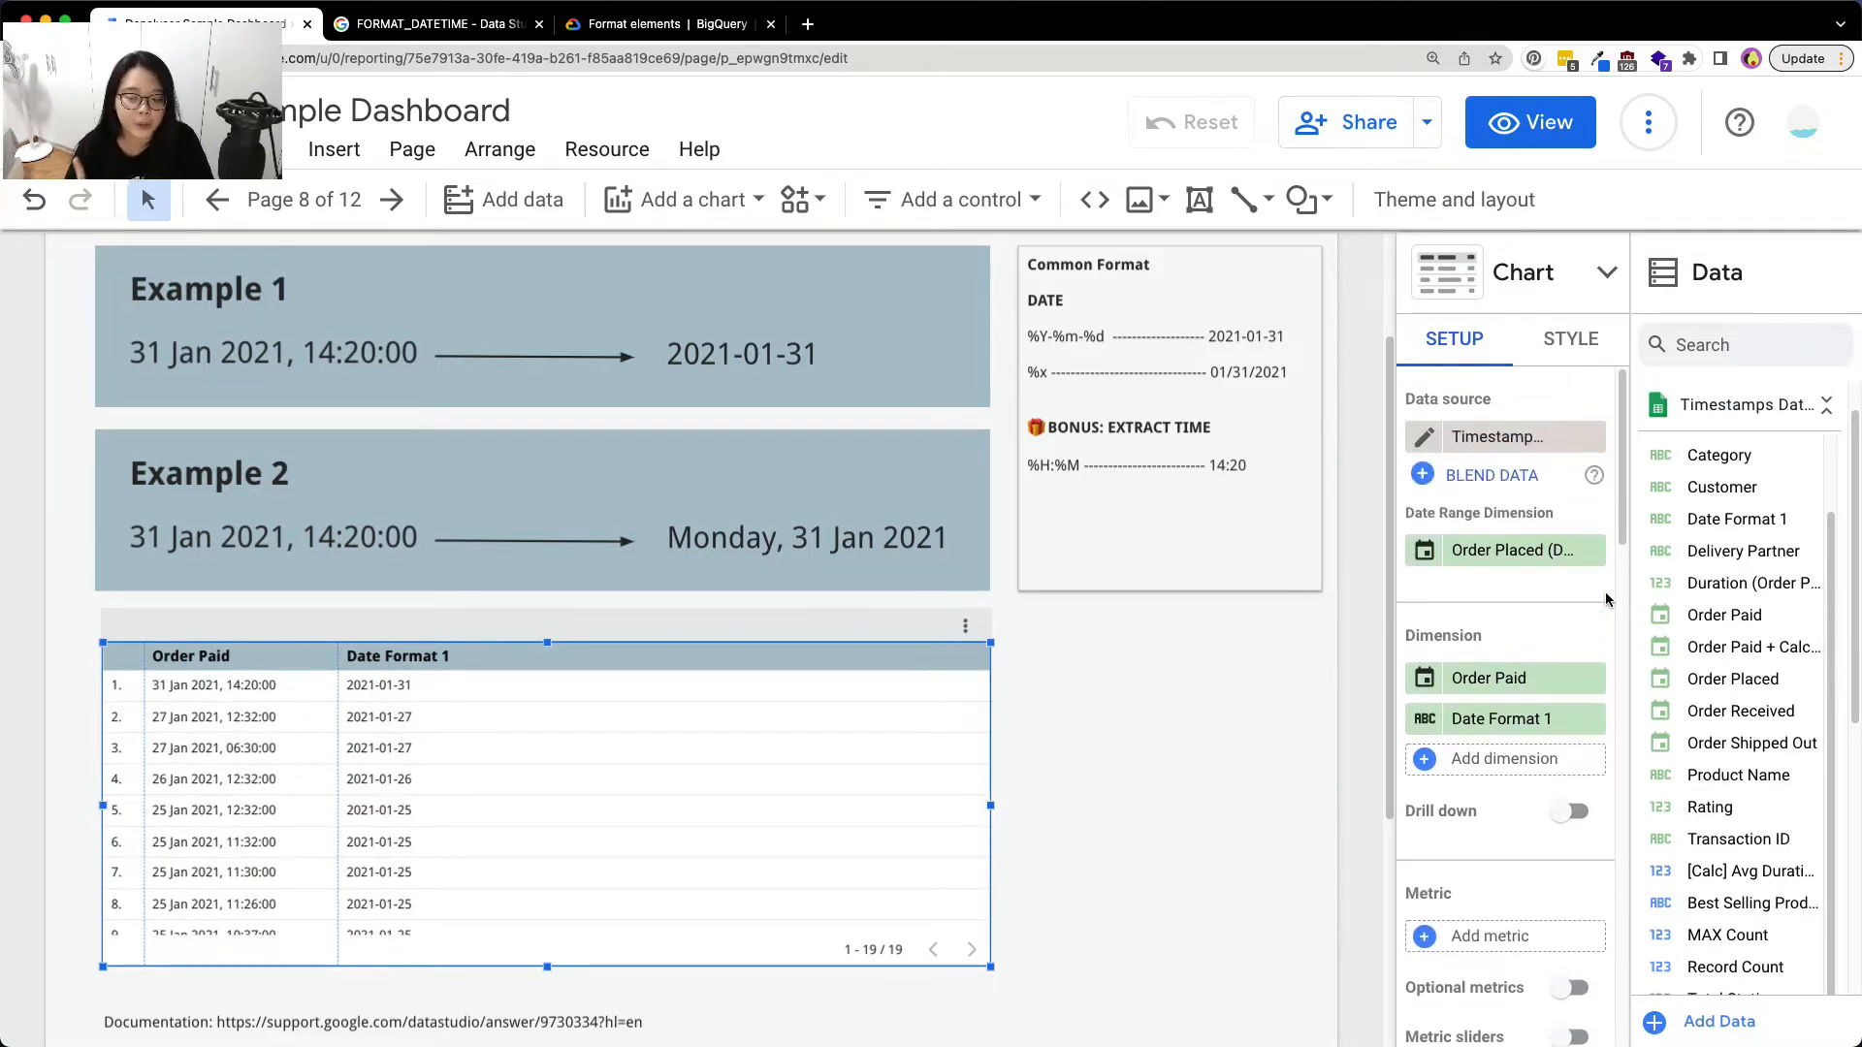
pyautogui.moveTo(1428, 737)
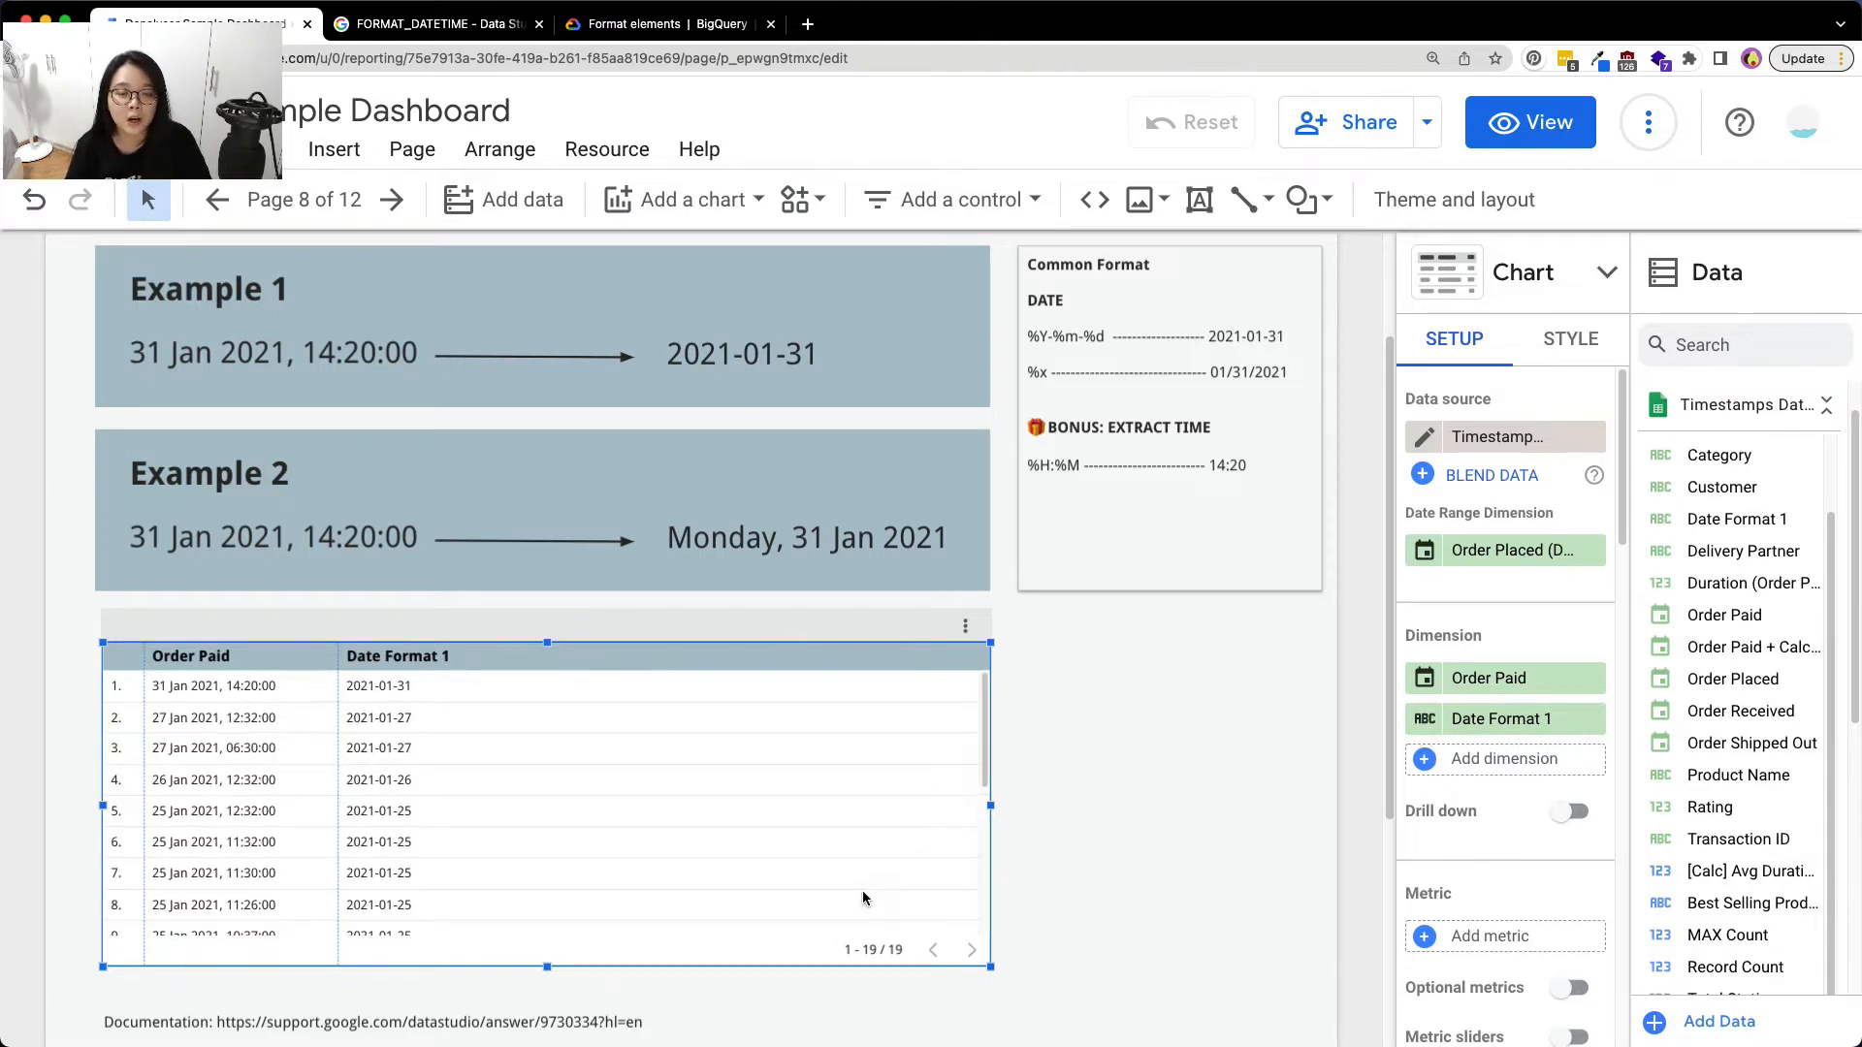
pyautogui.moveTo(865, 900)
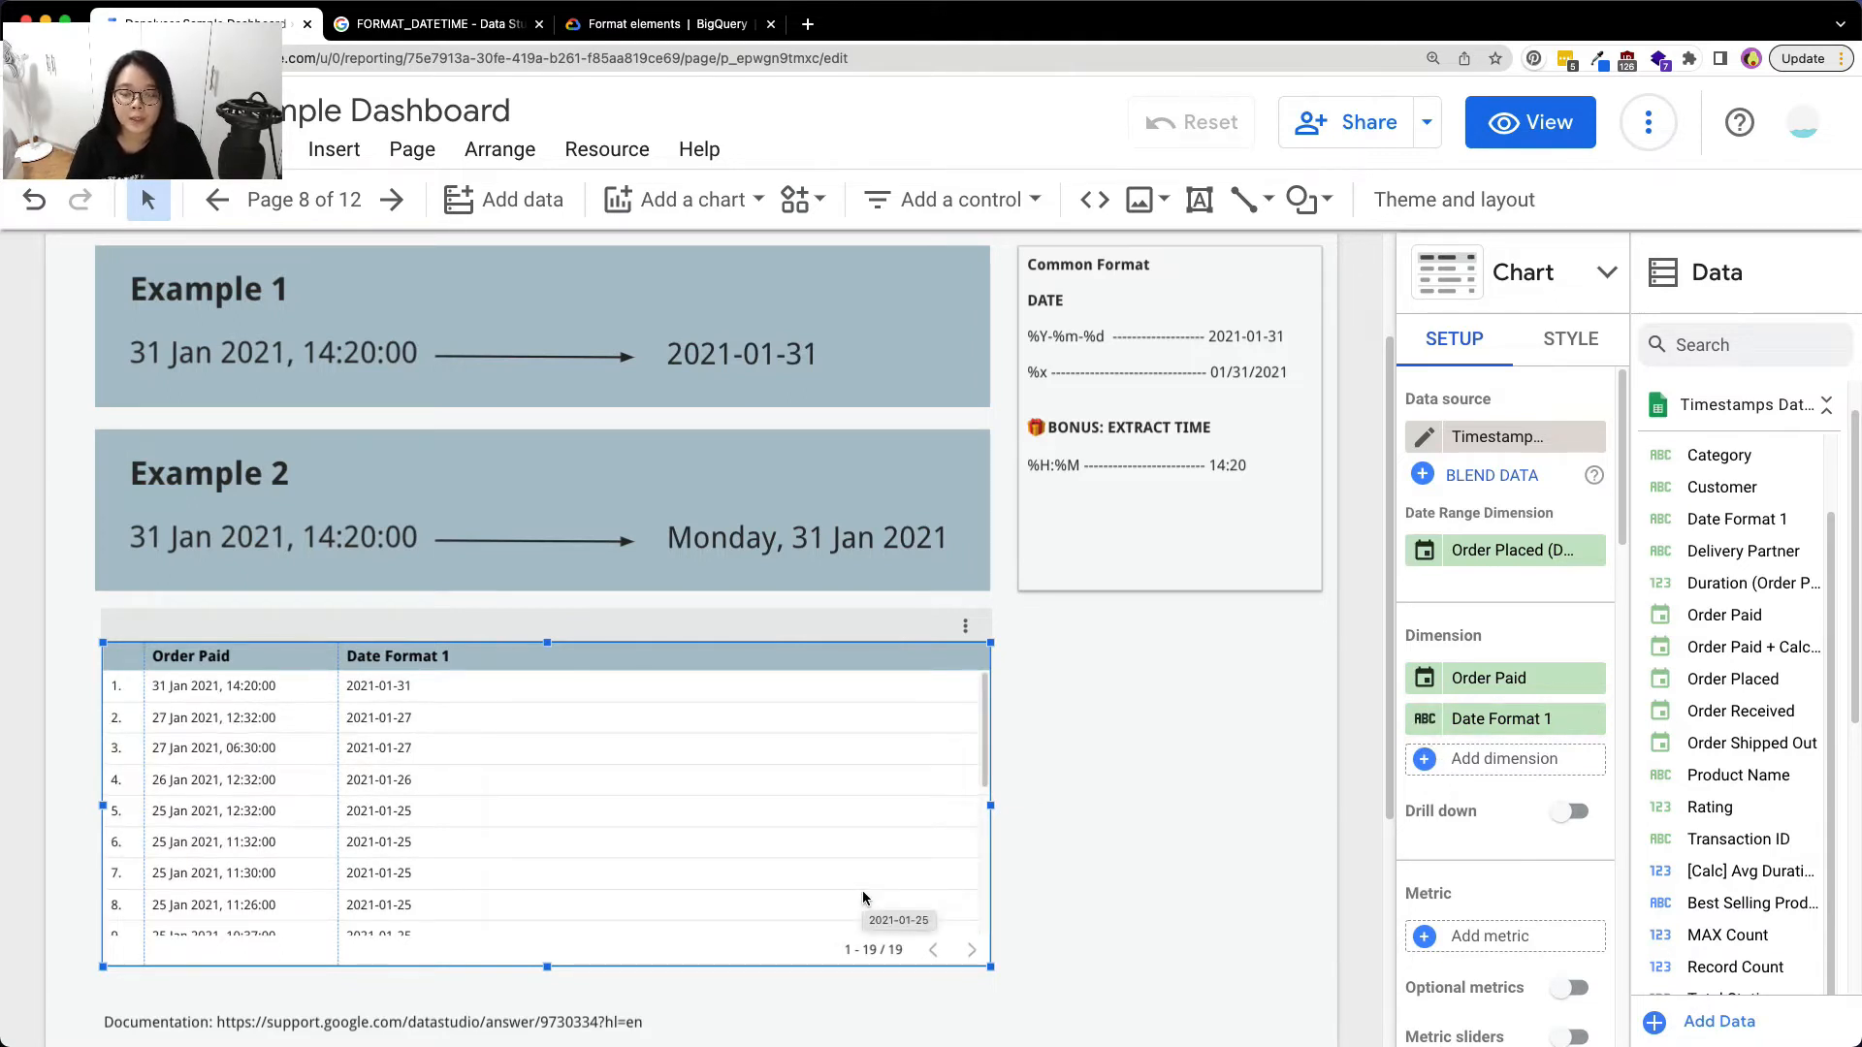
pyautogui.moveTo(698, 204)
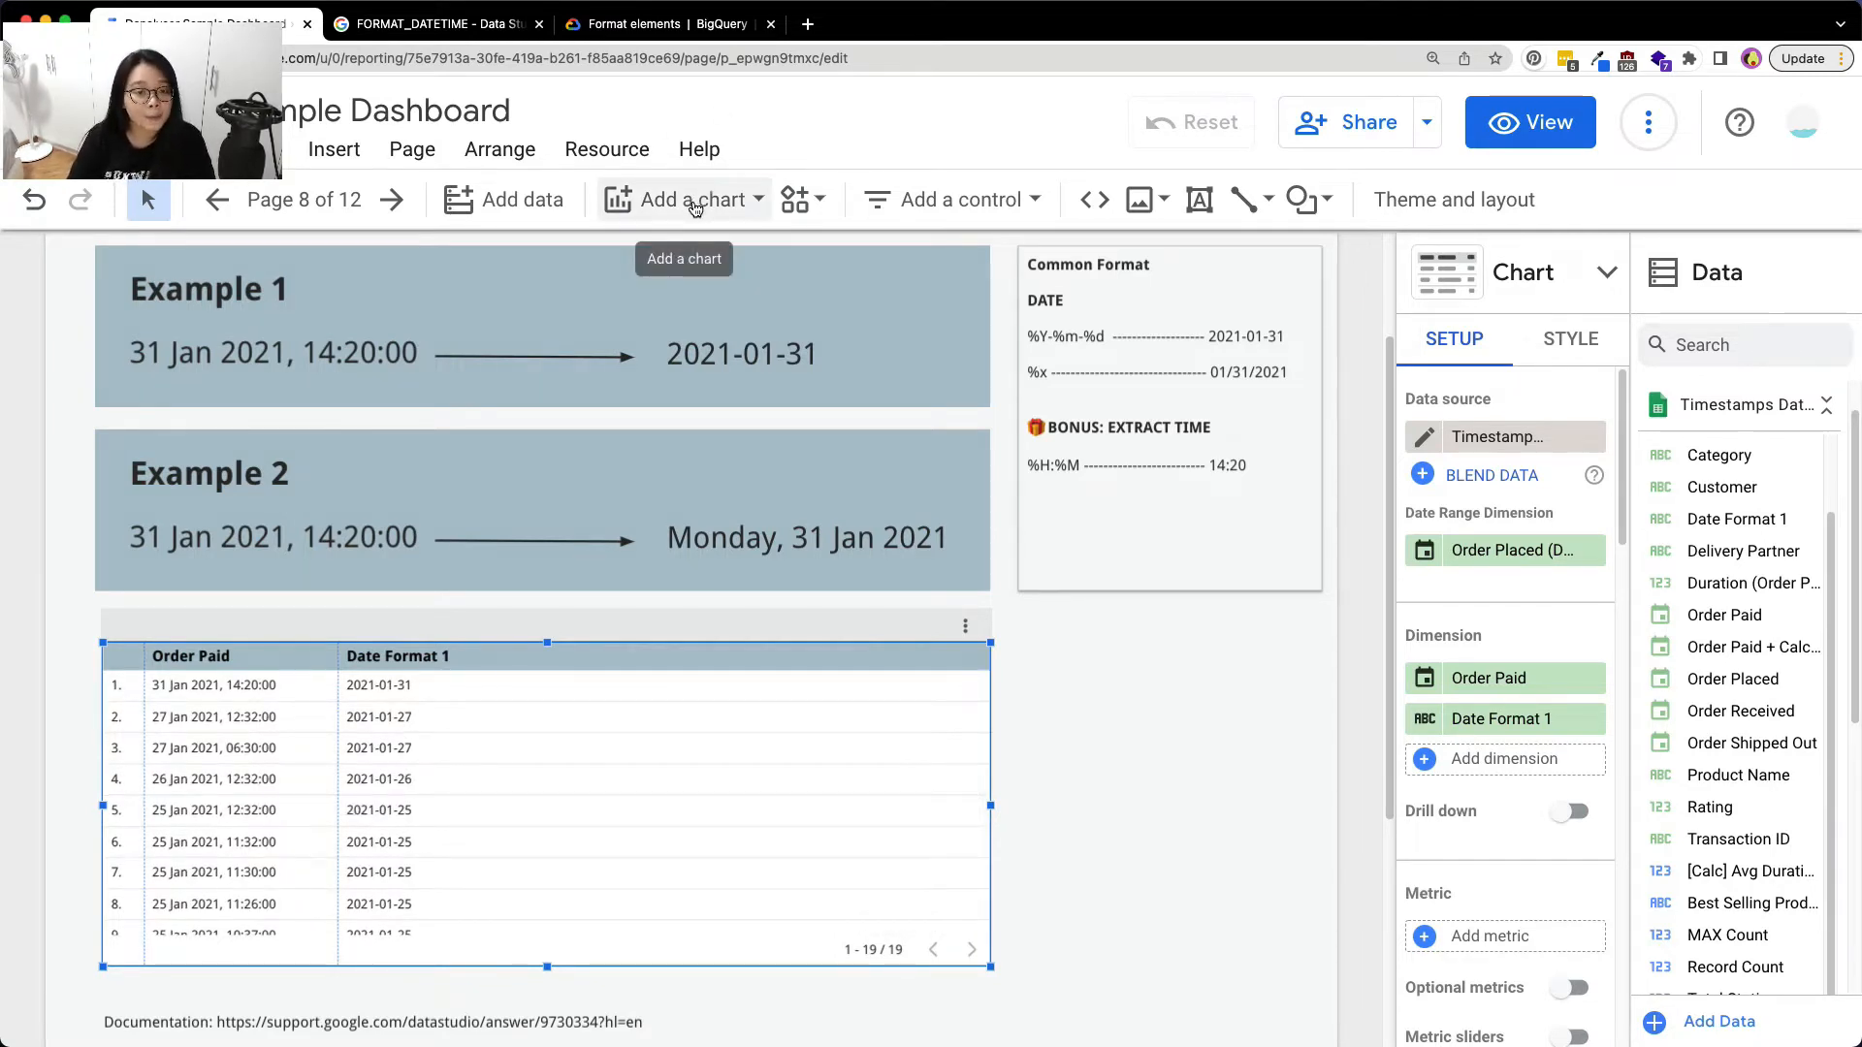
pyautogui.click(694, 199)
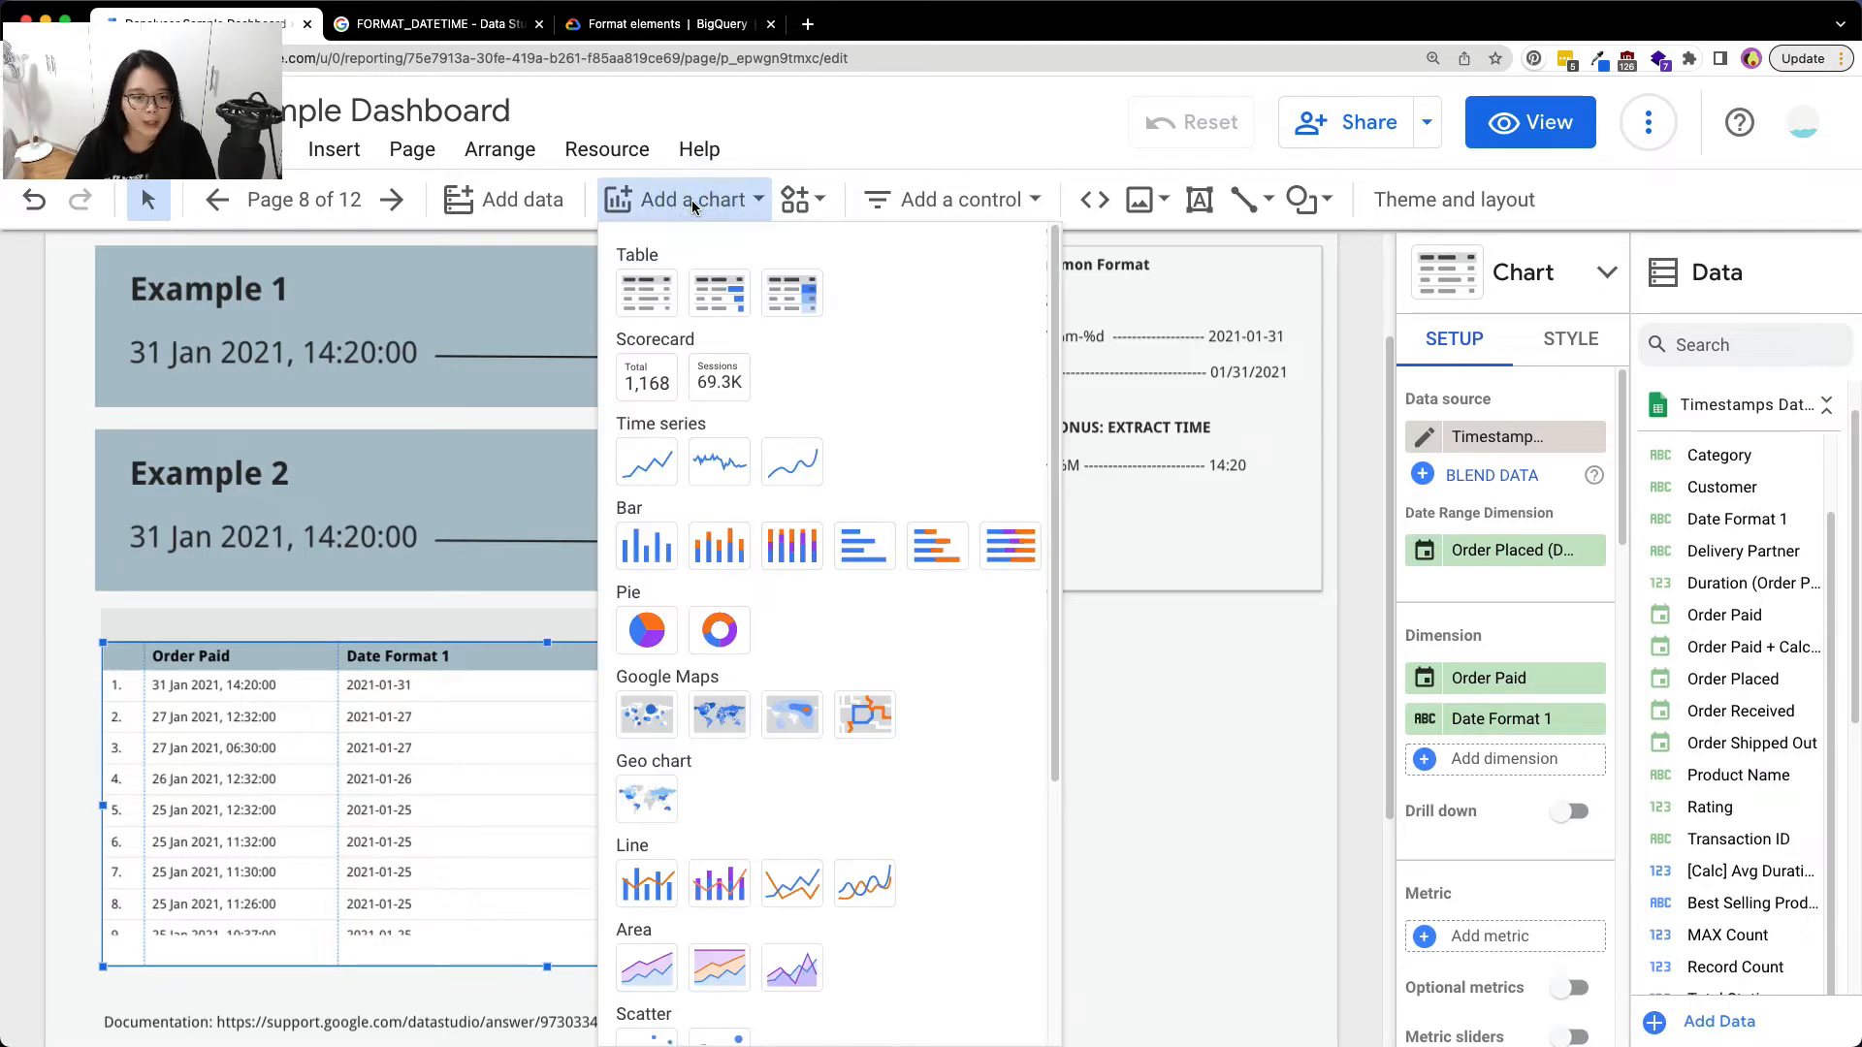
pyautogui.click(642, 462)
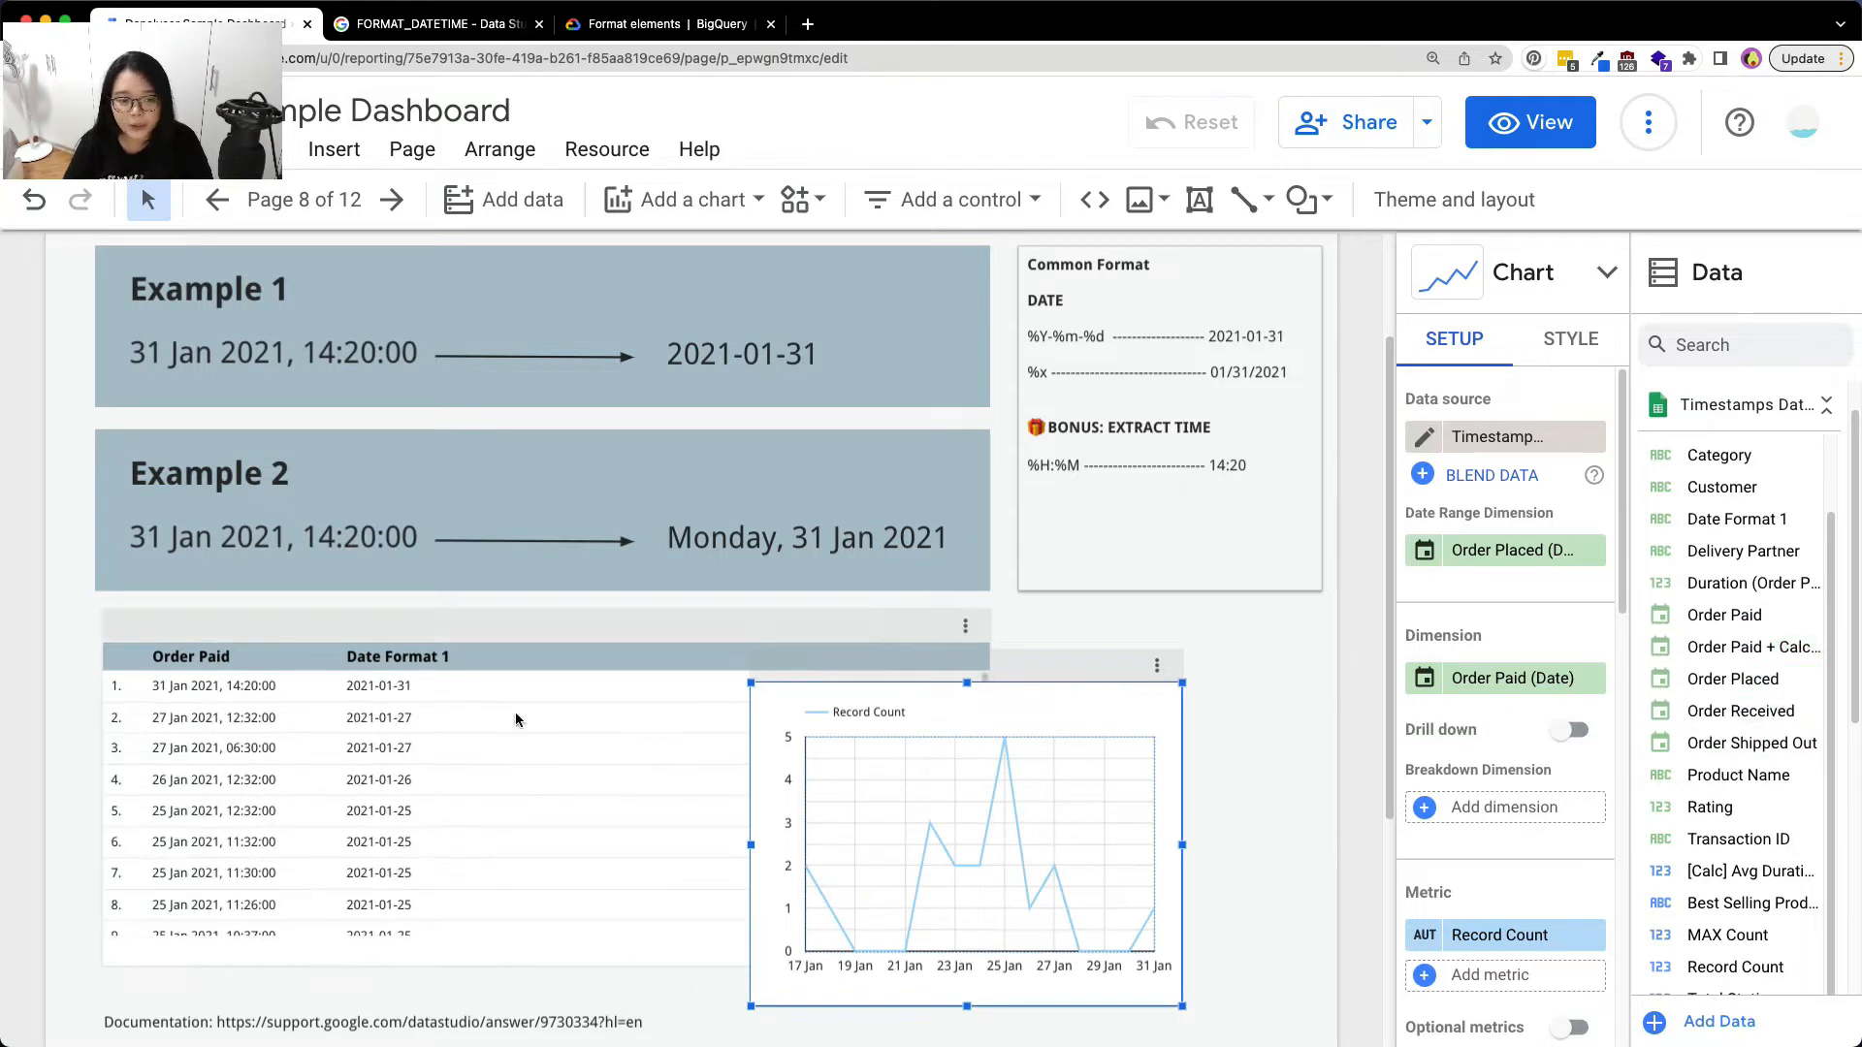
pyautogui.moveTo(1753, 615)
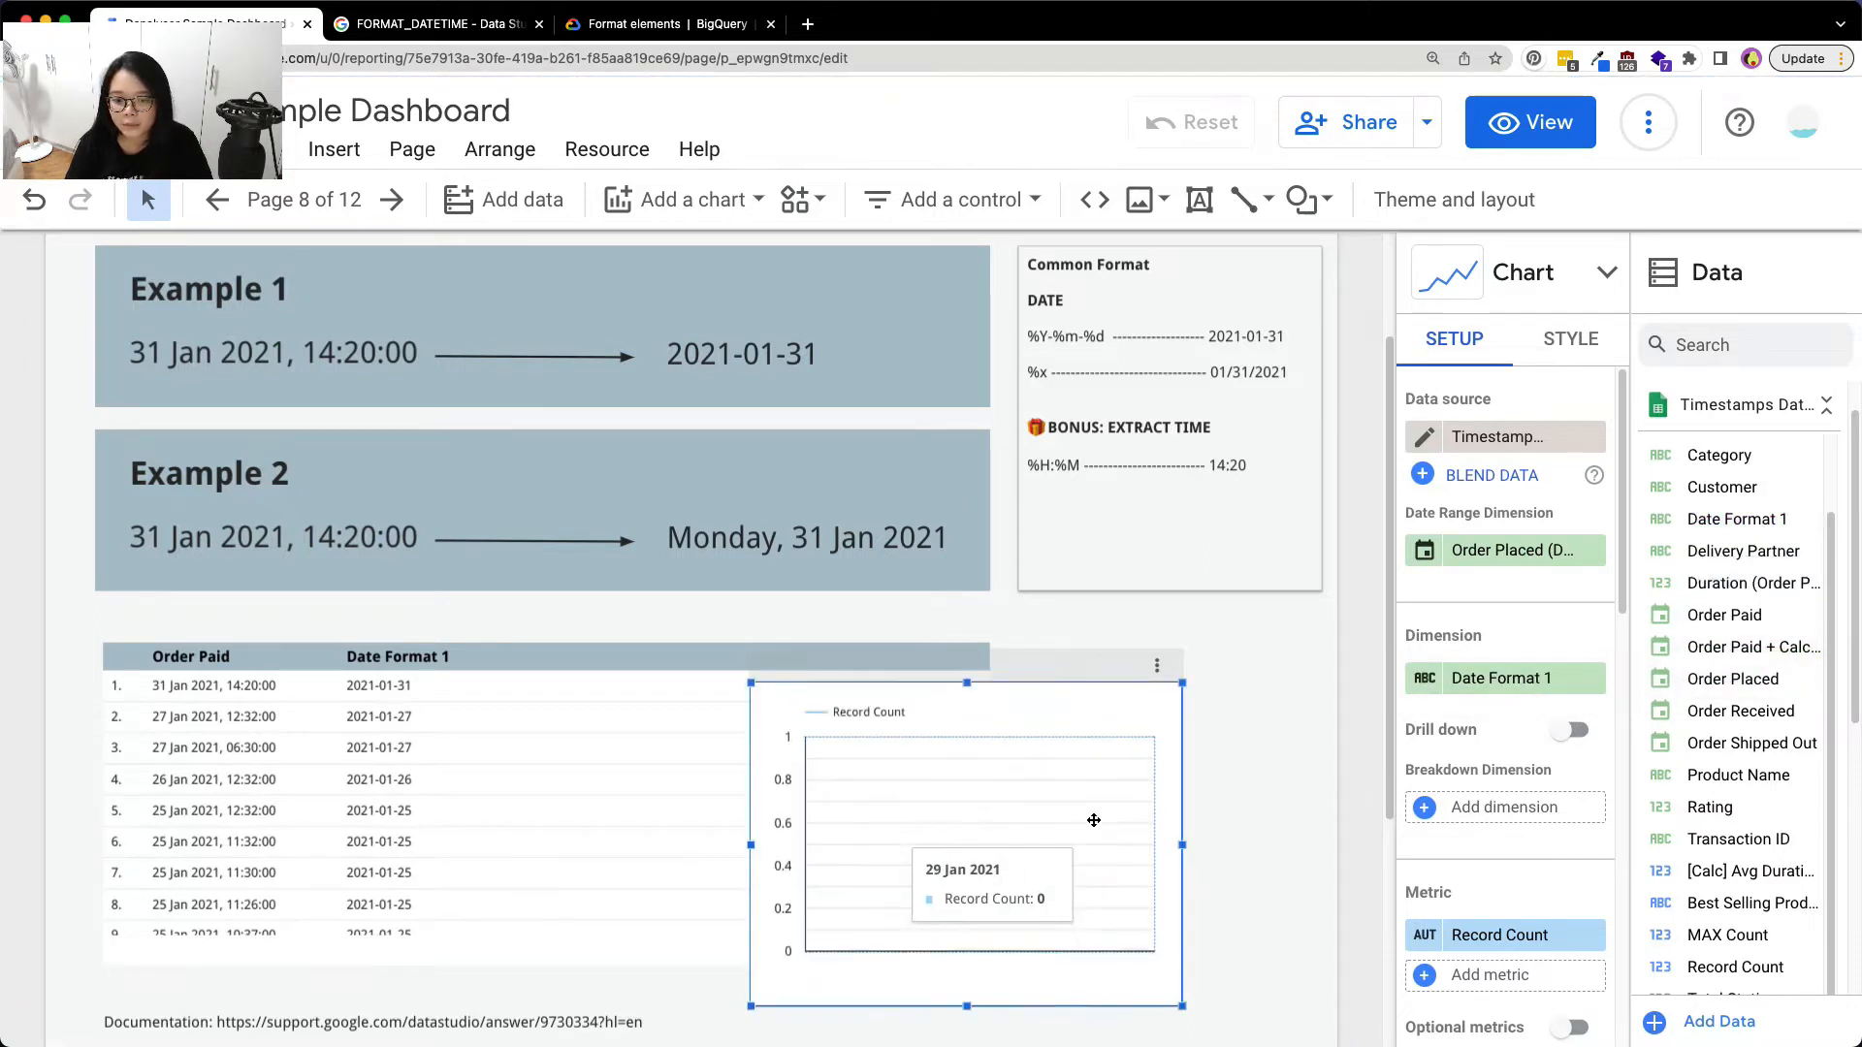
pyautogui.moveTo(1024, 721)
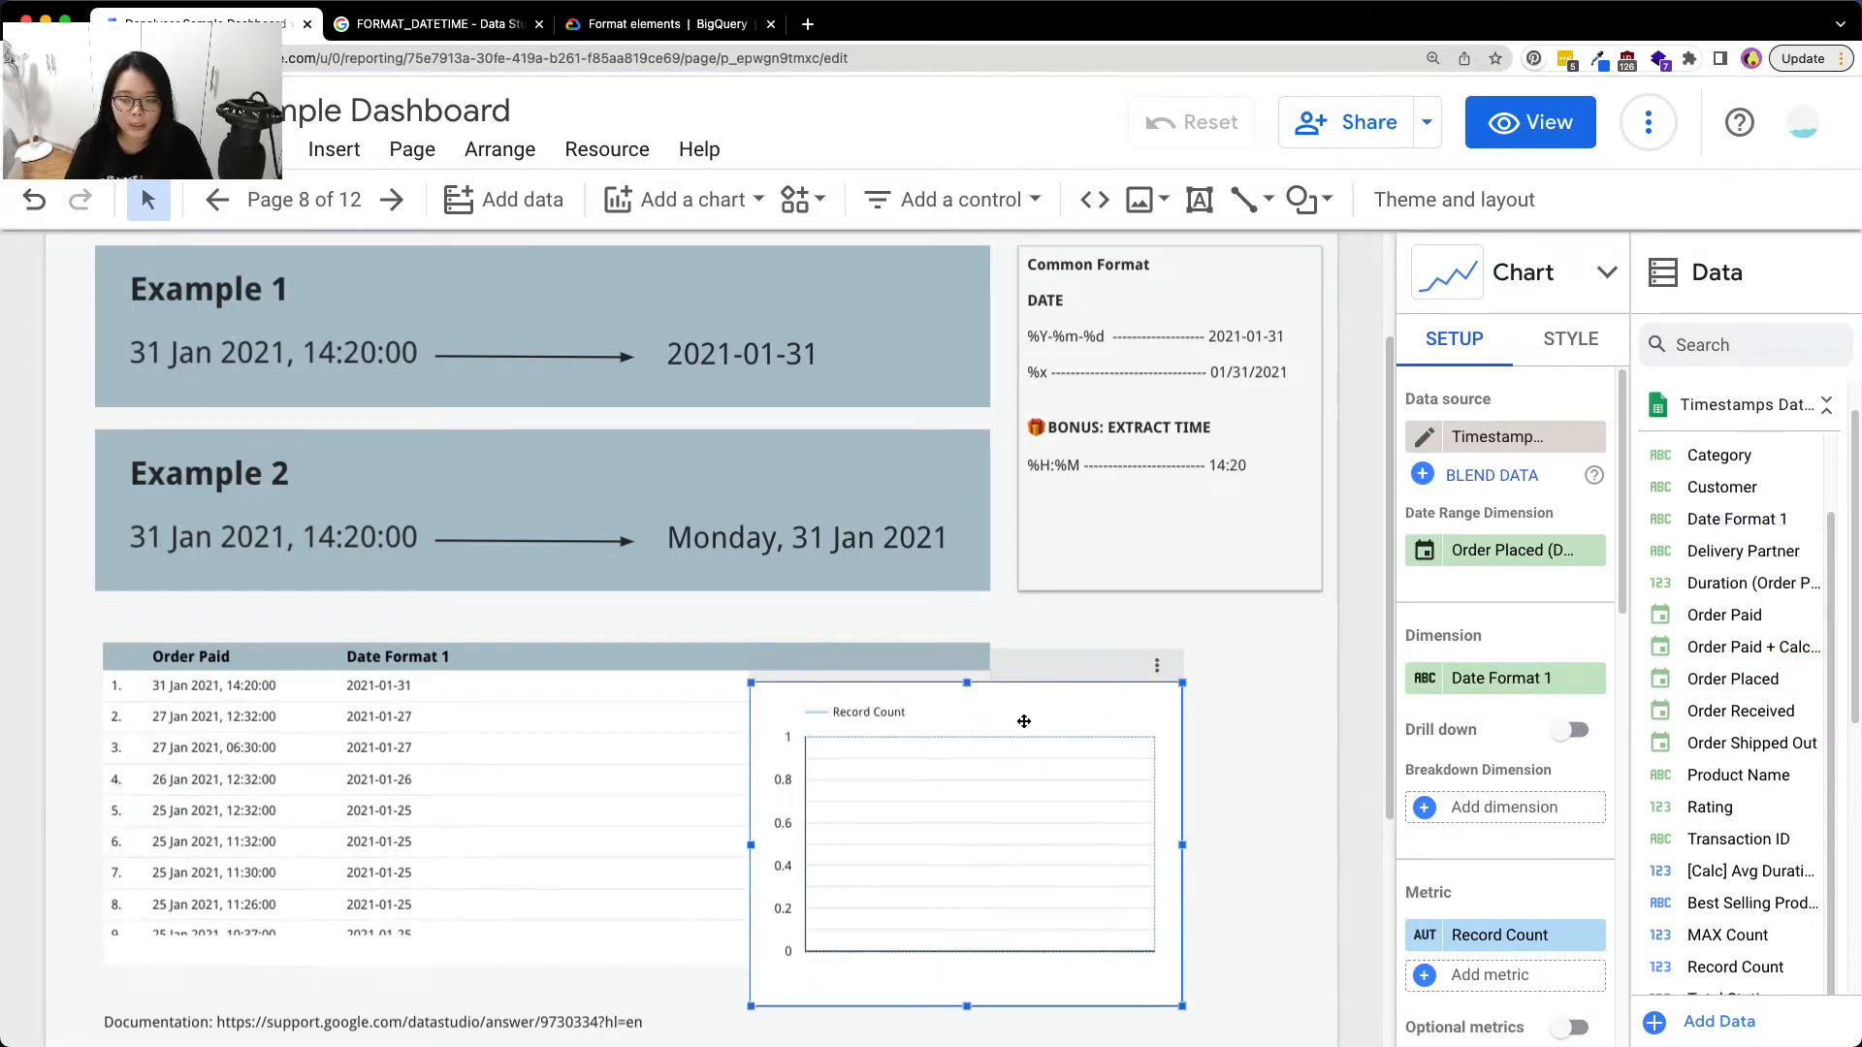
pyautogui.moveTo(1028, 777)
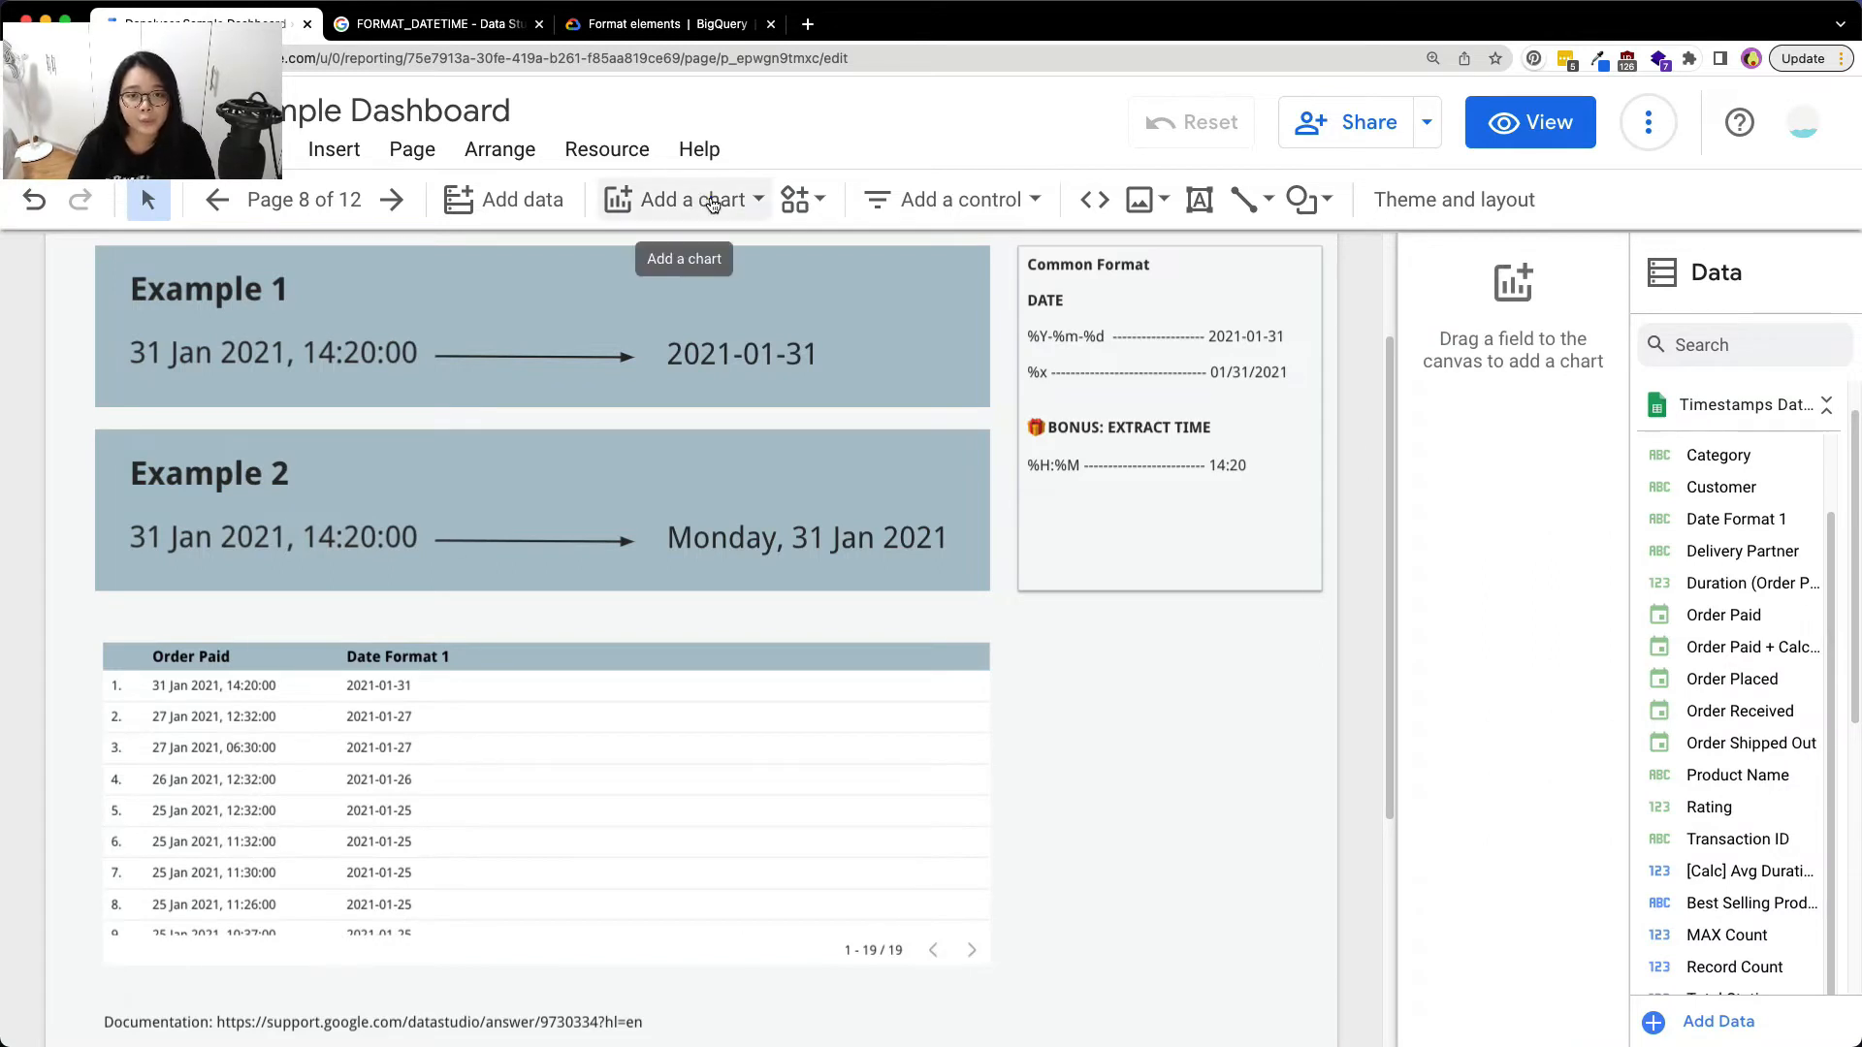
pyautogui.click(683, 200)
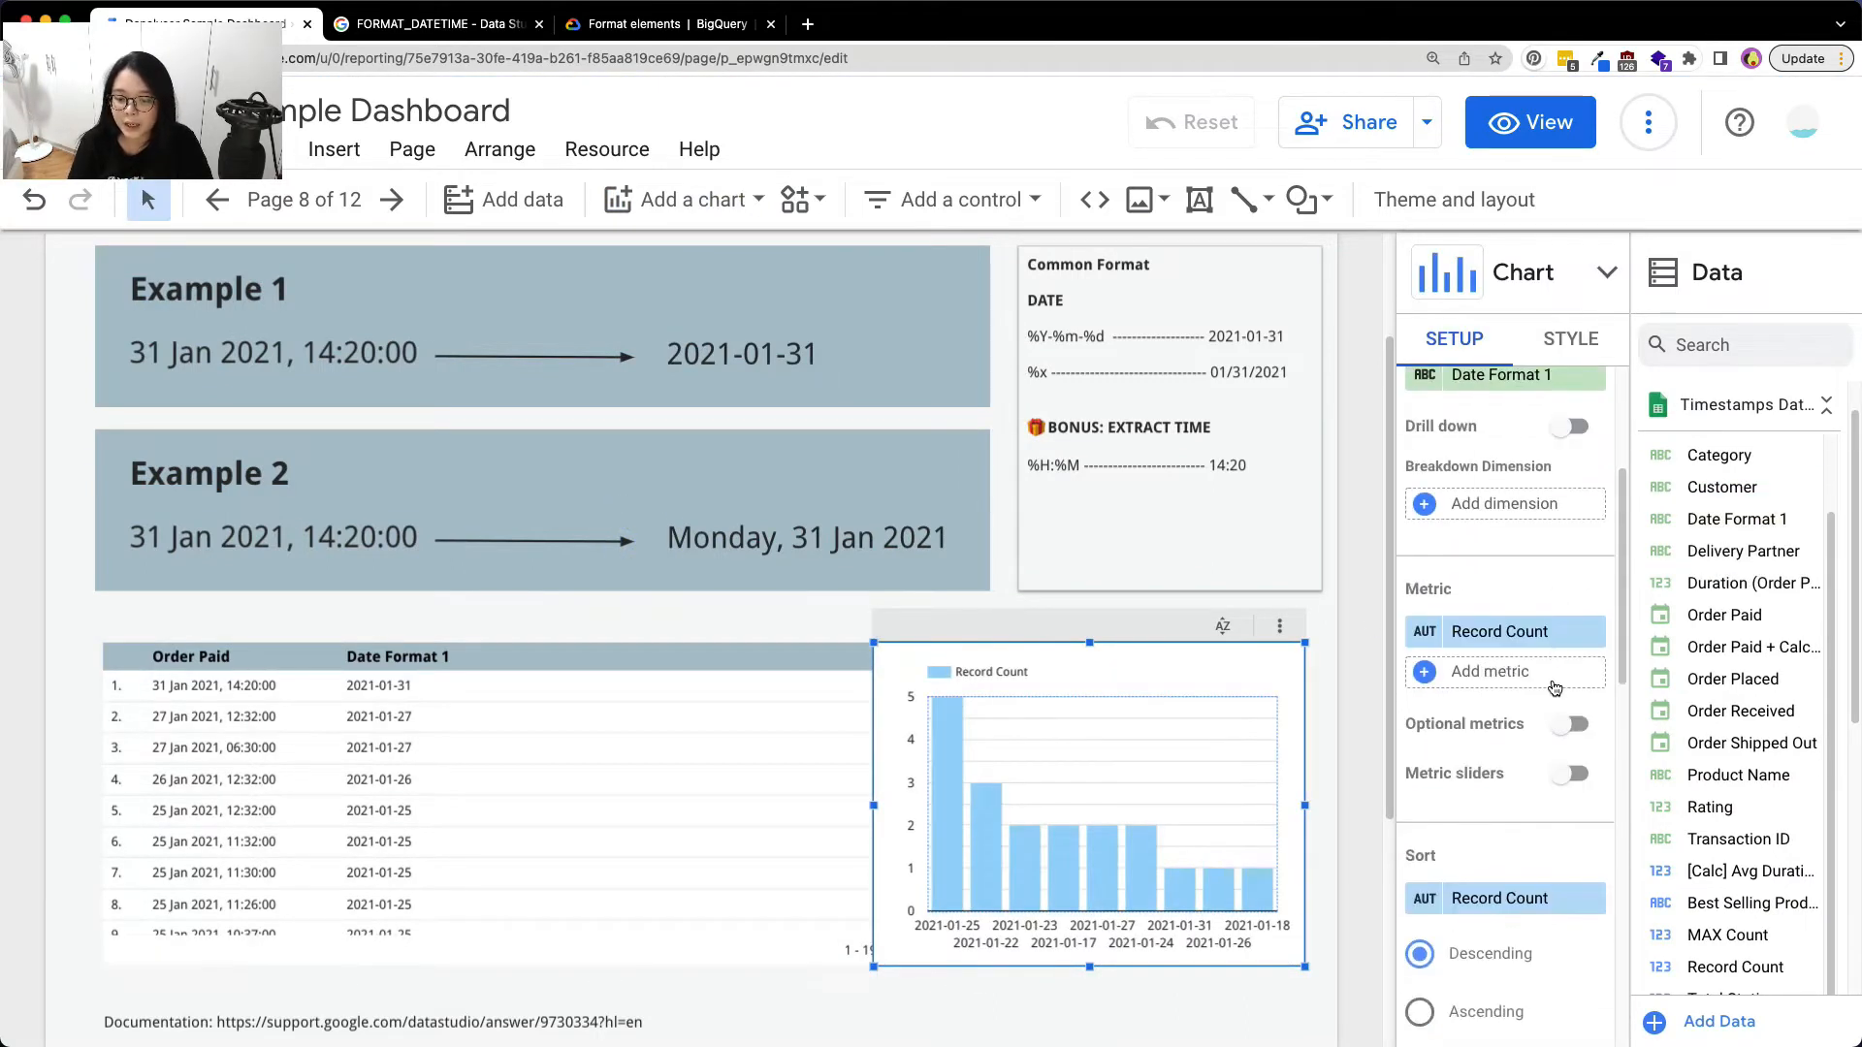
pyautogui.scroll(-3)
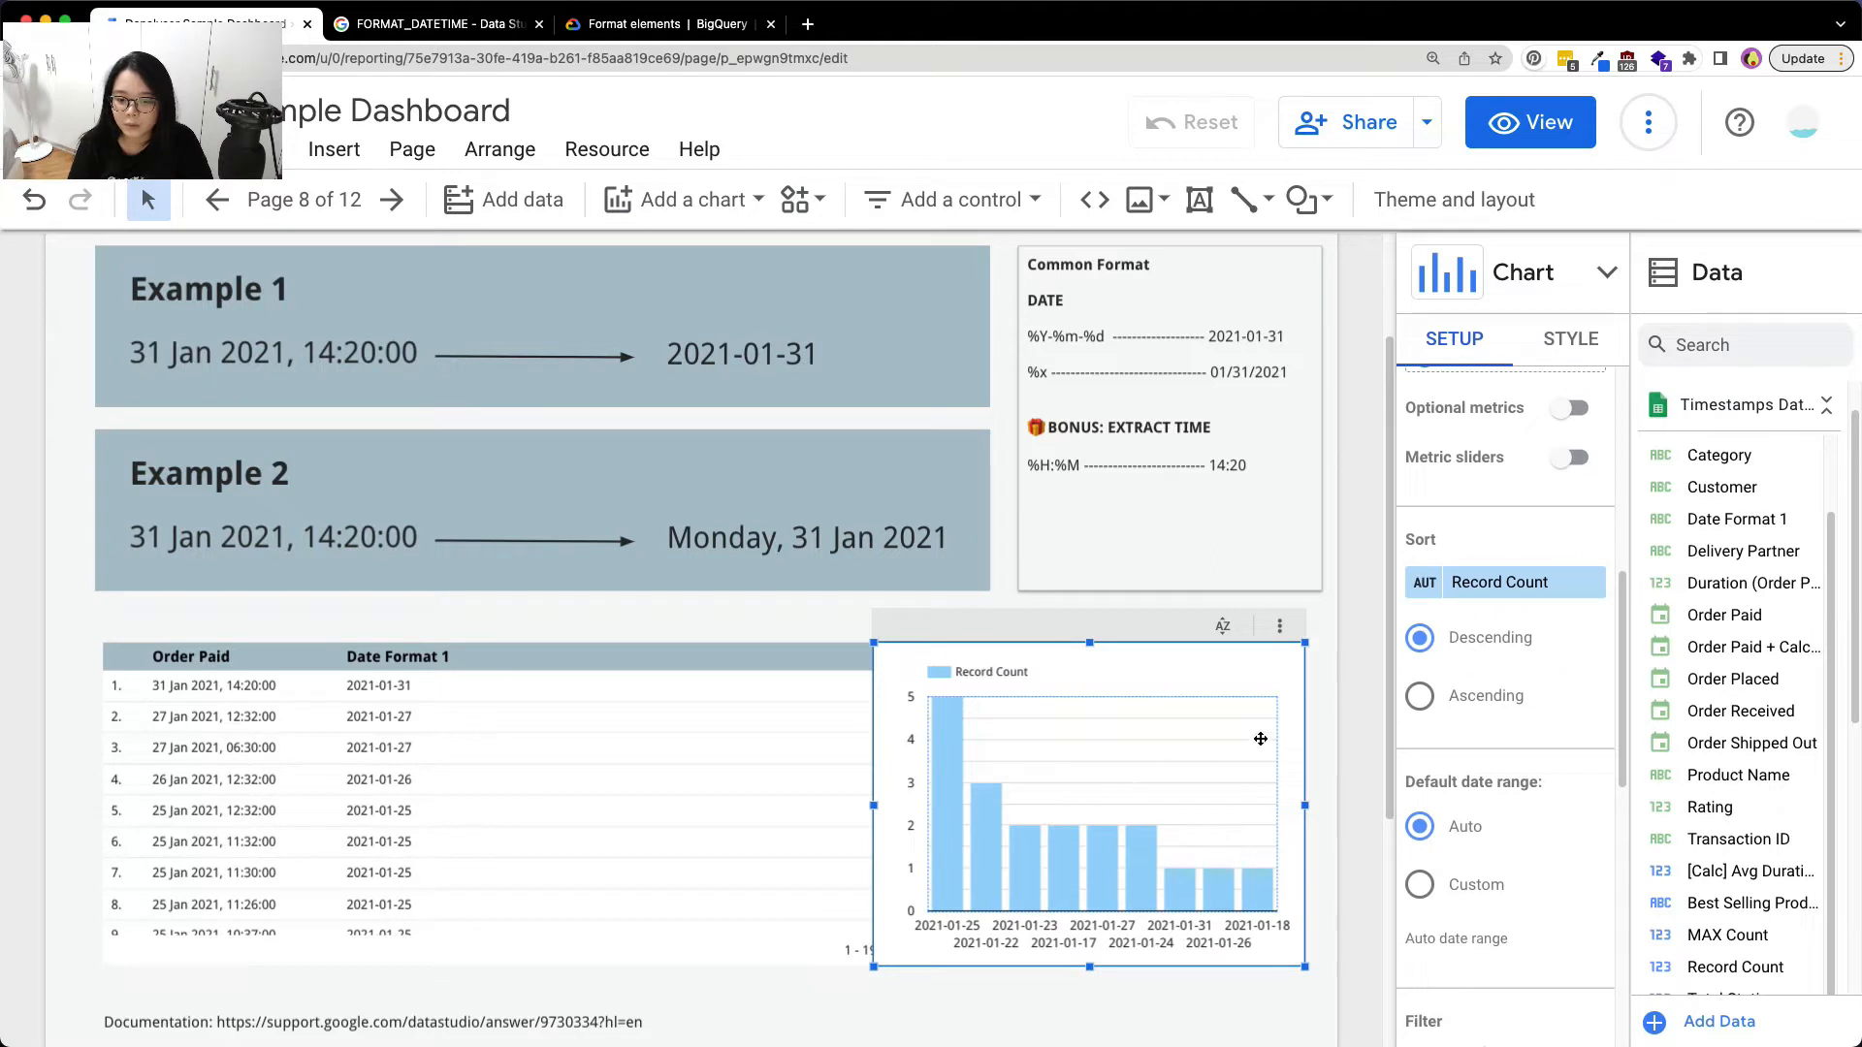
pyautogui.click(1420, 697)
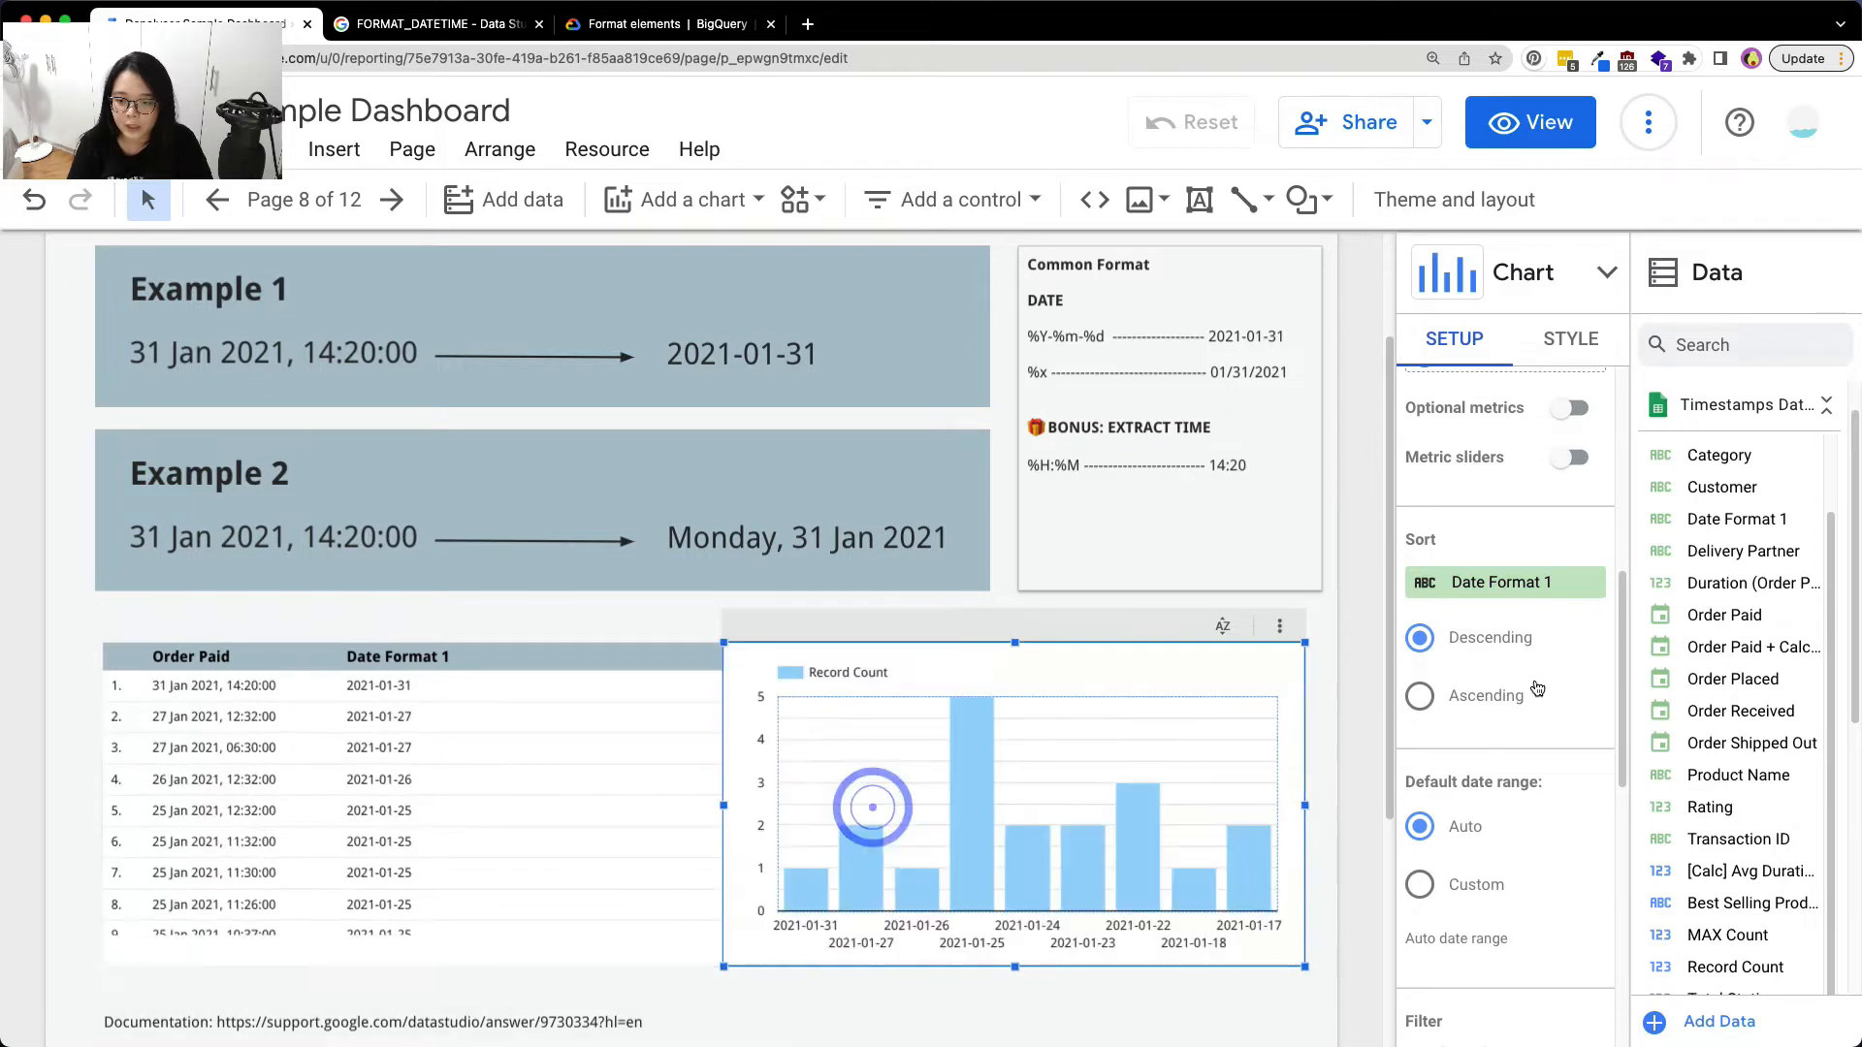
pyautogui.click(1420, 694)
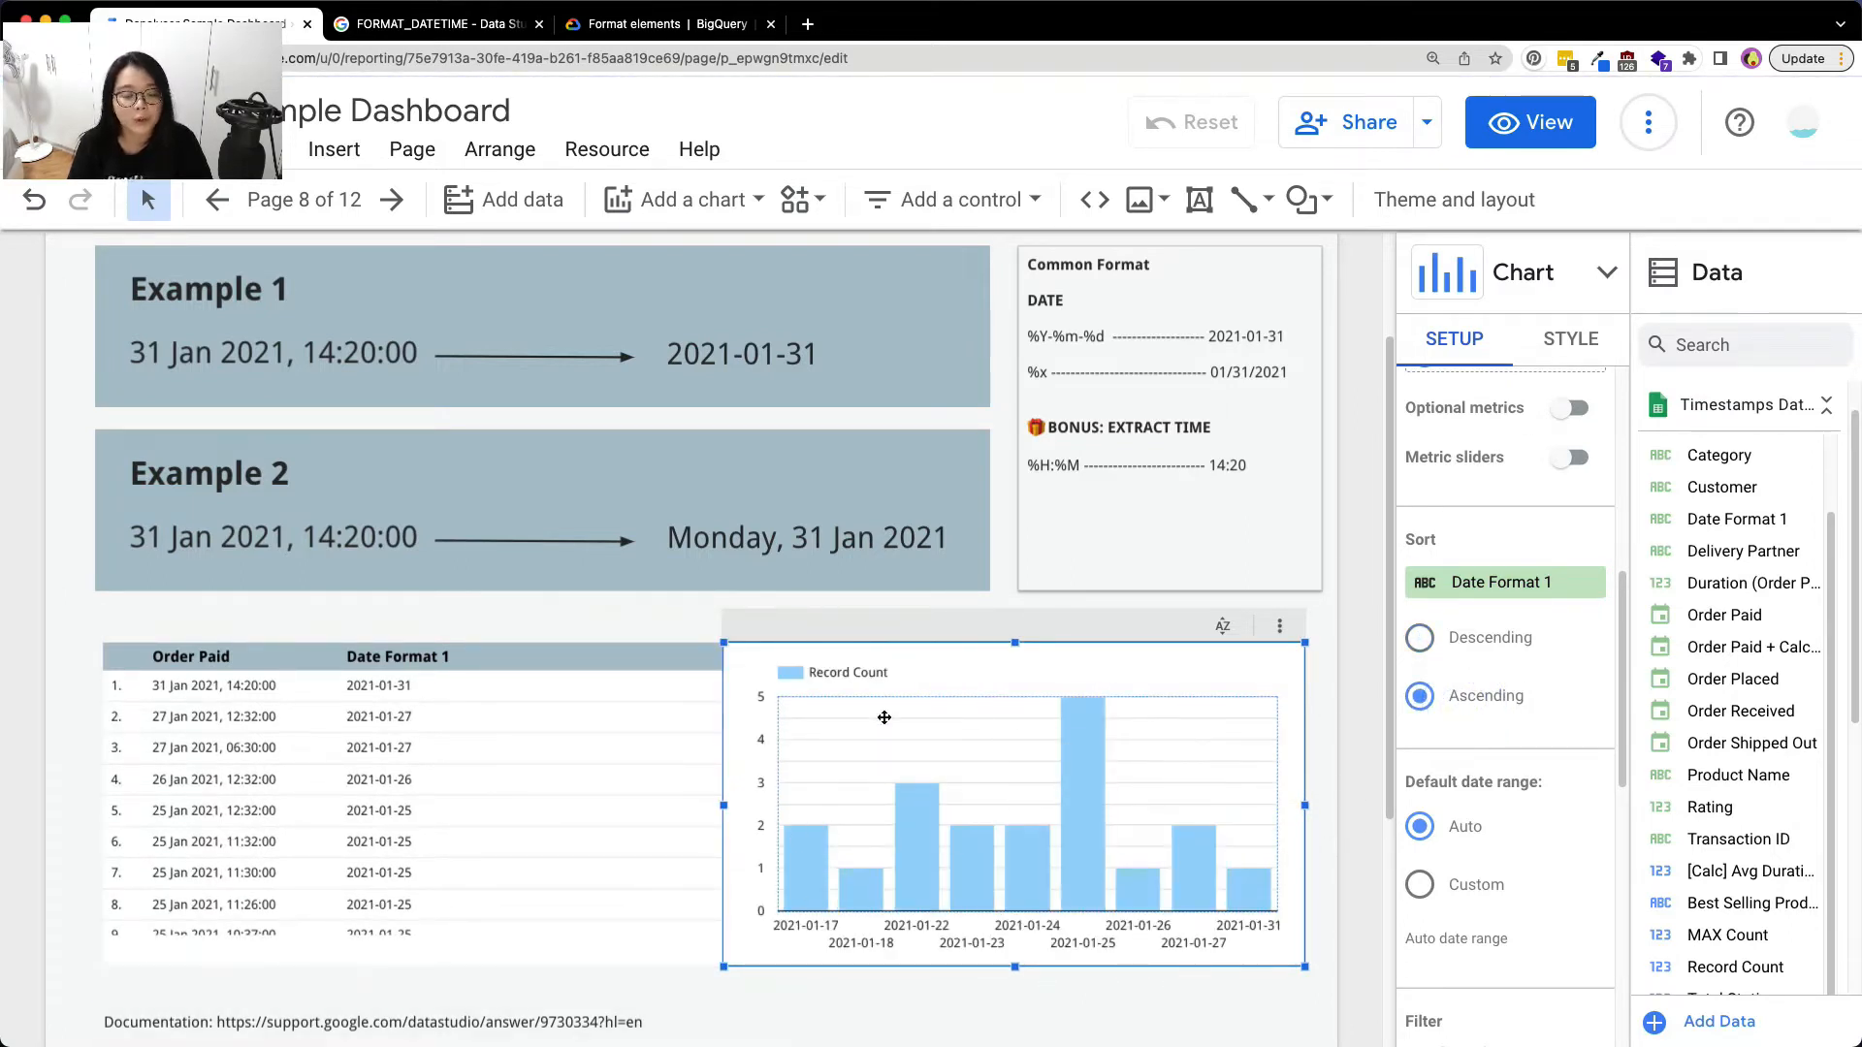
pyautogui.moveTo(1525, 365)
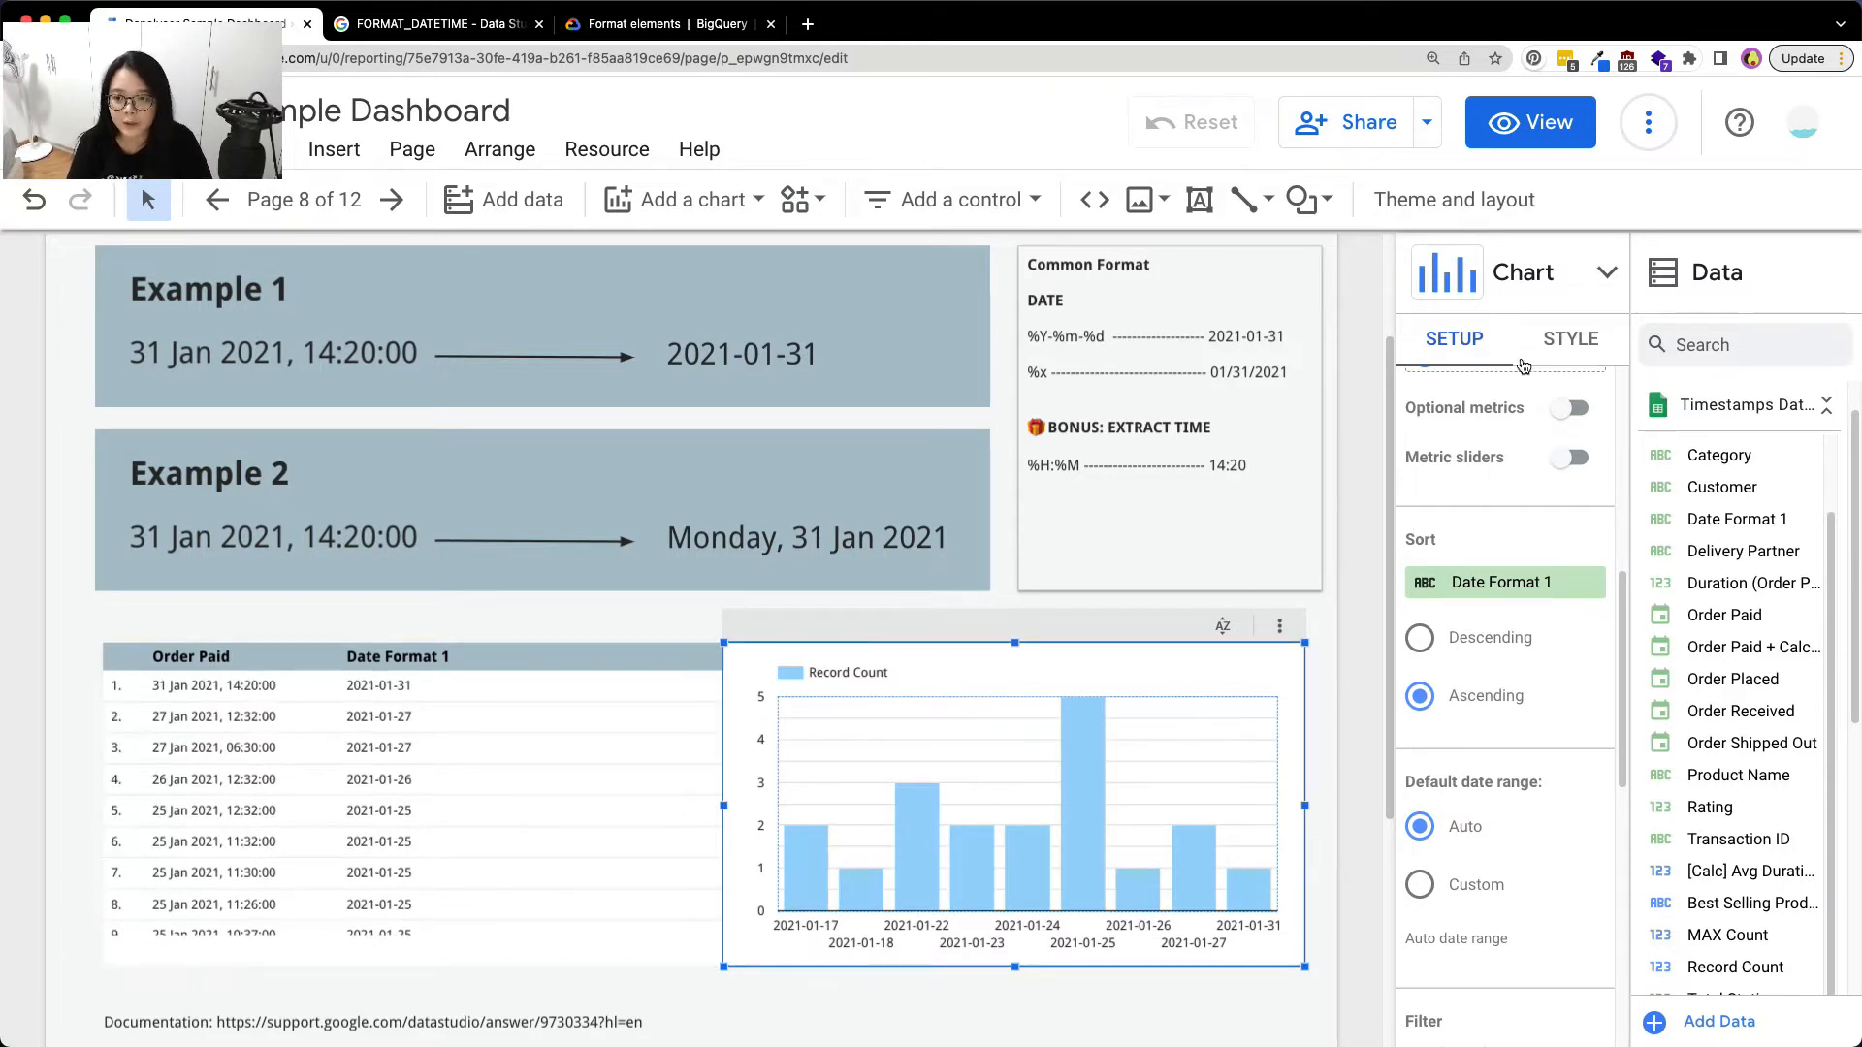
pyautogui.click(1571, 337)
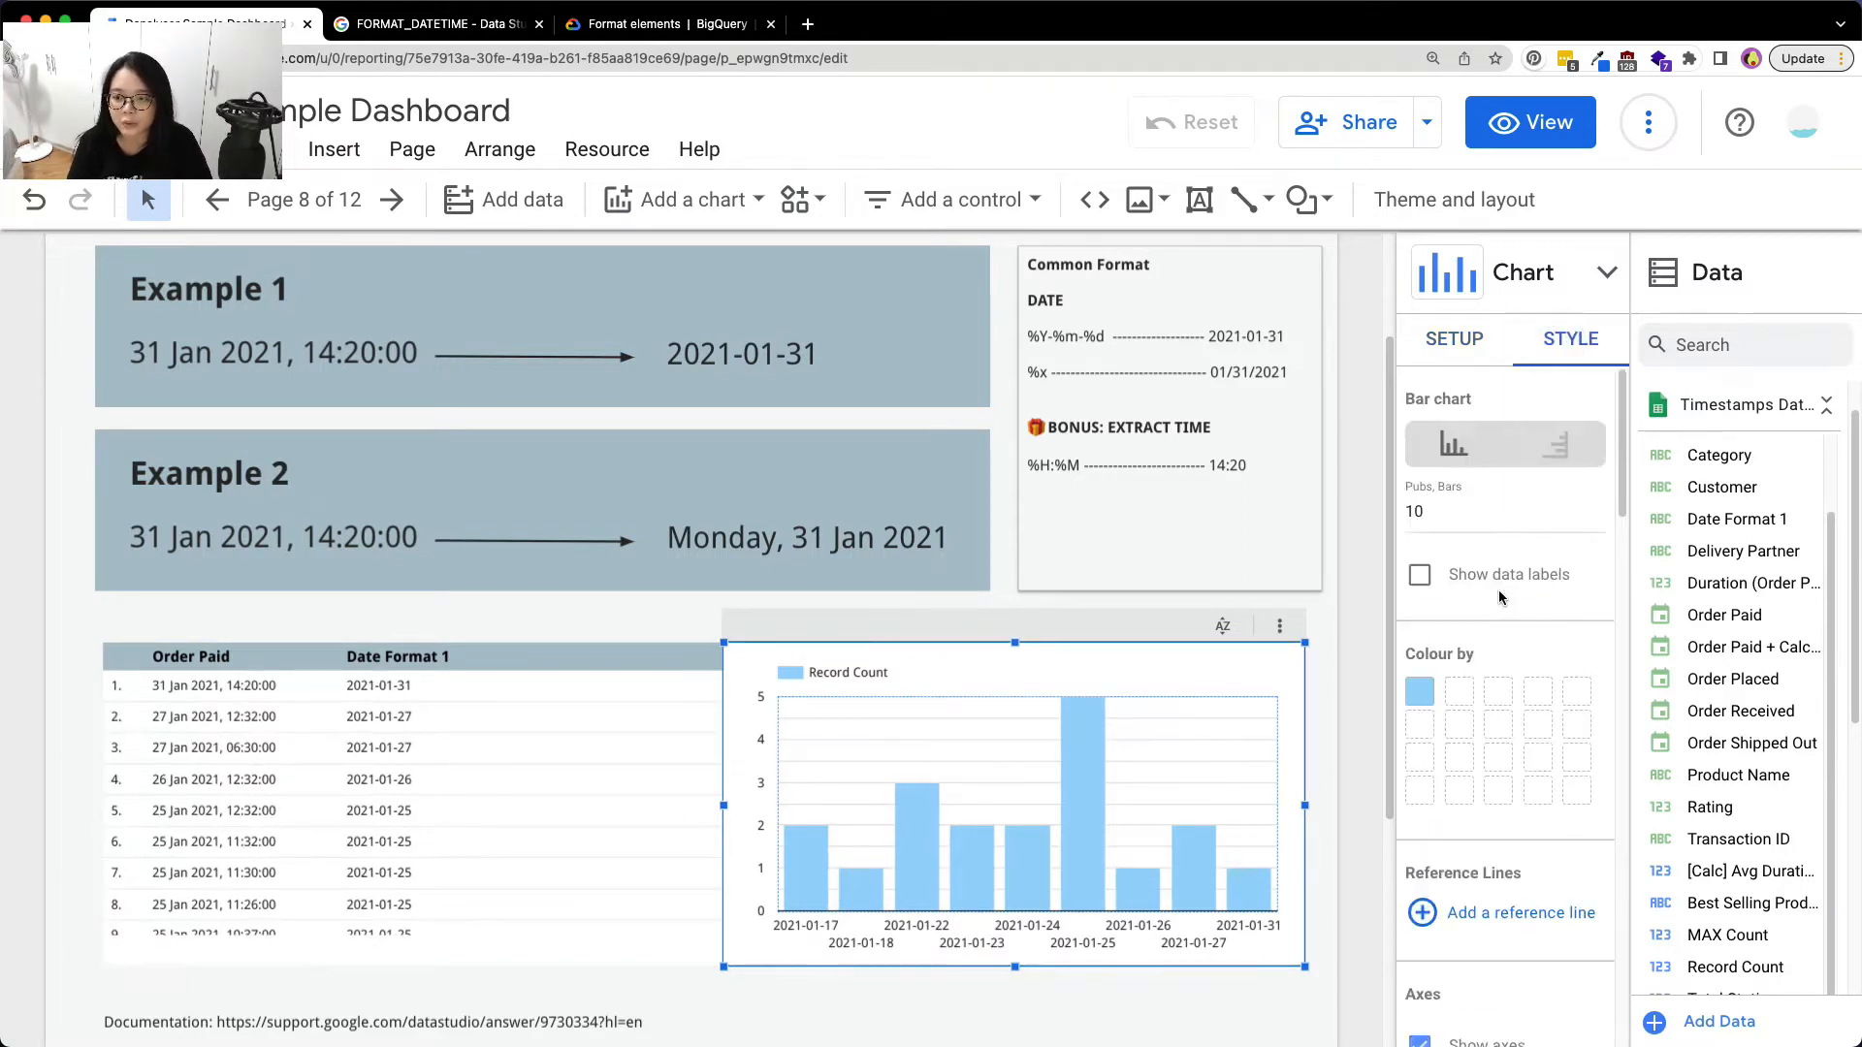
pyautogui.scroll(-3)
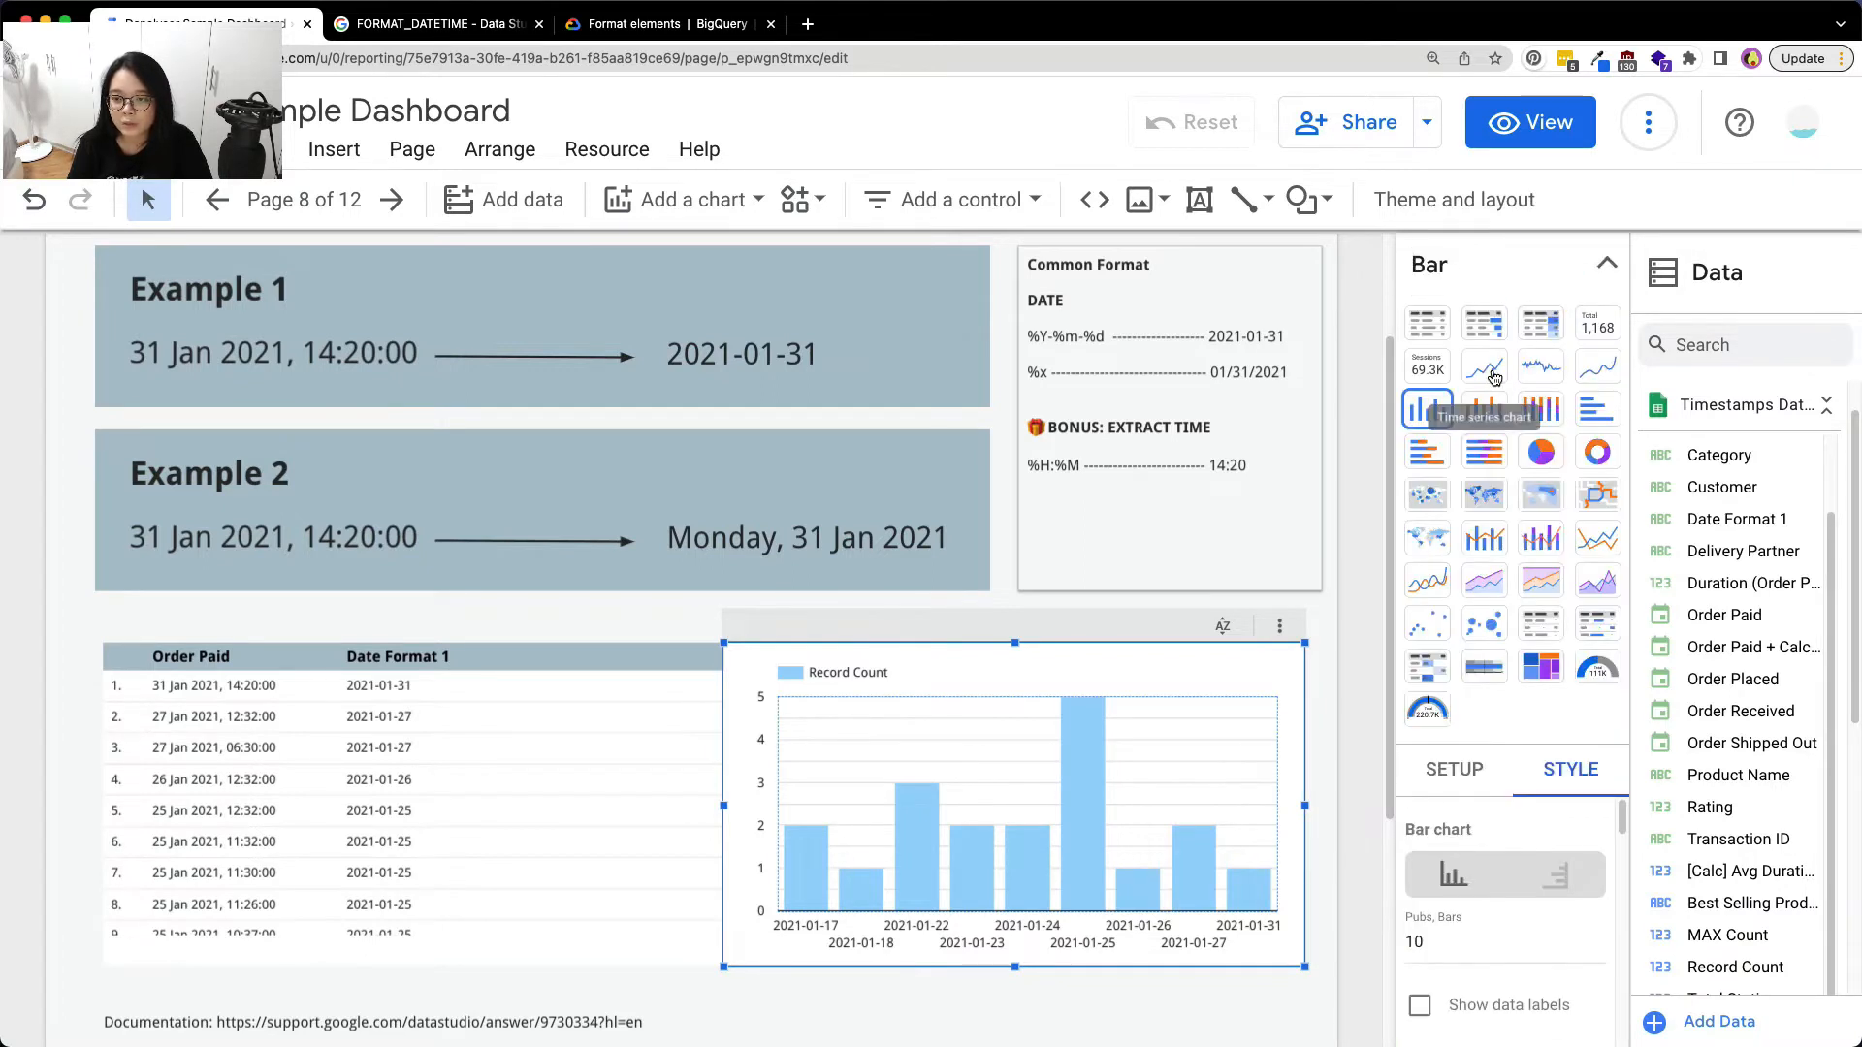
pyautogui.moveTo(1597, 539)
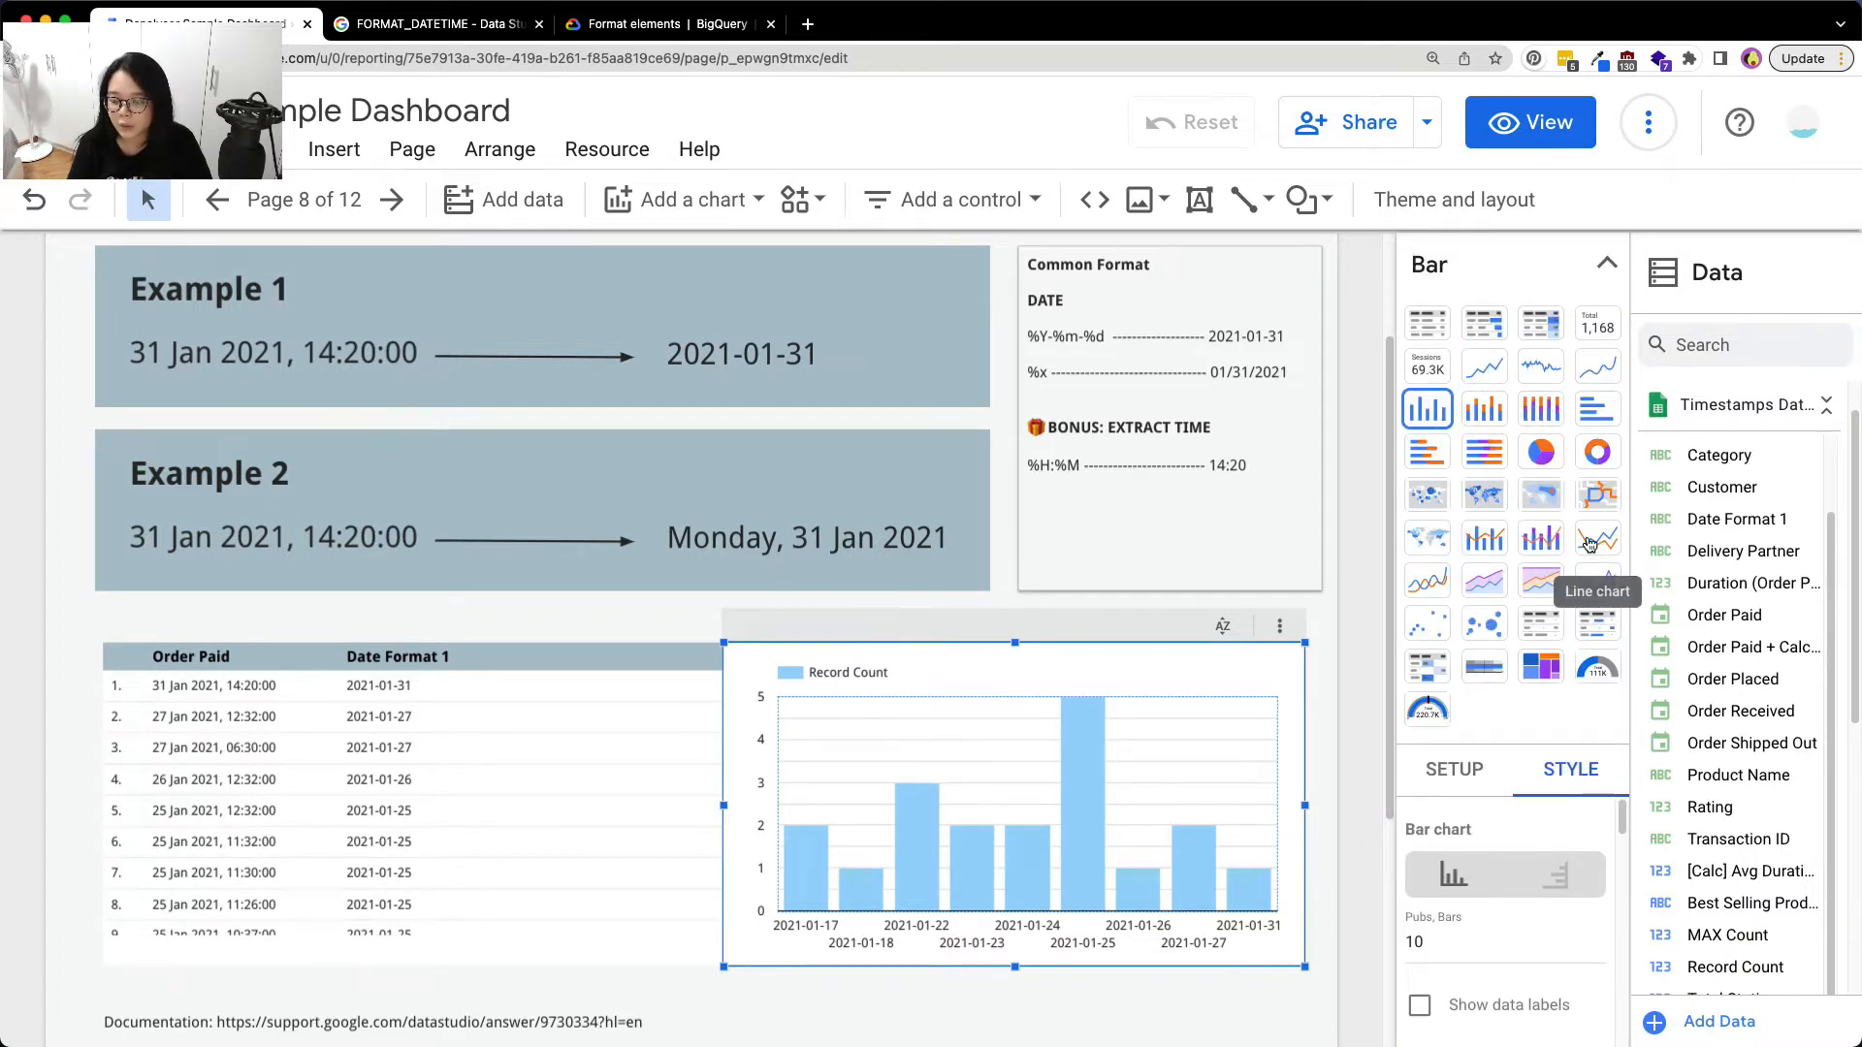
pyautogui.click(1598, 537)
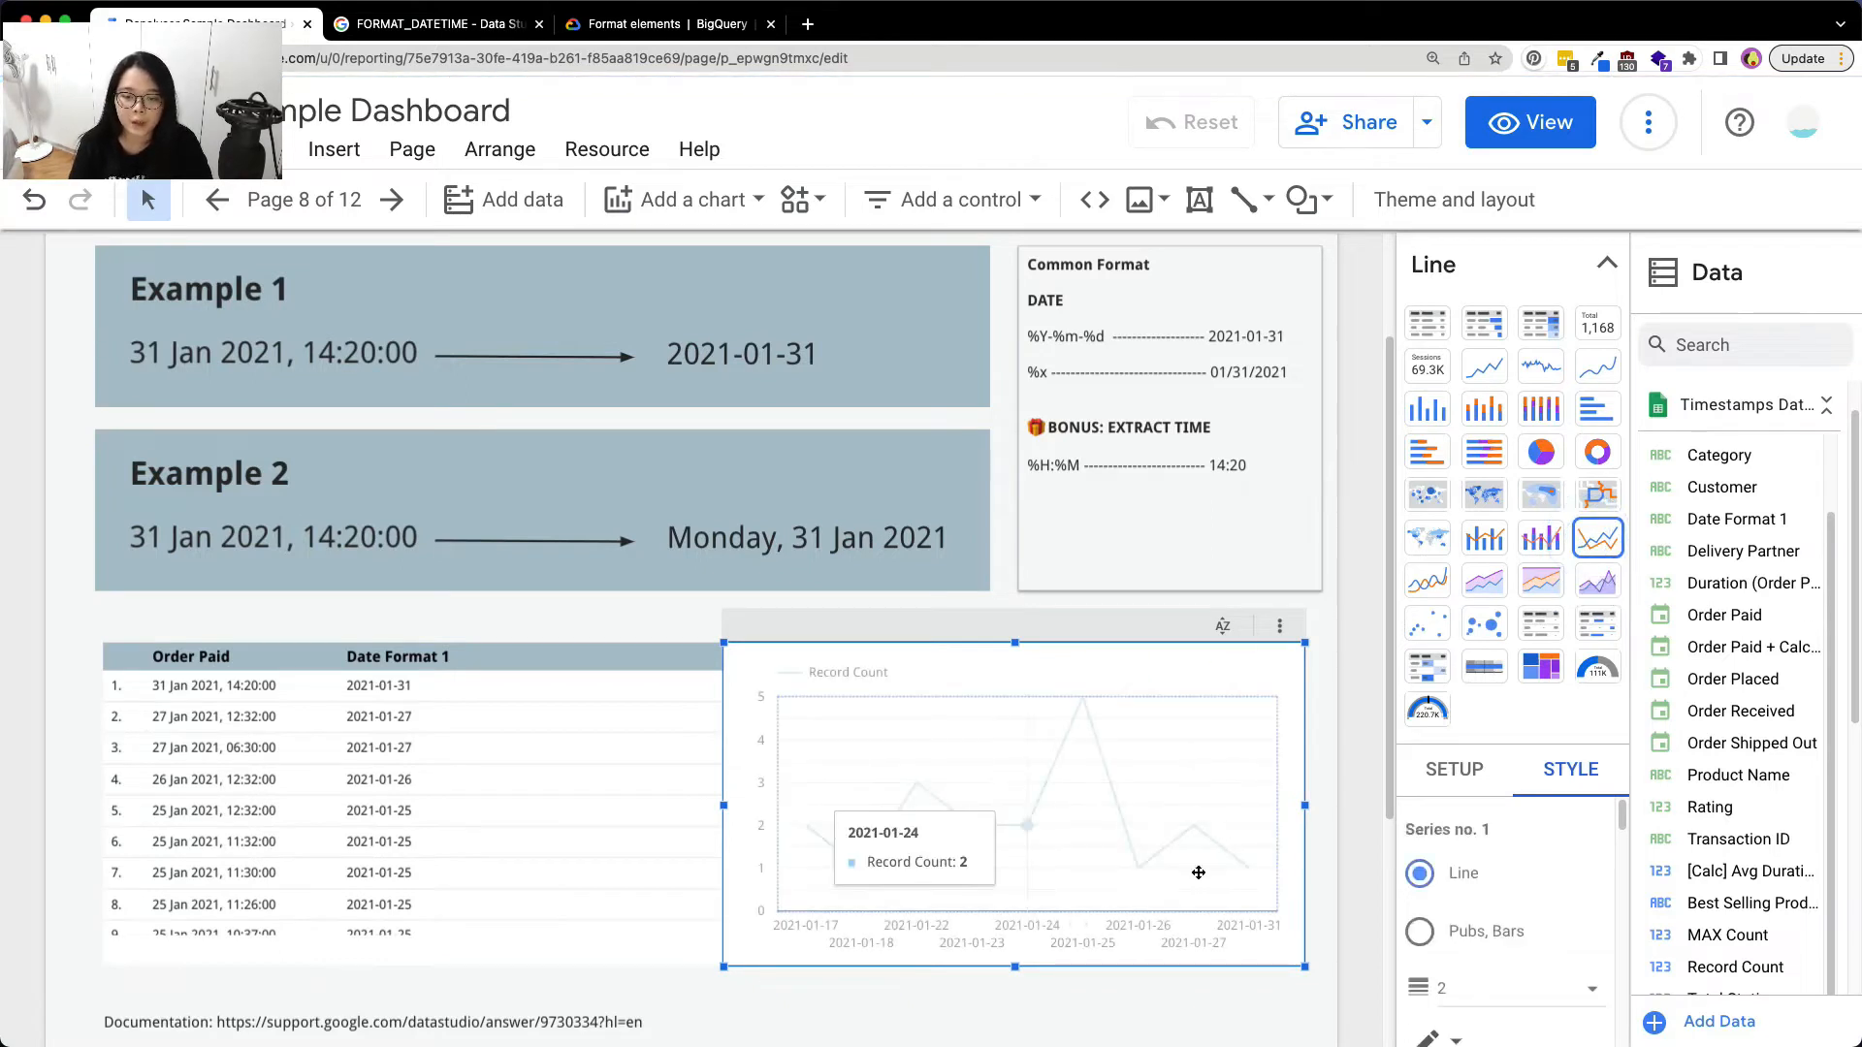
pyautogui.moveTo(1261, 772)
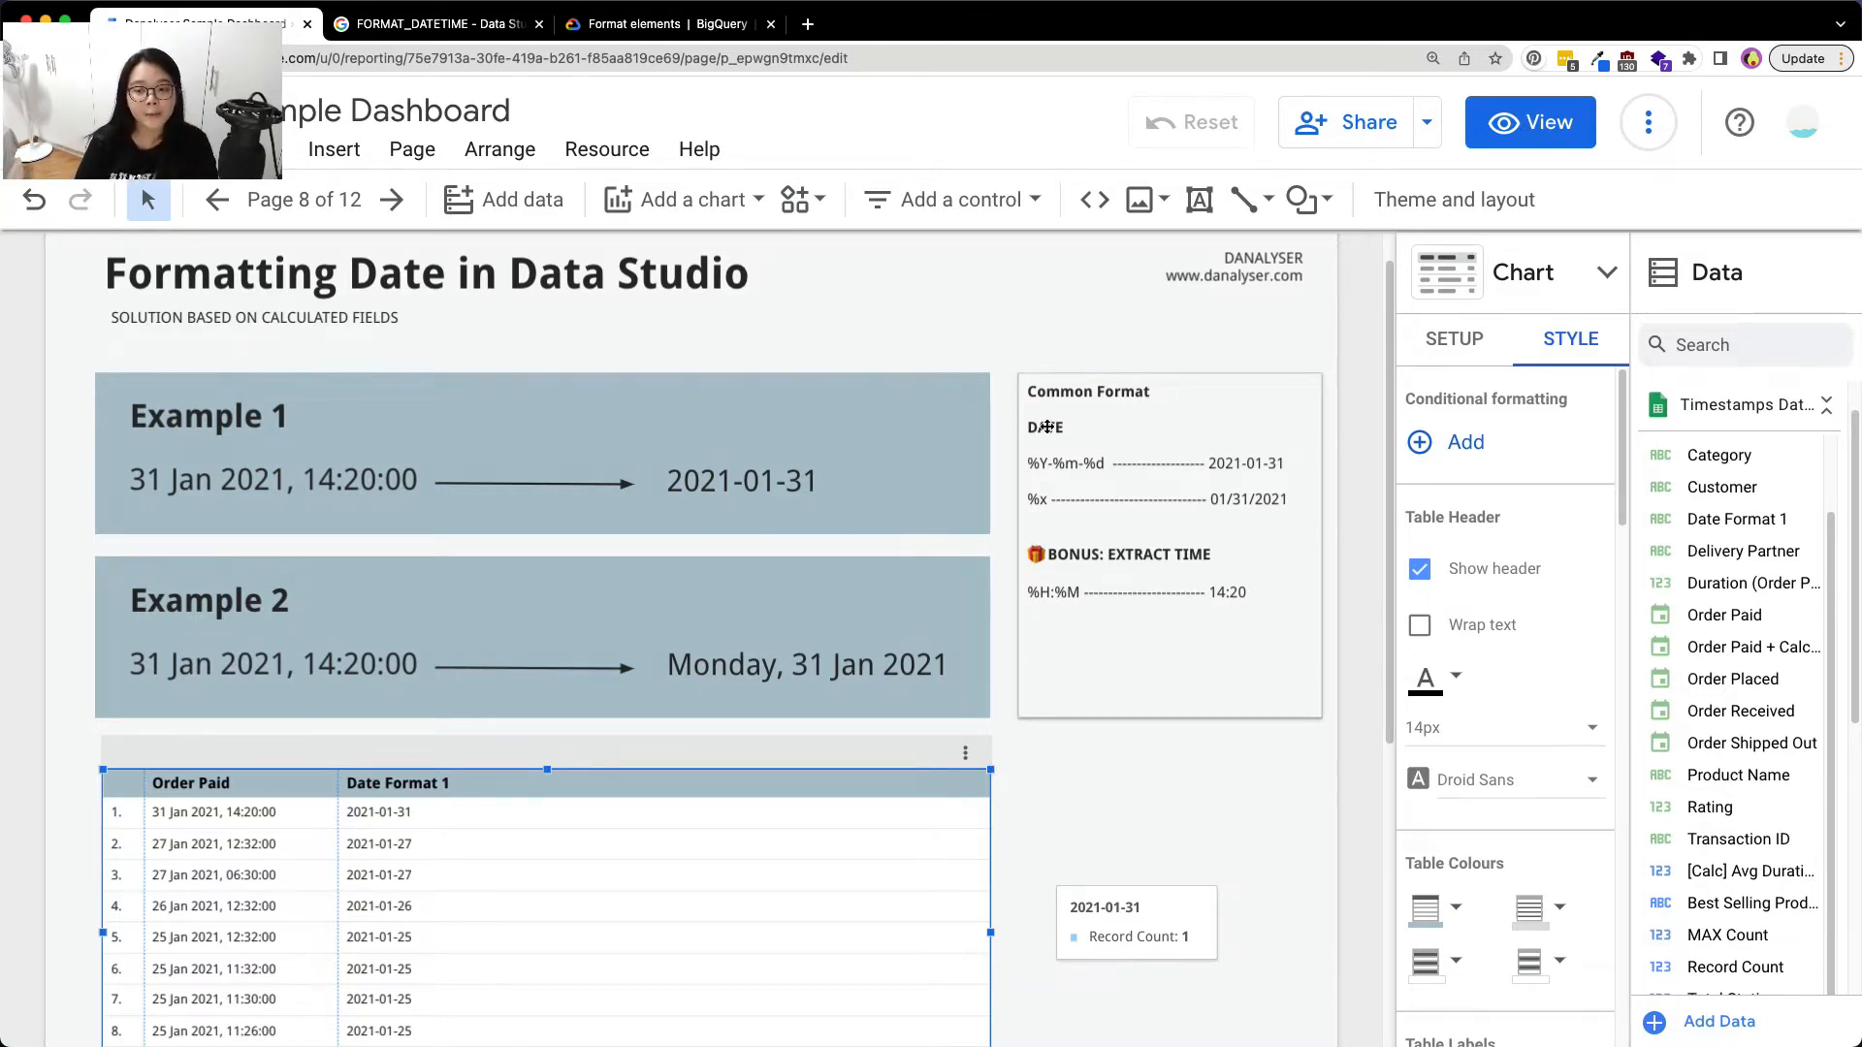
# Start another empty calculated field in the data source editor and enlarge its panel
pyautogui.click(1279, 496)
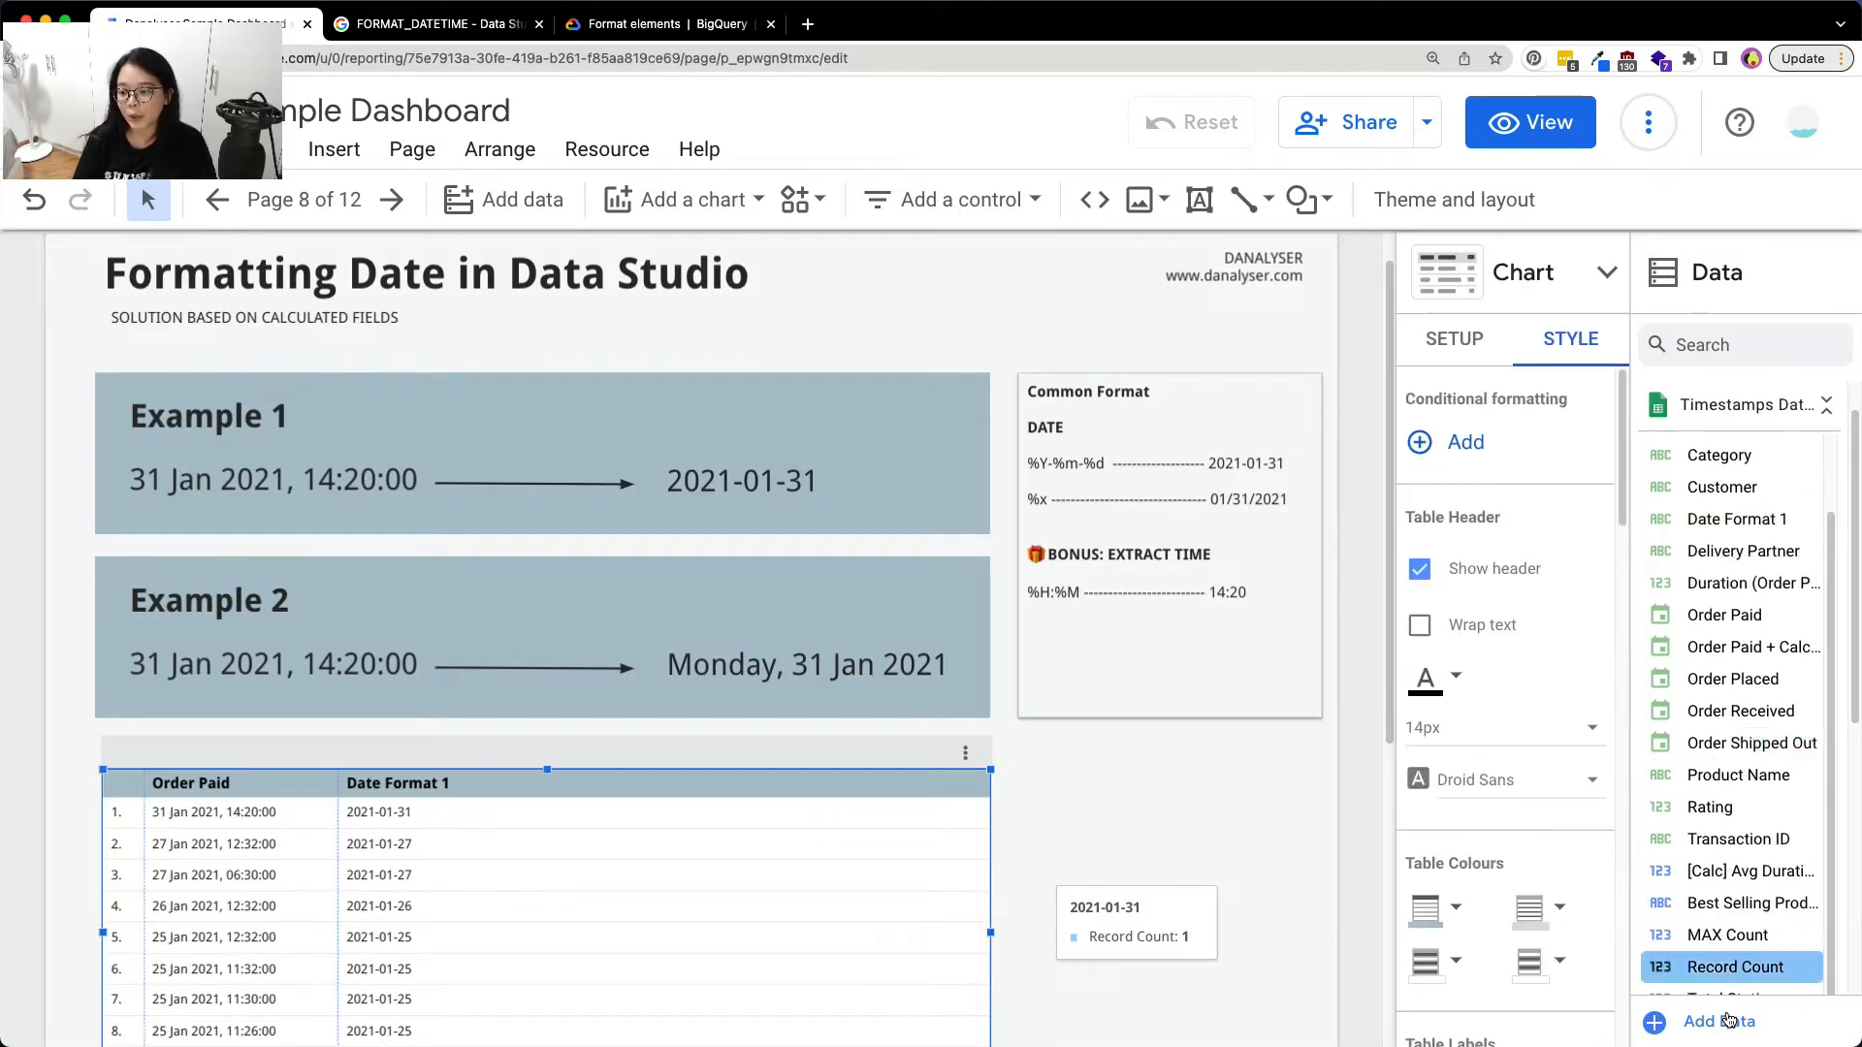
pyautogui.scroll(-3)
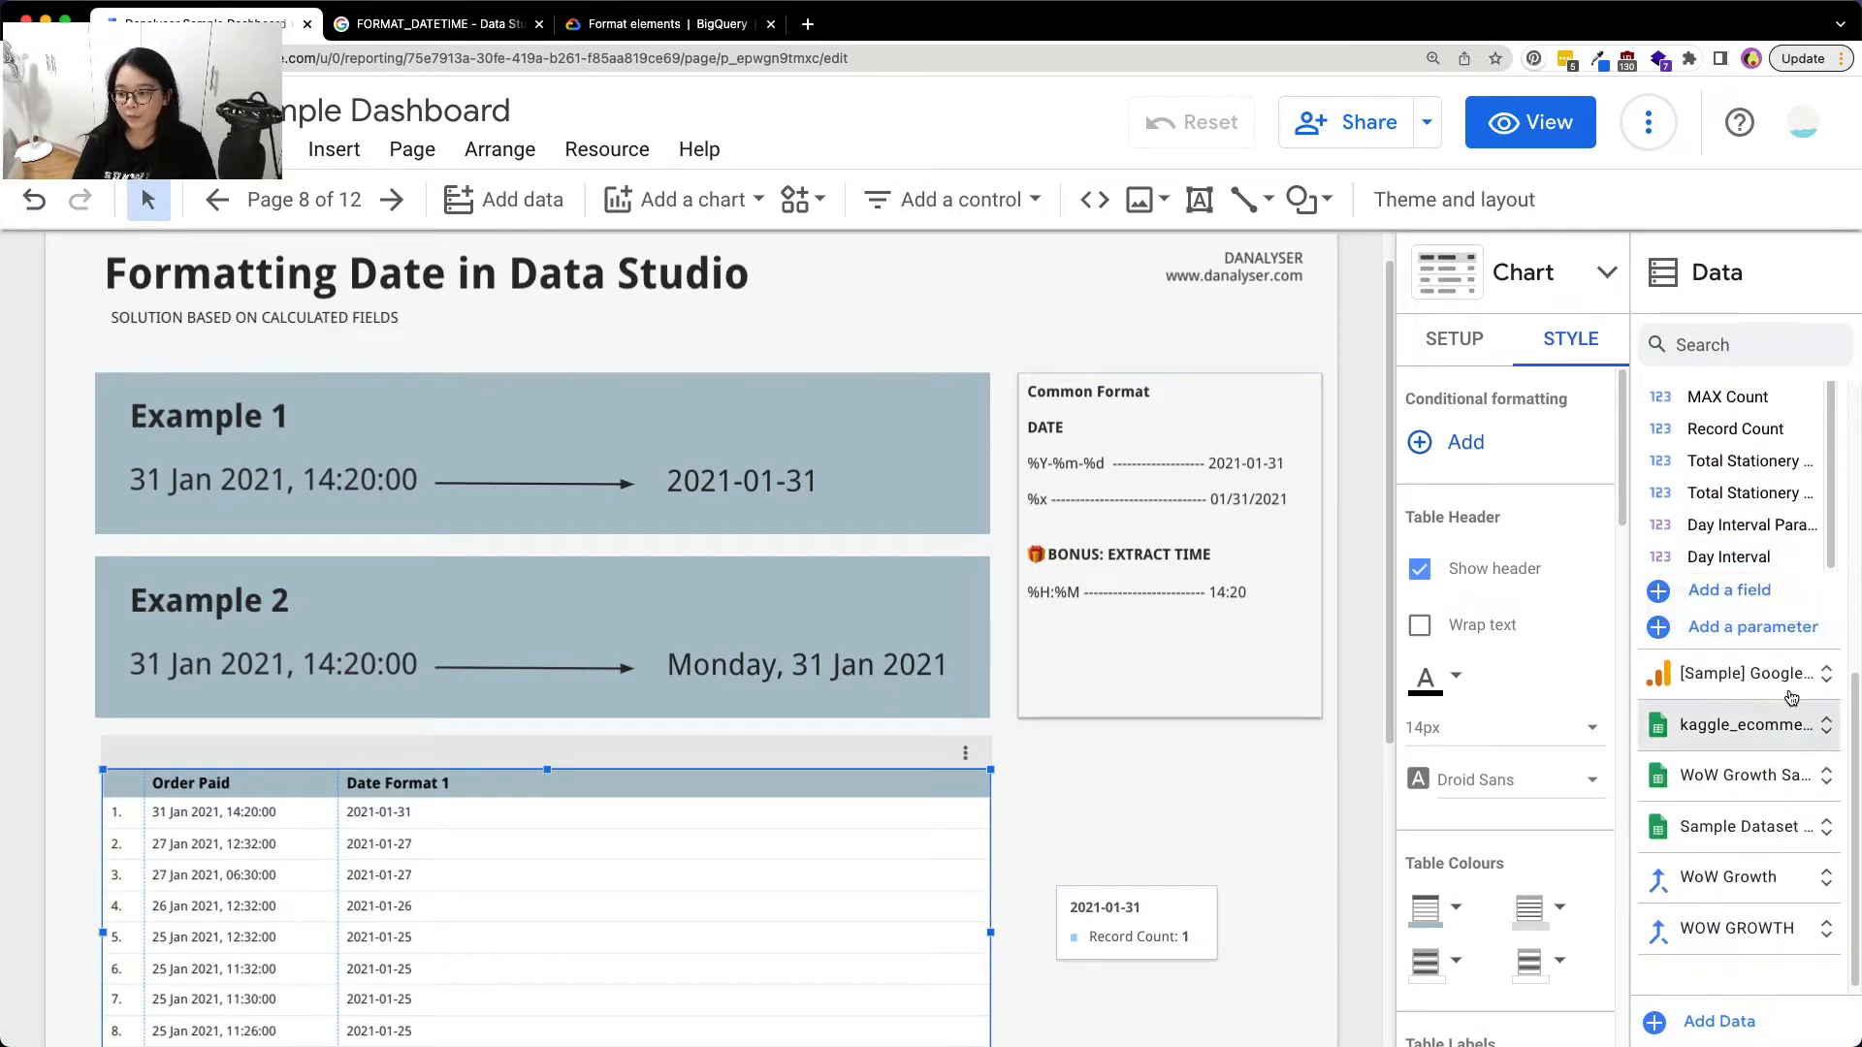
pyautogui.click(1728, 590)
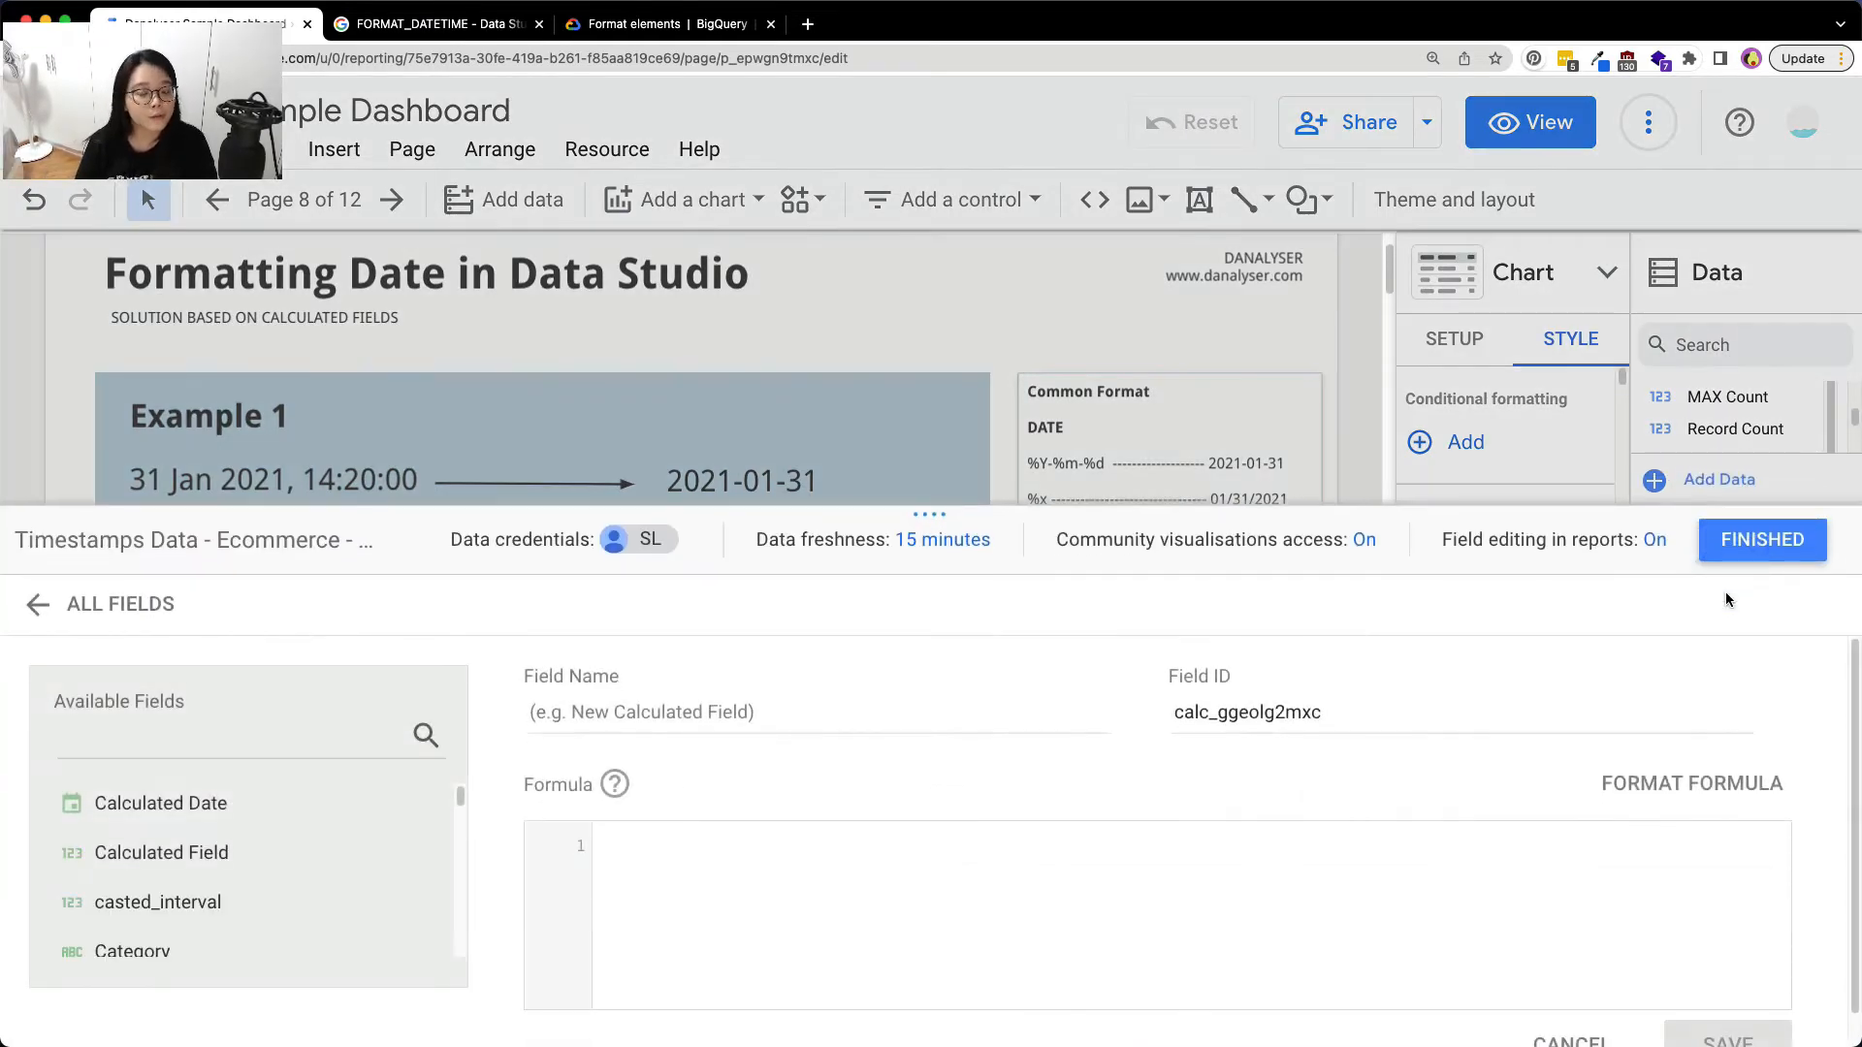
pyautogui.moveTo(941, 512)
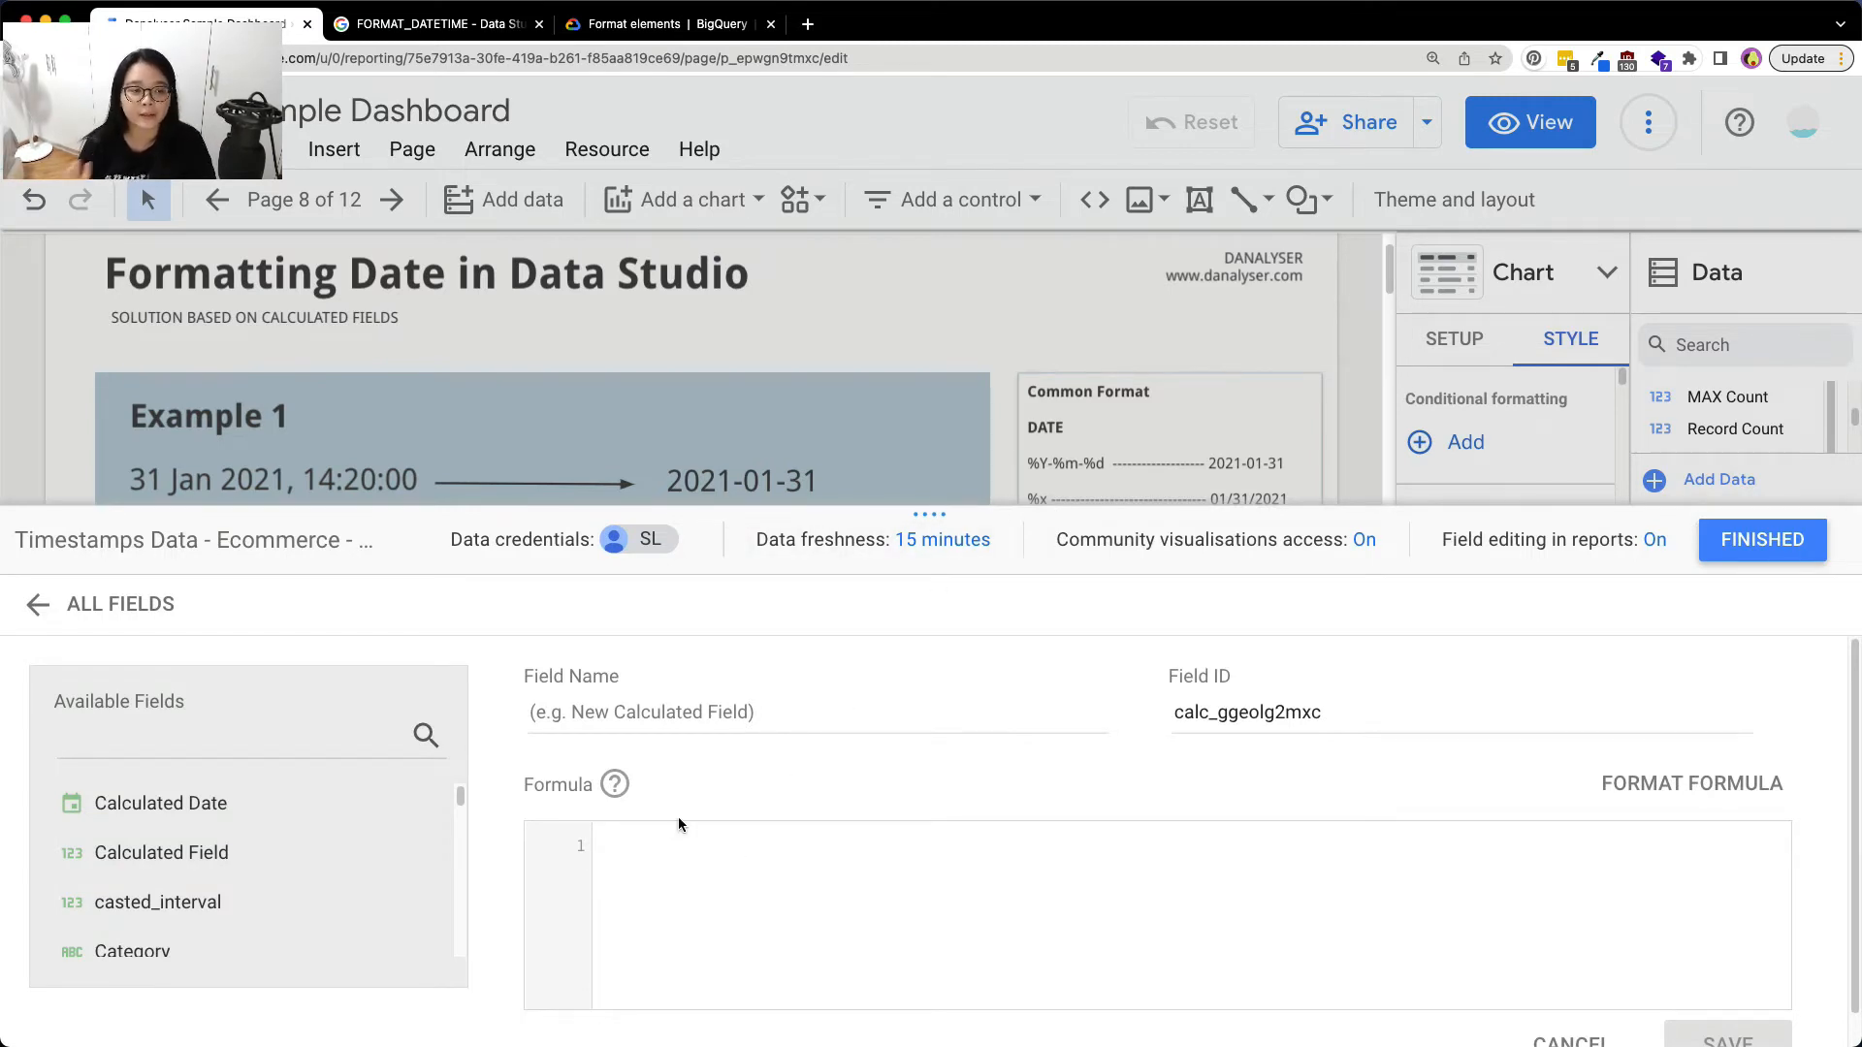
pyautogui.click(681, 824)
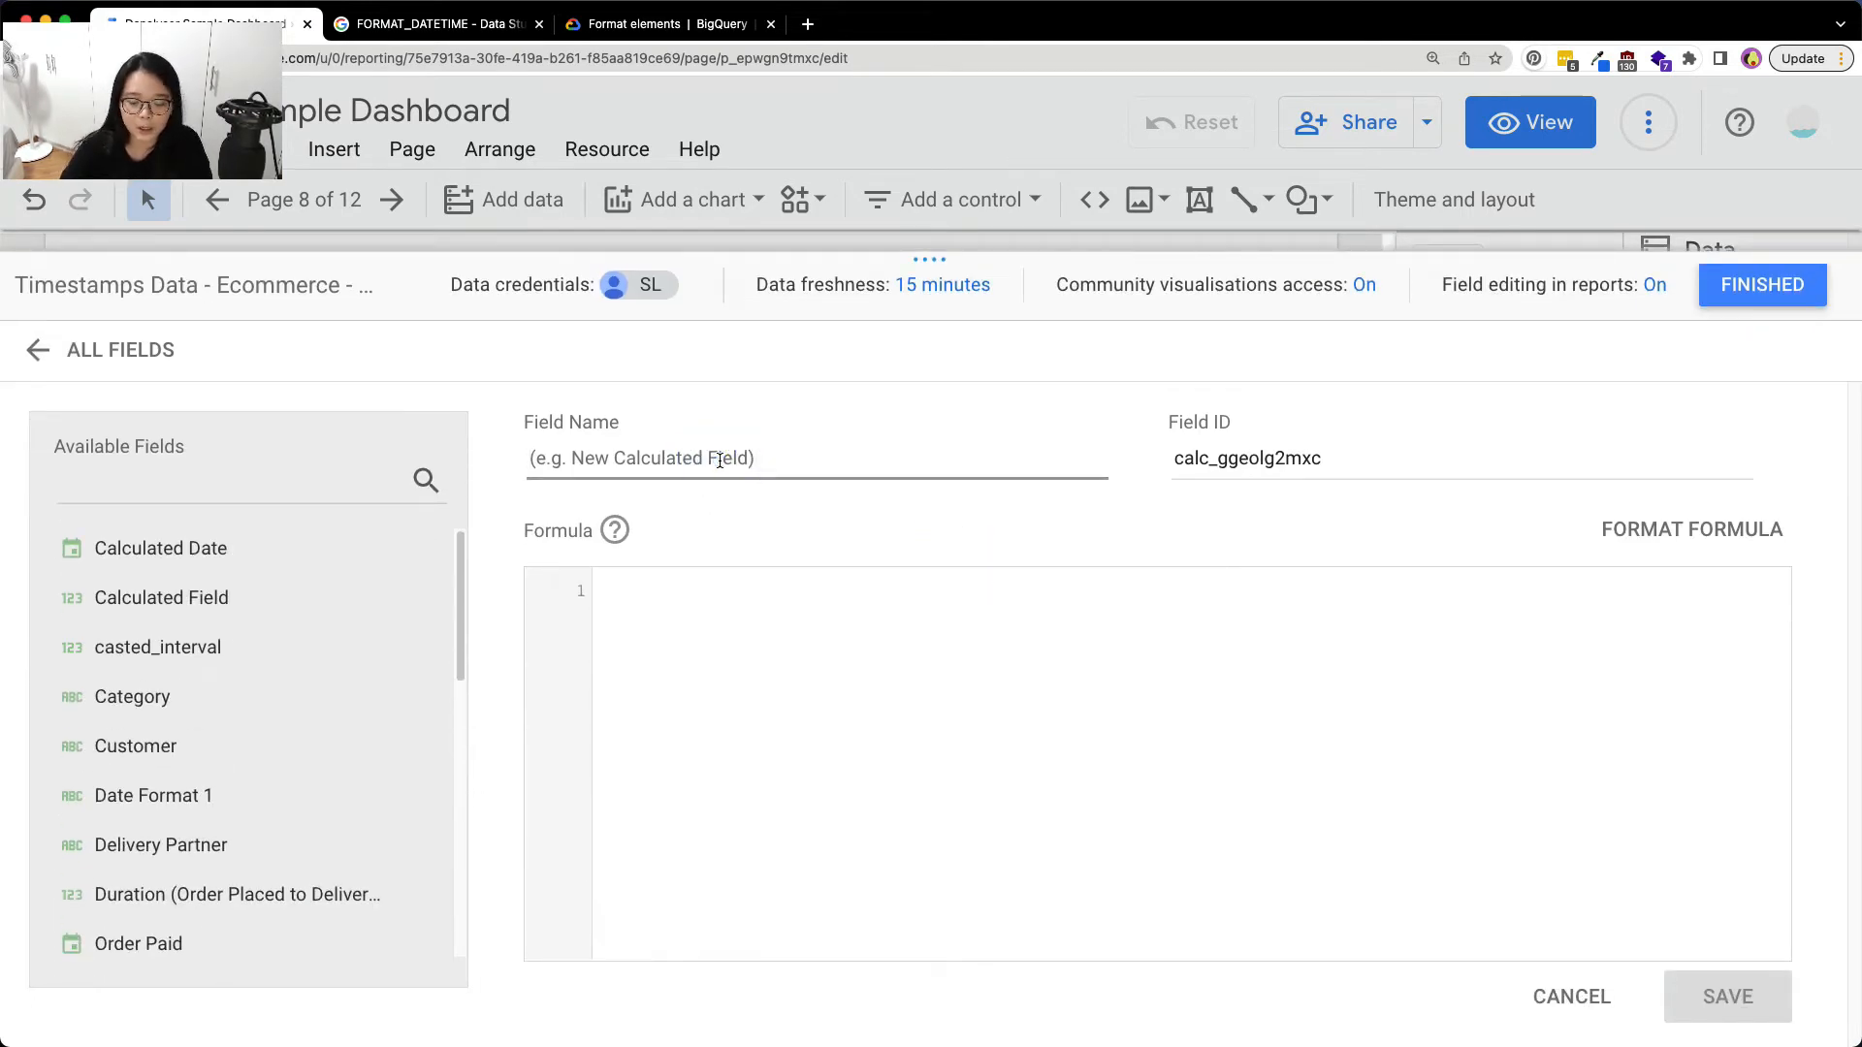
# Create and save Date Format 2 as FORMAT_DATETIME("%c", Order Paid)
pyautogui.write('Date Format 2')
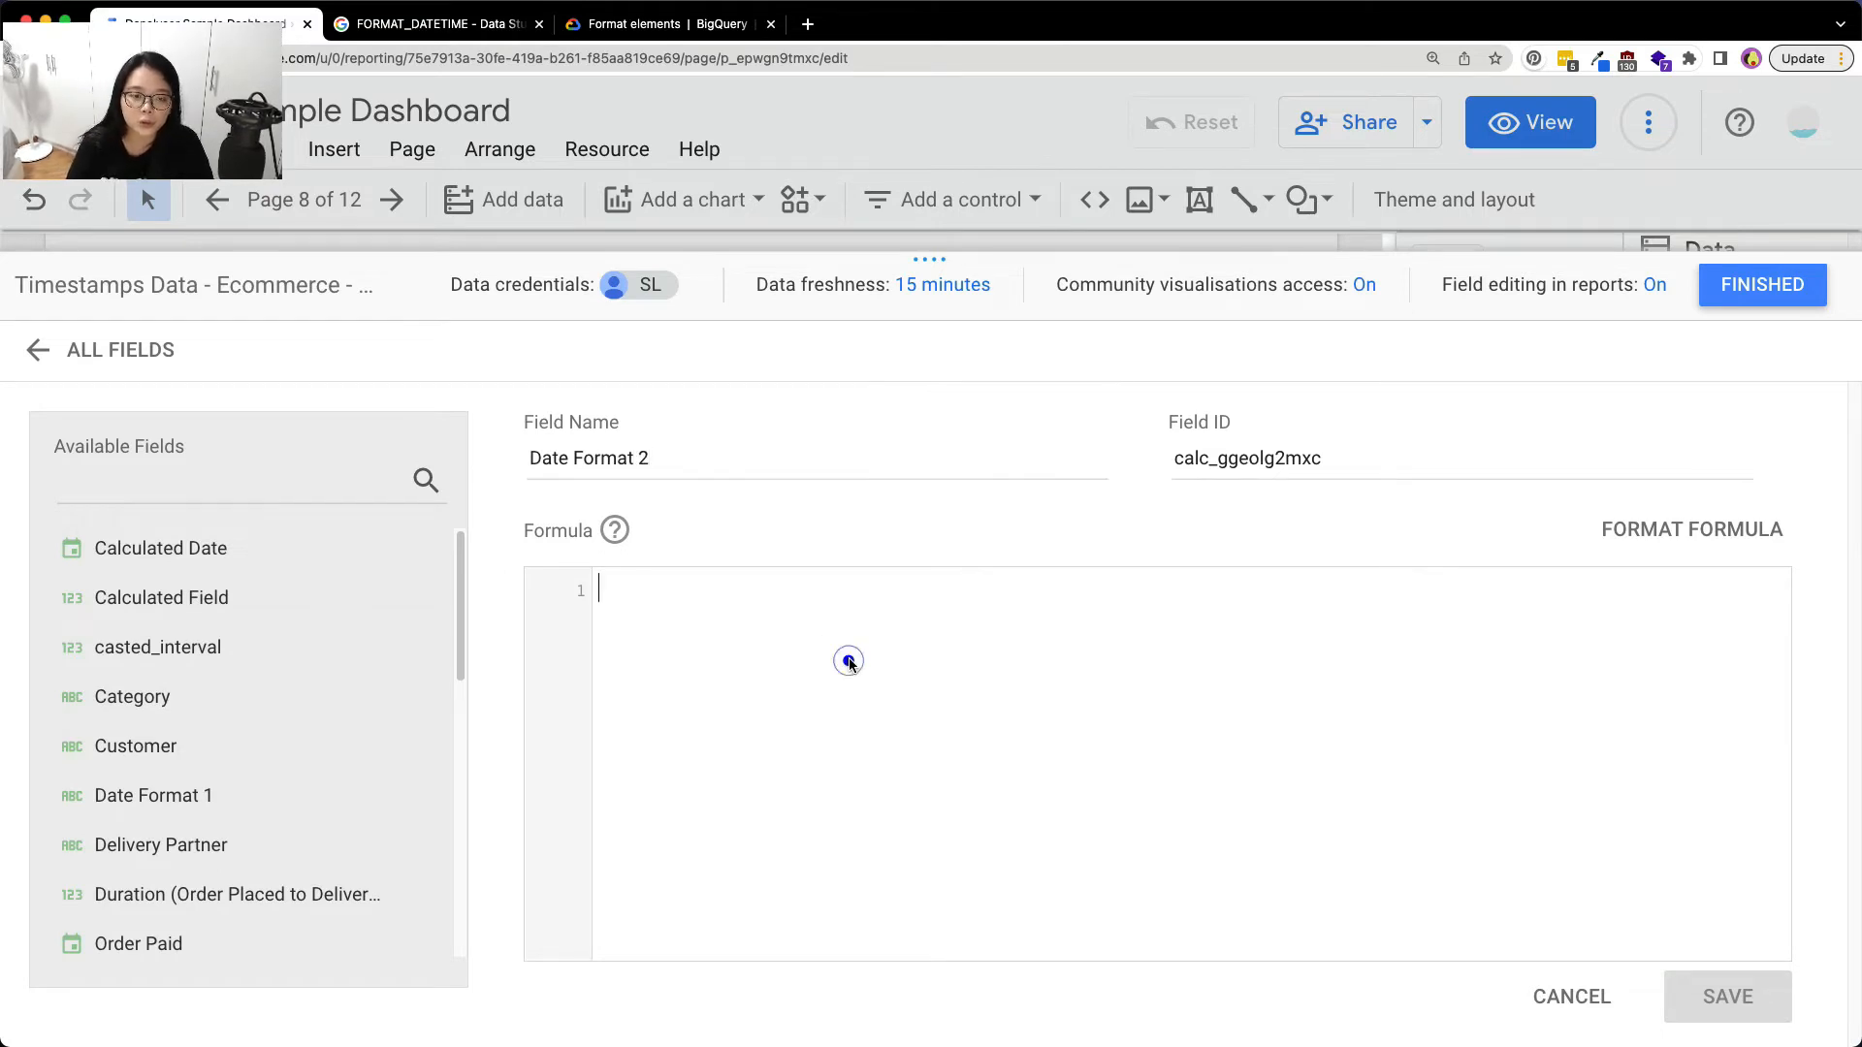
pyautogui.write('FORMAT')
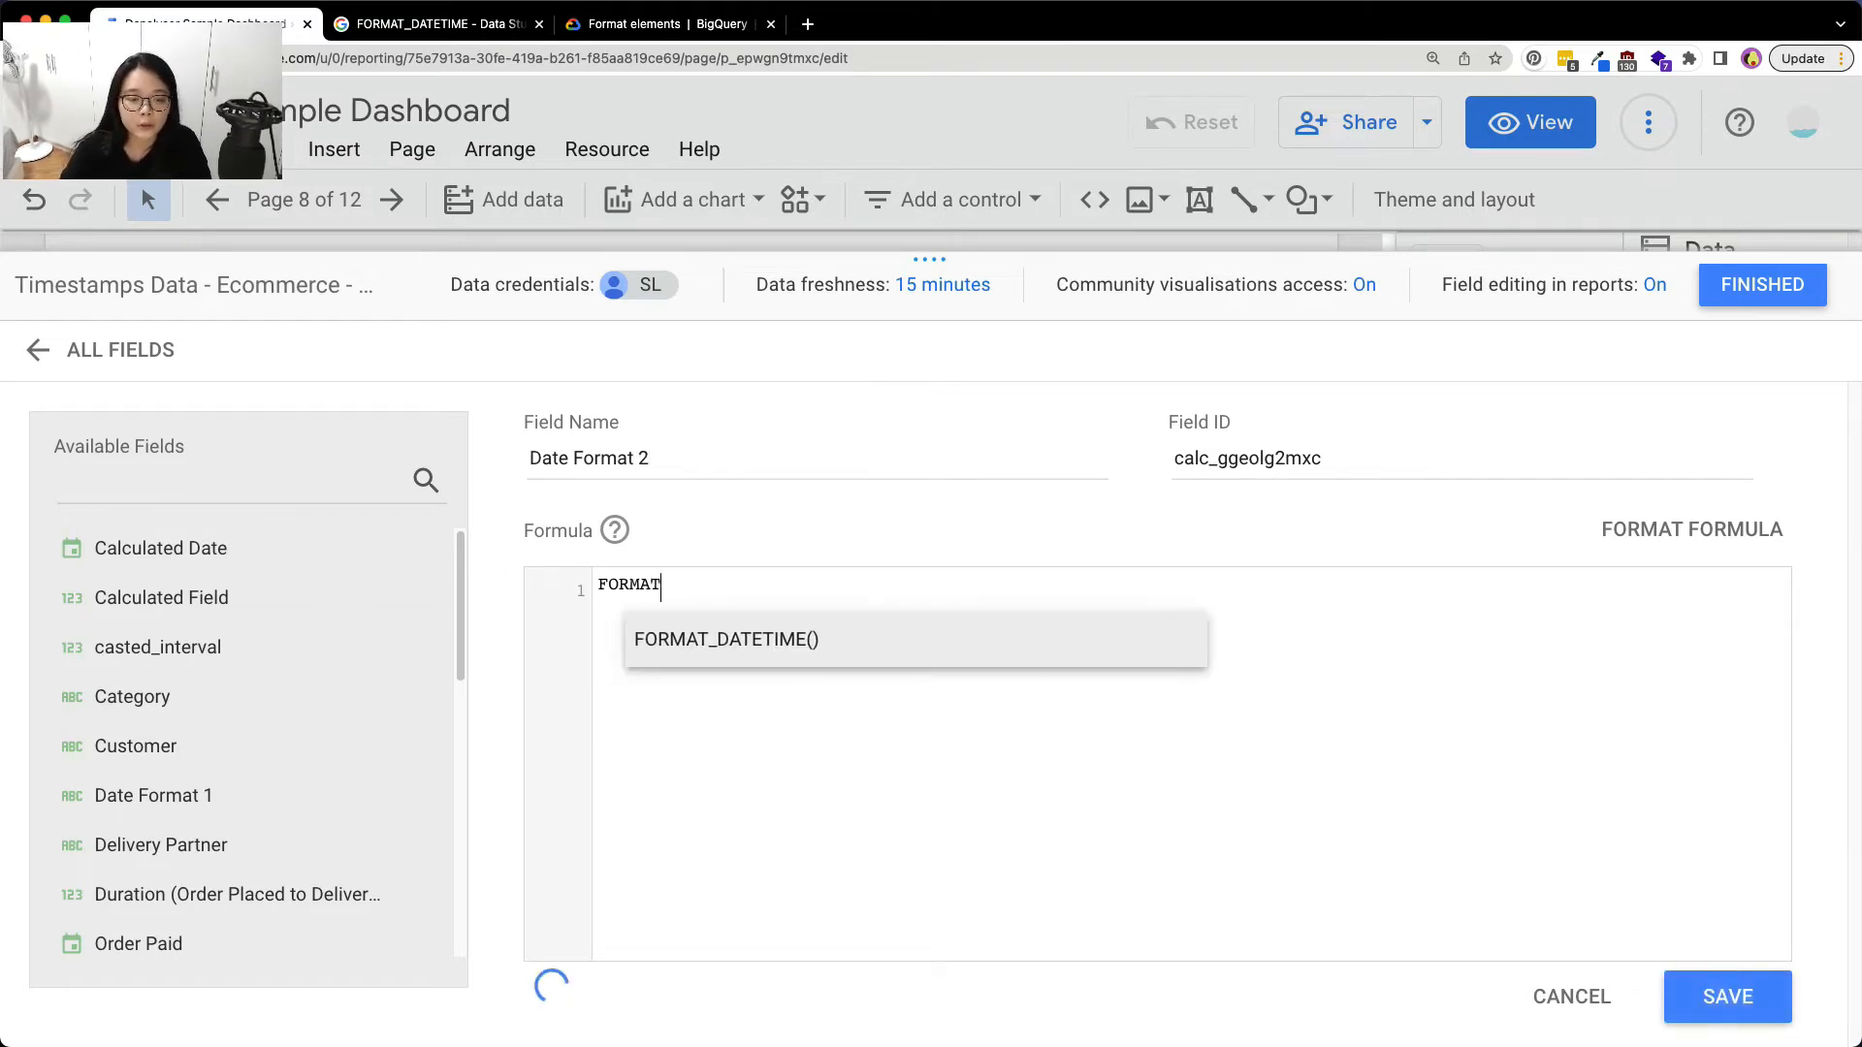
pyautogui.click(726, 640)
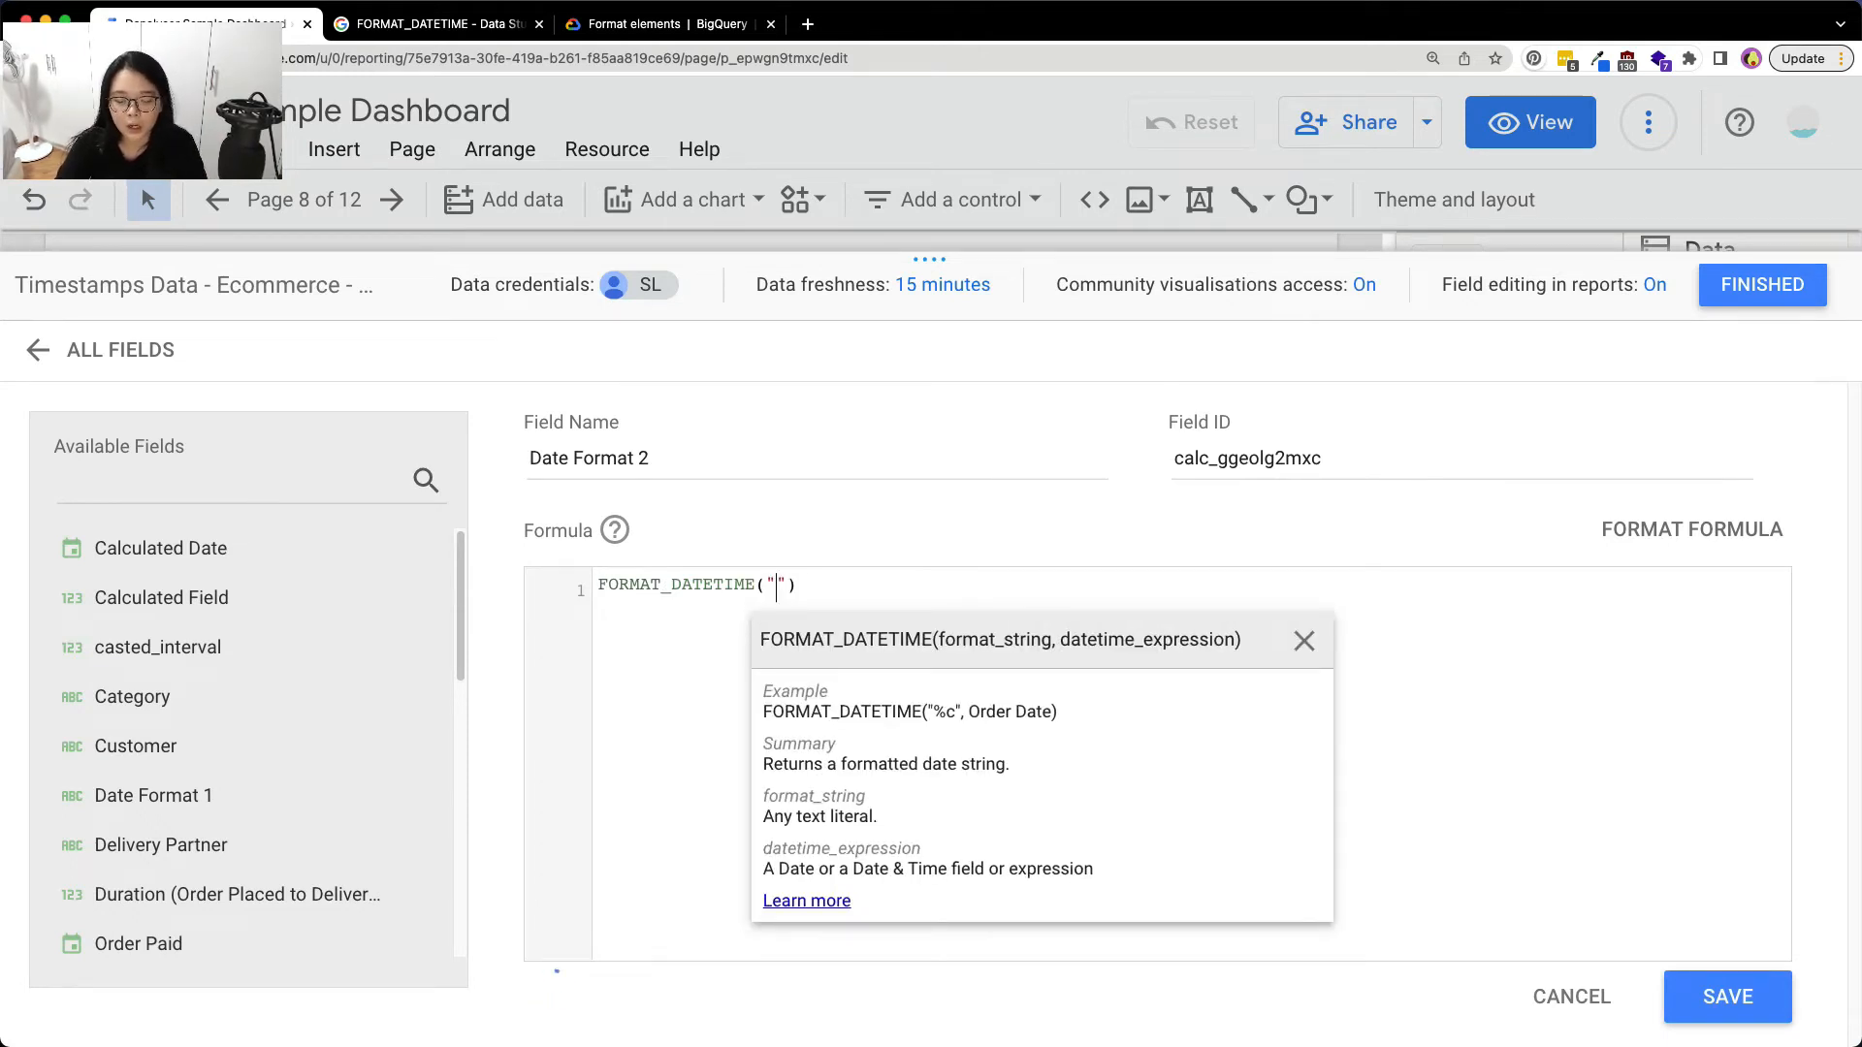
pyautogui.write('%')
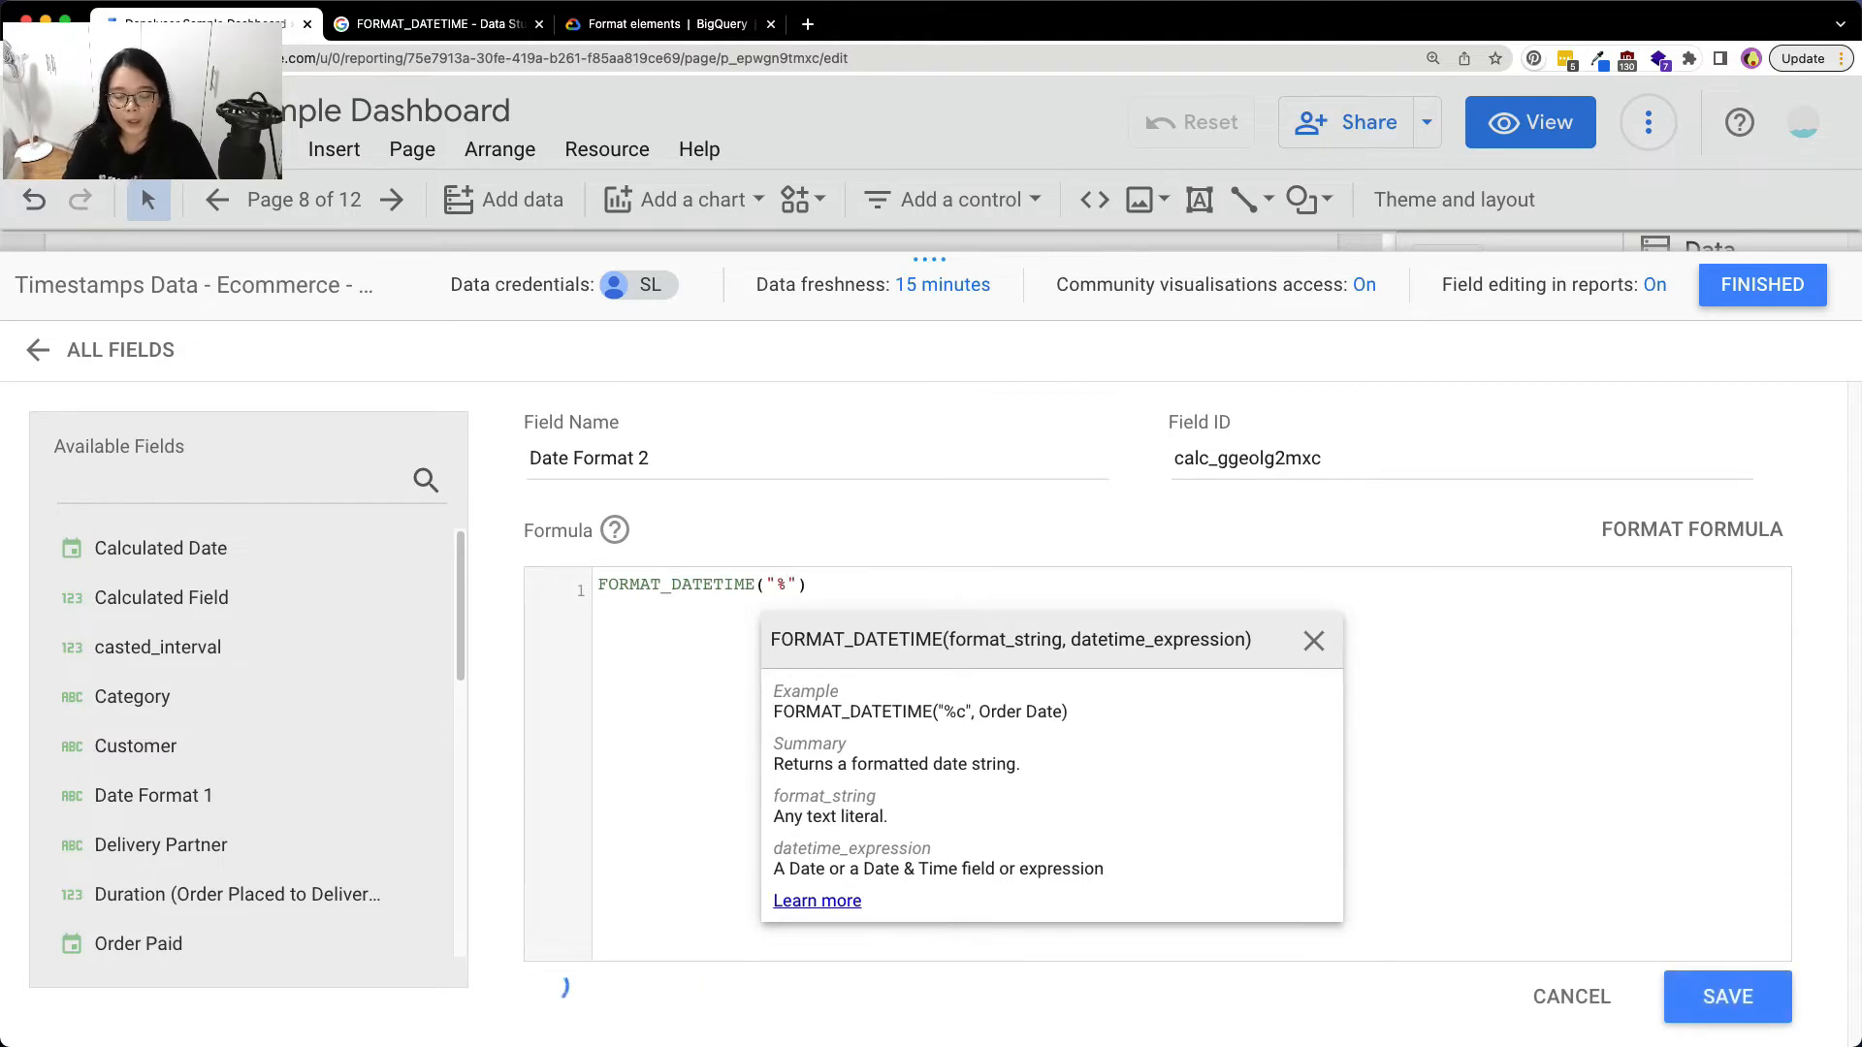
pyautogui.write('c')
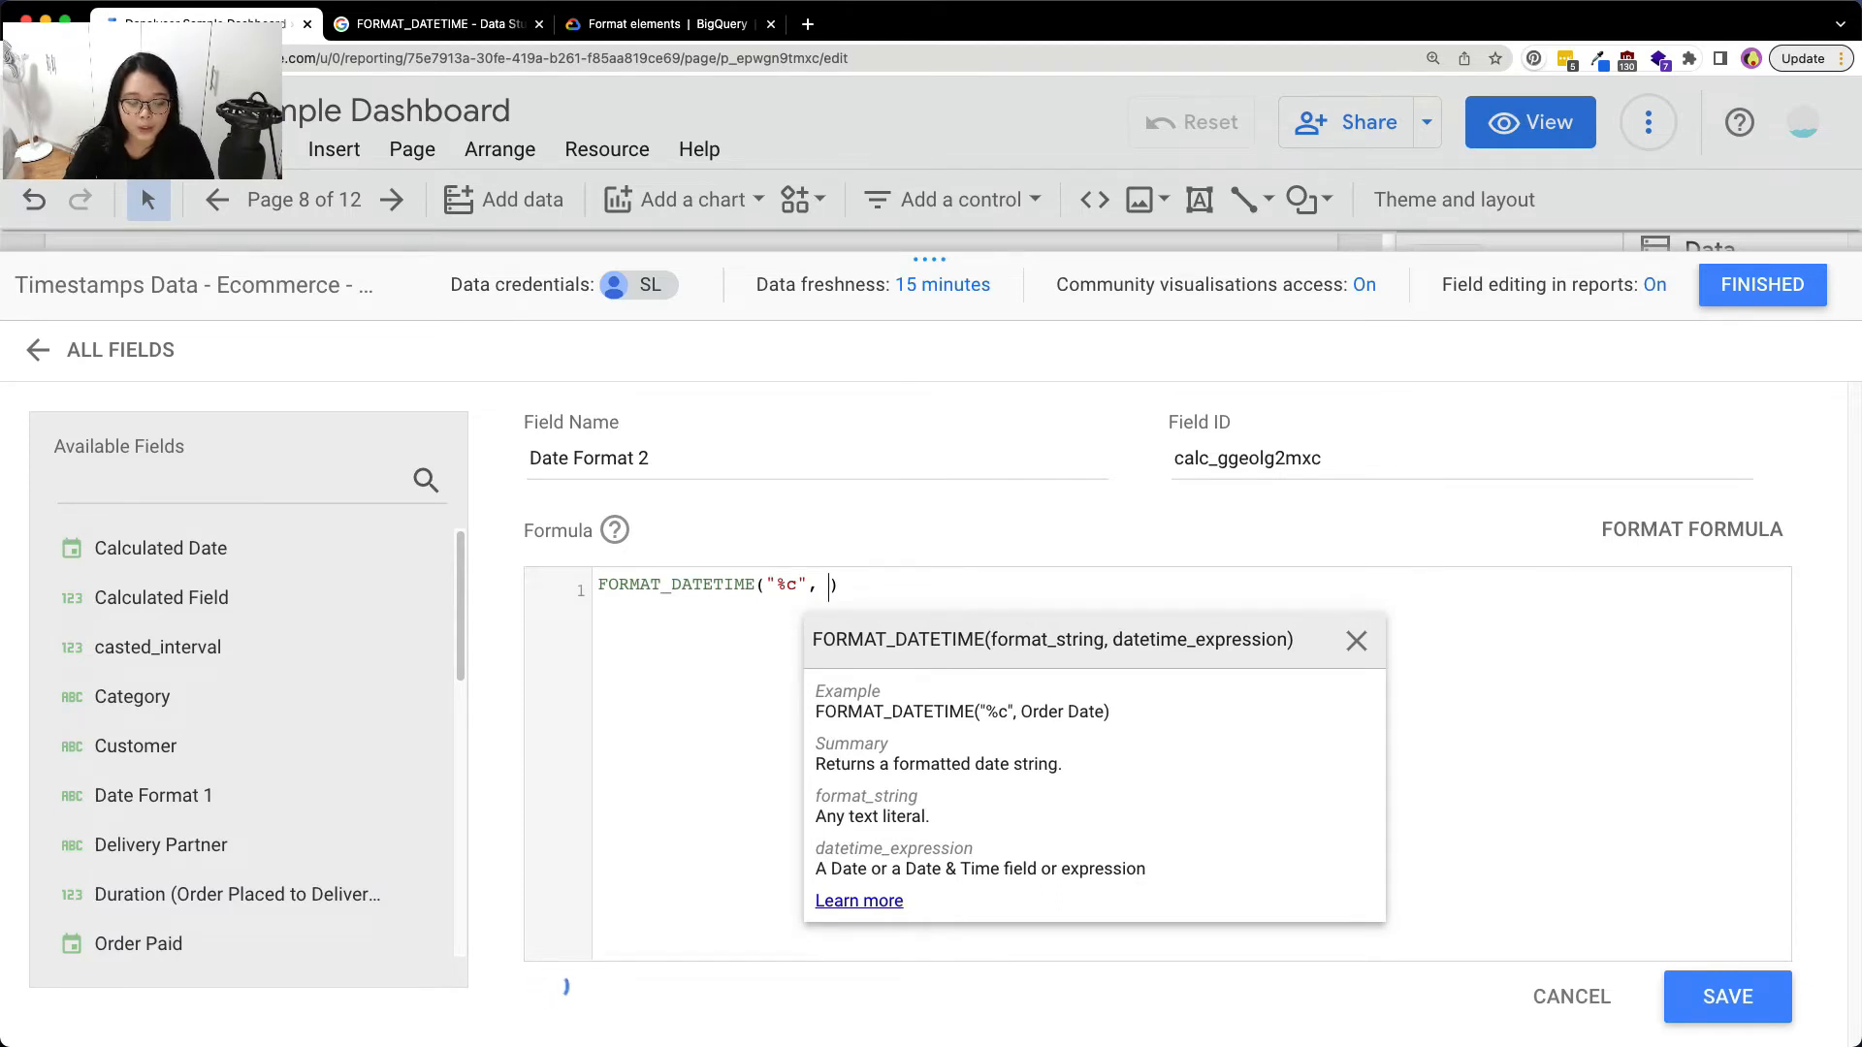
pyautogui.write('Order Paid')
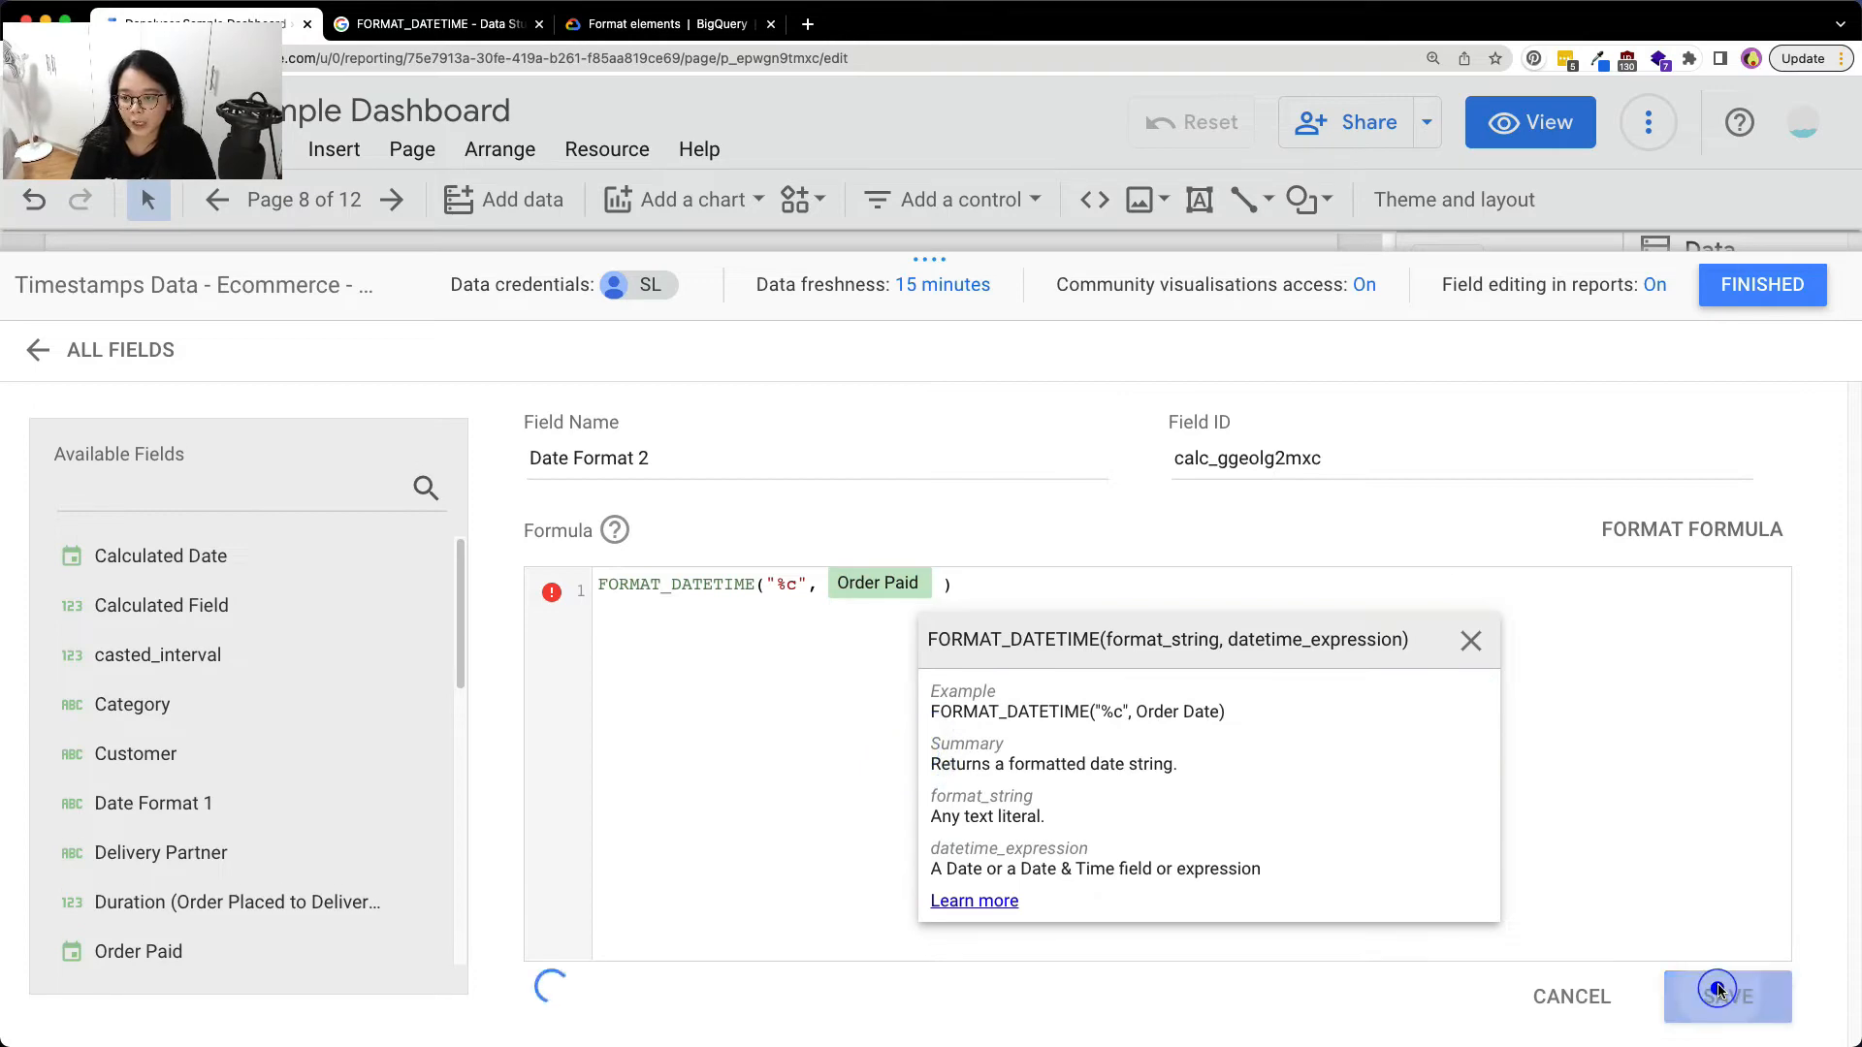
pyautogui.click(1718, 997)
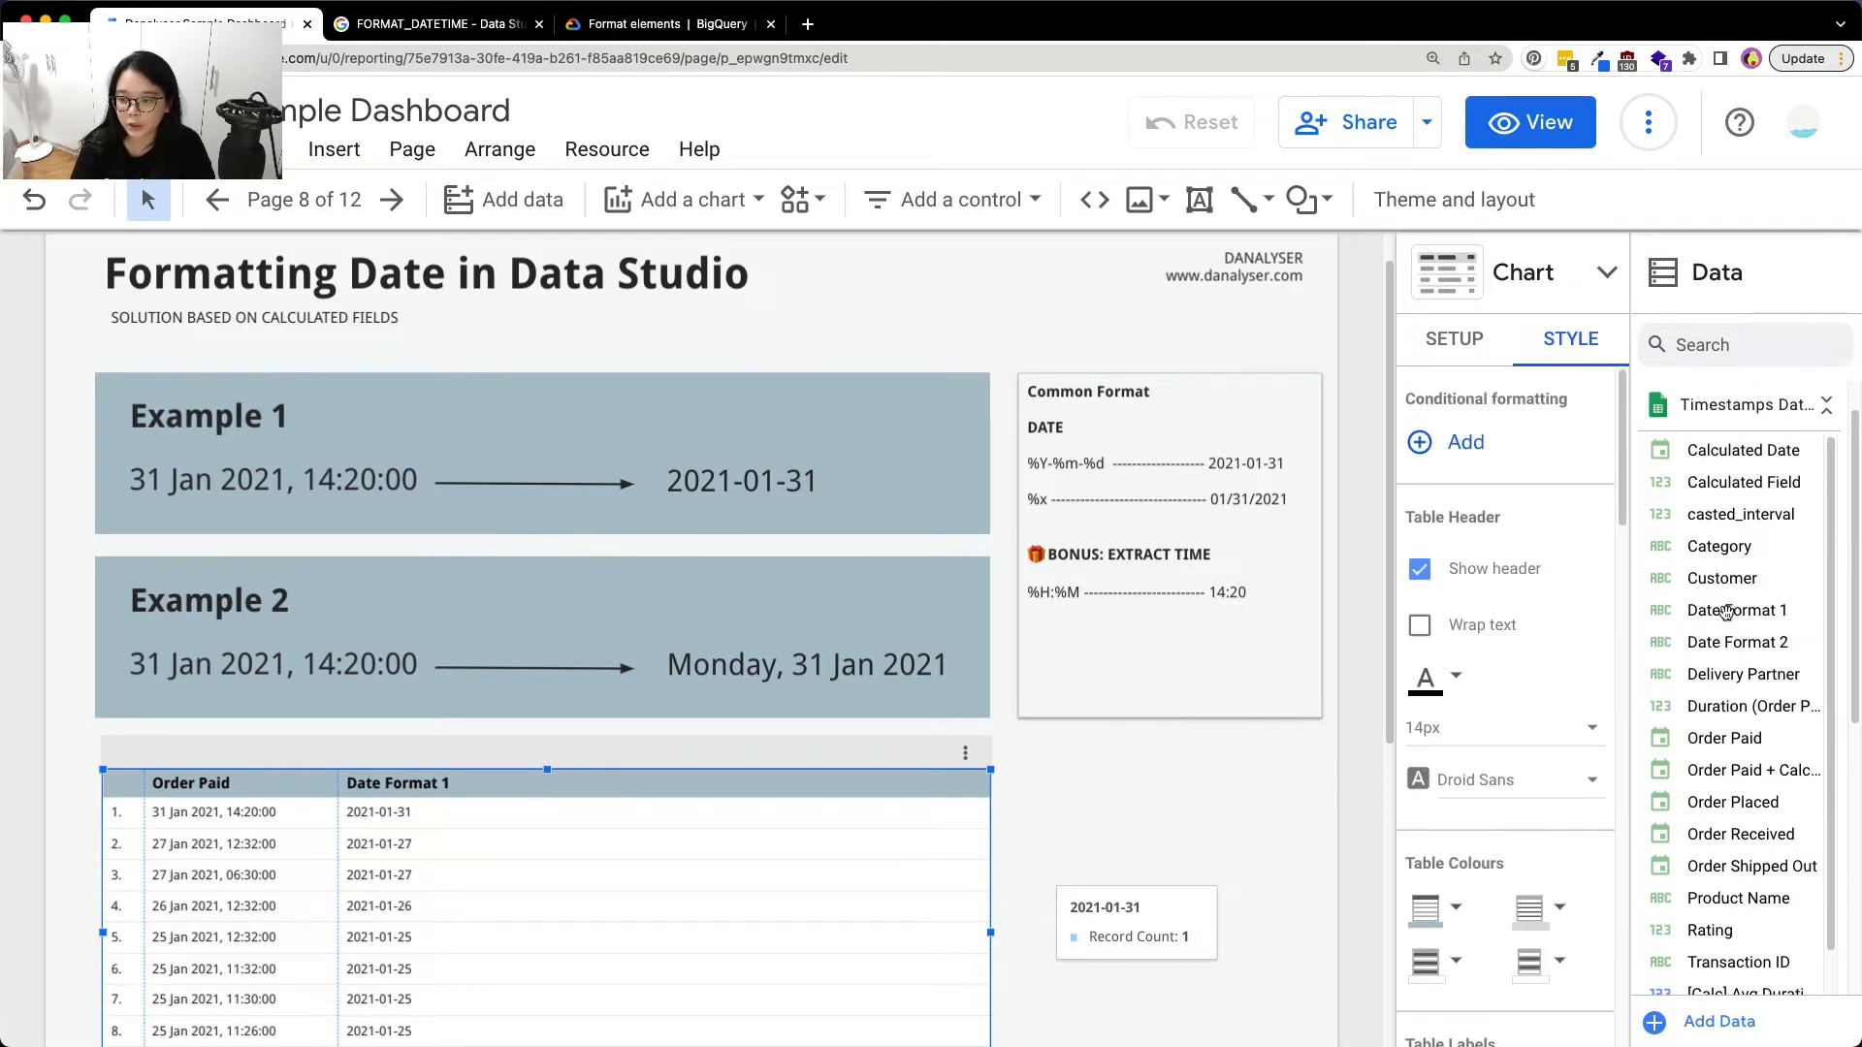
# Show Date Format 2 in the table as values like Sun Jan 31 14:20:00 2021, then consult the BigQuery reference
pyautogui.scroll(-3)
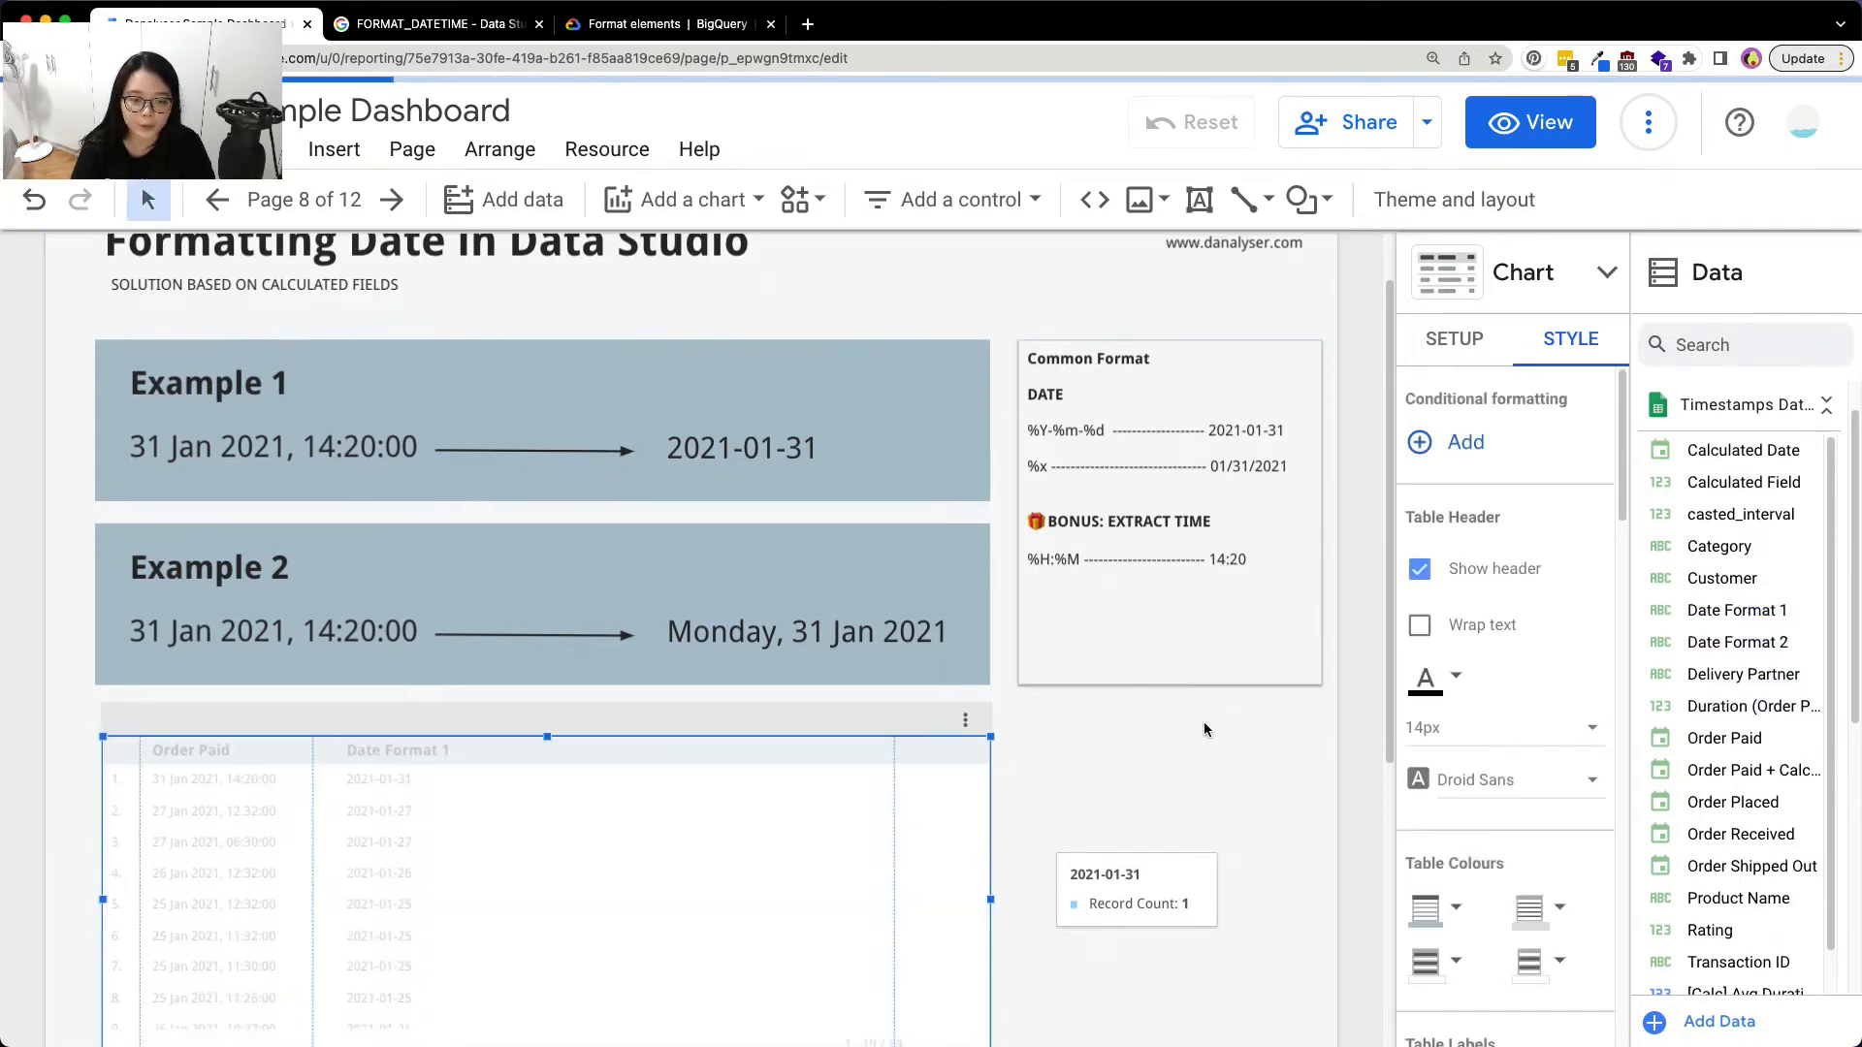
pyautogui.scroll(-3)
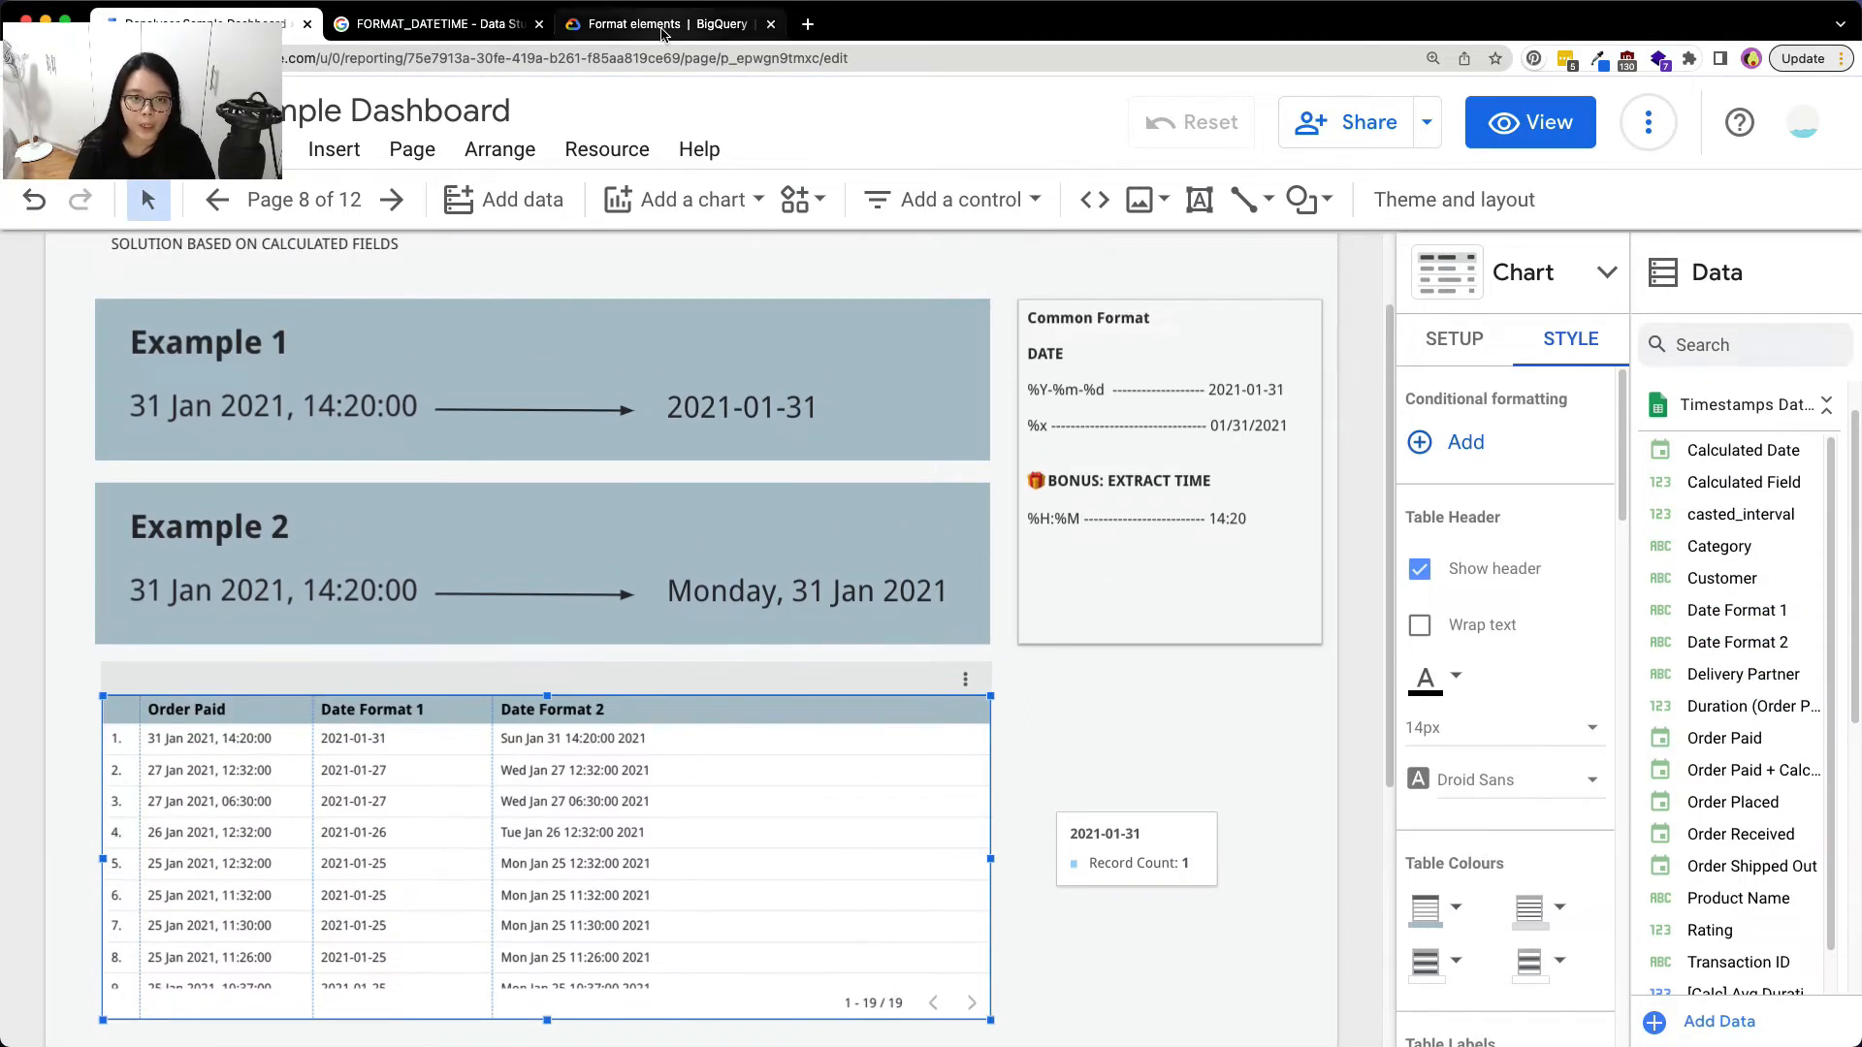
pyautogui.click(662, 23)
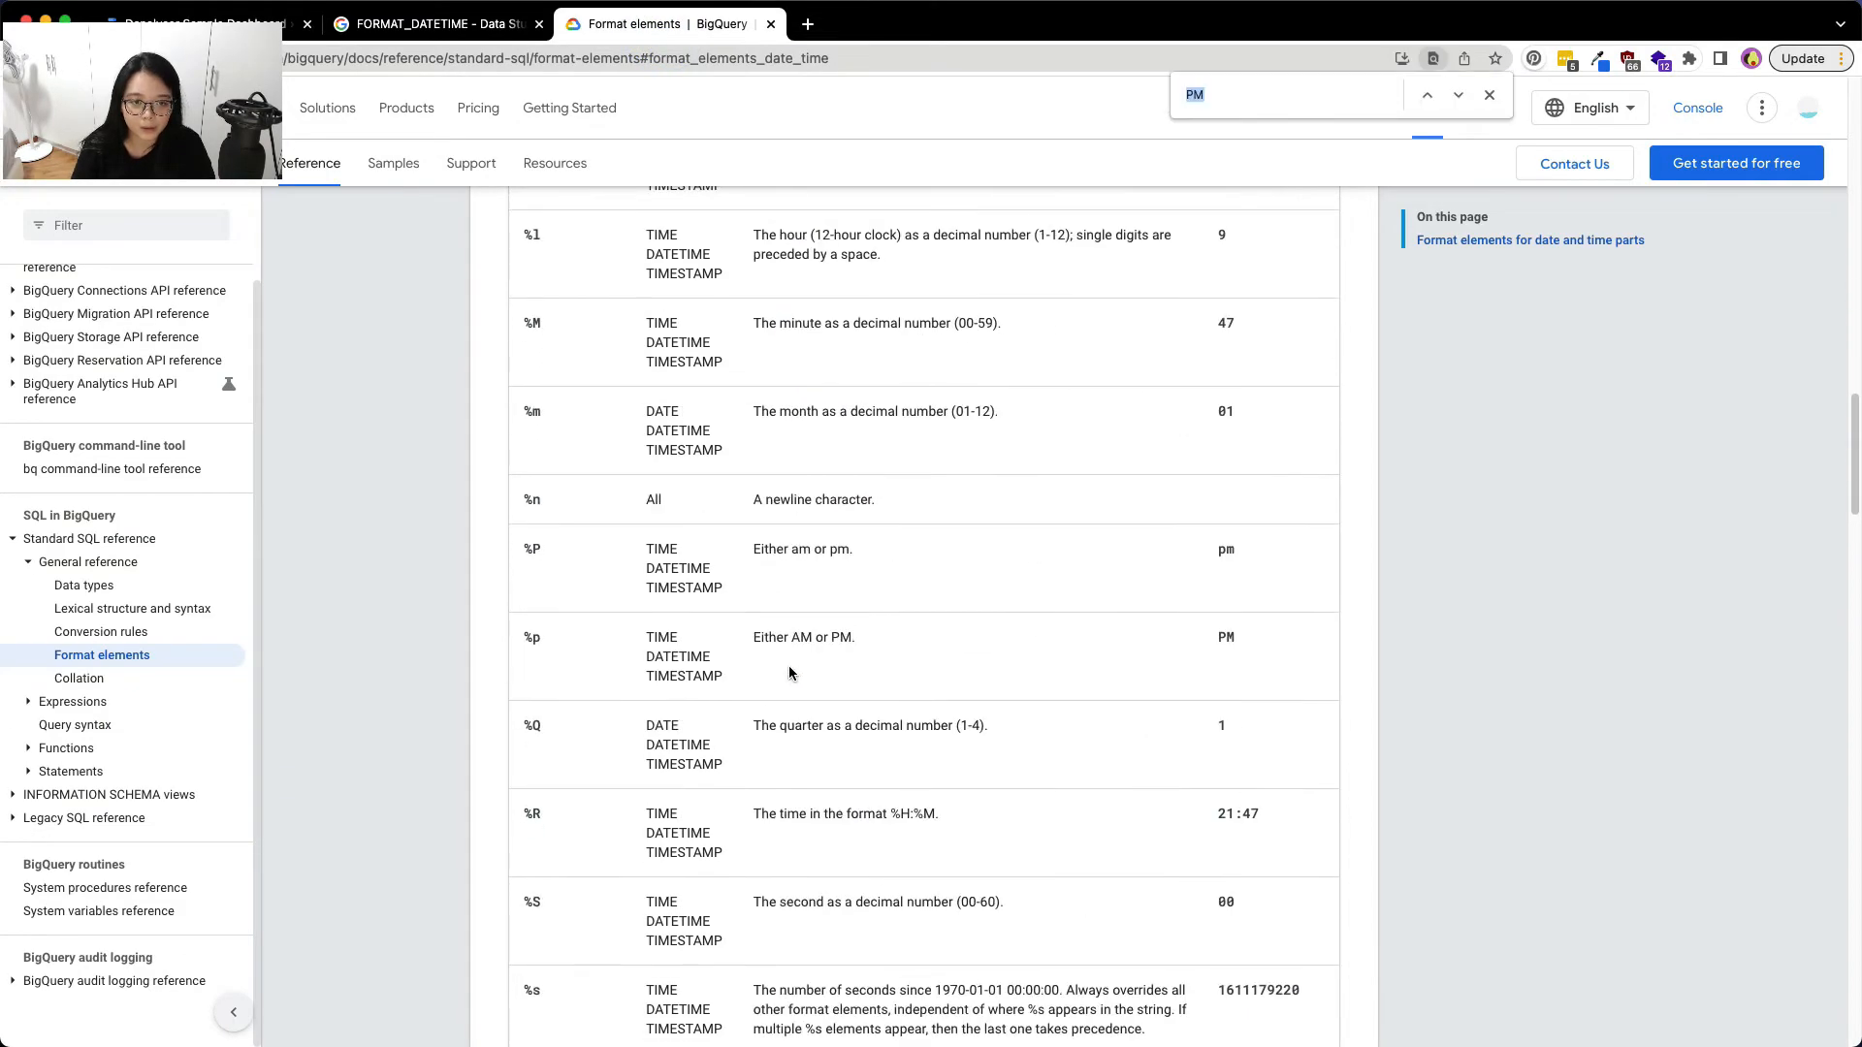
# Search the BigQuery docs for %x and return to change Date Format 2's format to "%x"
pyautogui.write('%x')
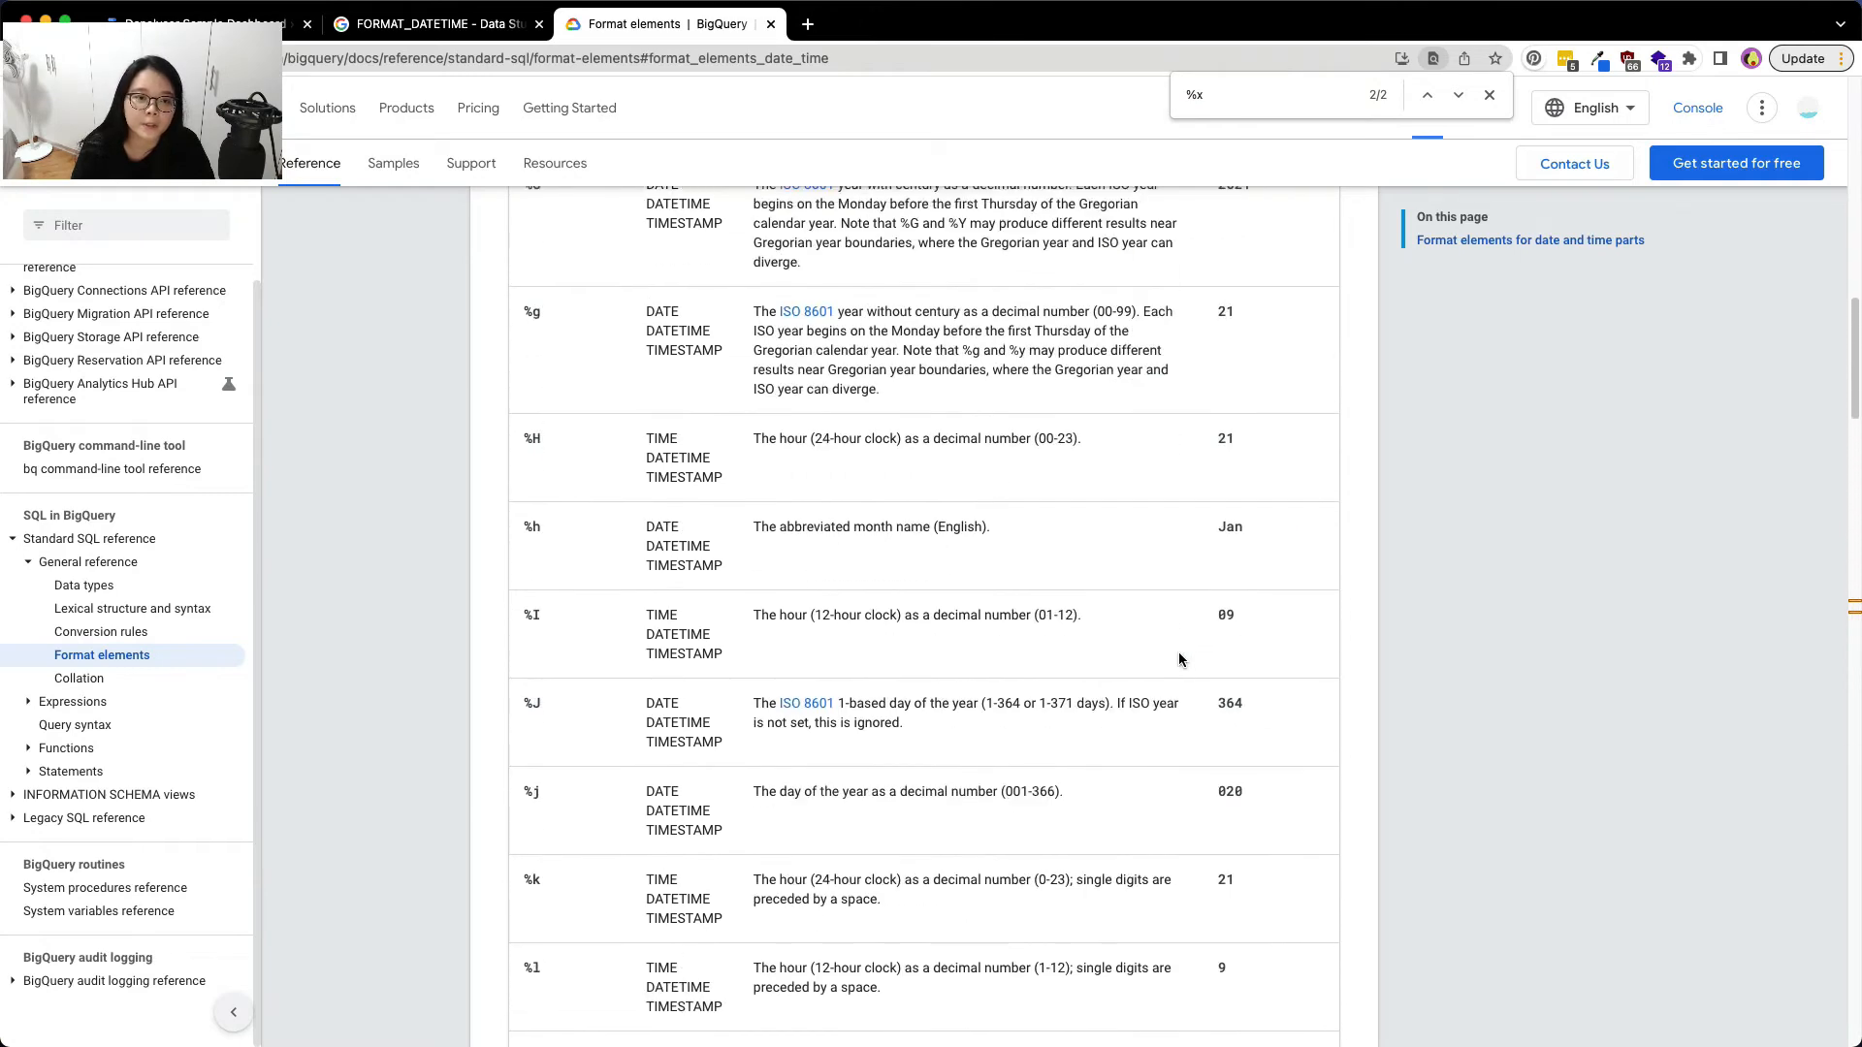
pyautogui.click(204, 23)
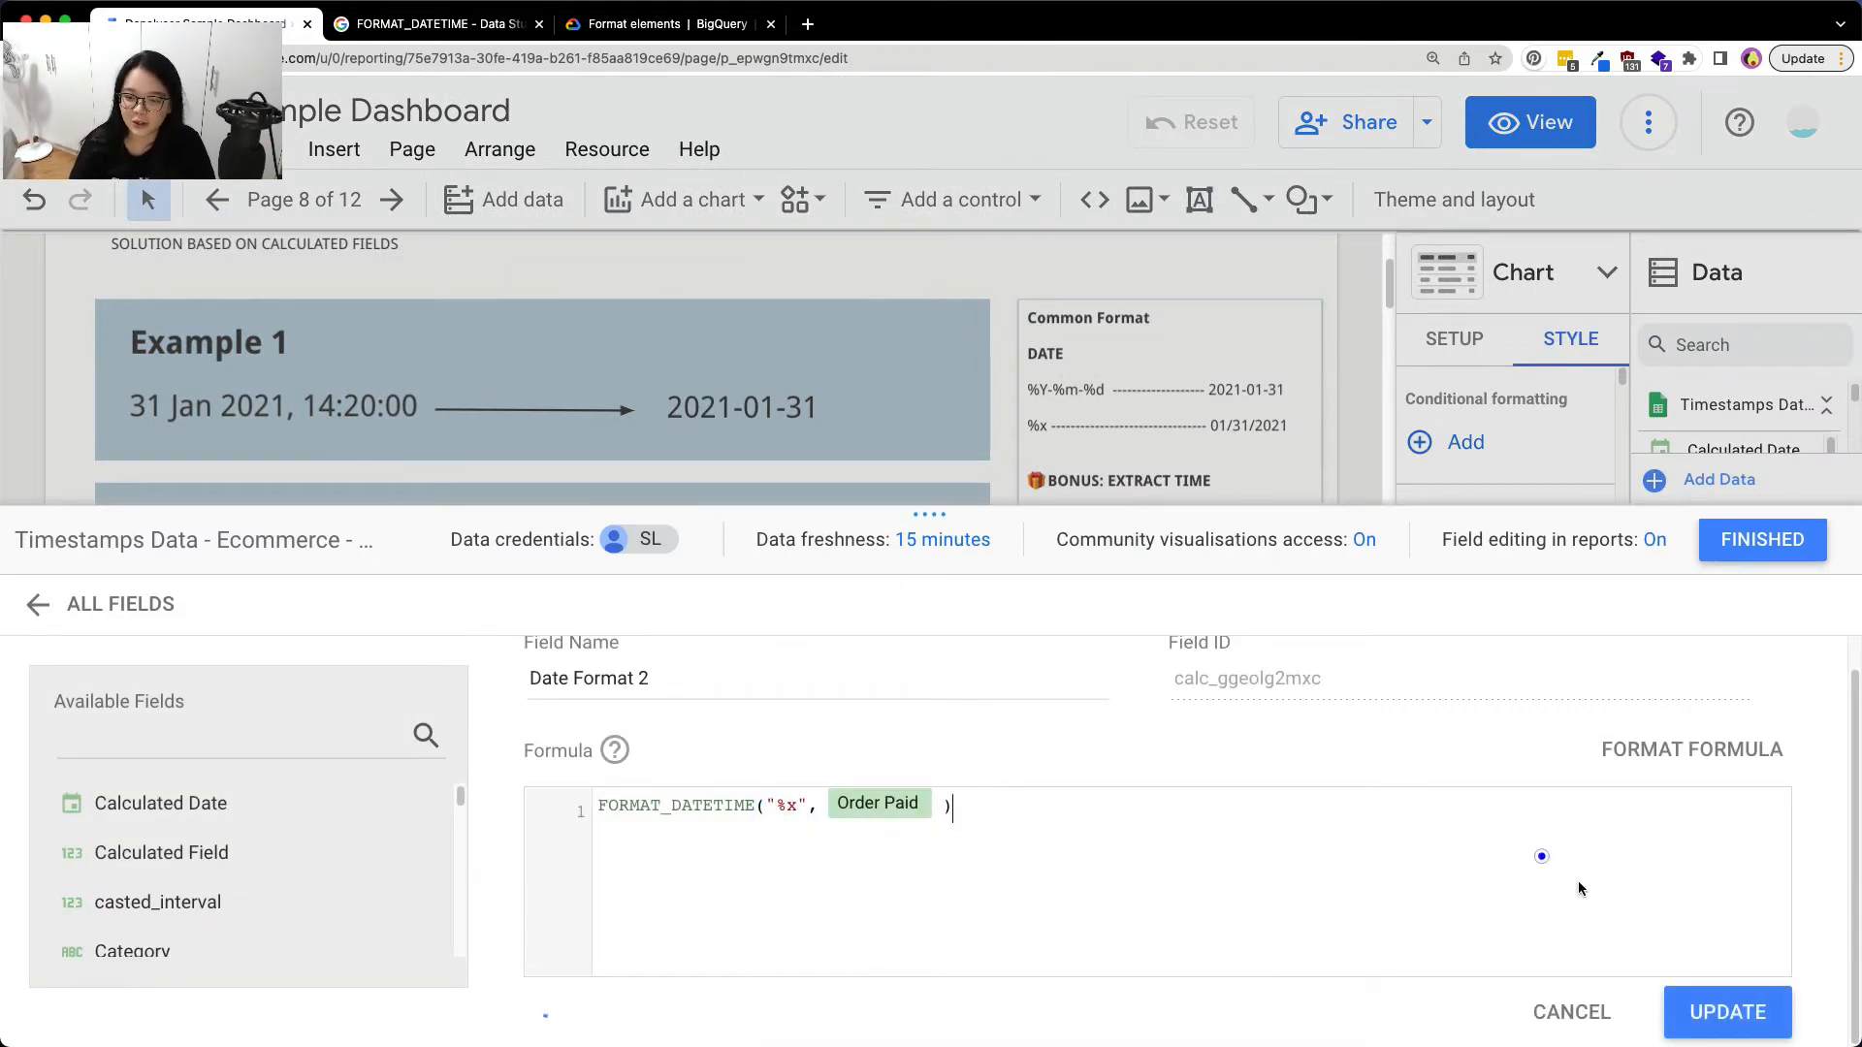
# Apply the %x format so Date Format 2 shows 01/31/21-style dates, then revisit the %x docs reference
pyautogui.click(1727, 1012)
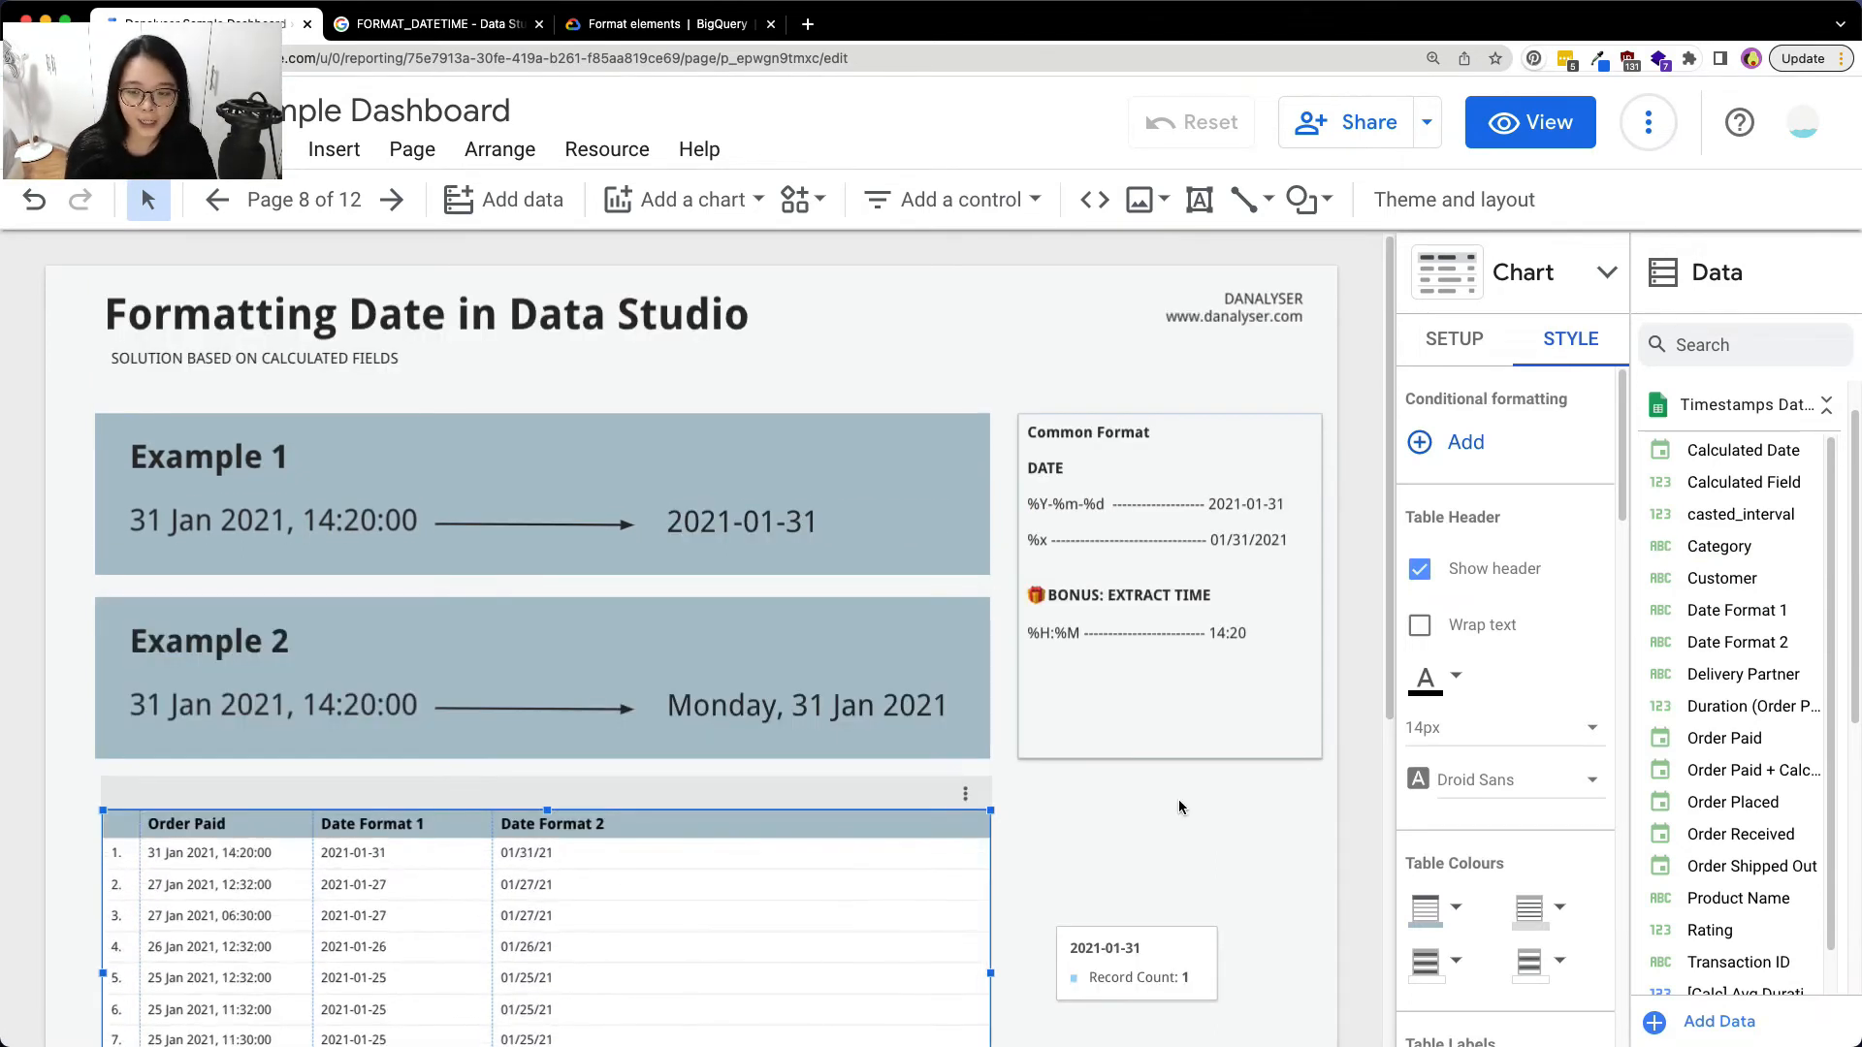
pyautogui.scroll(-3)
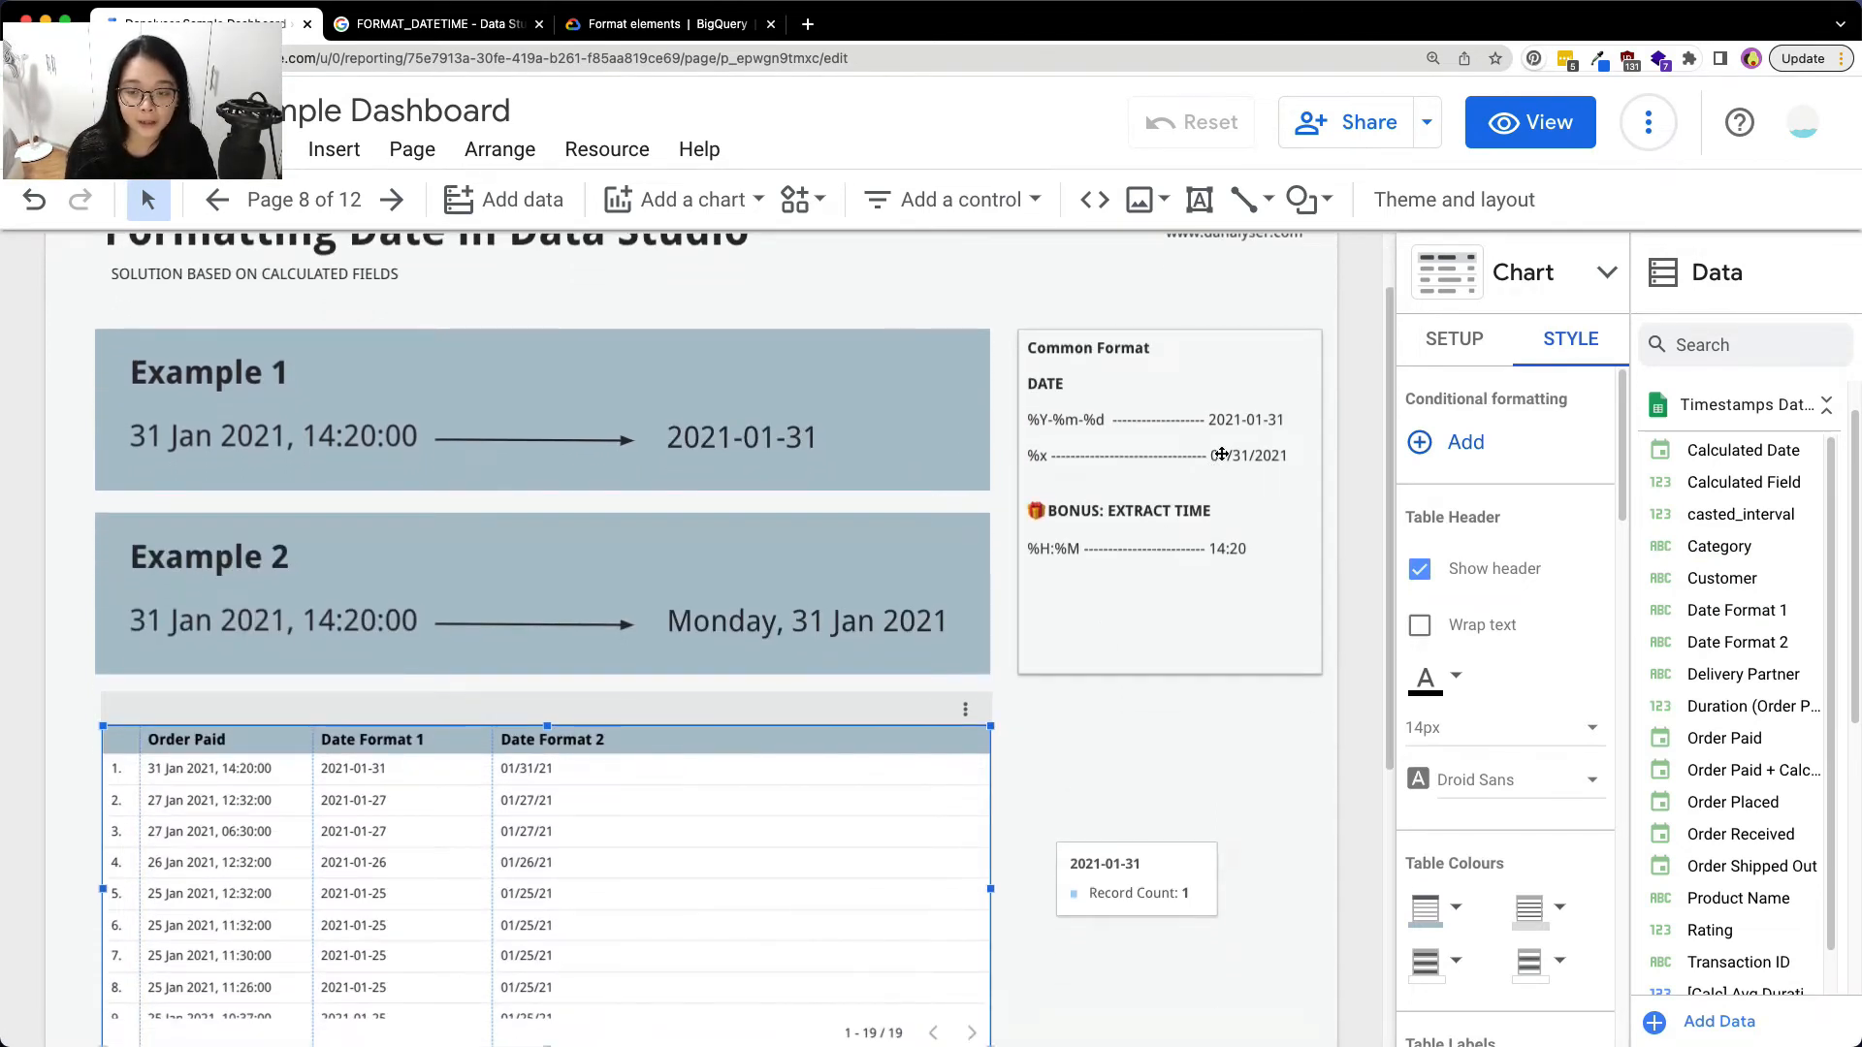
pyautogui.doubleClick(1245, 454)
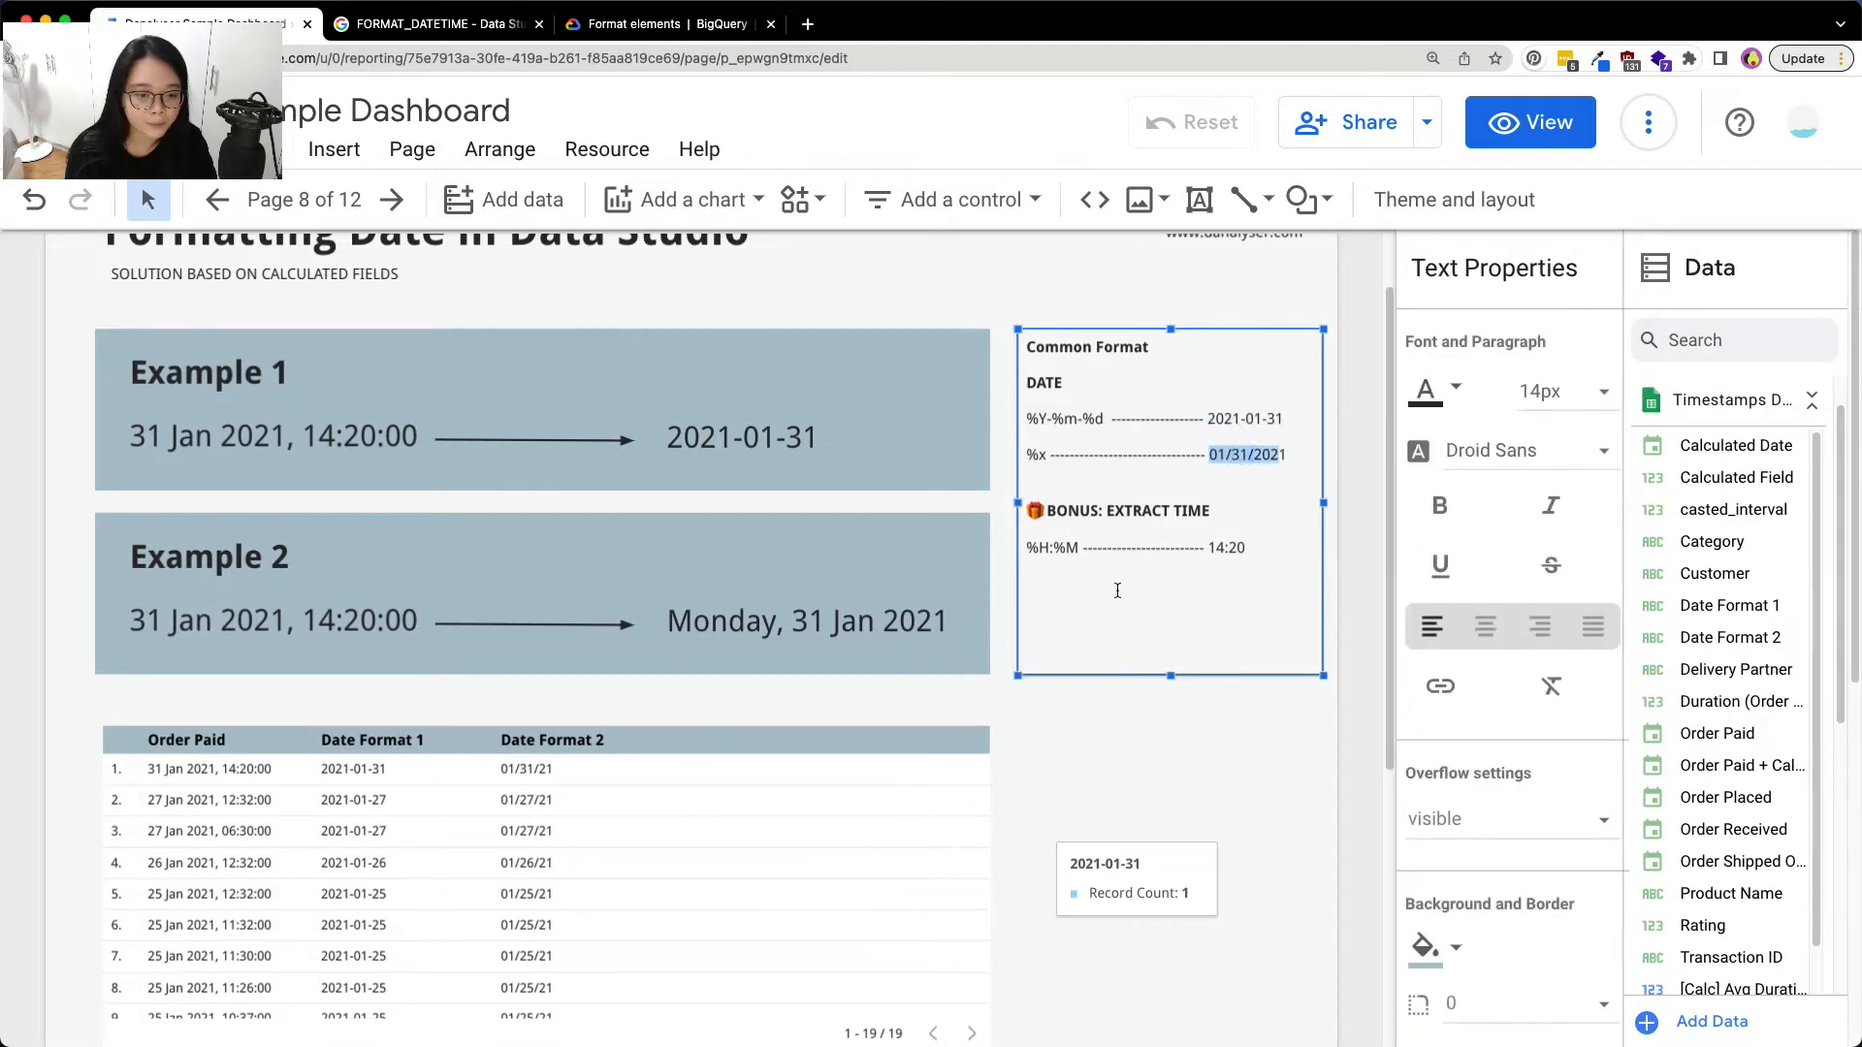
pyautogui.click(679, 25)
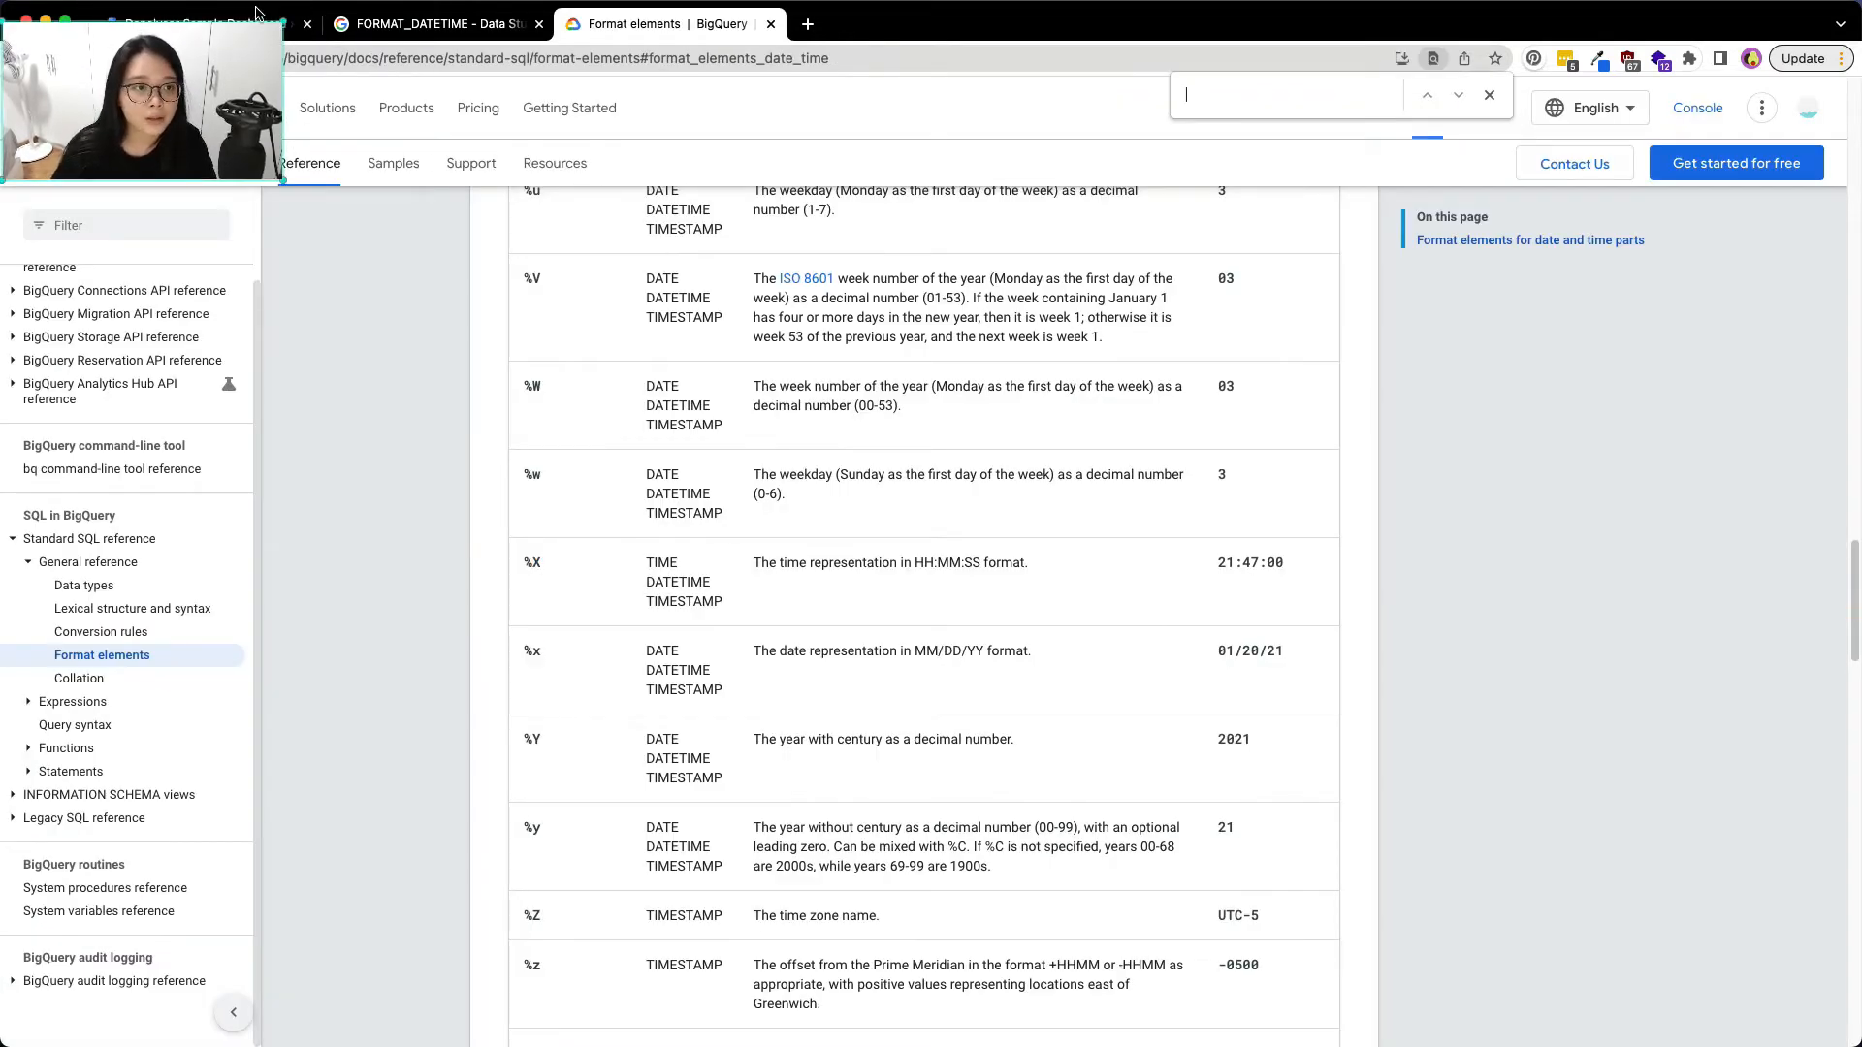
# Return to the report and select the year 2021 in the note's %x example
pyautogui.click(203, 26)
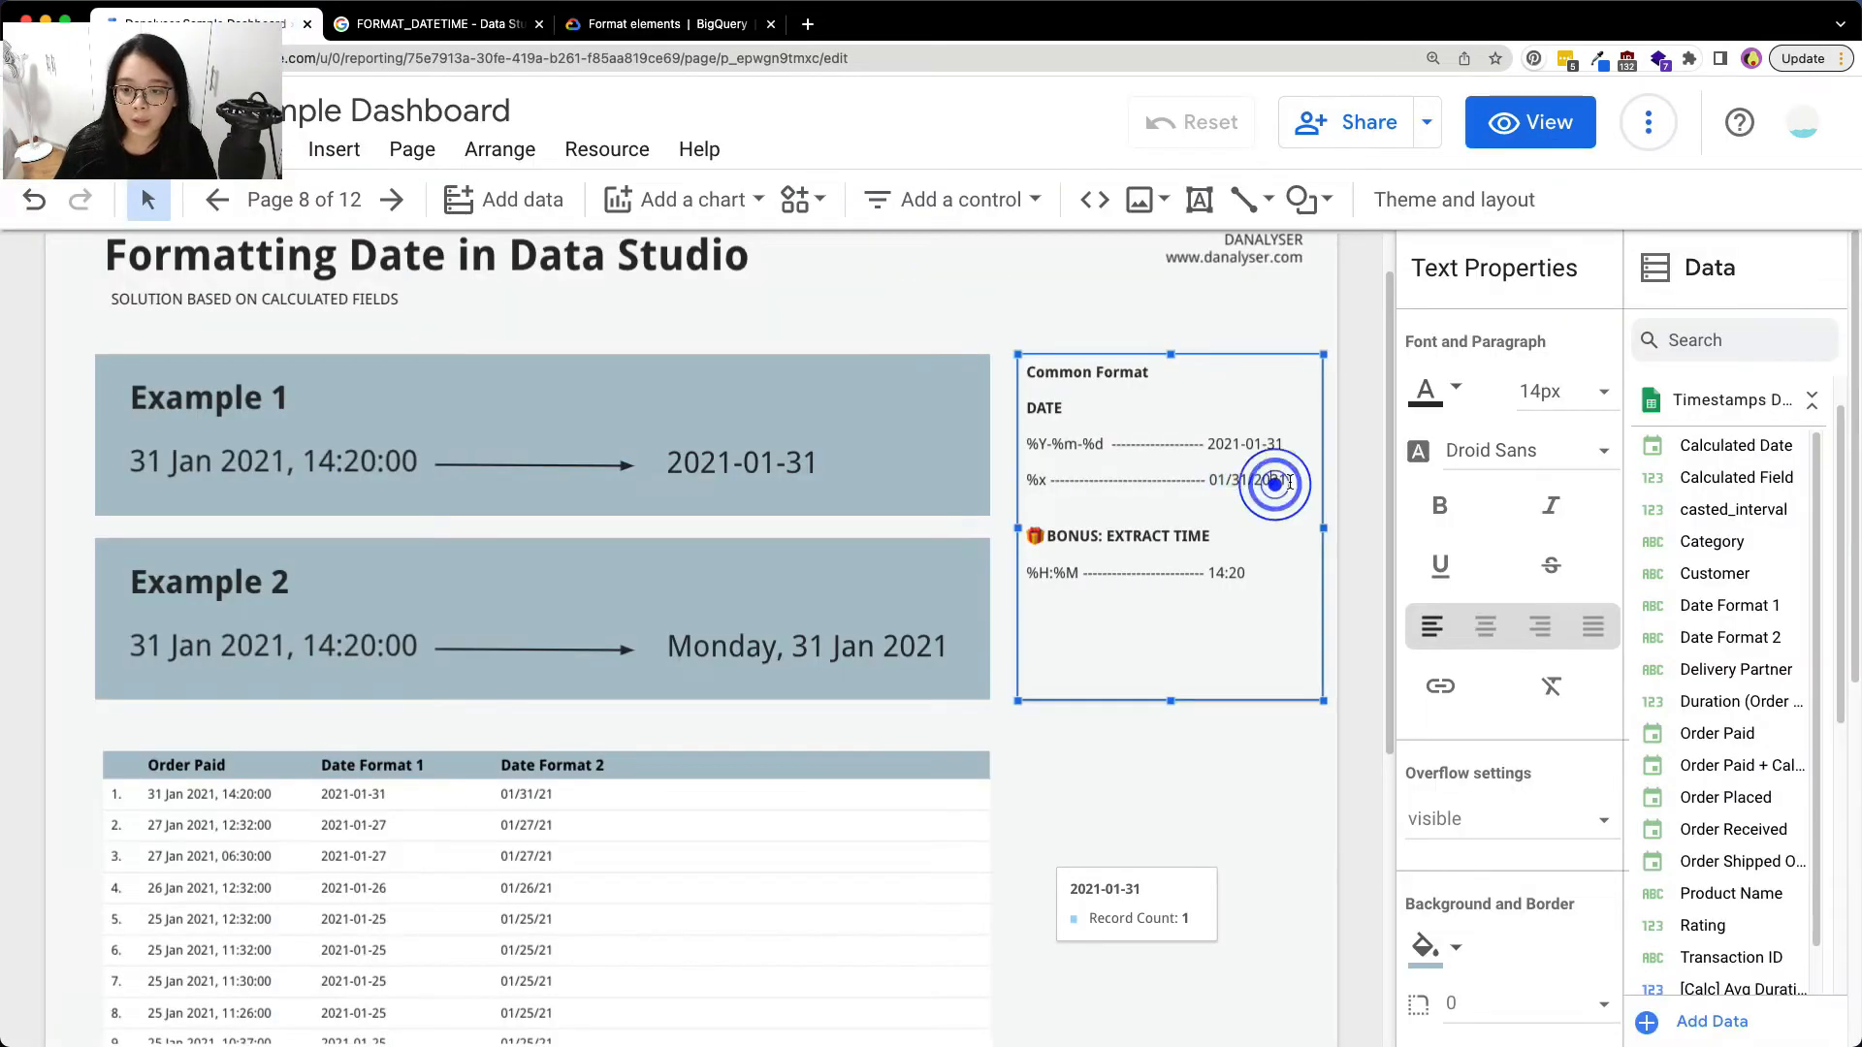
pyautogui.doubleClick(1270, 481)
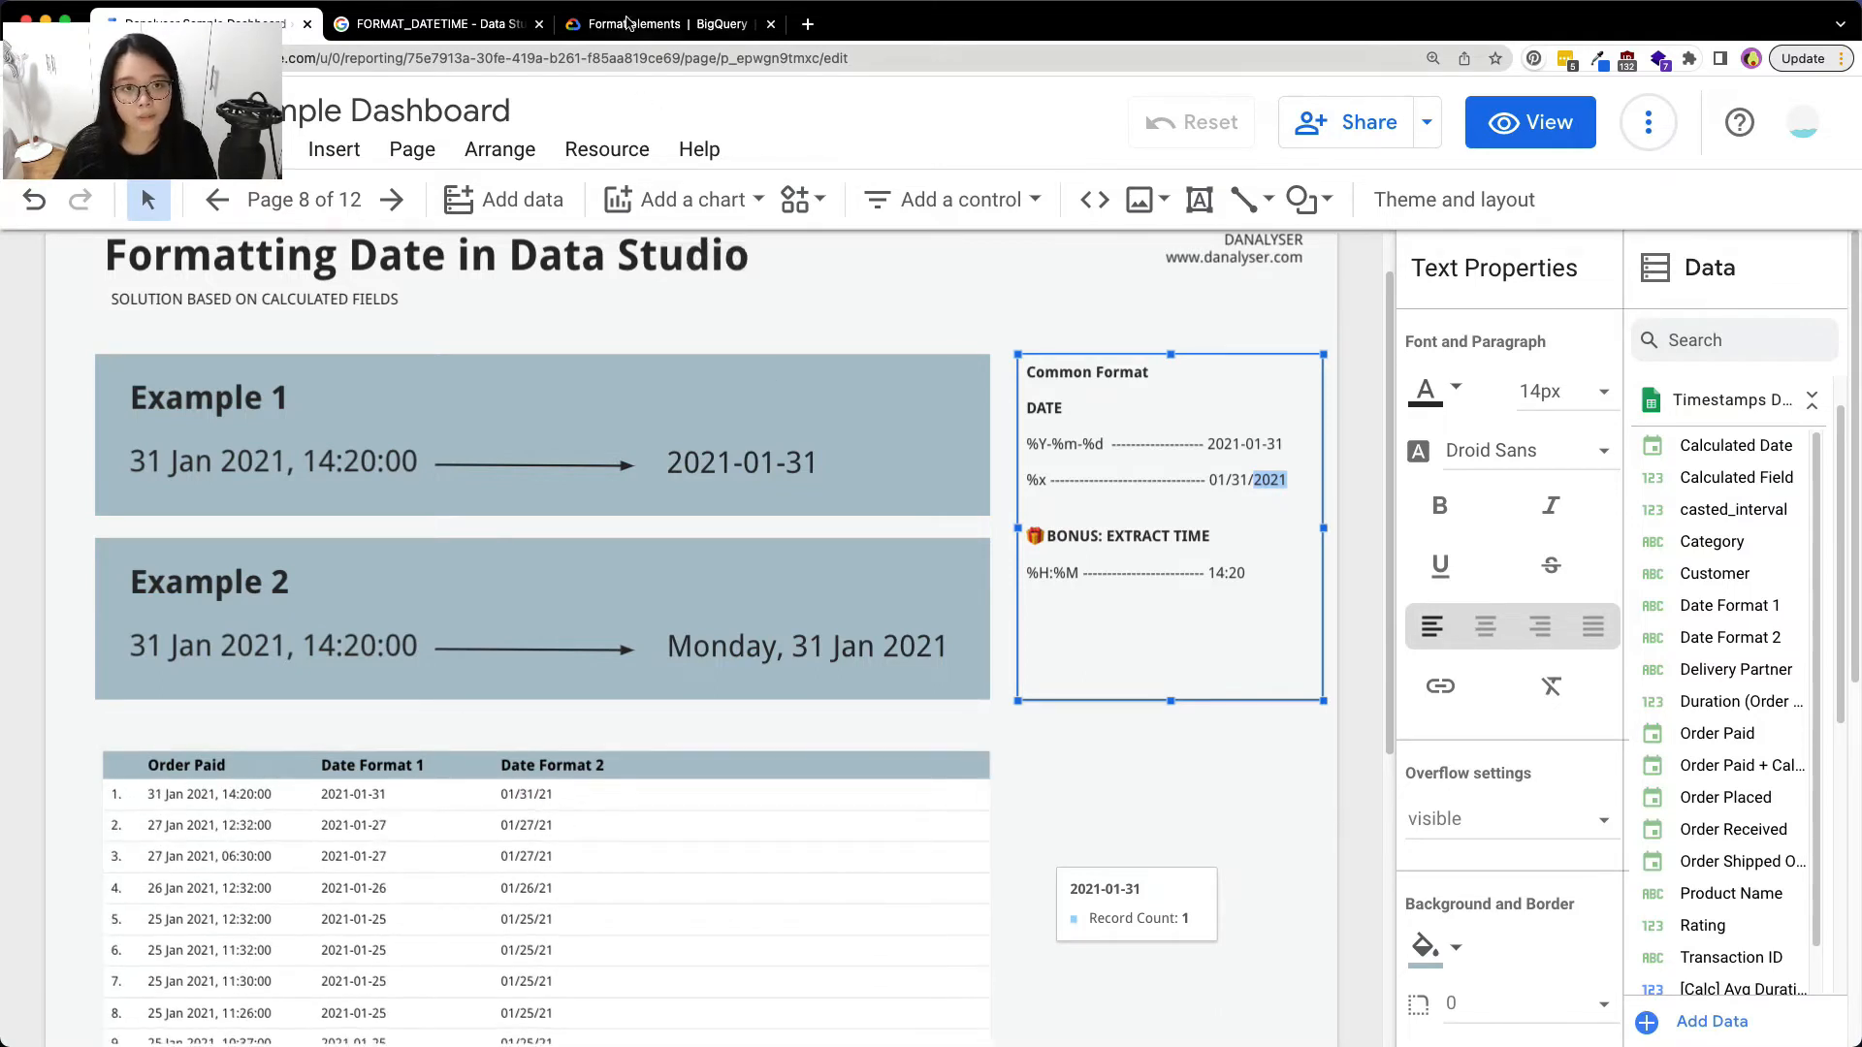
# Search the BigQuery format elements page for %x and review both matches
pyautogui.click(667, 23)
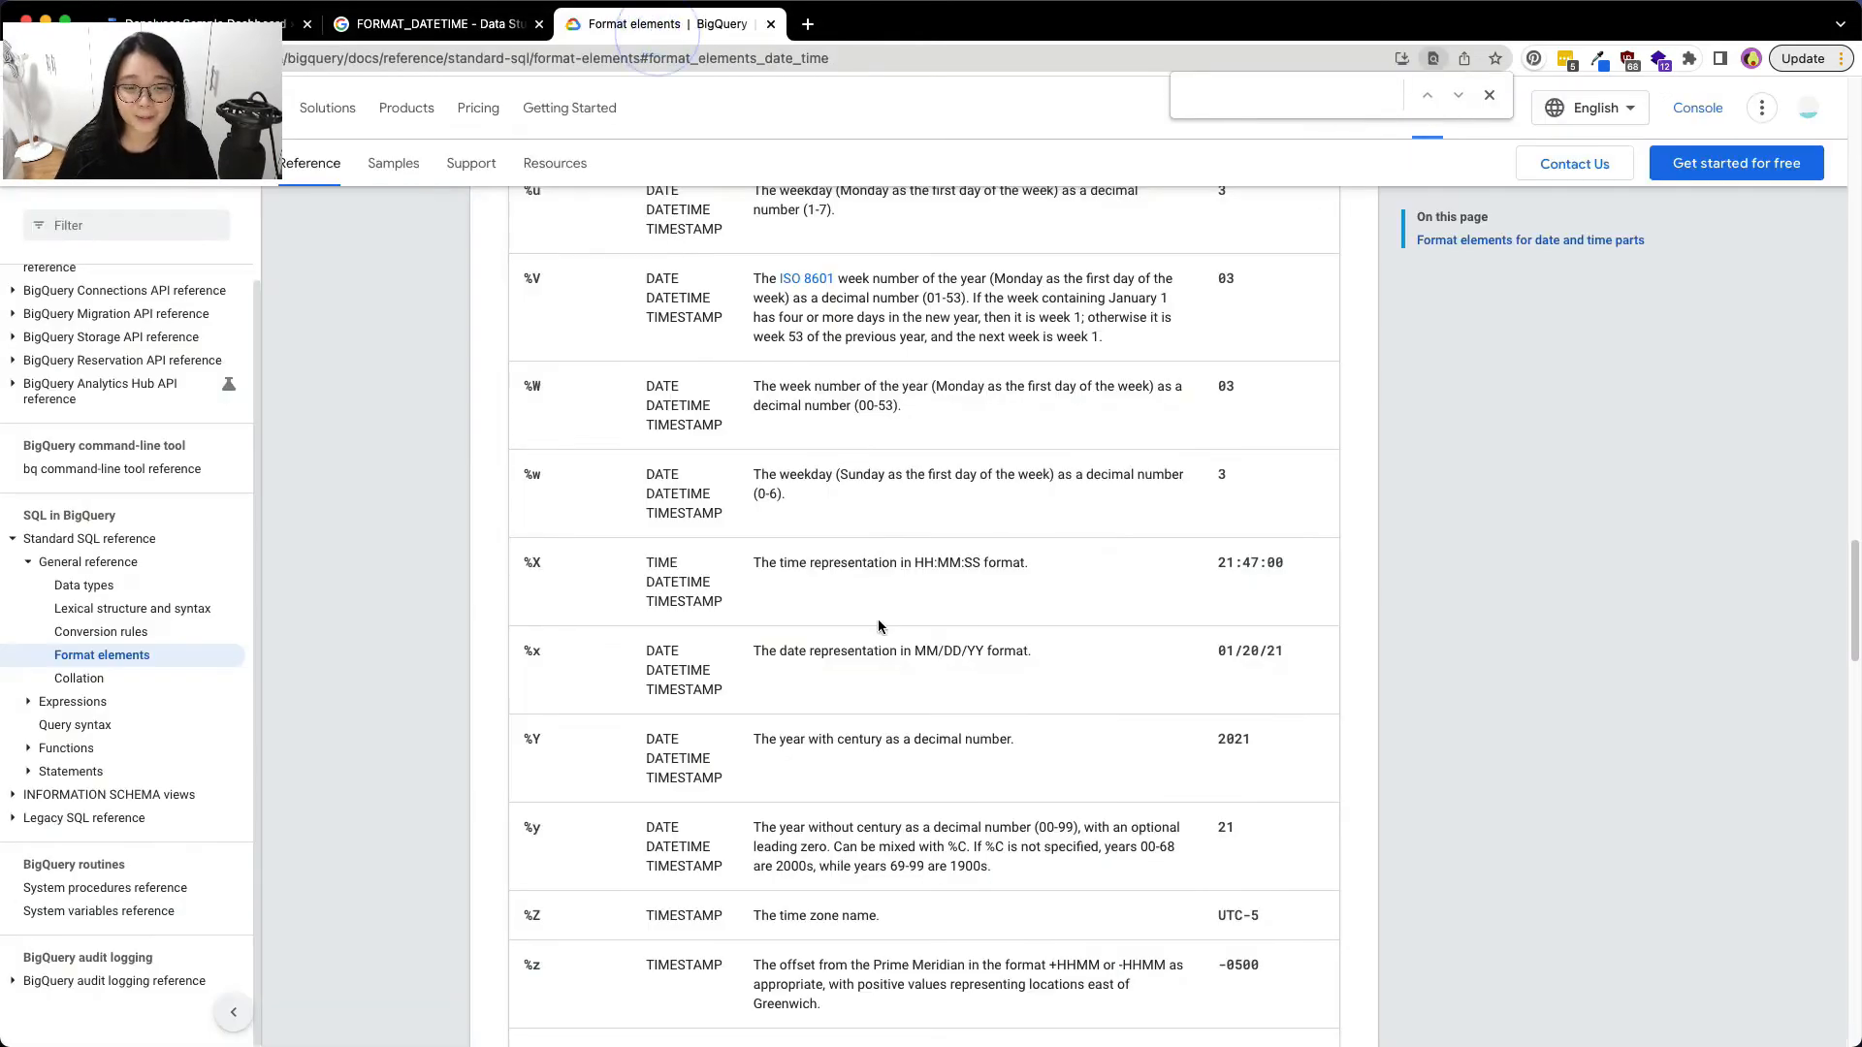
pyautogui.write('%')
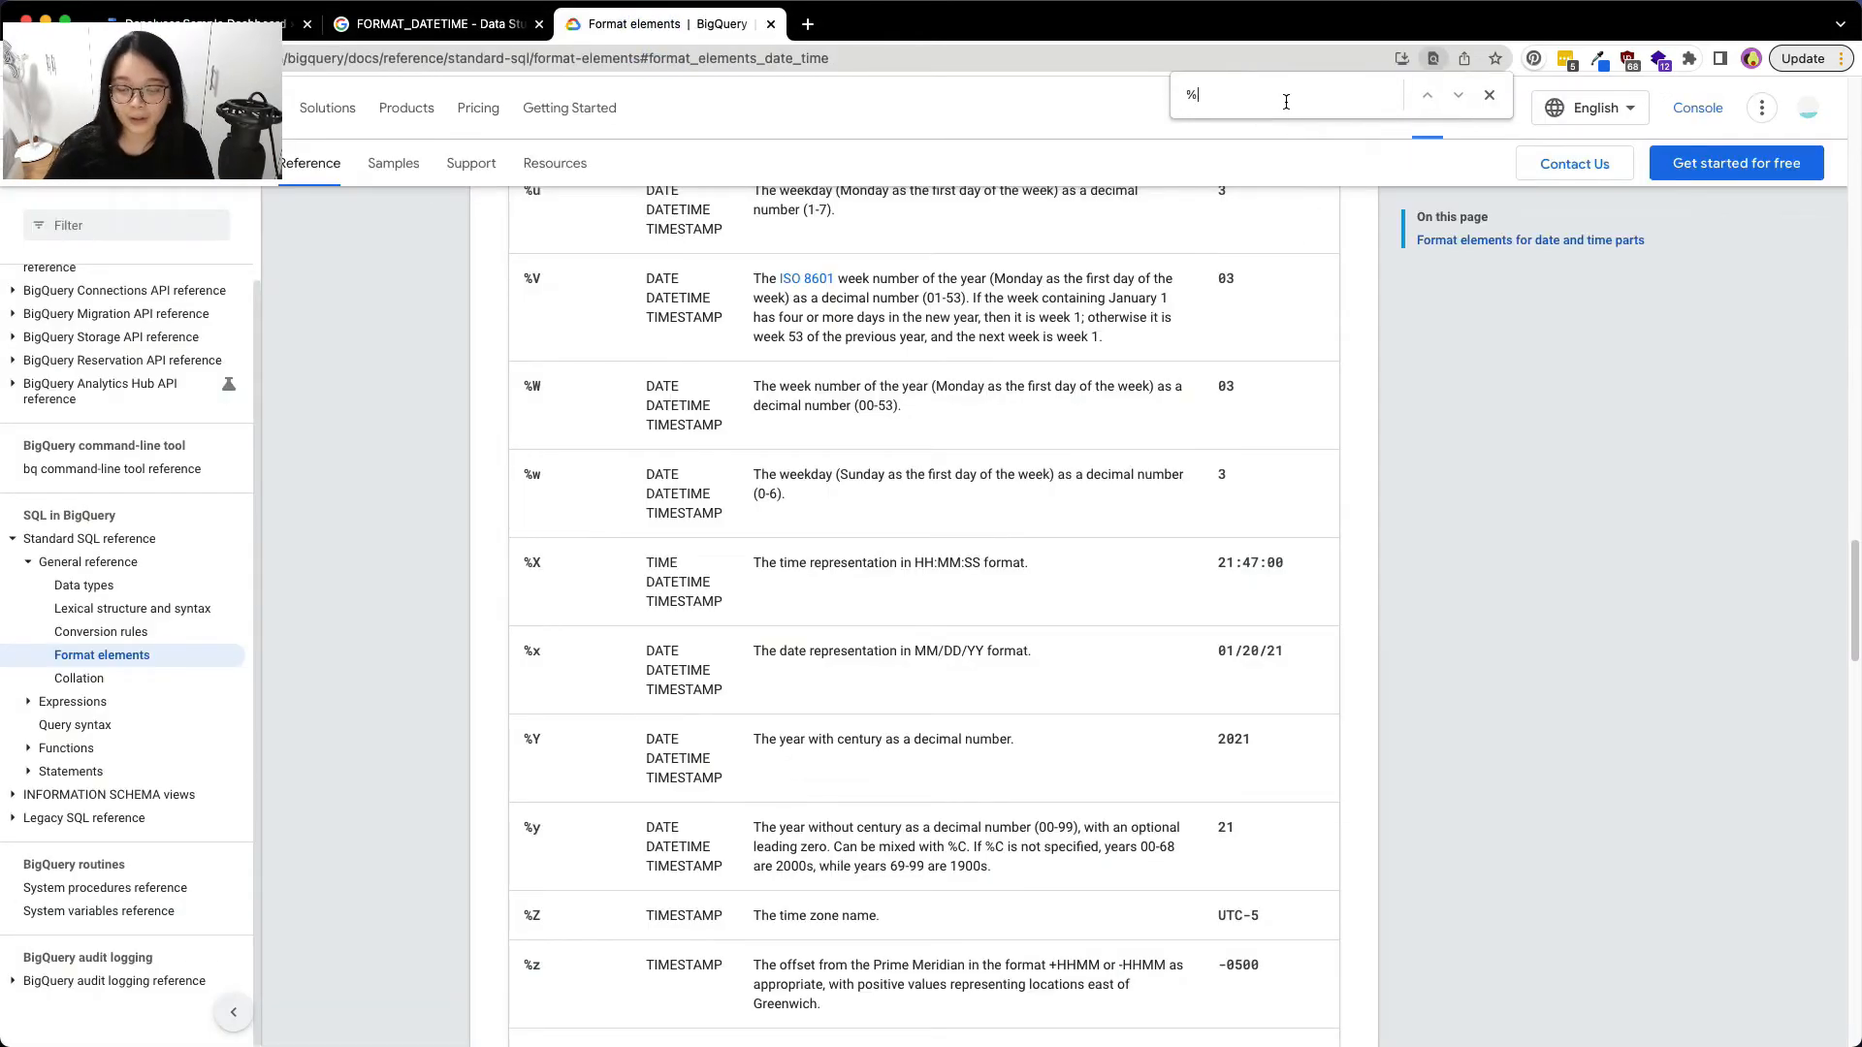
pyautogui.write('x')
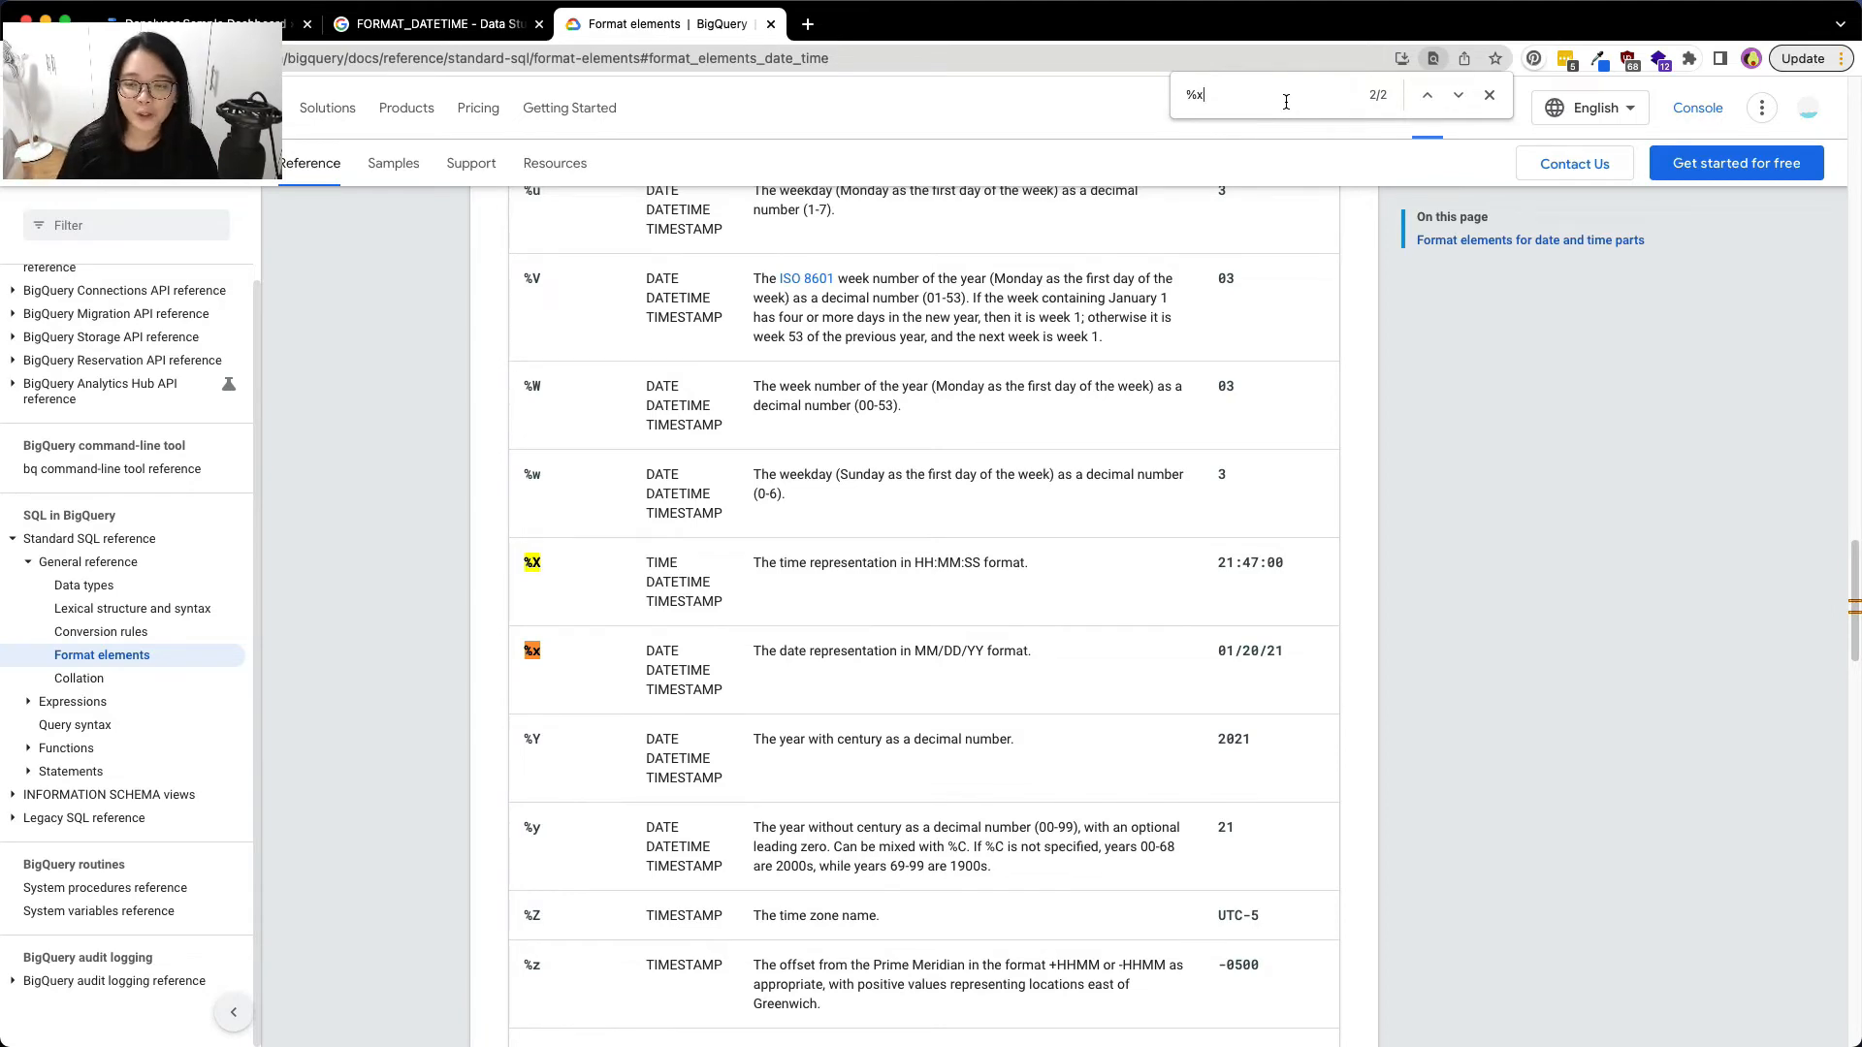
pyautogui.scroll(-3)
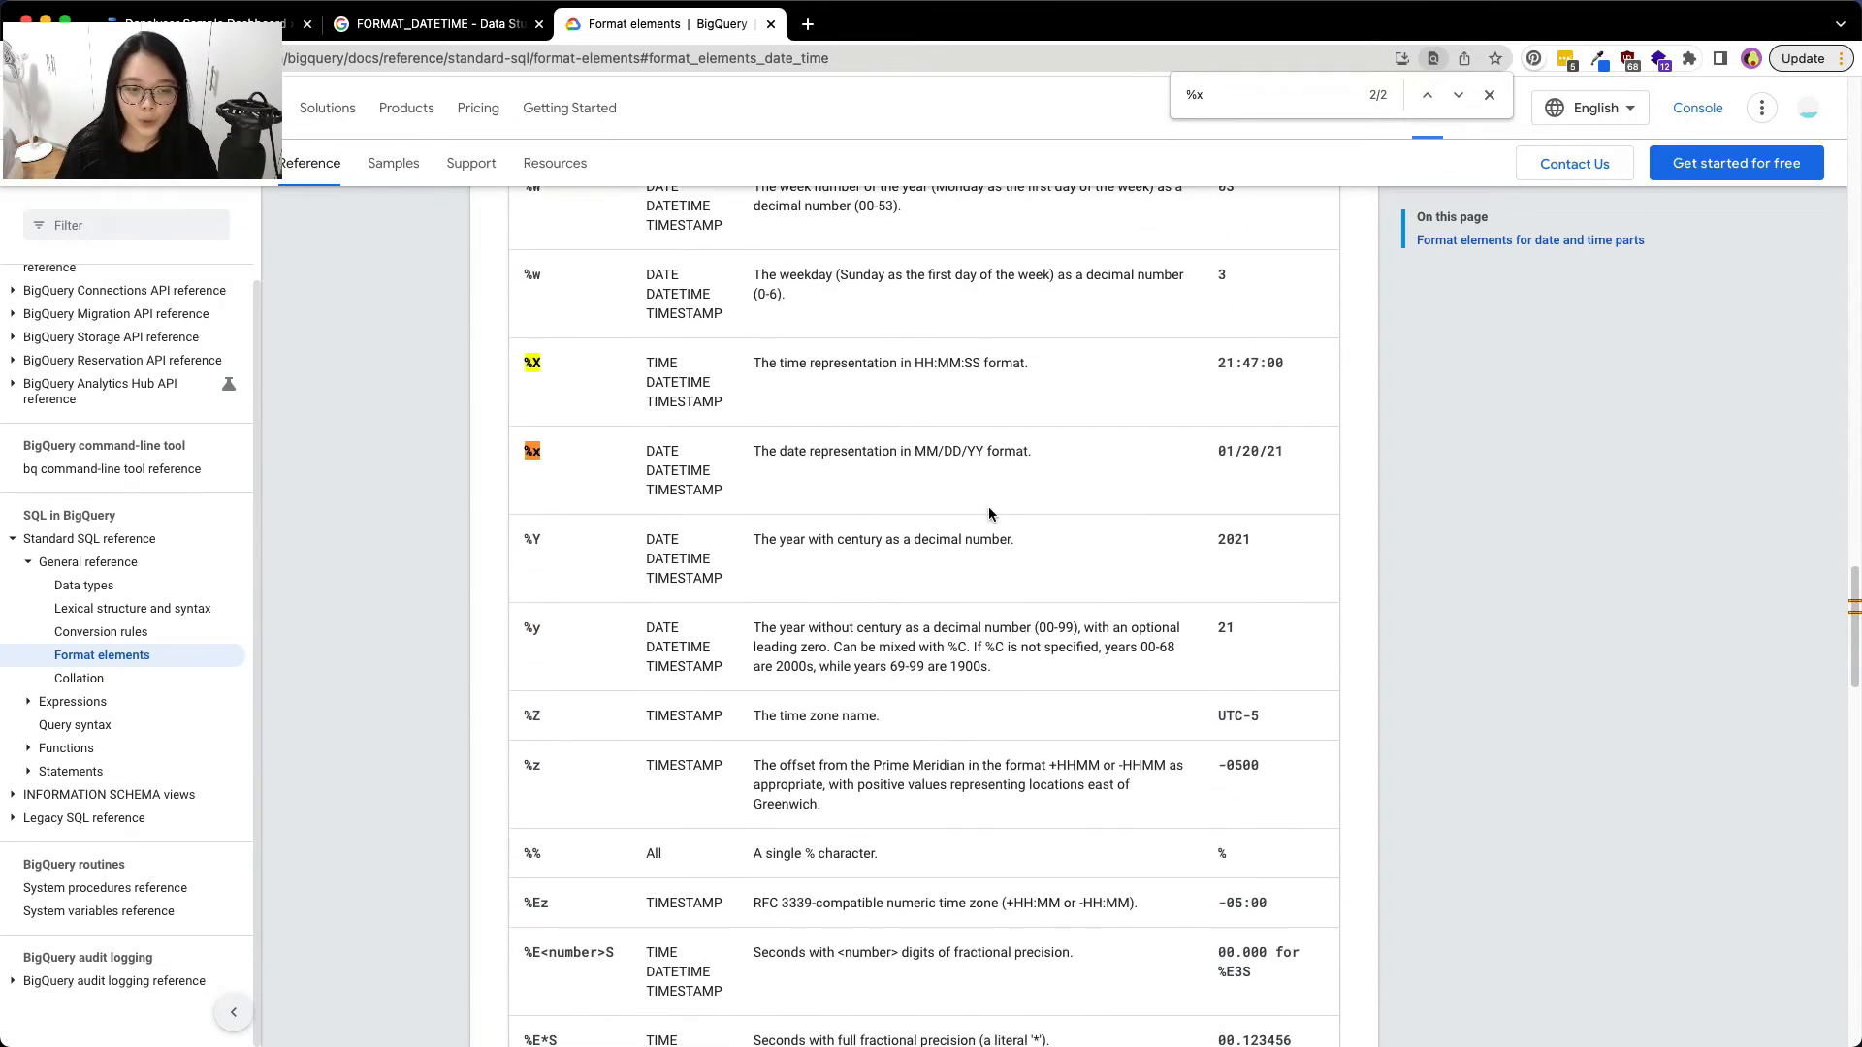
pyautogui.moveTo(1319, 471)
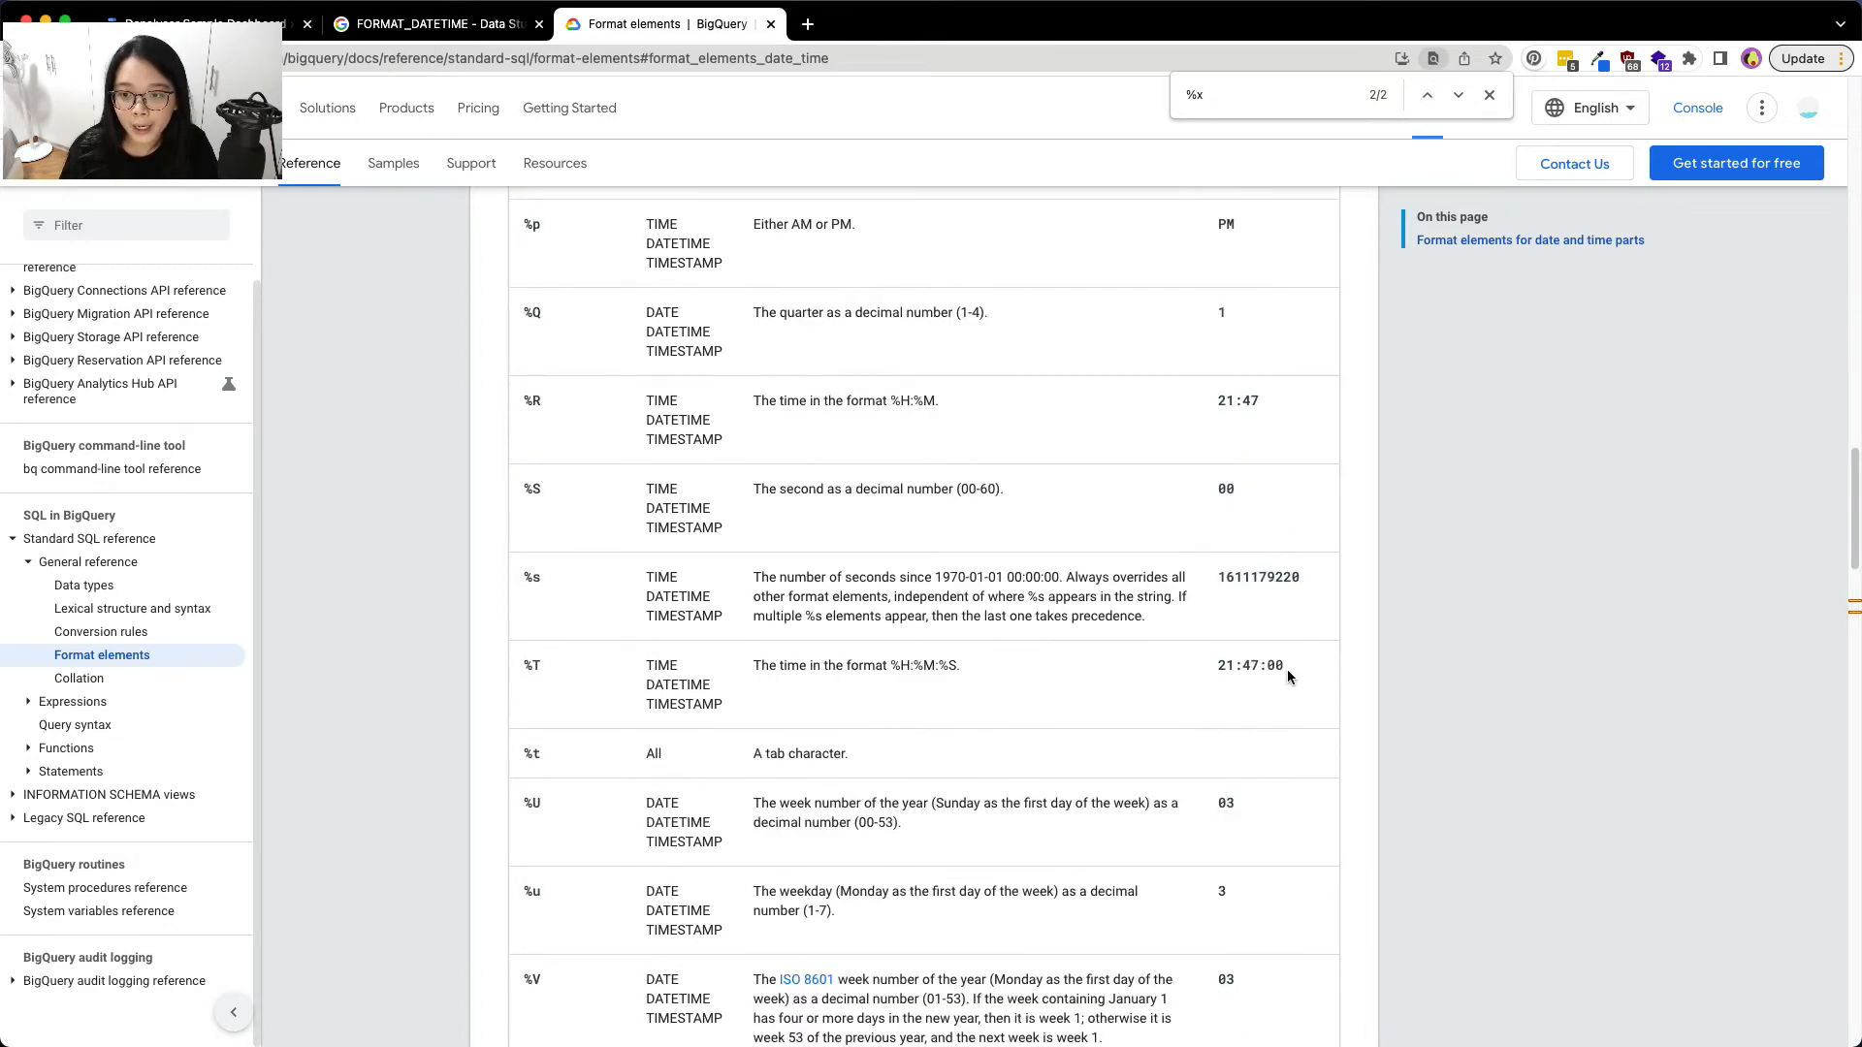
pyautogui.scroll(3)
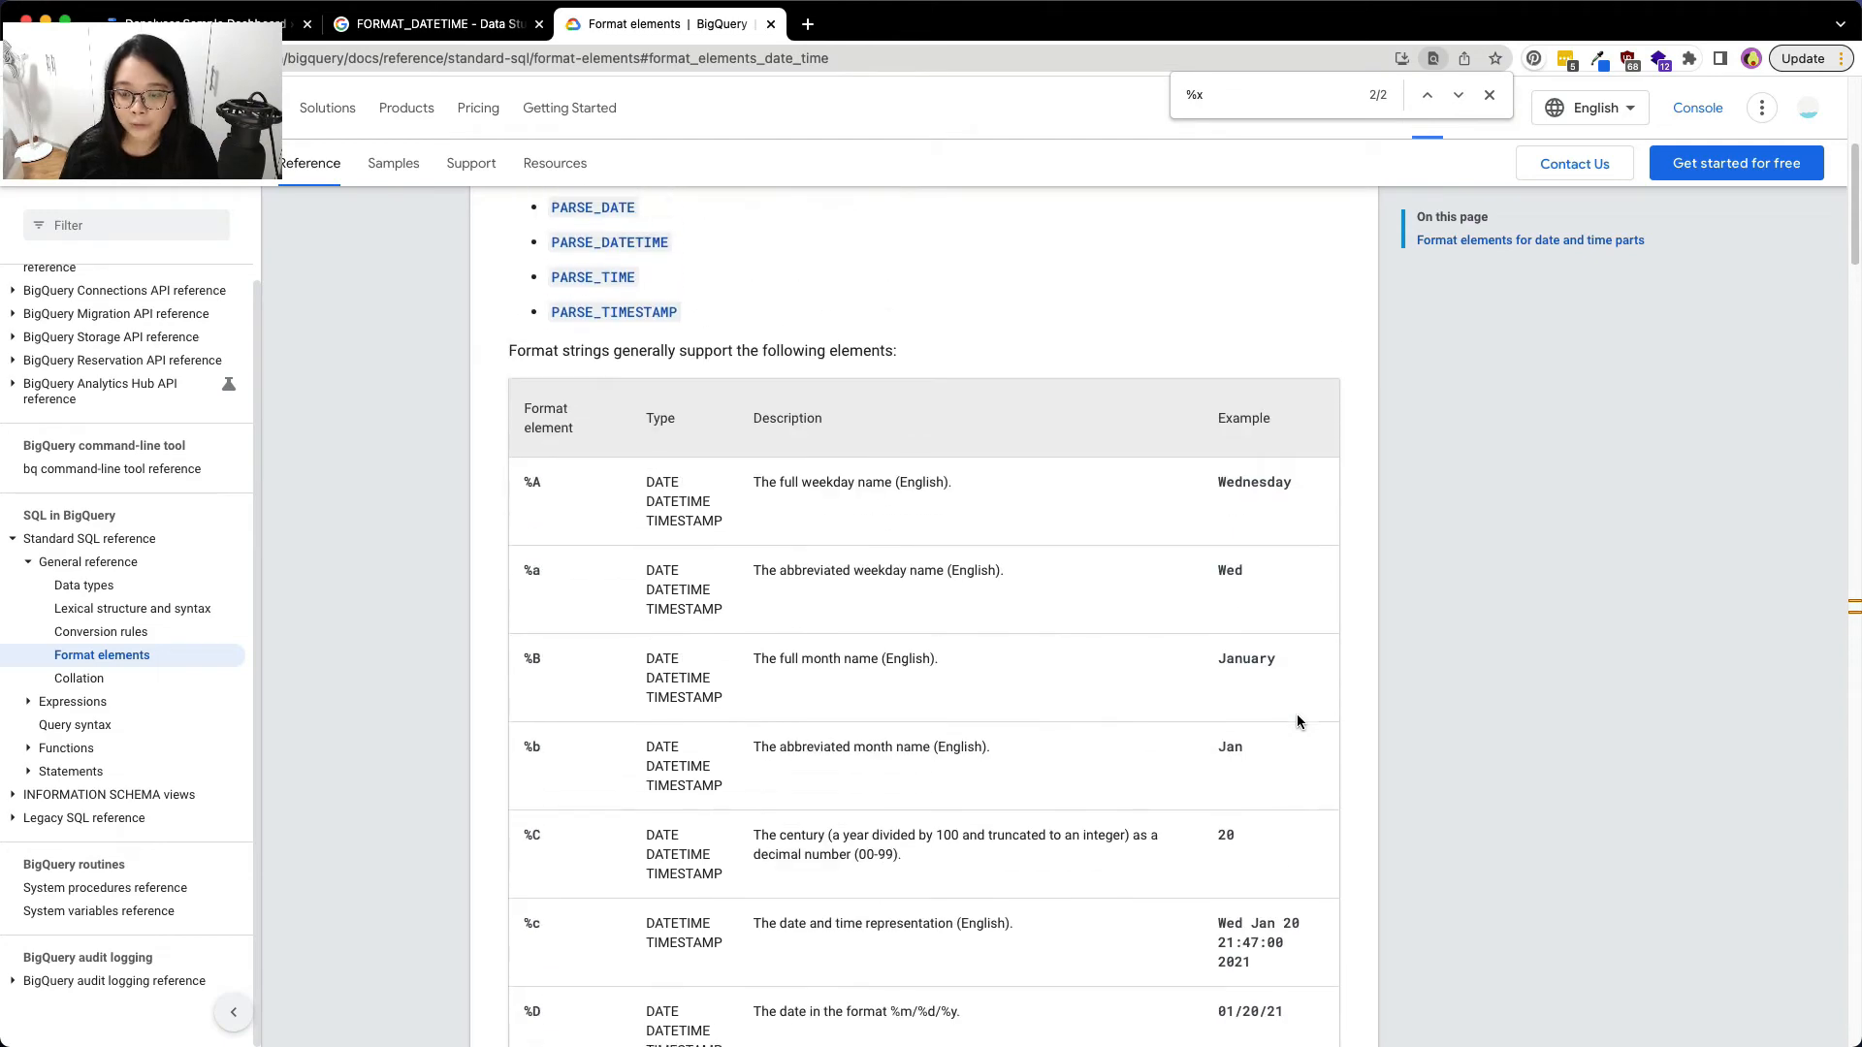
# Begin a new % line in the Common Format note and select the 2021-01-31 example date
pyautogui.click(209, 23)
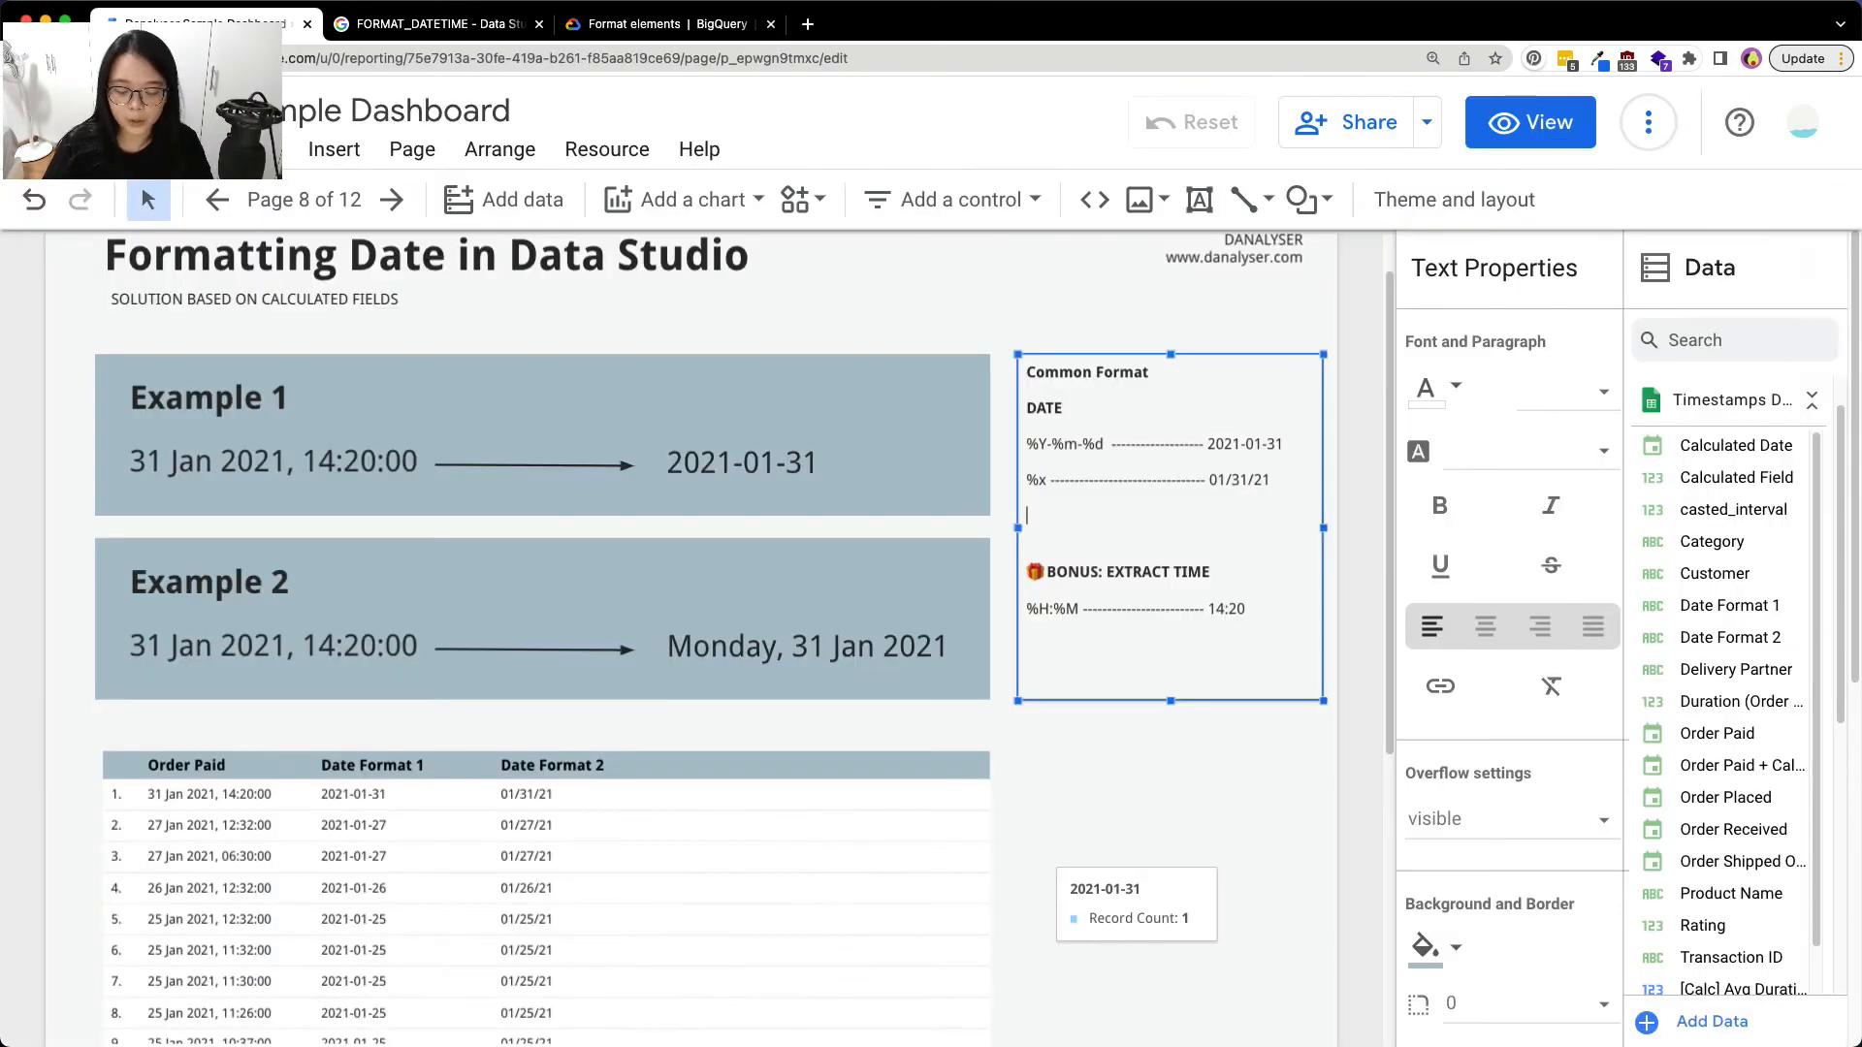
pyautogui.write('%')
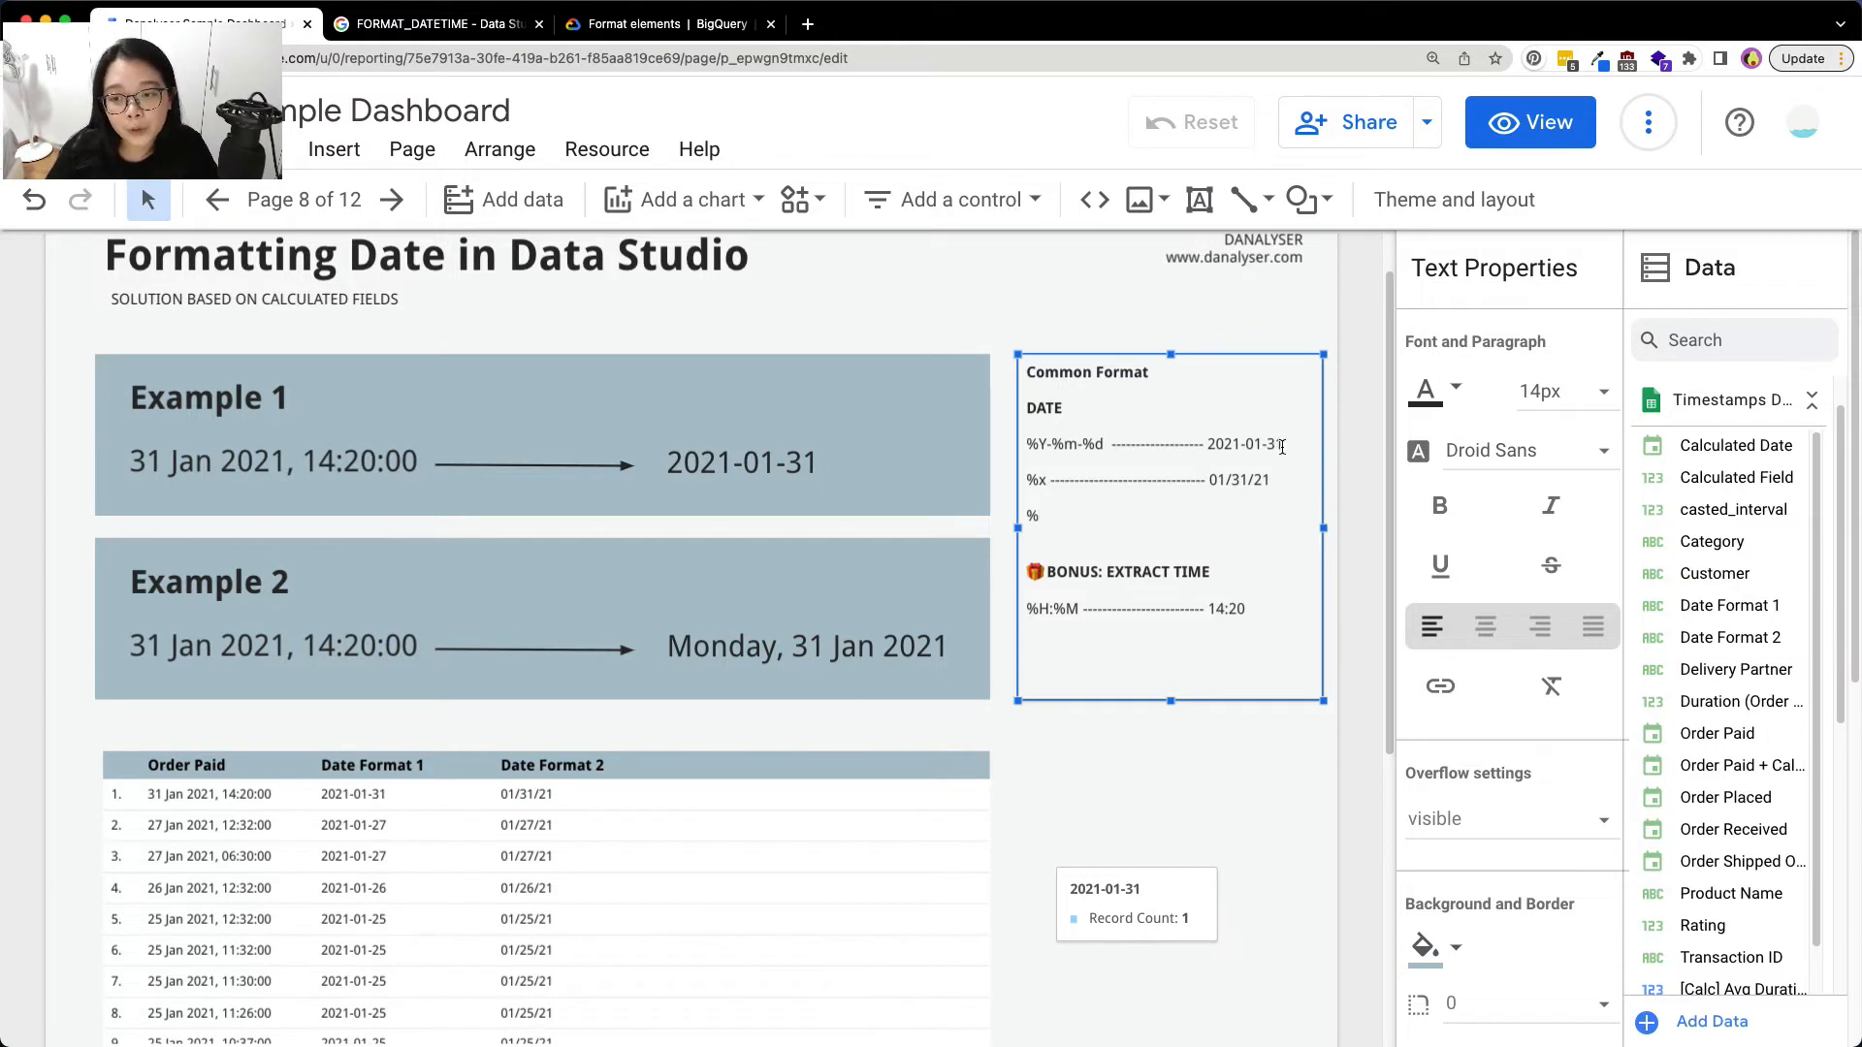
pyautogui.doubleClick(1245, 444)
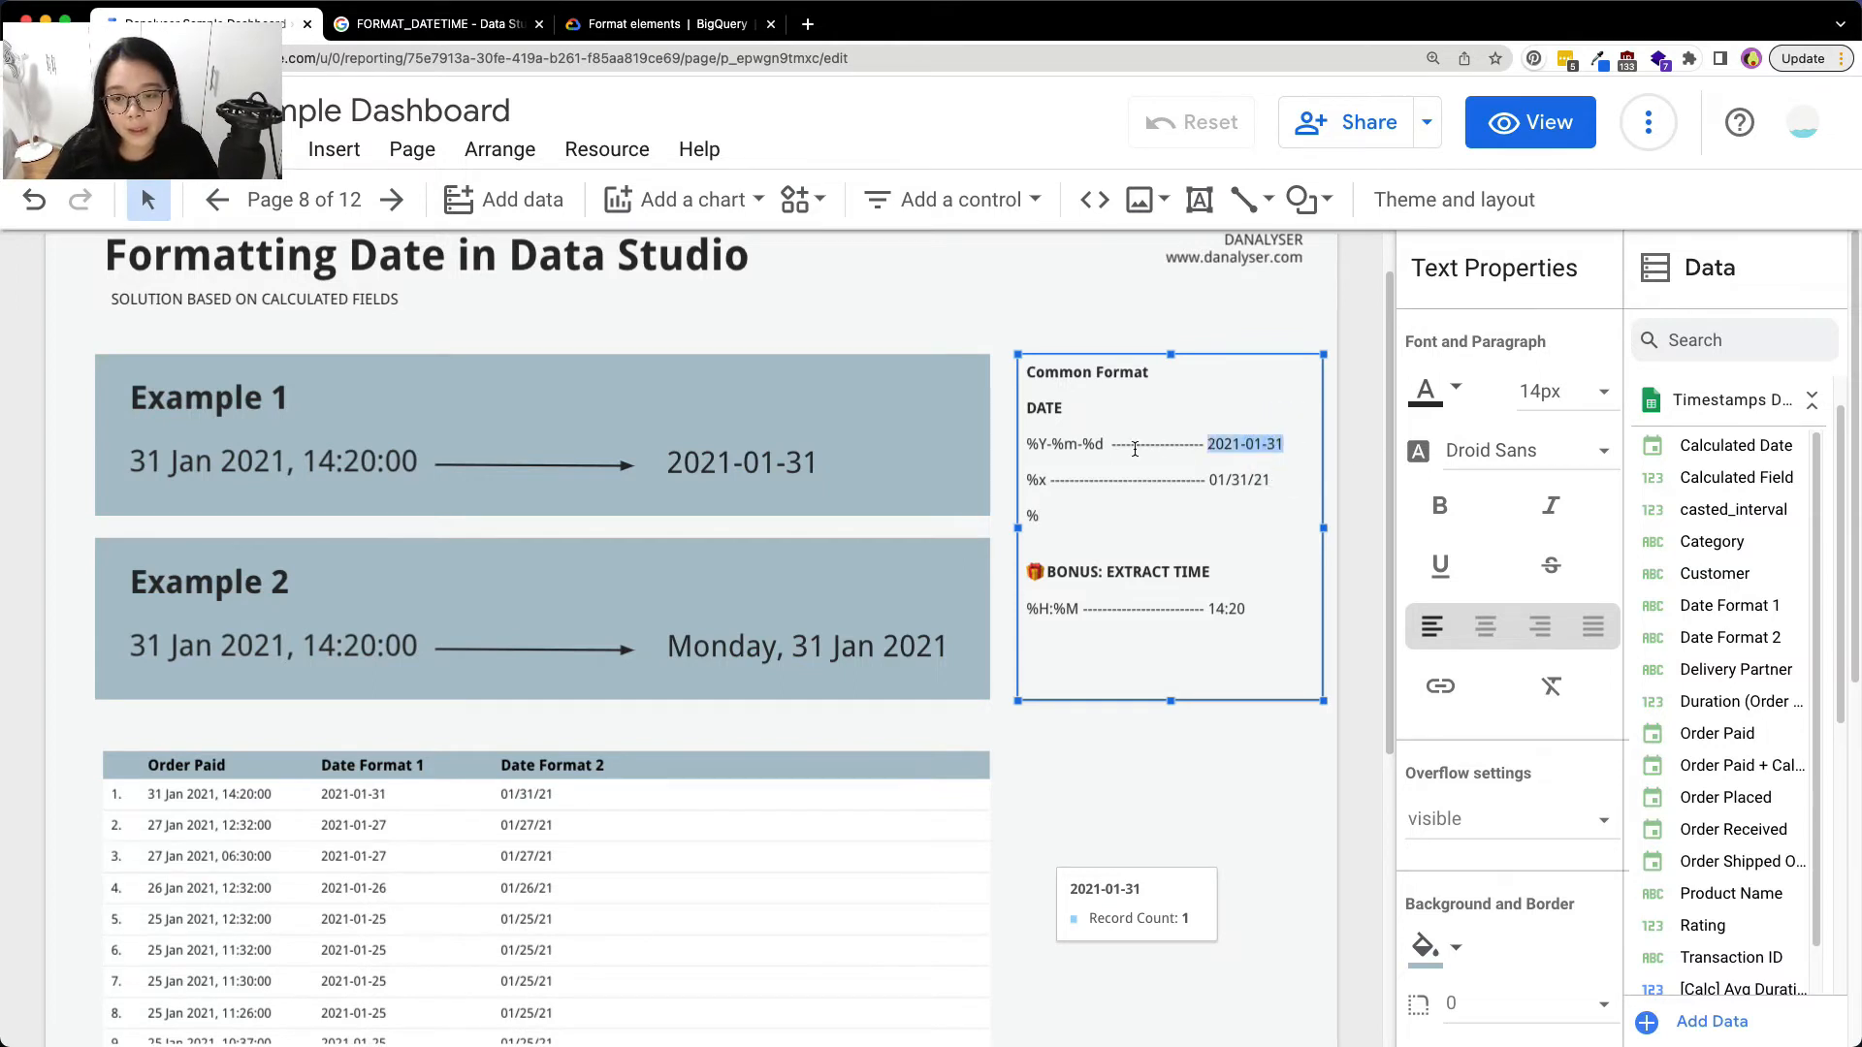